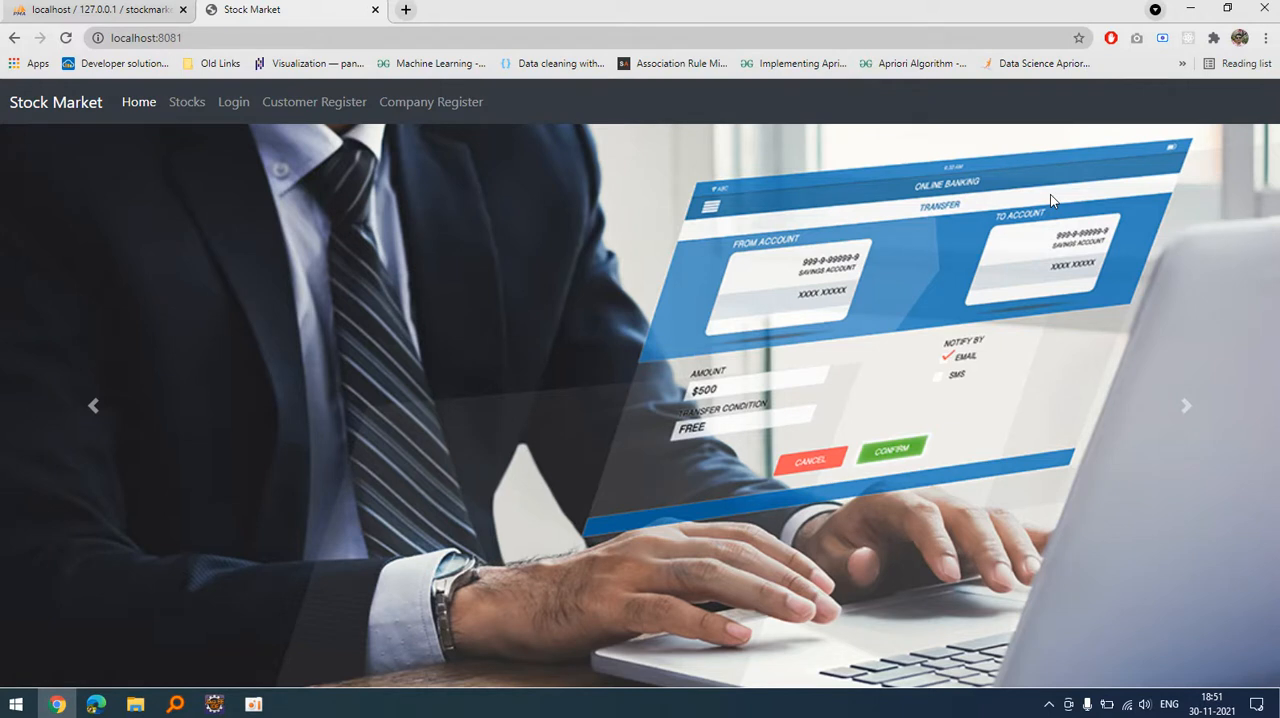
pyautogui.moveTo(932, 416)
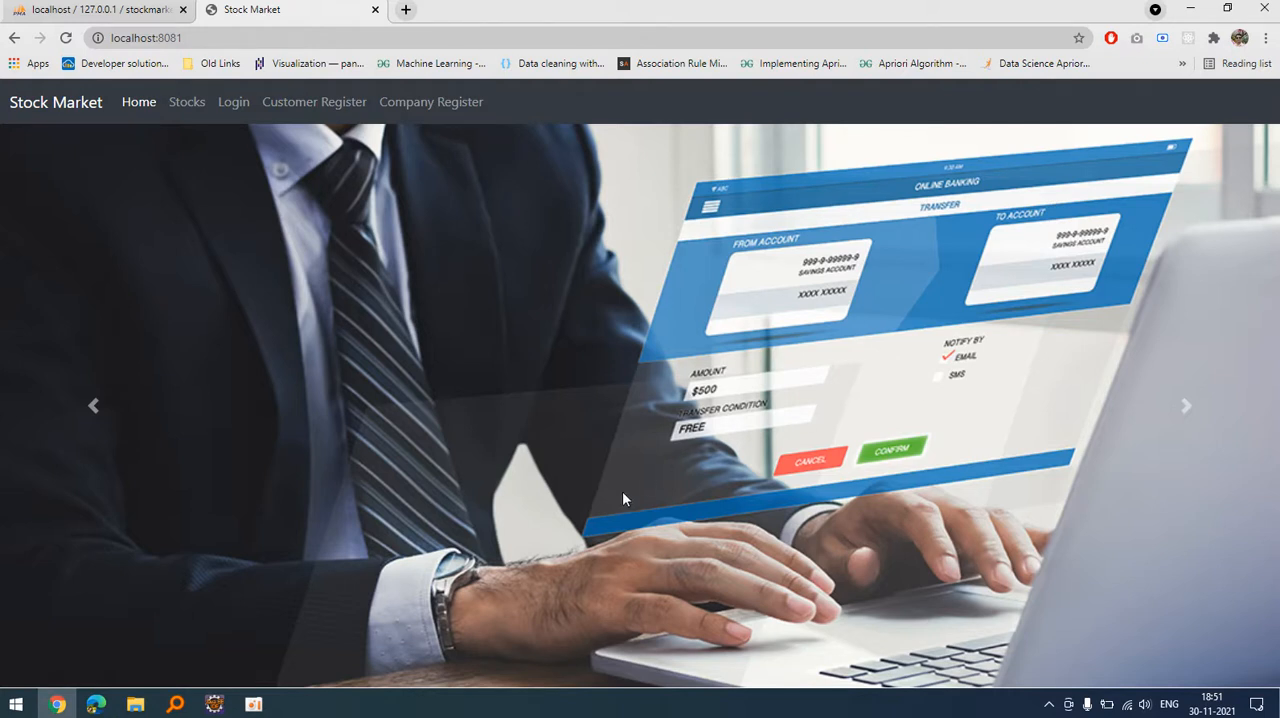
pyautogui.moveTo(562, 512)
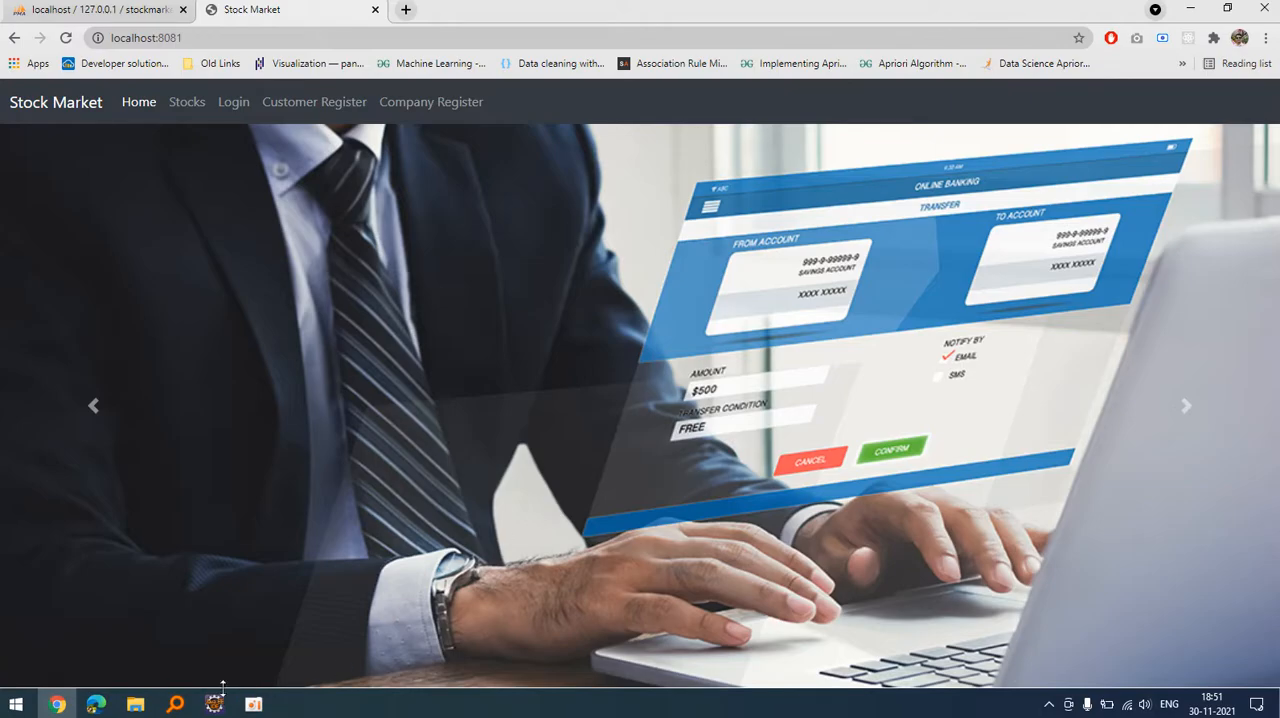
# - Review application.properties port and MySQL settings, delete webapp/mailtemplate.html, and return to the site
pyautogui.click(214, 704)
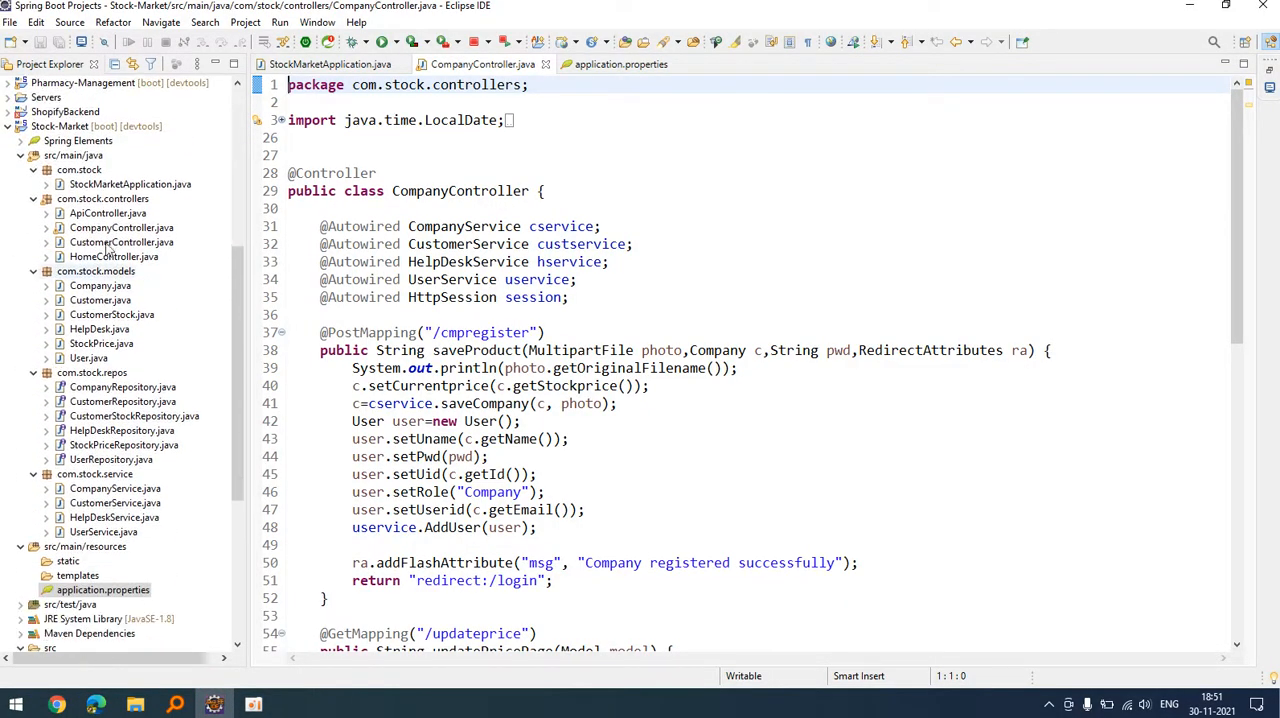
pyautogui.click(120, 228)
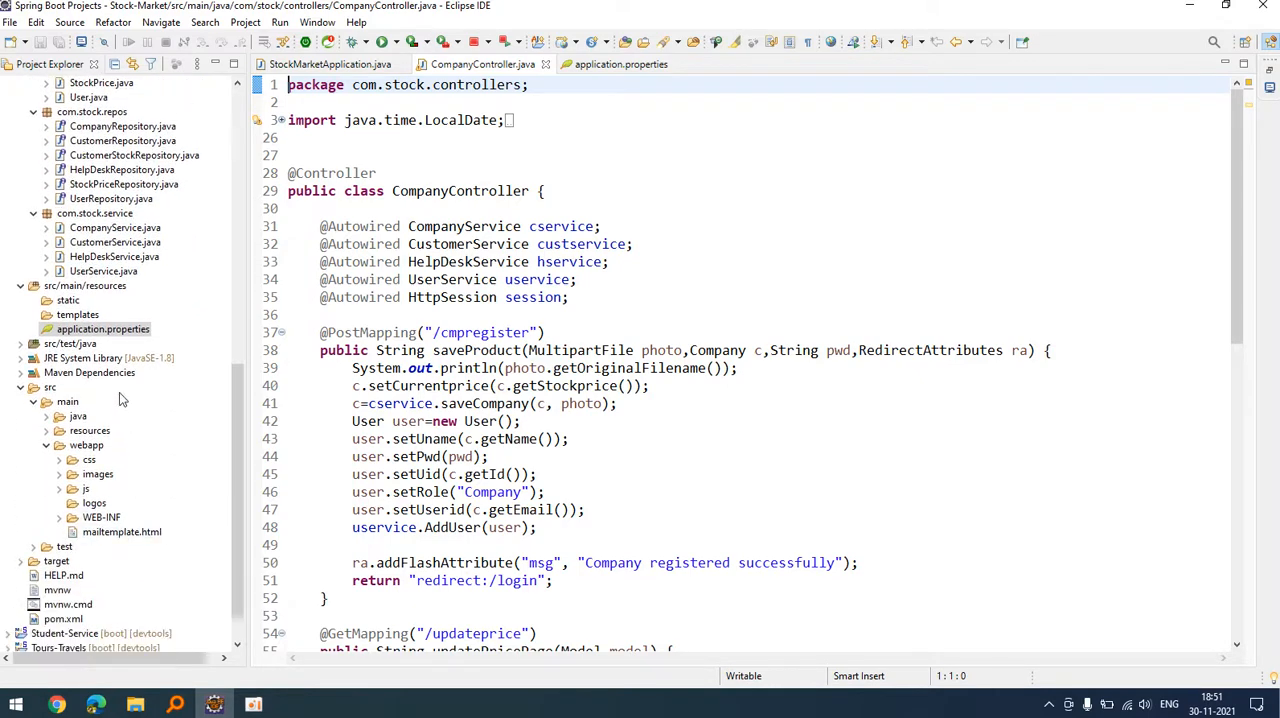
pyautogui.click(104, 328)
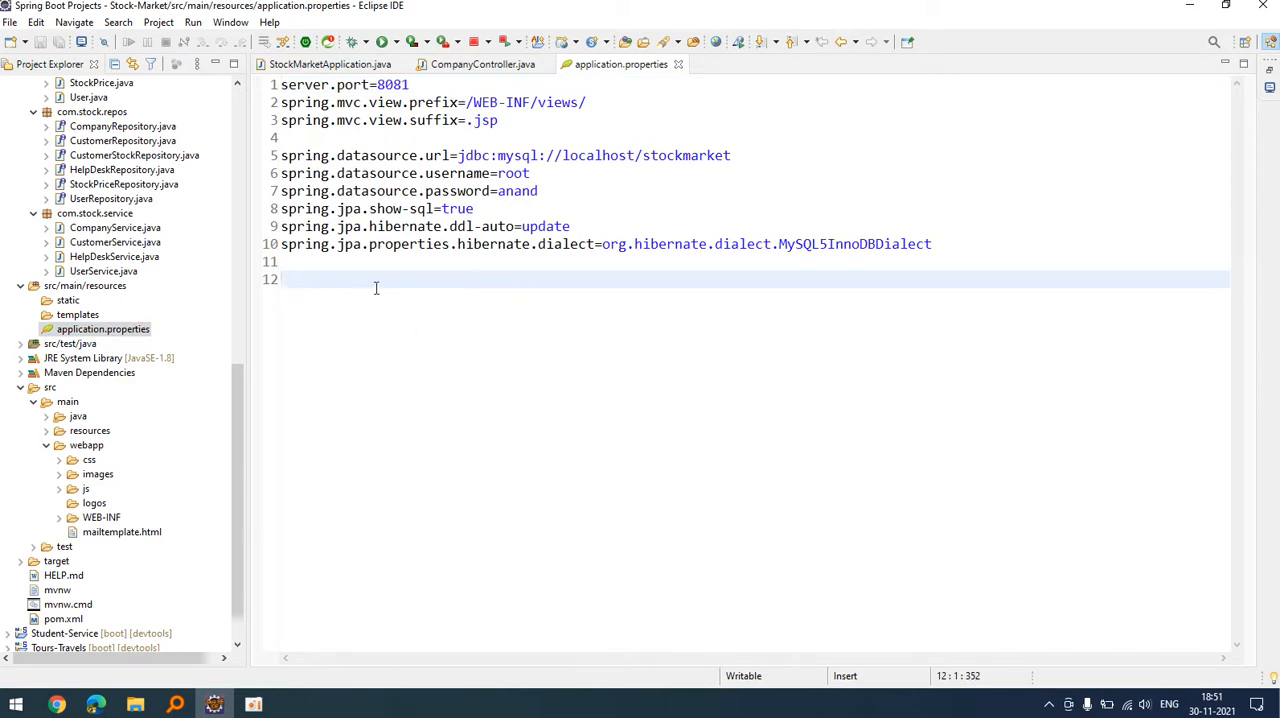
pyautogui.moveTo(488, 300)
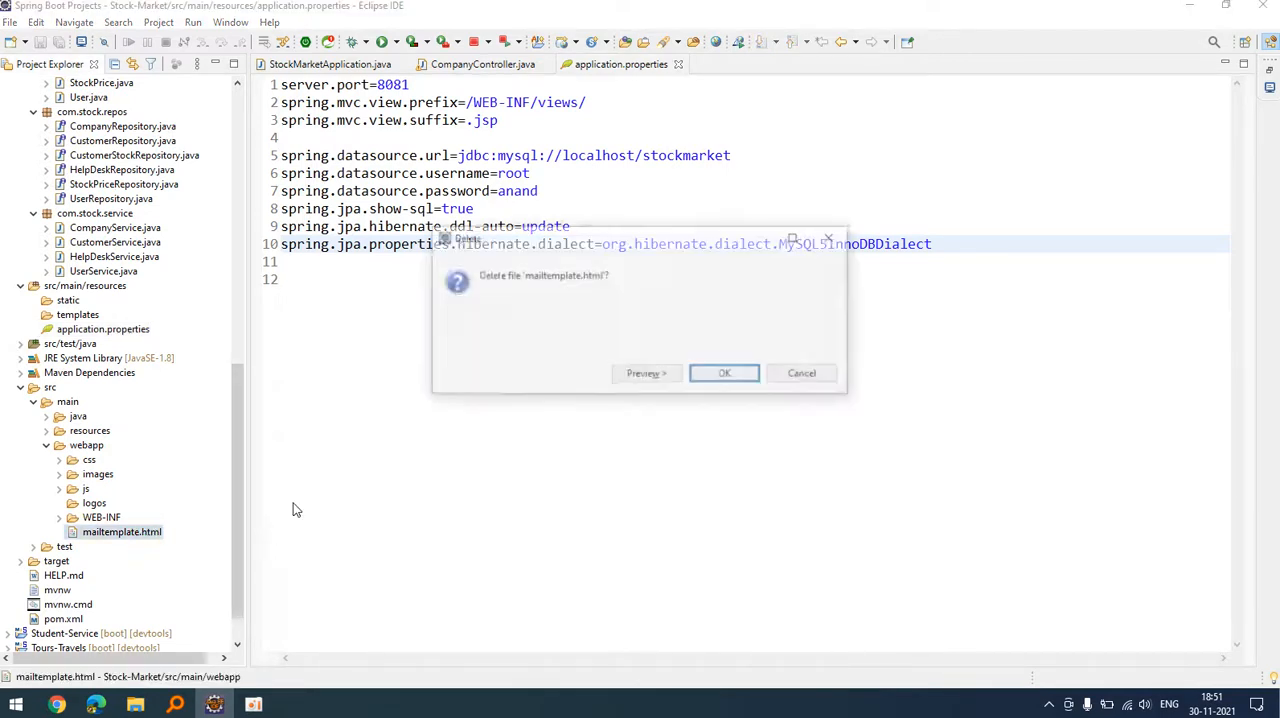
pyautogui.click(724, 372)
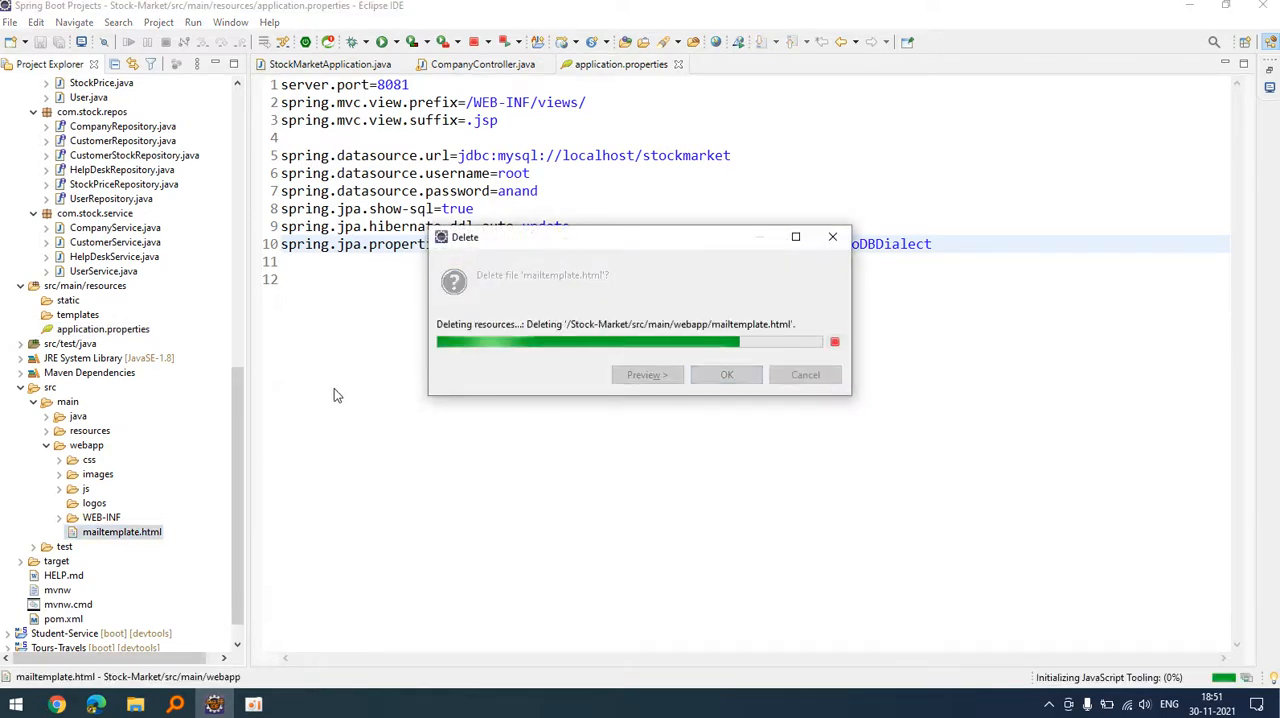
pyautogui.click(726, 374)
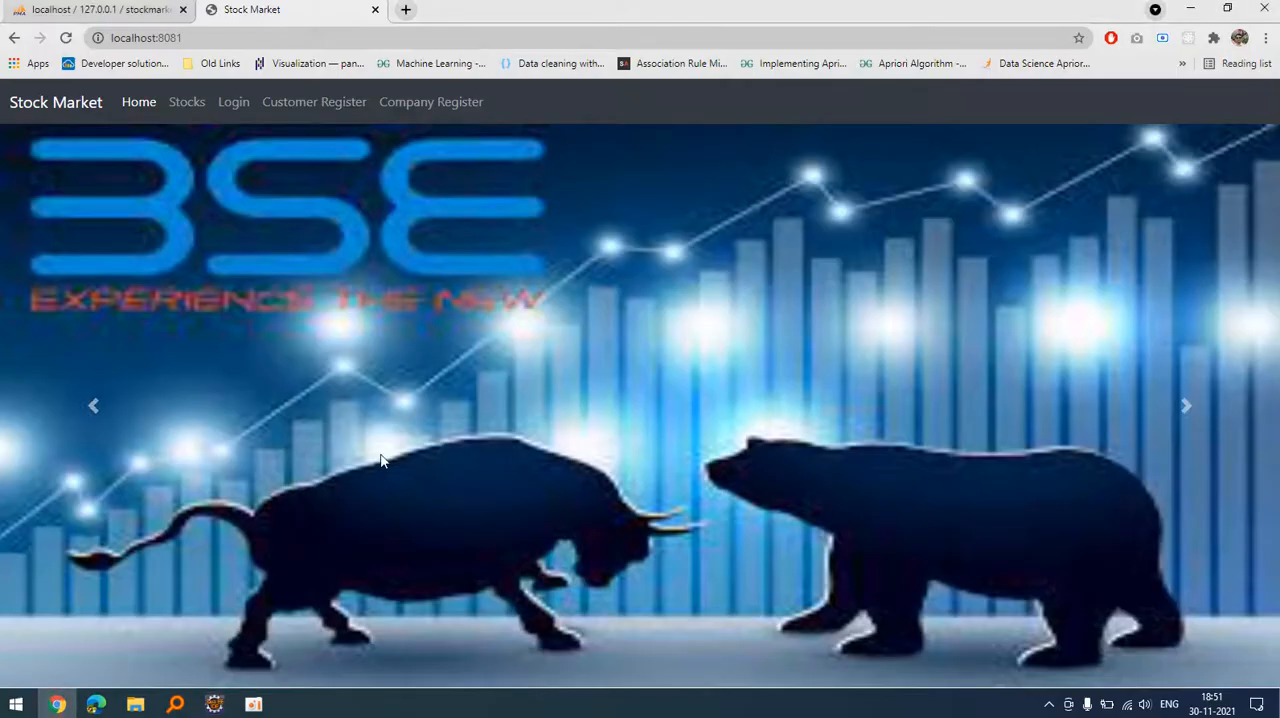
pyautogui.moveTo(832, 408)
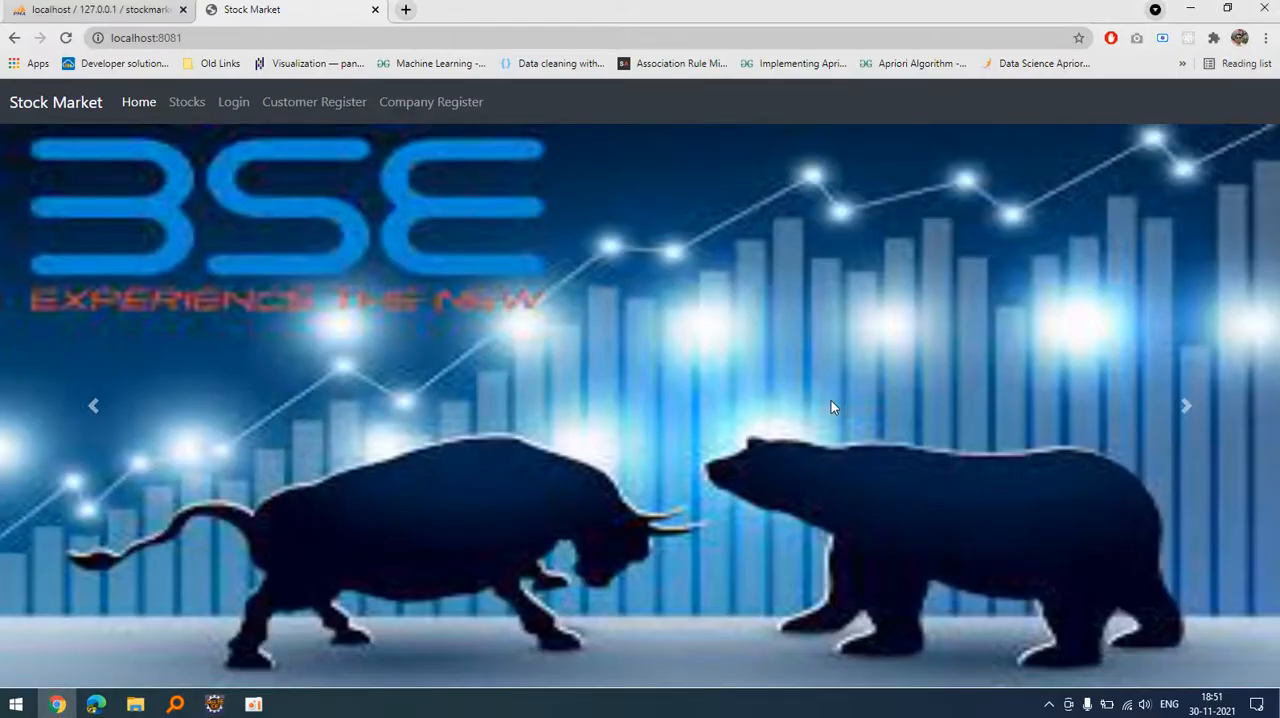
pyautogui.moveTo(924, 410)
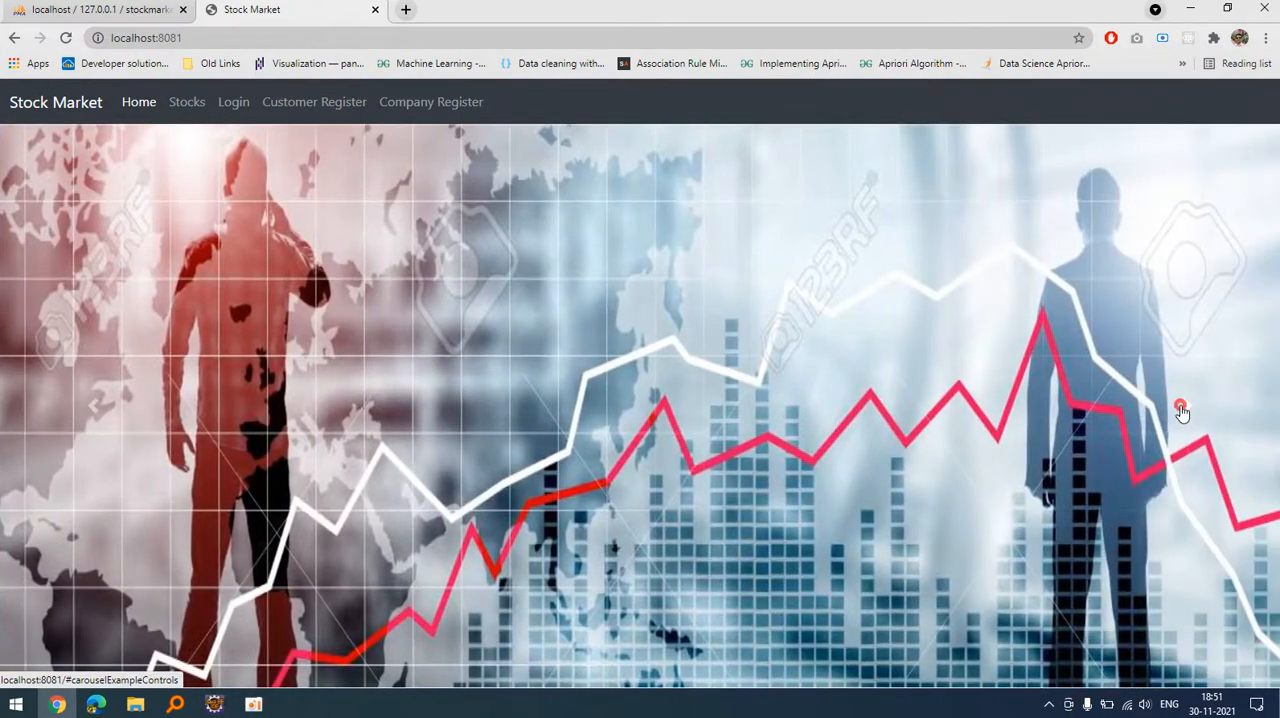
# - Go to the Stocks list of four companies and view TCS Pvt Ltd's details with its price chart
pyautogui.click(186, 102)
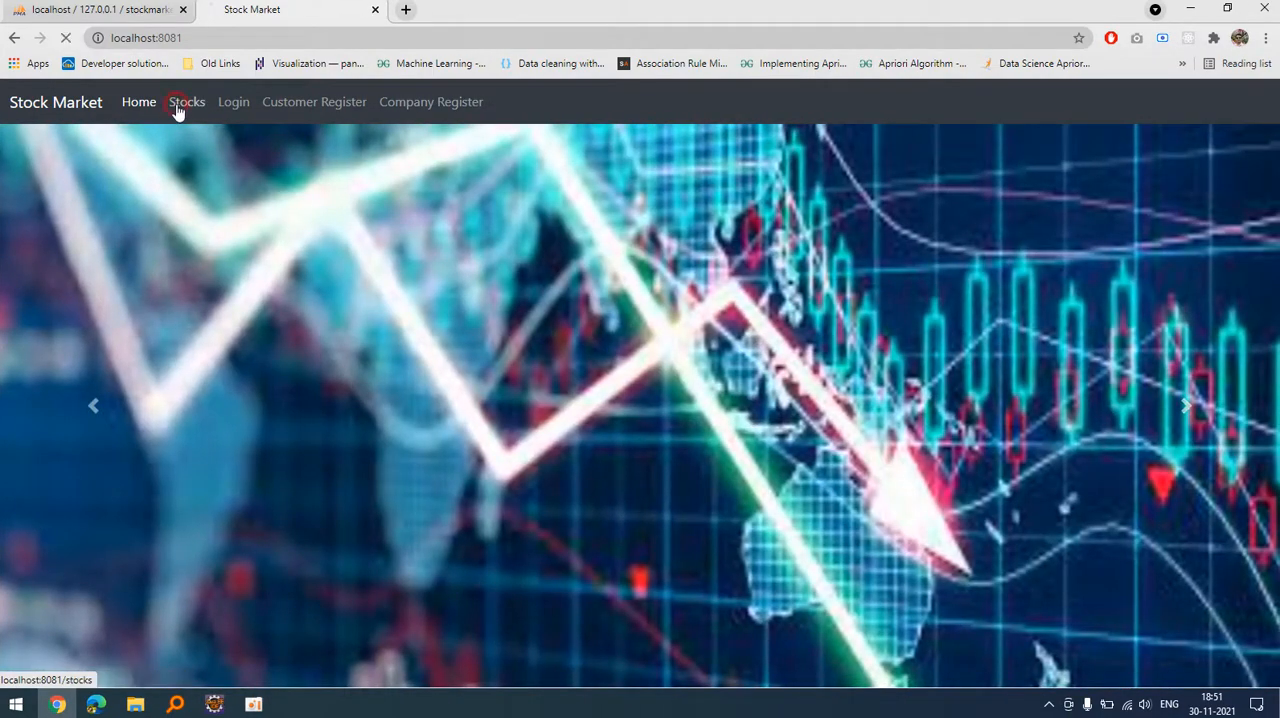
pyautogui.click(186, 102)
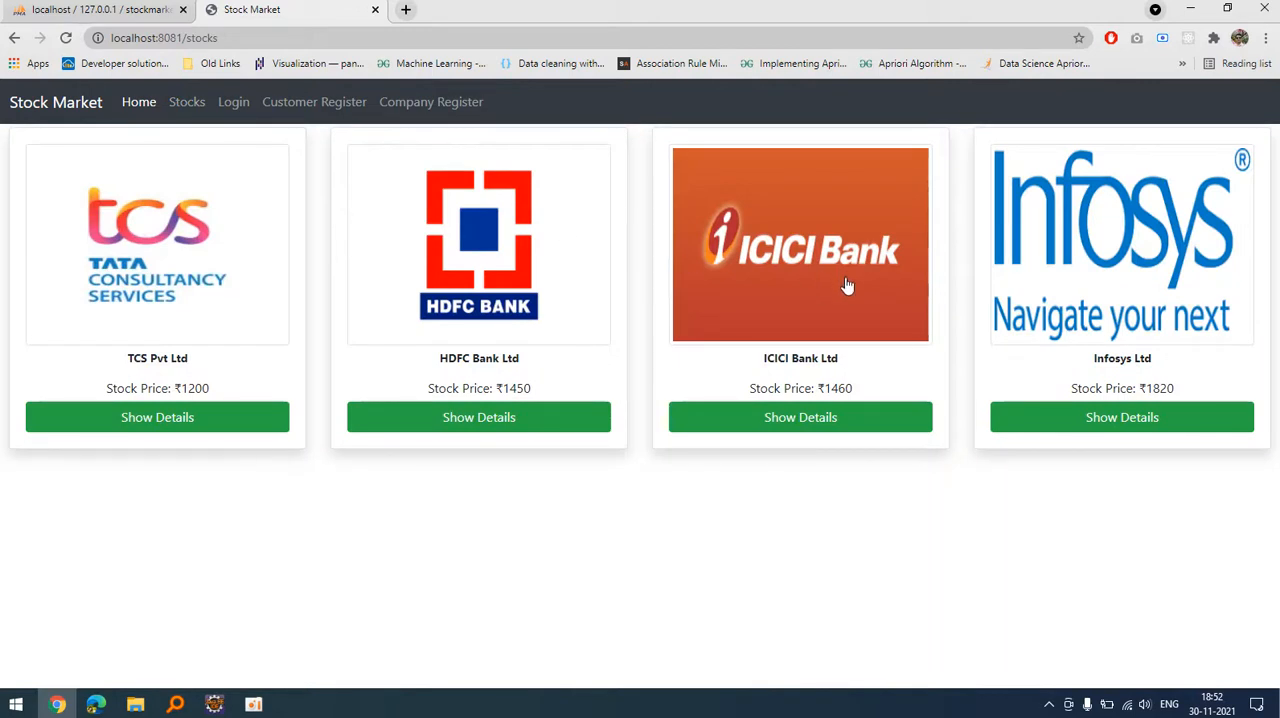
pyautogui.moveTo(828, 300)
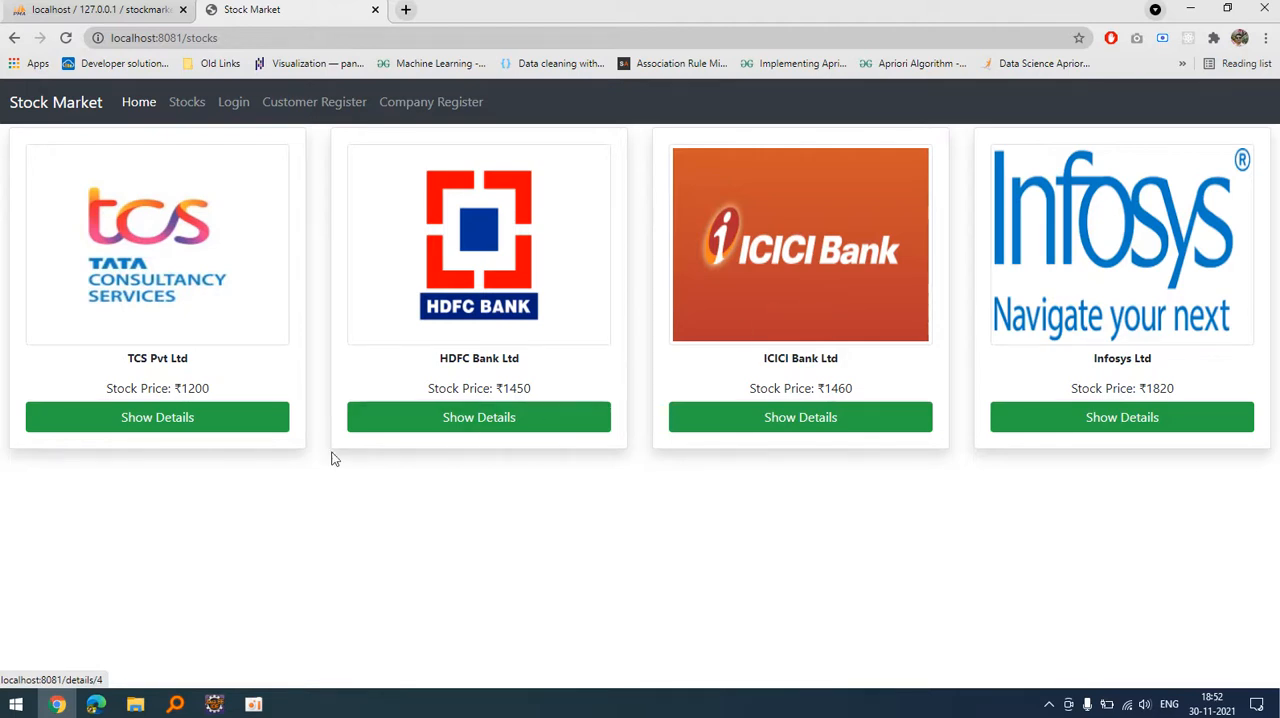
pyautogui.click(156, 416)
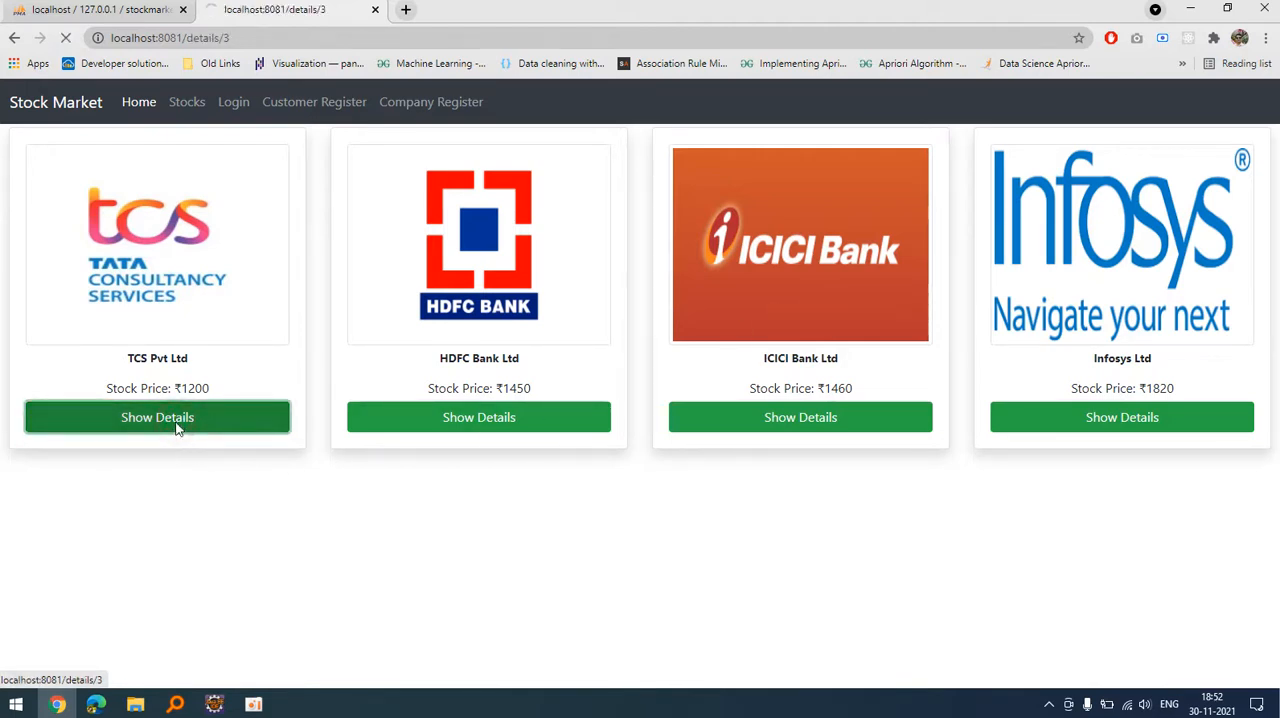
pyautogui.click(156, 416)
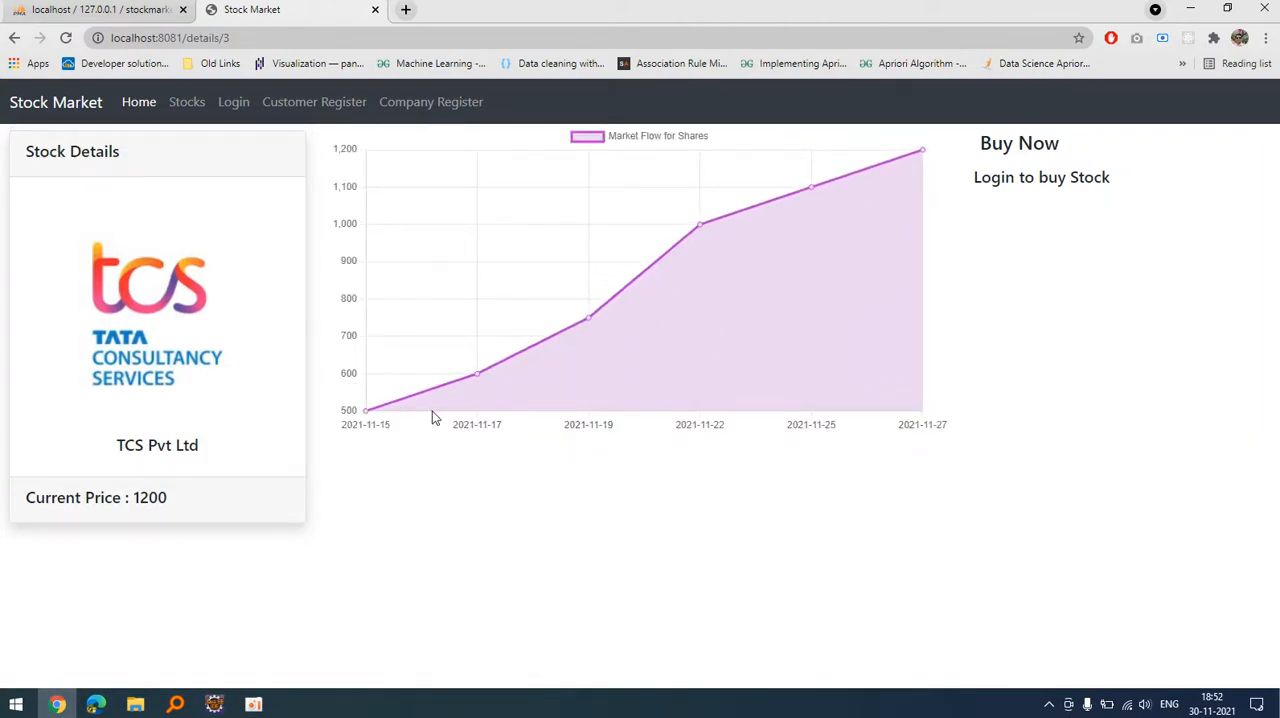
pyautogui.moveTo(650, 348)
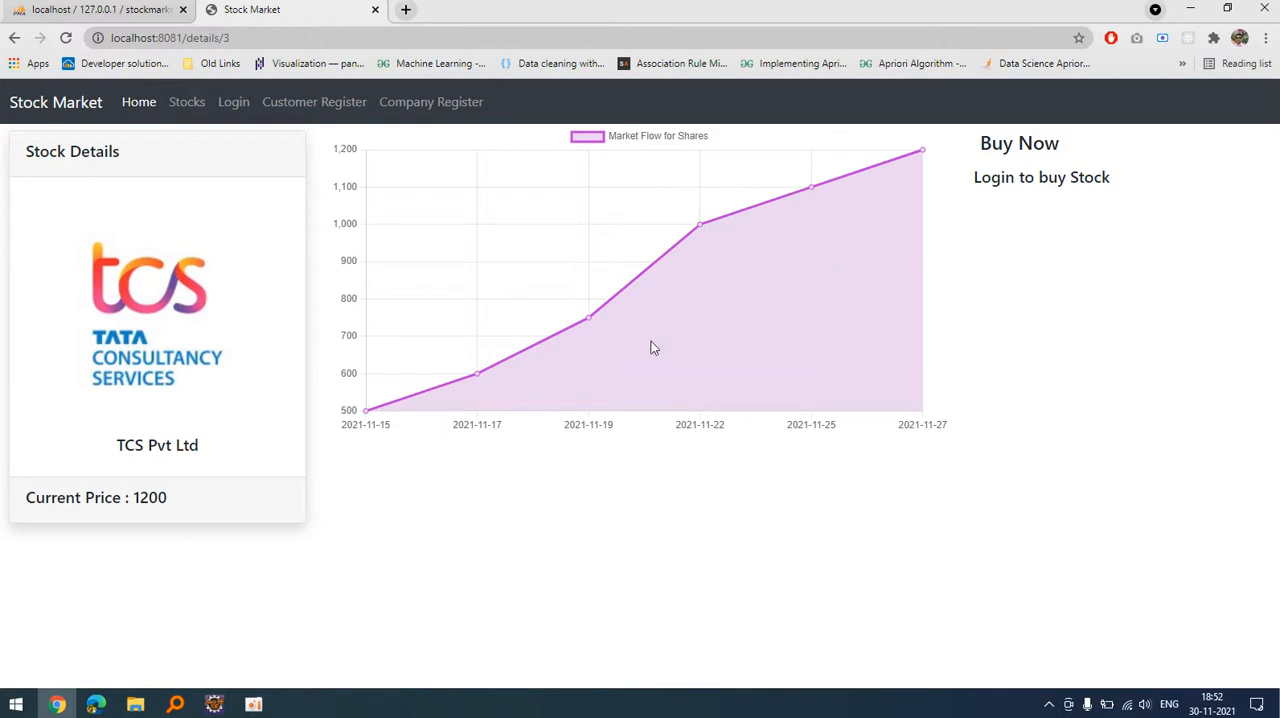
pyautogui.moveTo(852, 222)
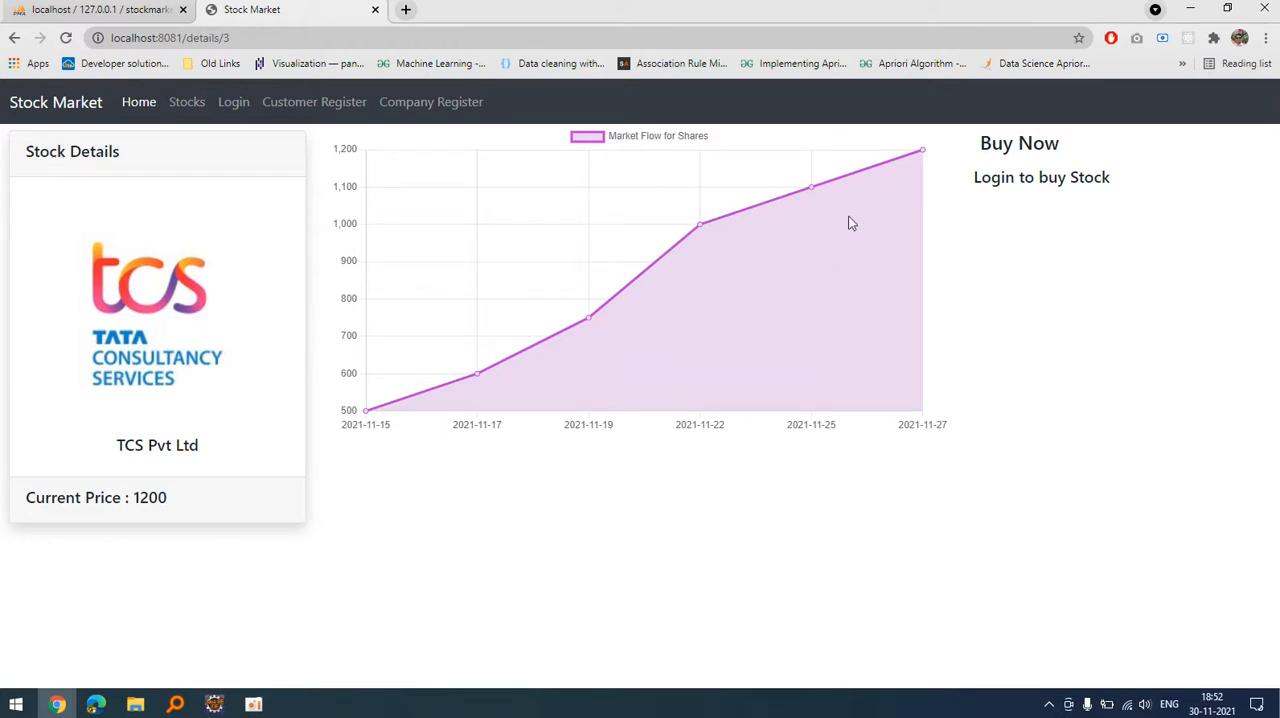
pyautogui.moveTo(308, 366)
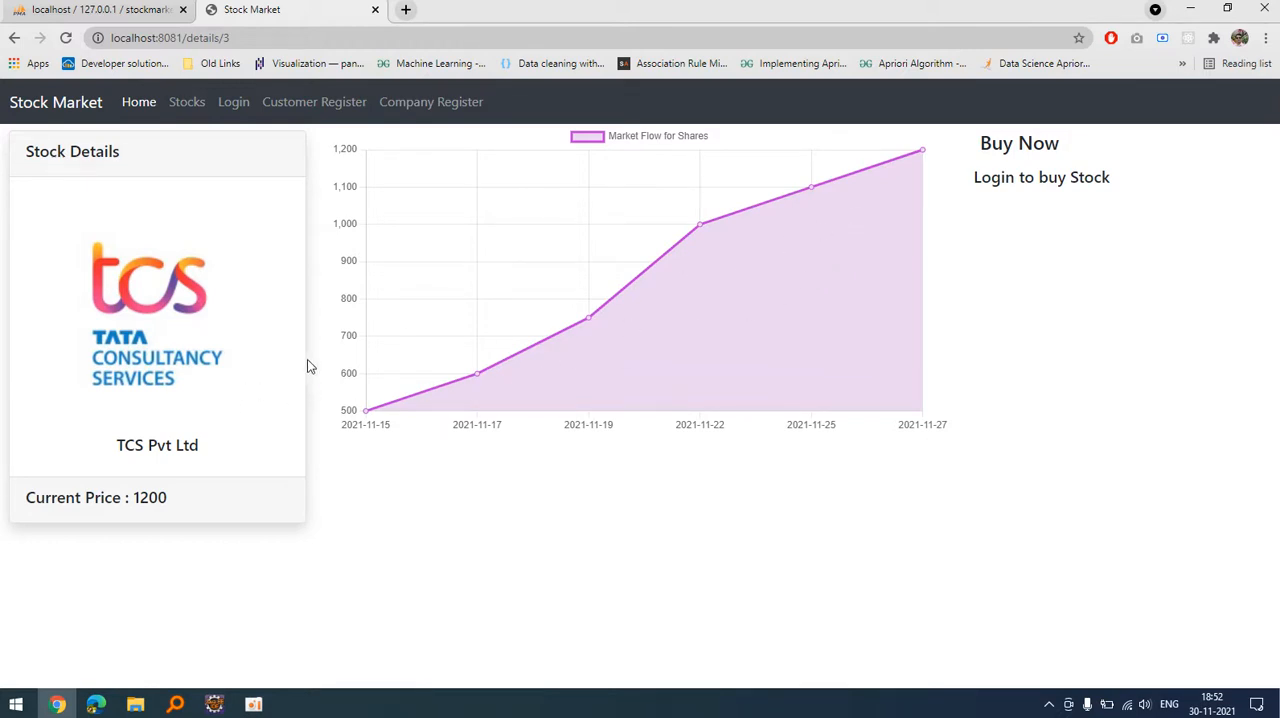
pyautogui.moveTo(186, 102)
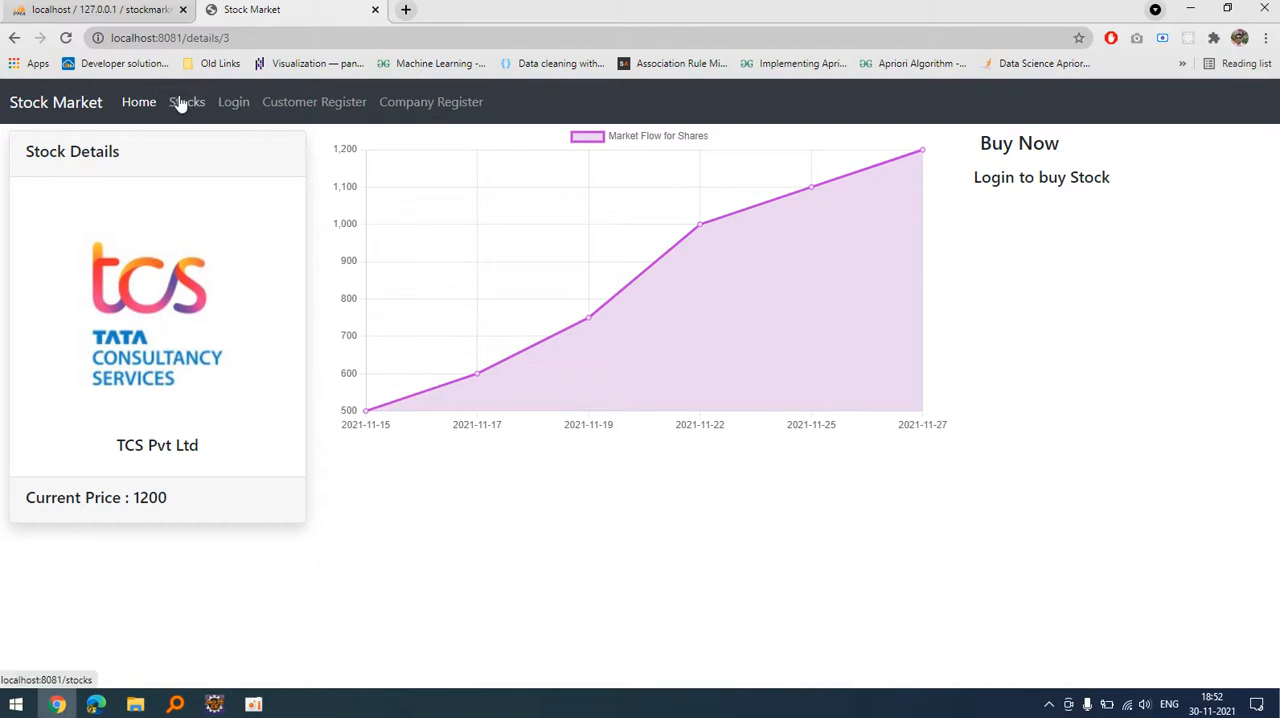
# - Visit the Login and Customer Register screens, ending on the Company Register form
pyautogui.click(232, 102)
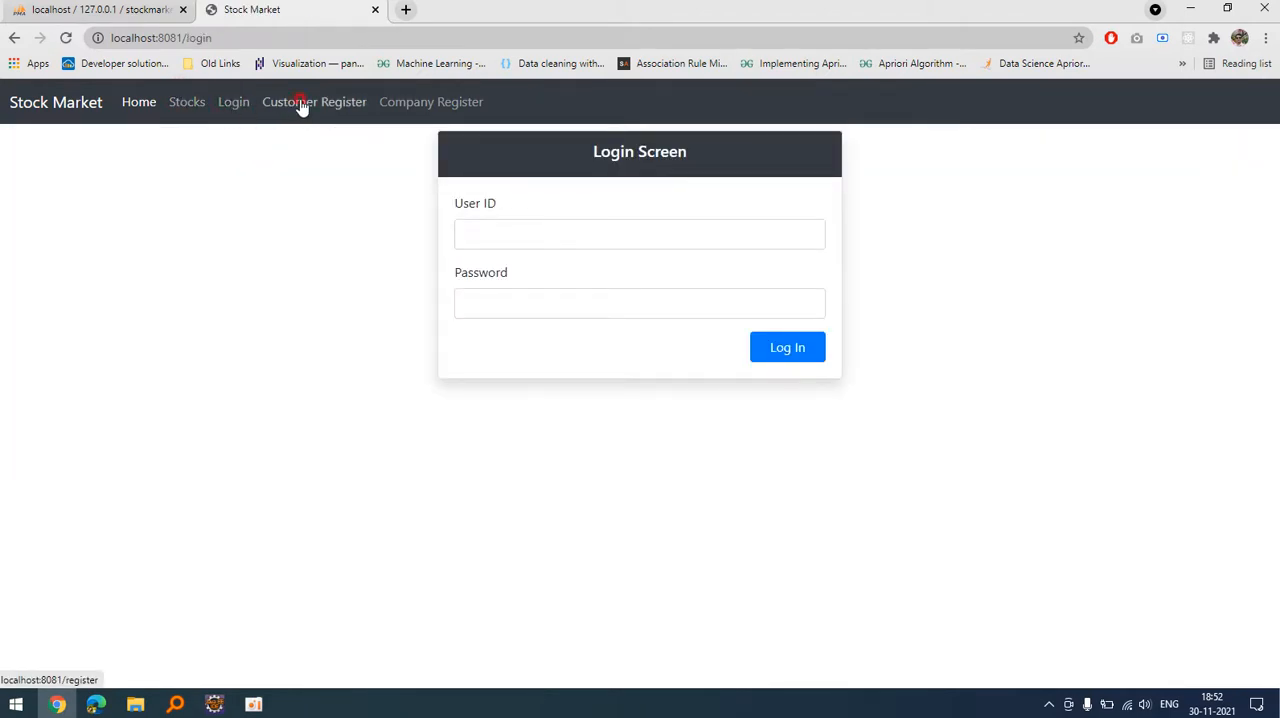
pyautogui.click(314, 102)
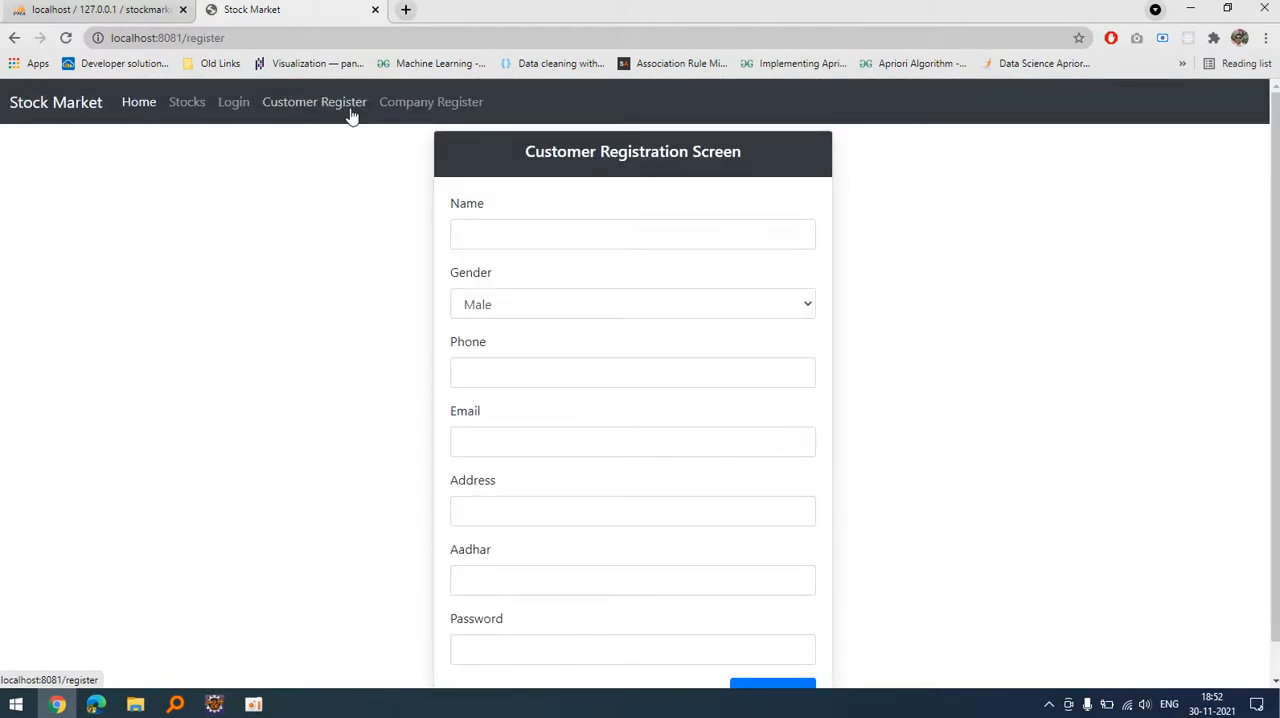
pyautogui.moveTo(432, 102)
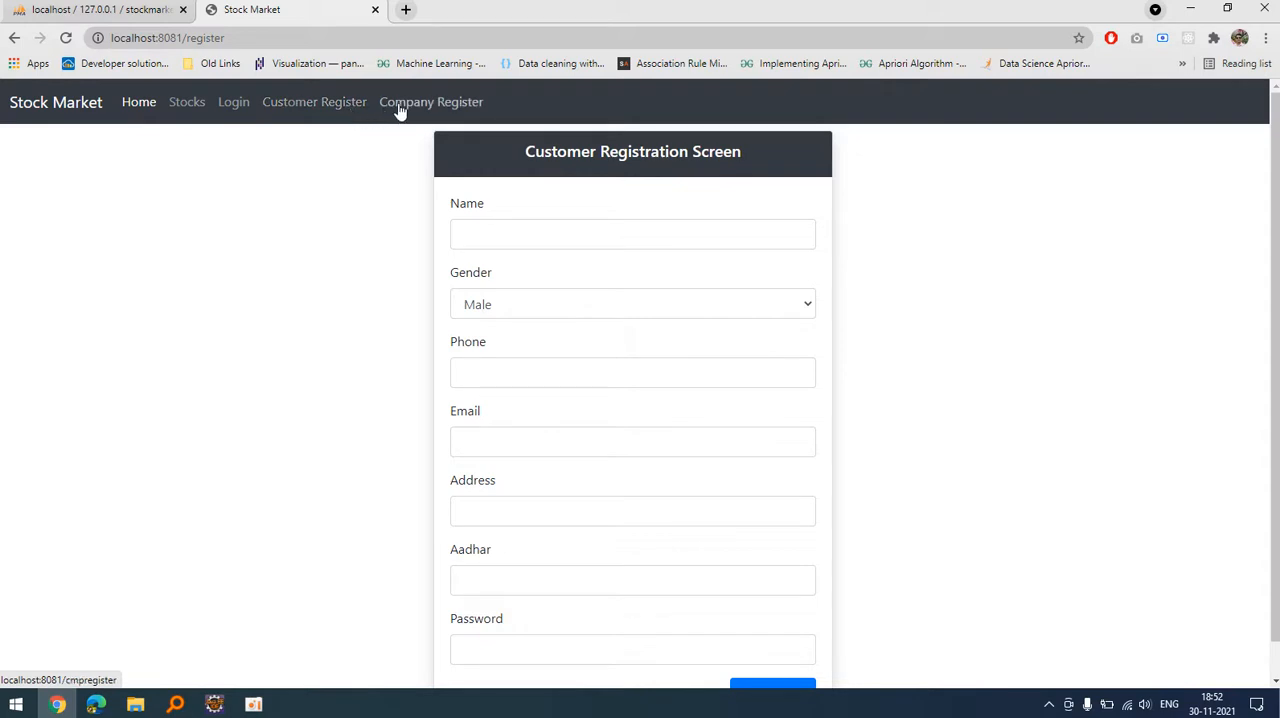
pyautogui.click(432, 102)
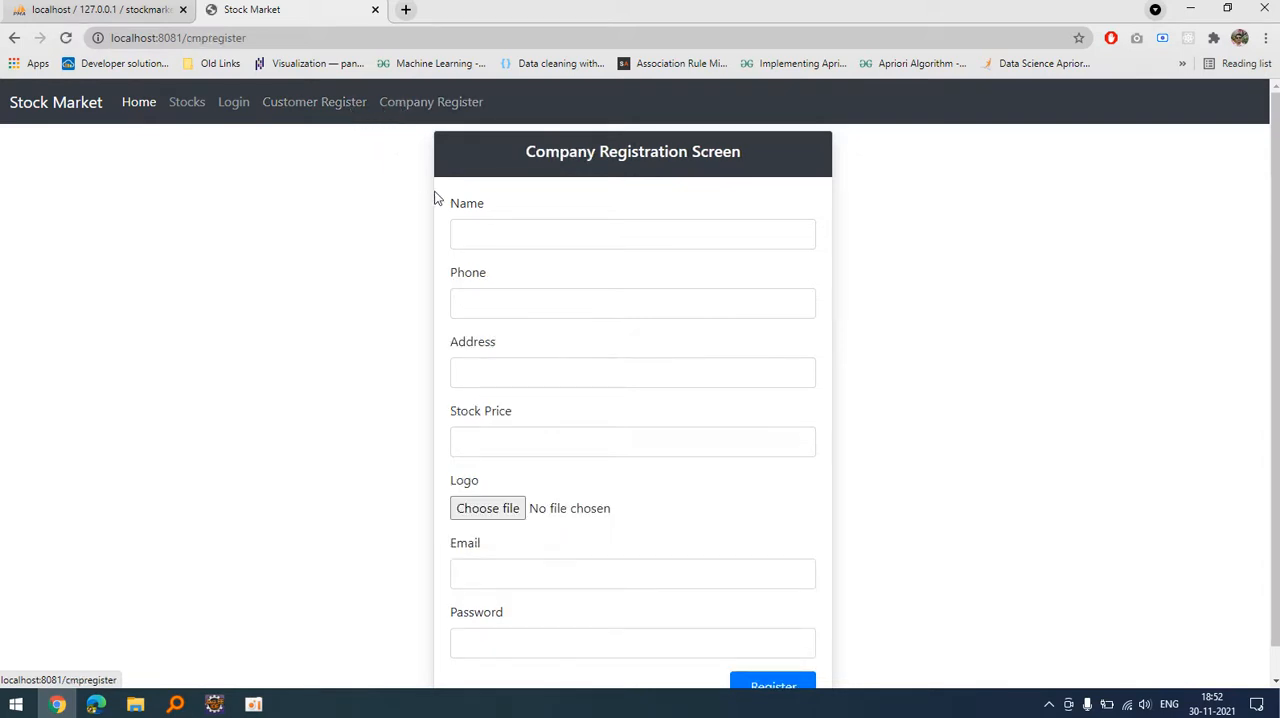
pyautogui.moveTo(460, 326)
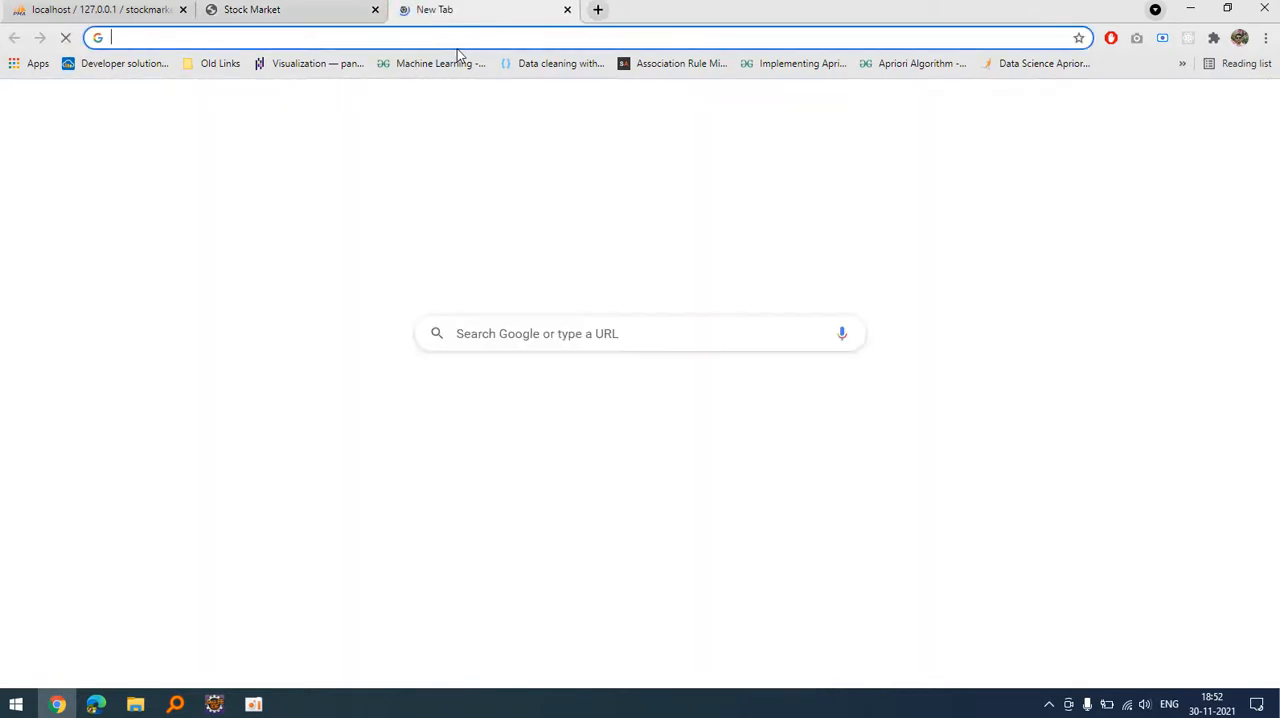
# - Search Google for top stock market companies and scroll through the results
pyautogui.write('top stock')
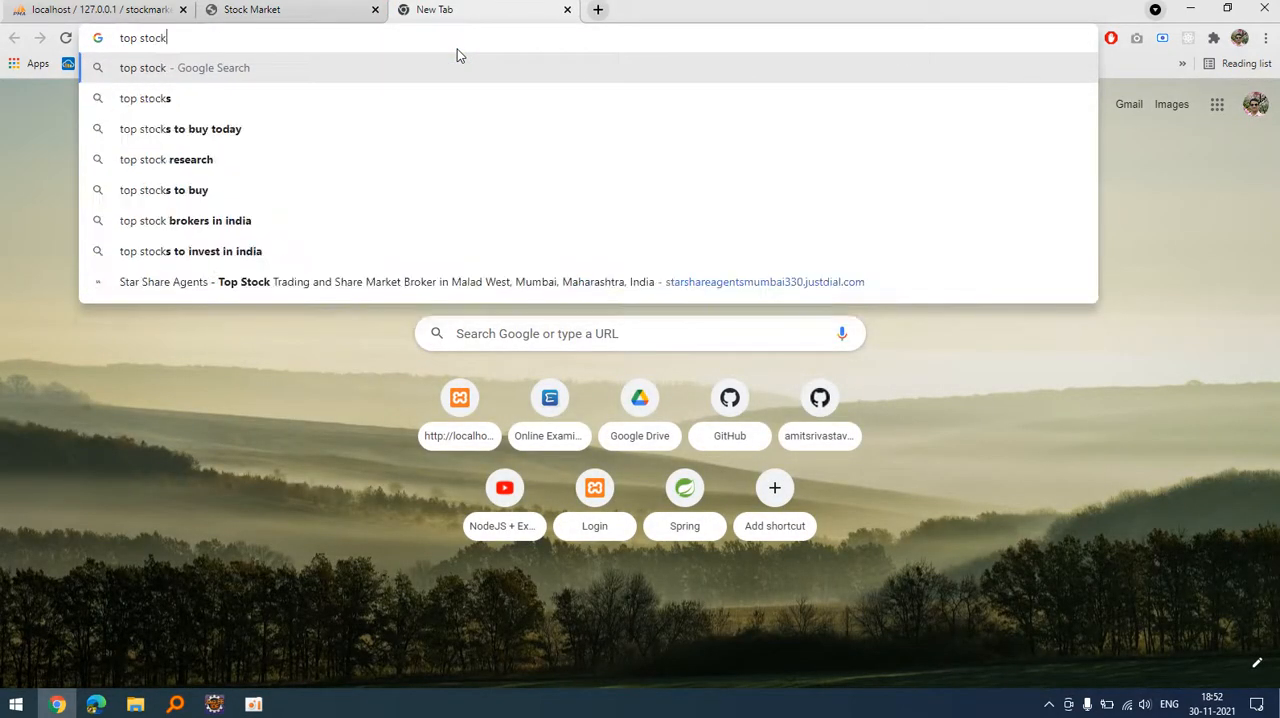
pyautogui.write('market')
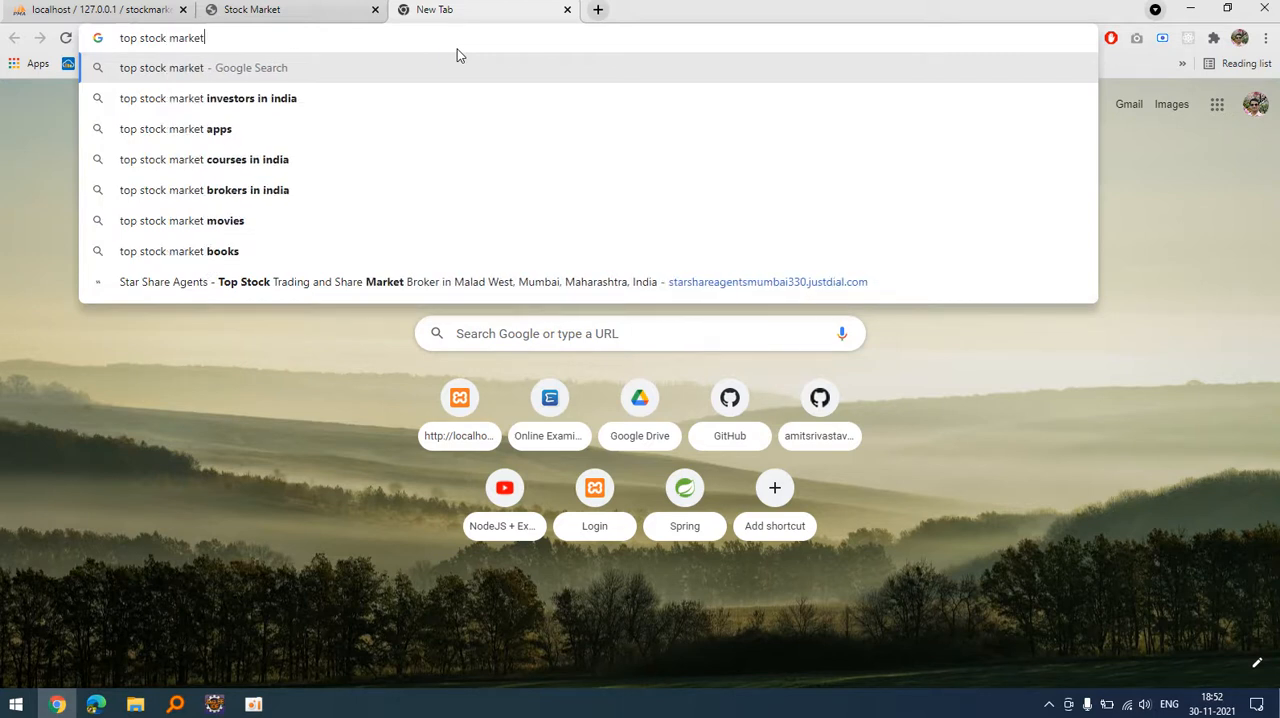
pyautogui.write('companies')
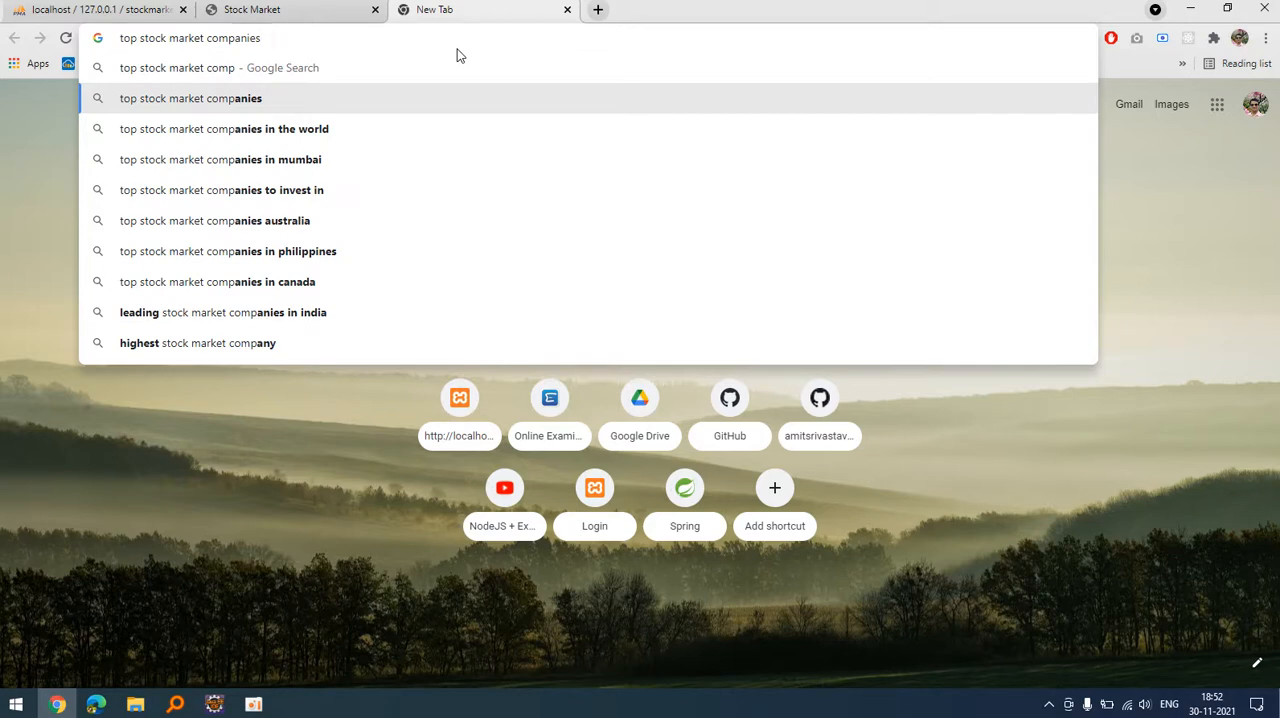
pyautogui.write('in the')
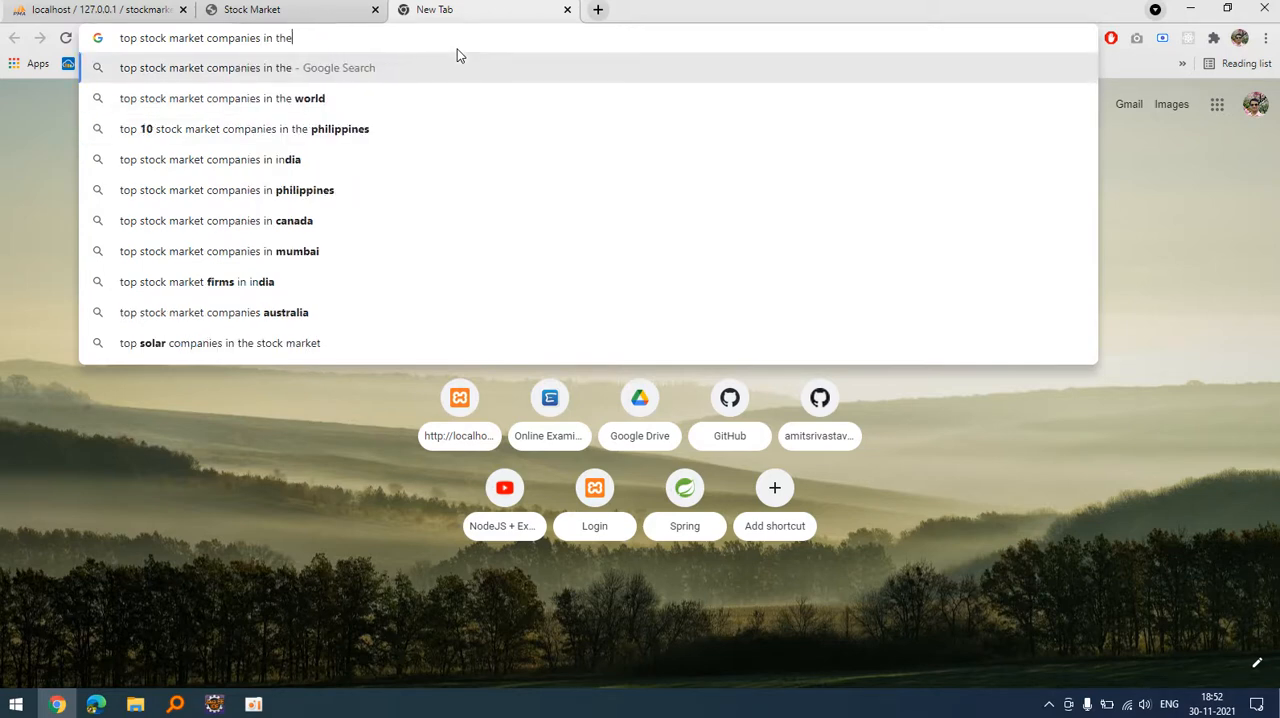
pyautogui.click(210, 160)
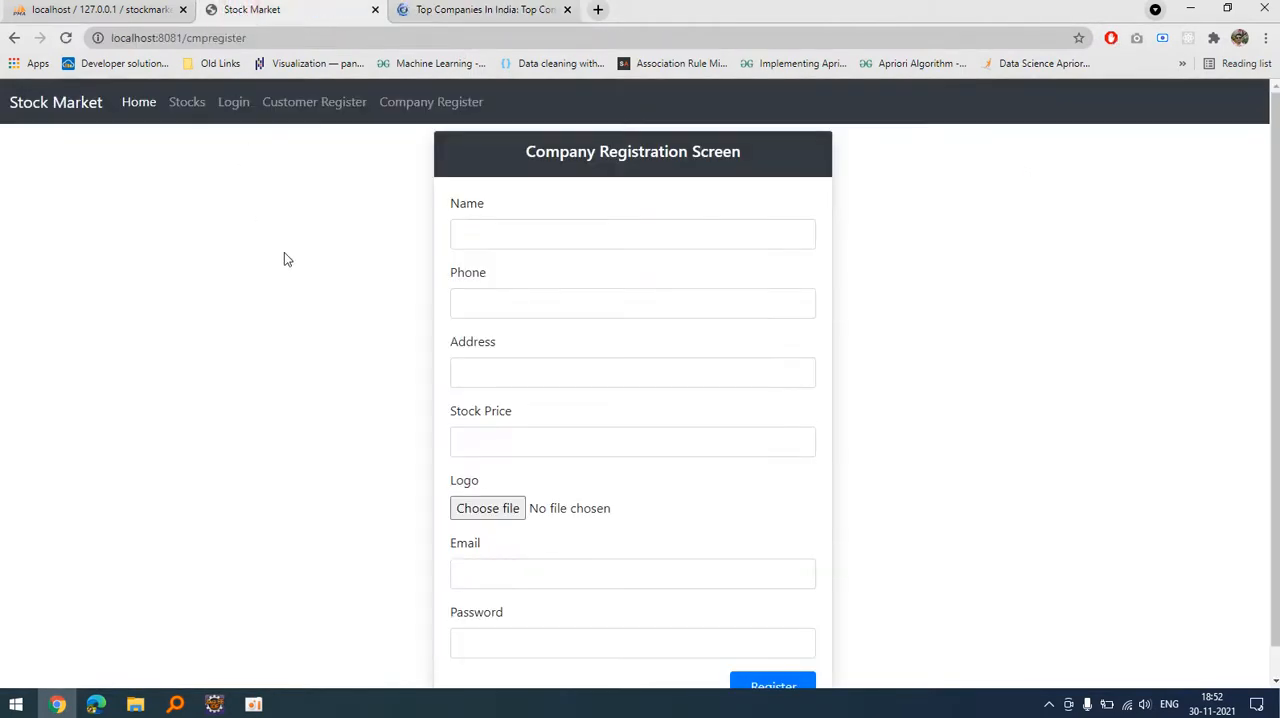
pyautogui.click(188, 102)
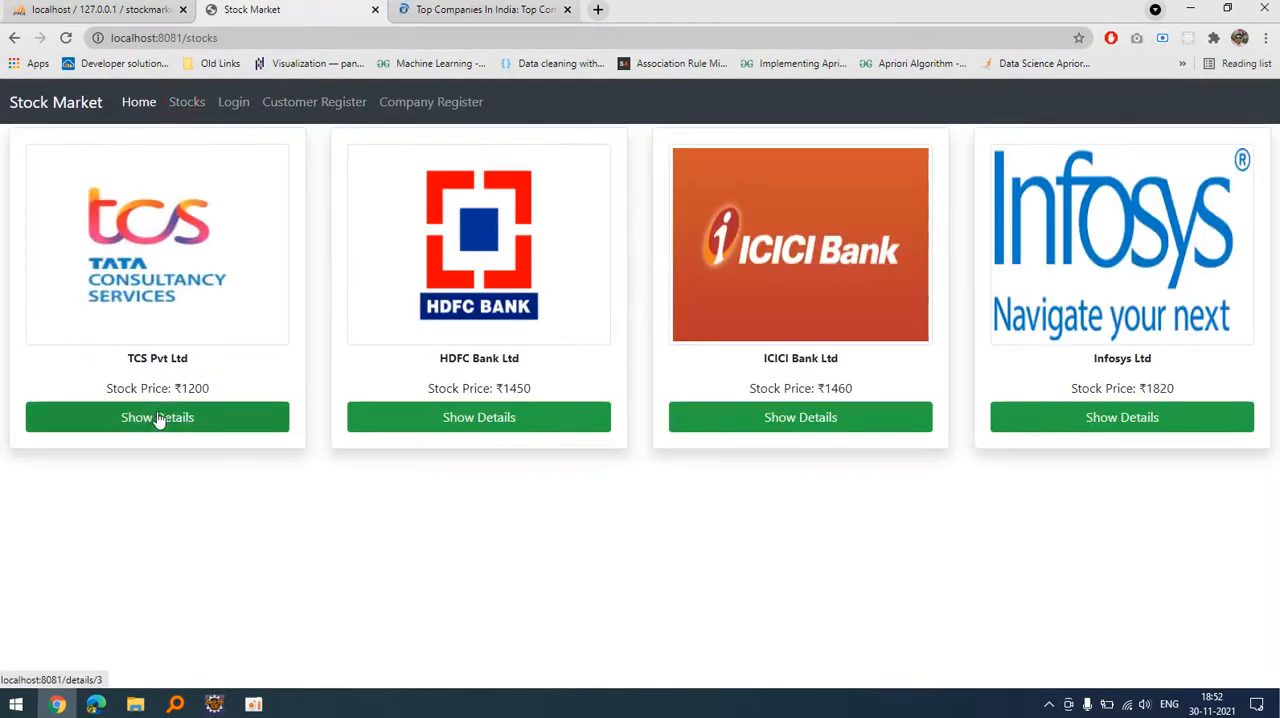
pyautogui.moveTo(844, 360)
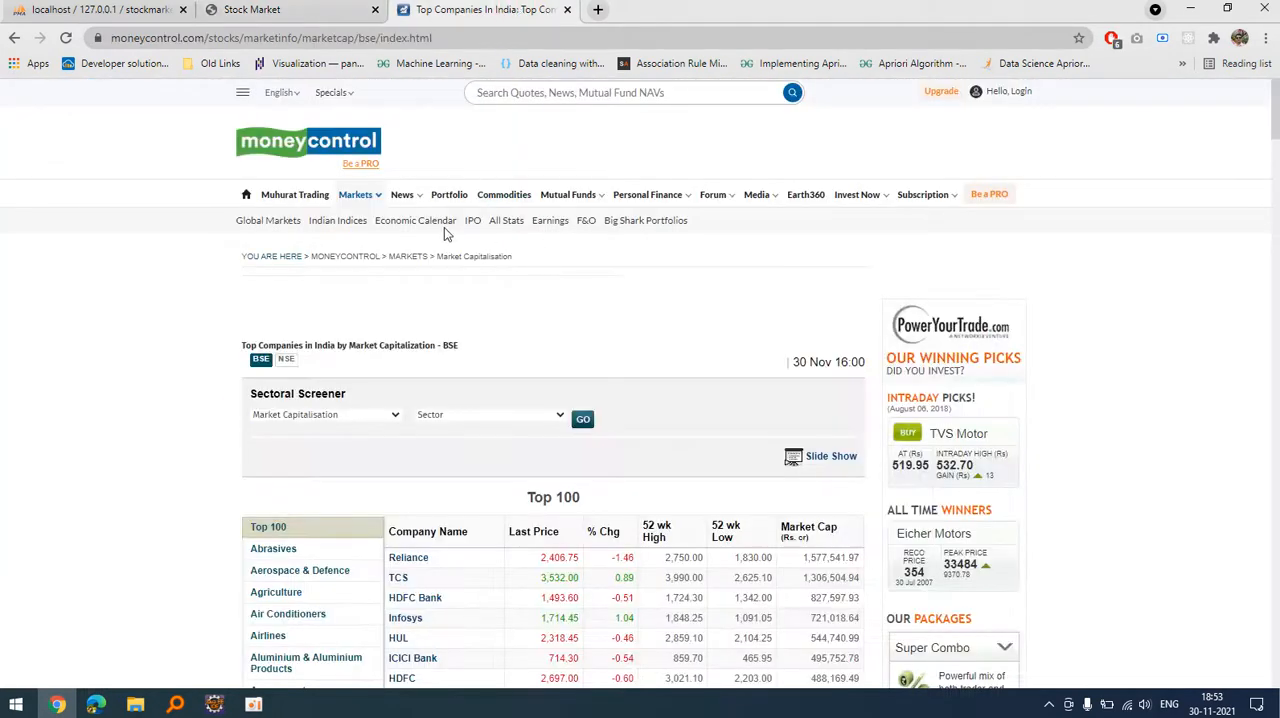
pyautogui.scroll(-3)
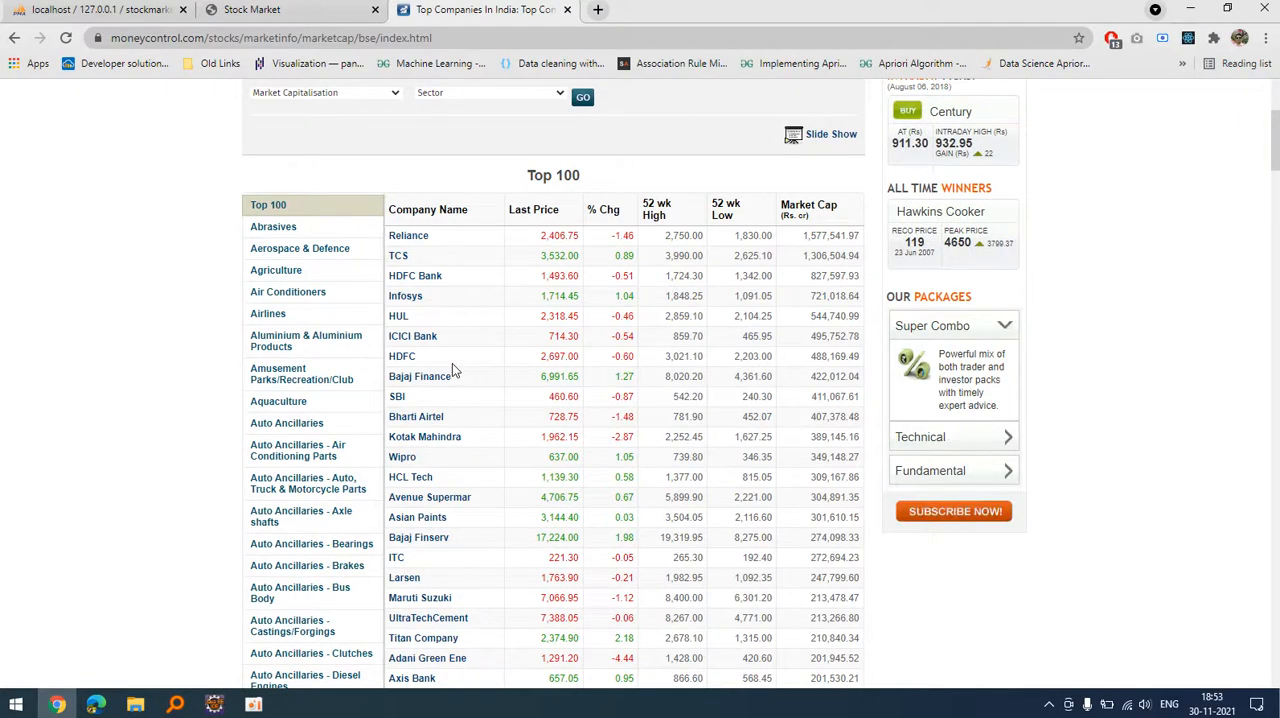
pyautogui.scroll(-3)
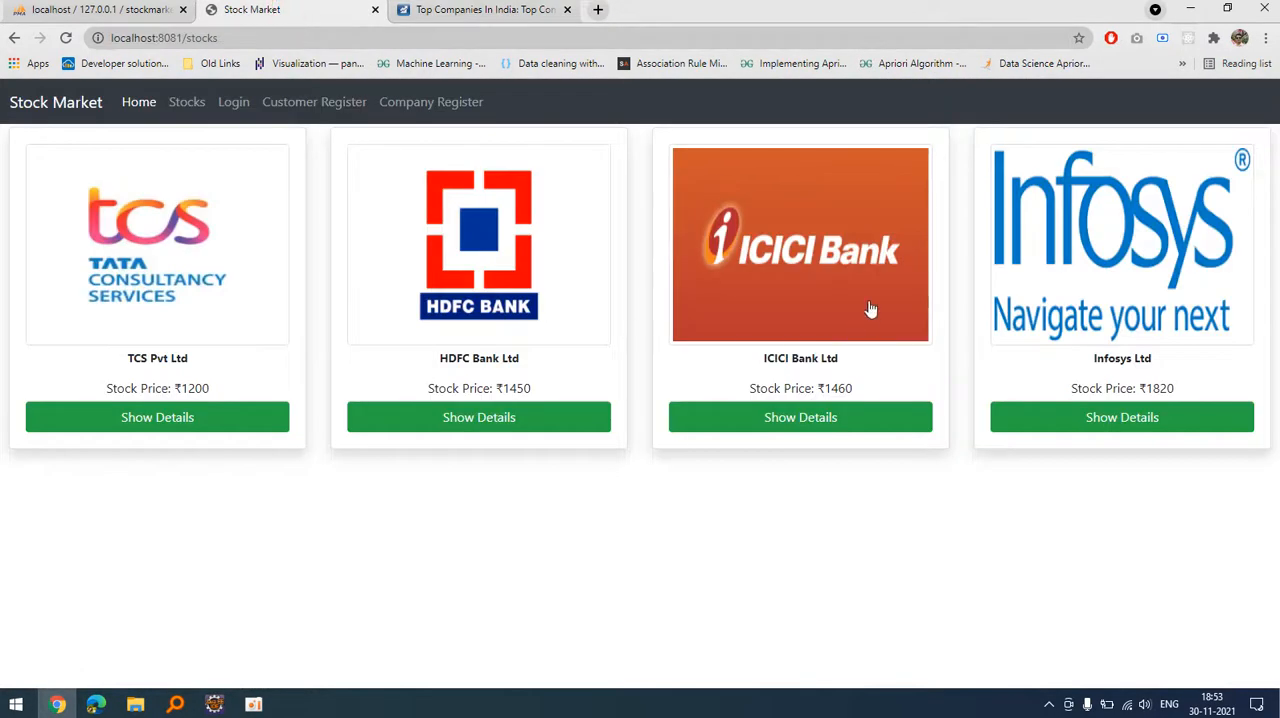
# - Enter 'Wipro Ltd' as the name on the company registration form
pyautogui.click(432, 102)
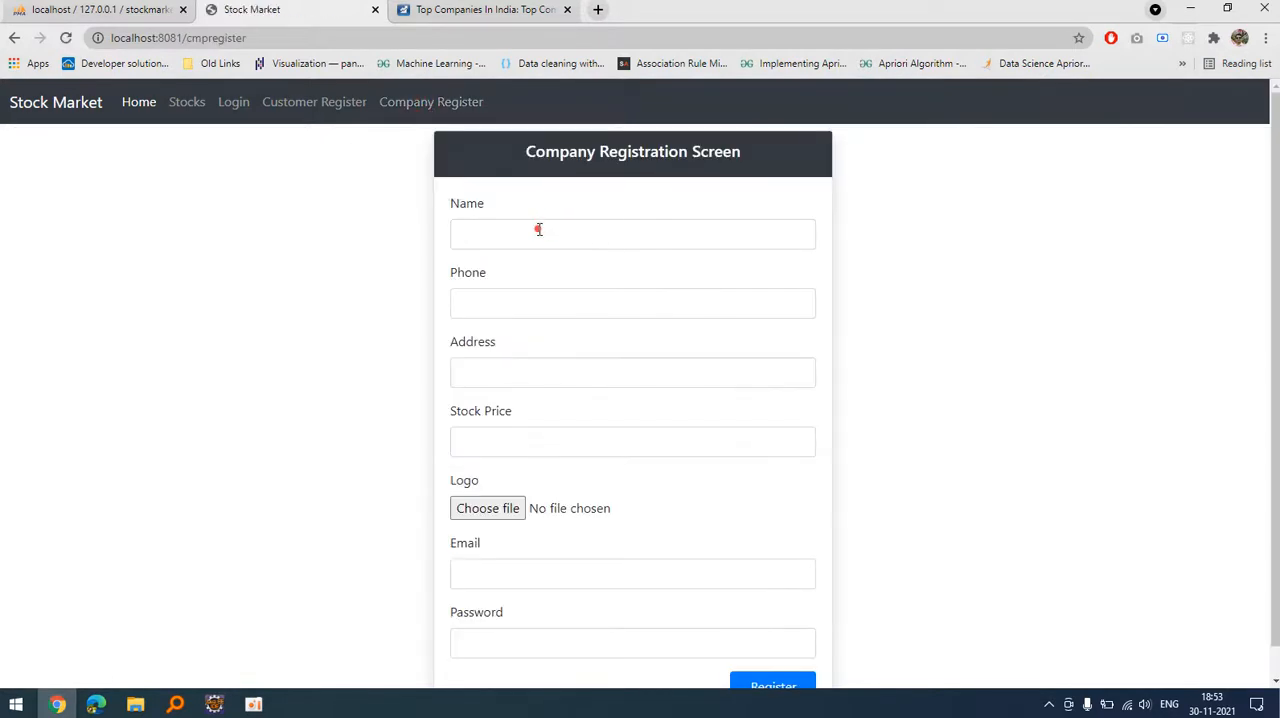
pyautogui.write('Wipro')
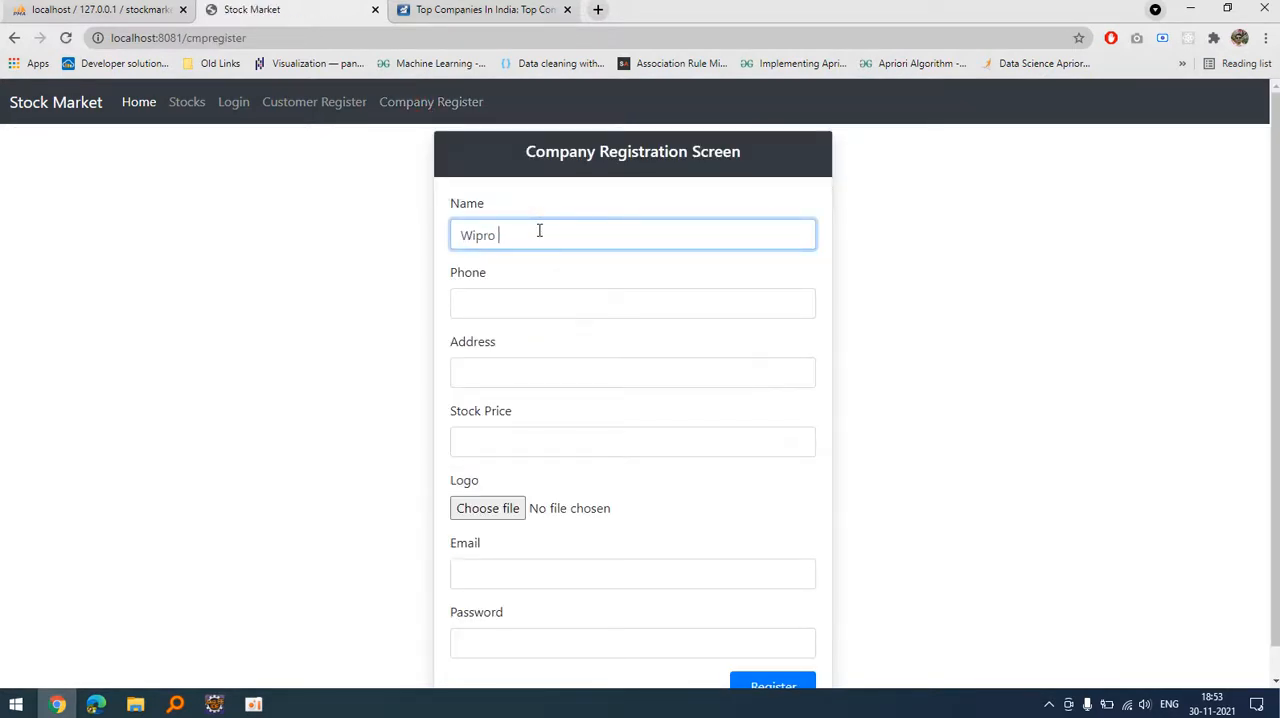
pyautogui.write('Ltd')
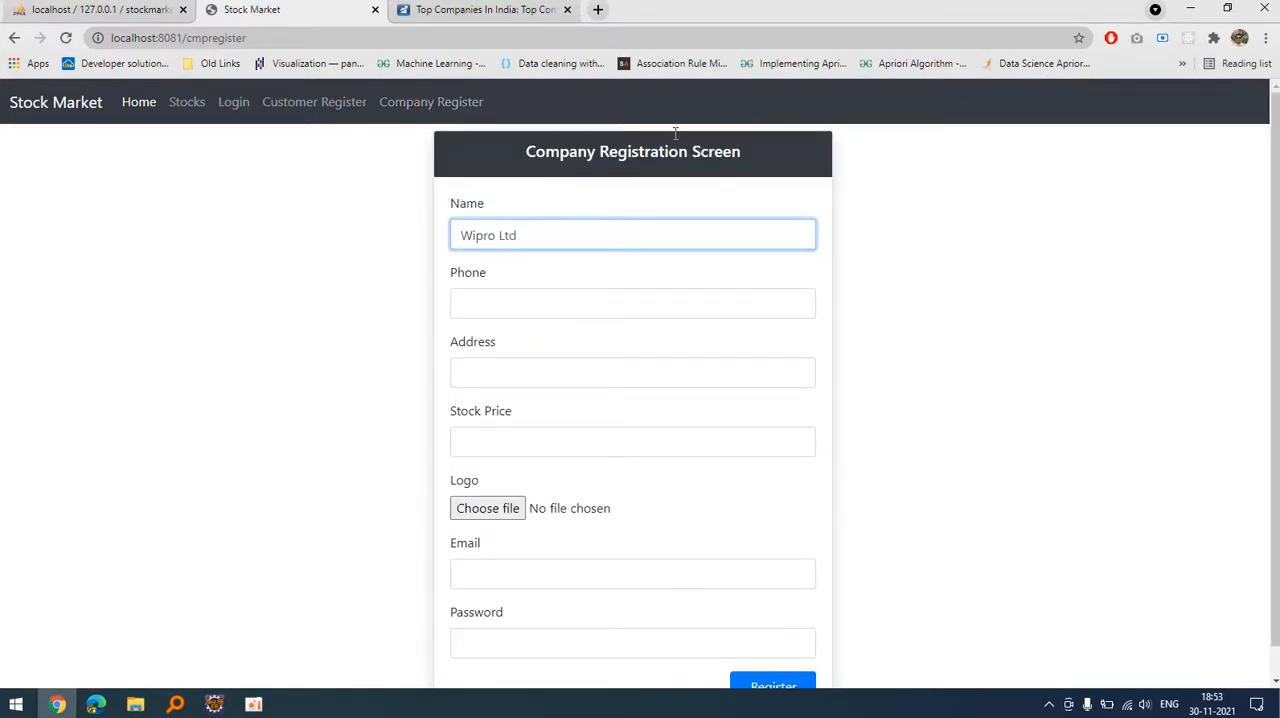
# - Start a new blank Chrome tab
pyautogui.click(788, 8)
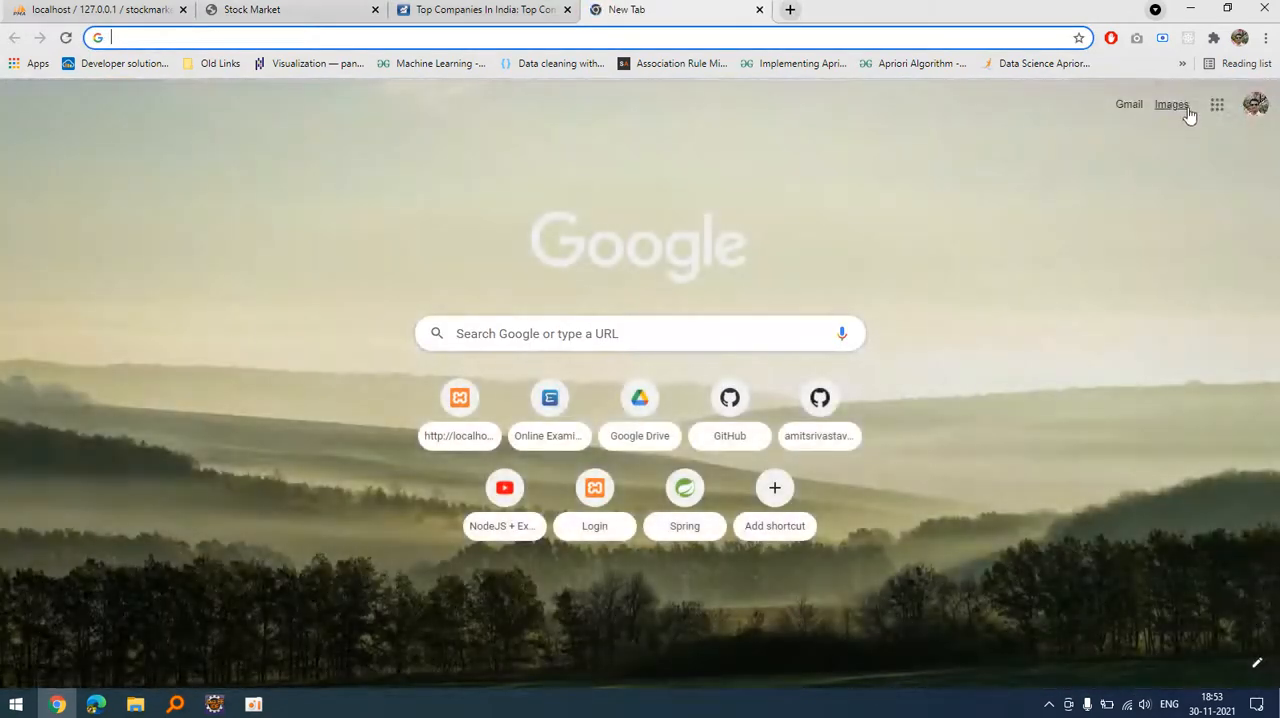
# - Search Google Images for 'wipro logo' and preview one logo result
pyautogui.click(1172, 104)
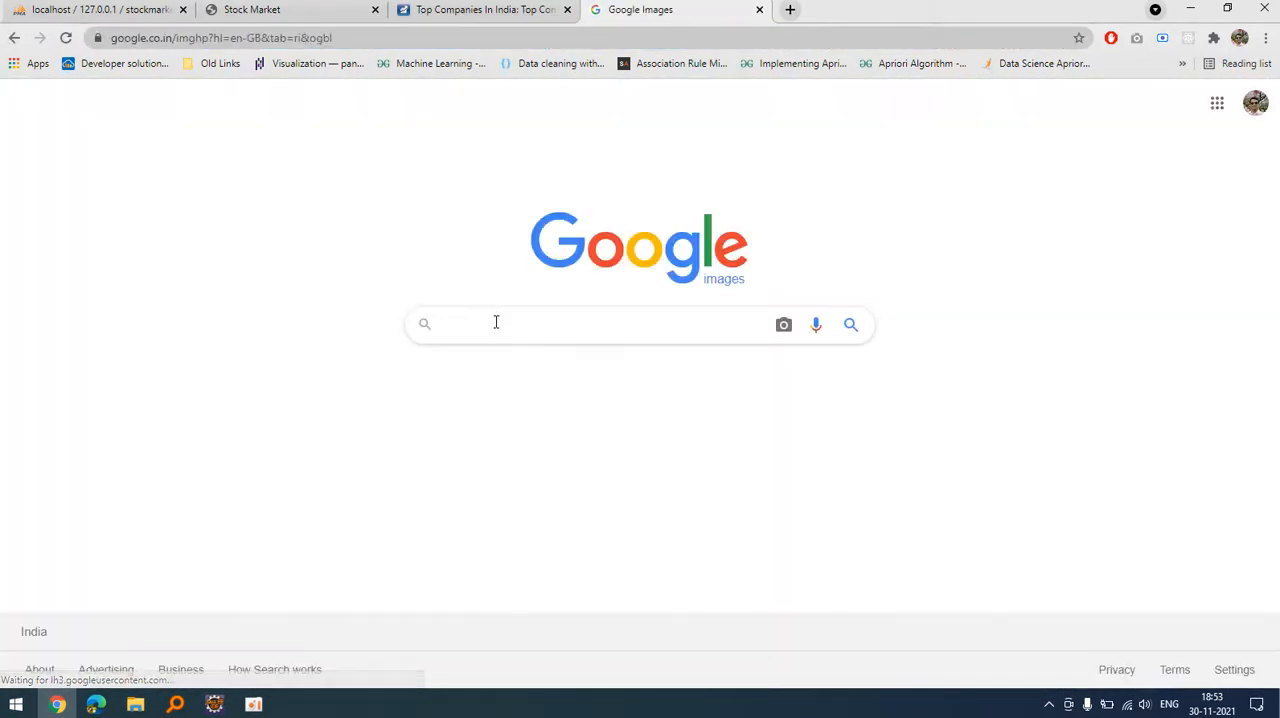
pyautogui.write('wipro')
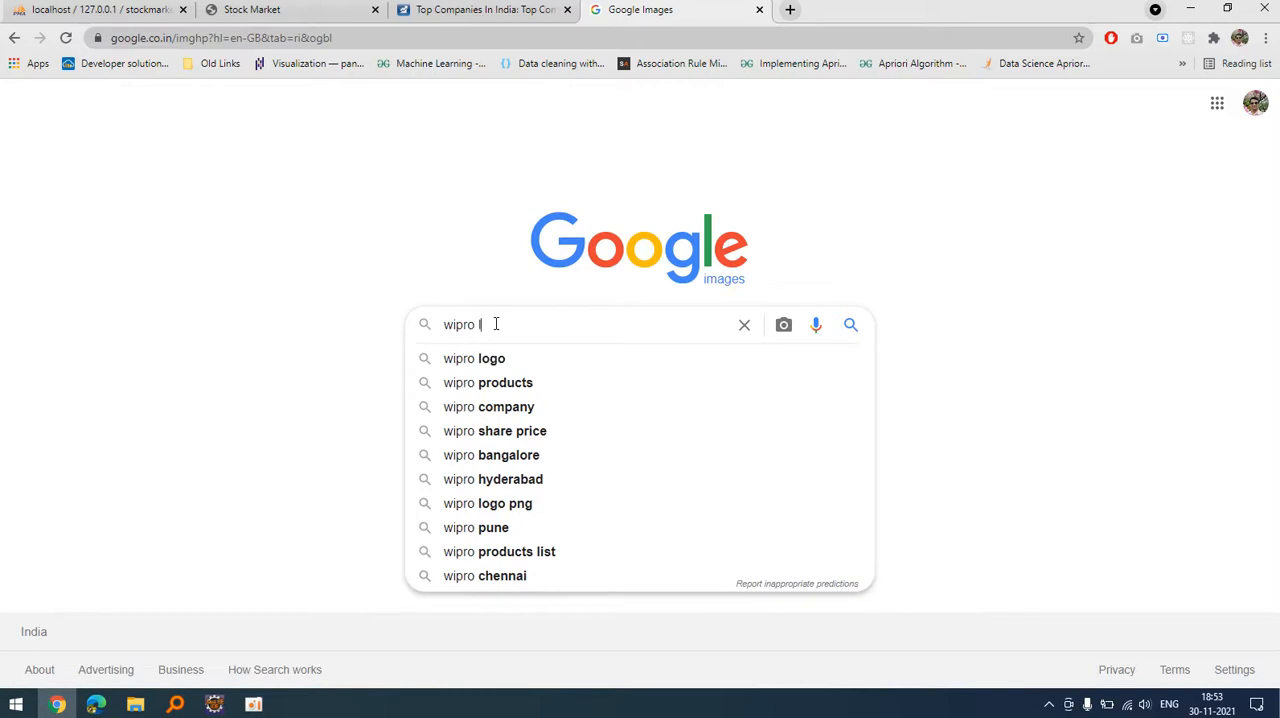
pyautogui.click(474, 358)
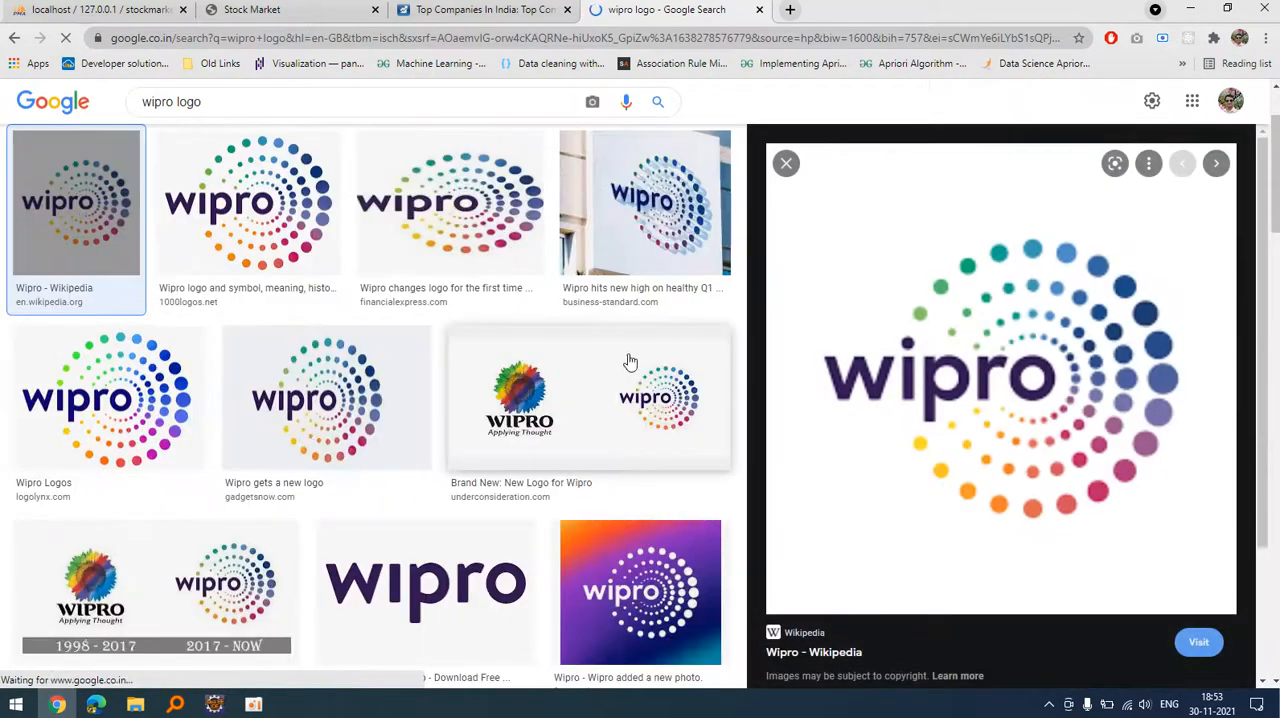
pyautogui.click(248, 200)
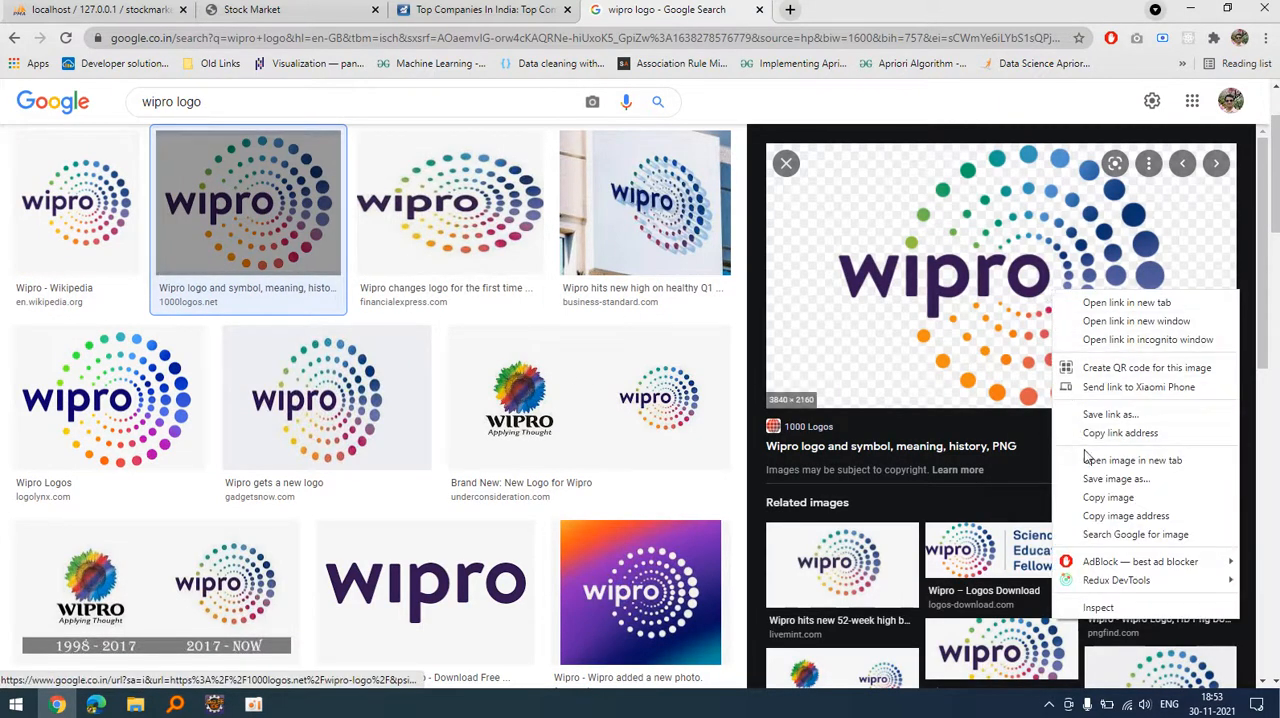
# - Save the logo as Wipro-logo.png and attach it as the company logo on the registration form
pyautogui.click(1116, 478)
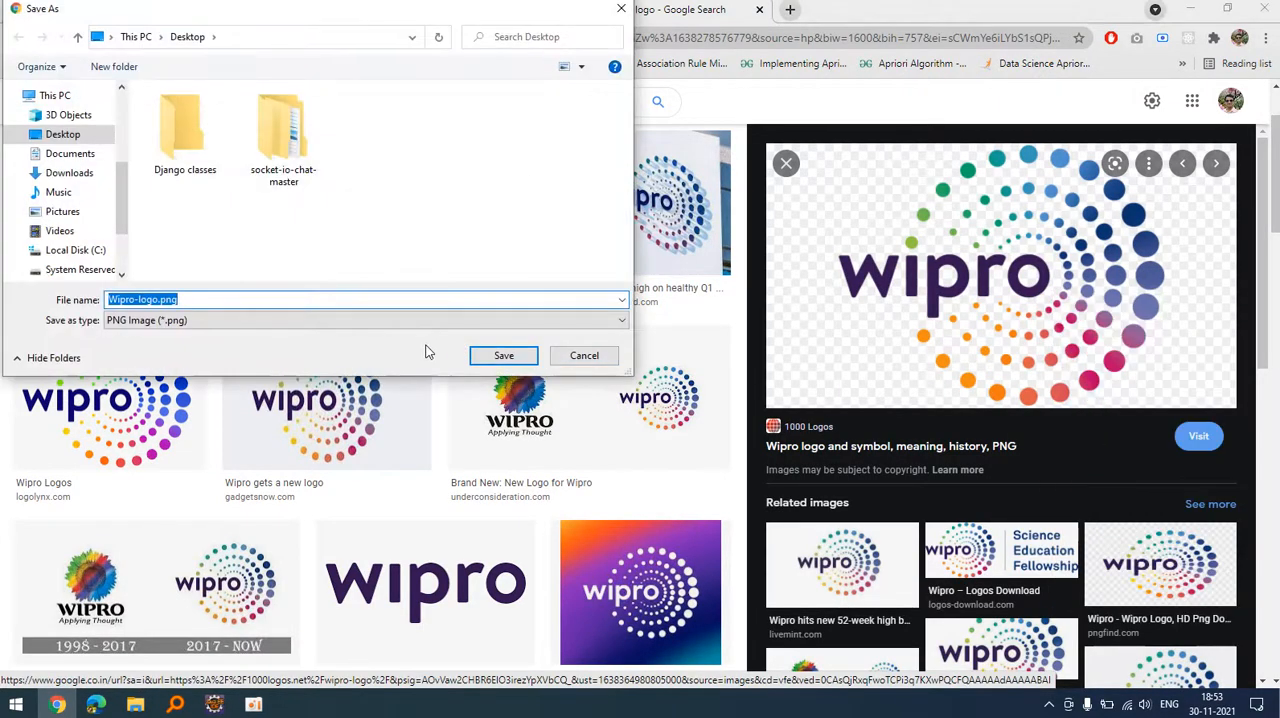
pyautogui.click(504, 356)
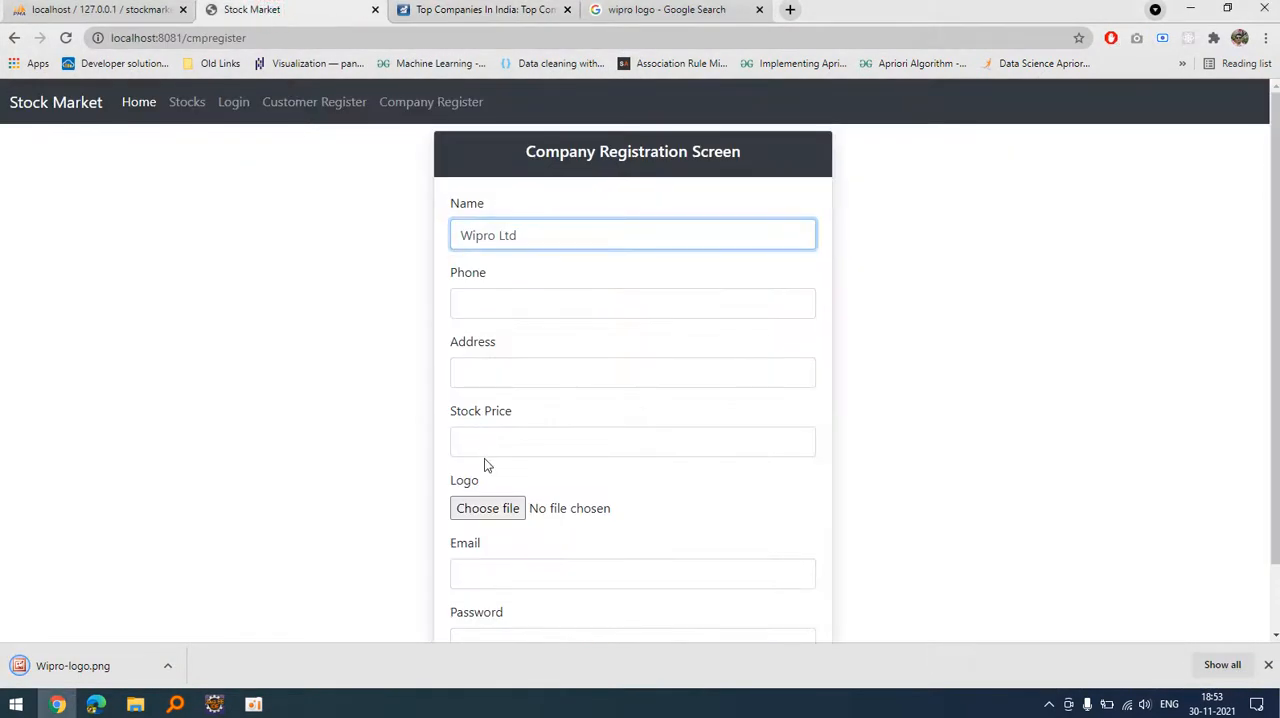
pyautogui.click(488, 508)
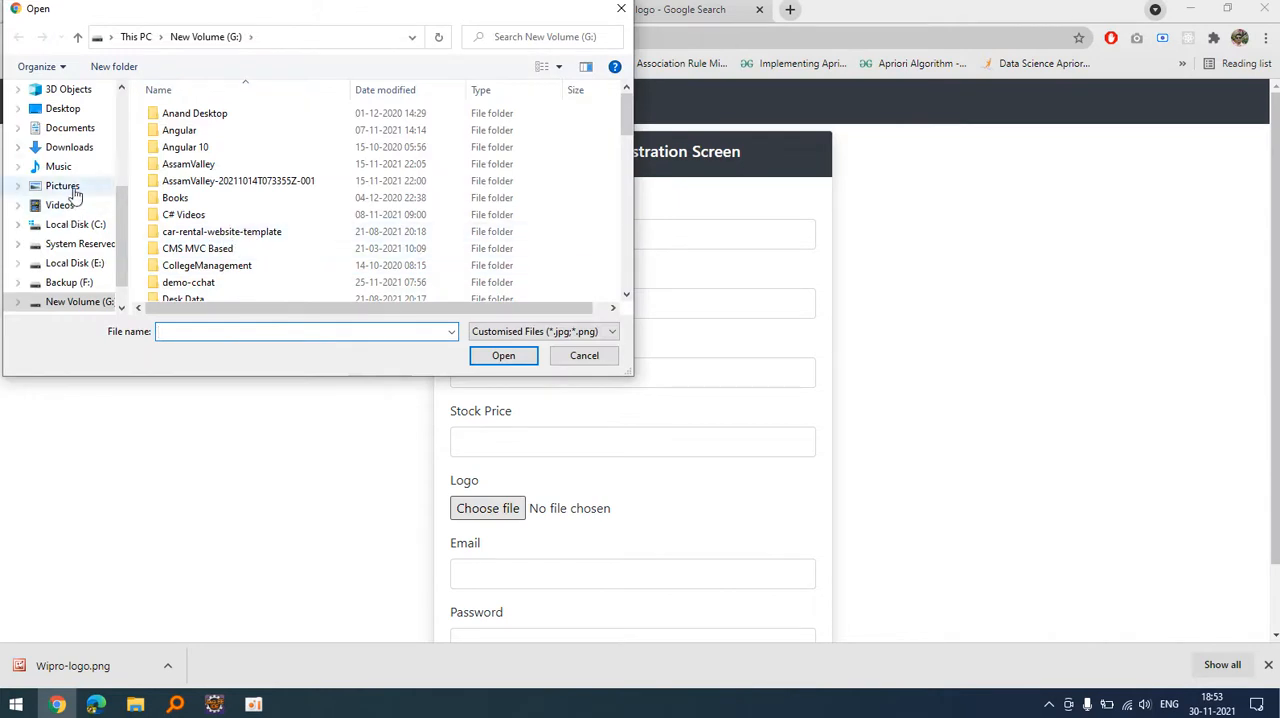
pyautogui.click(504, 356)
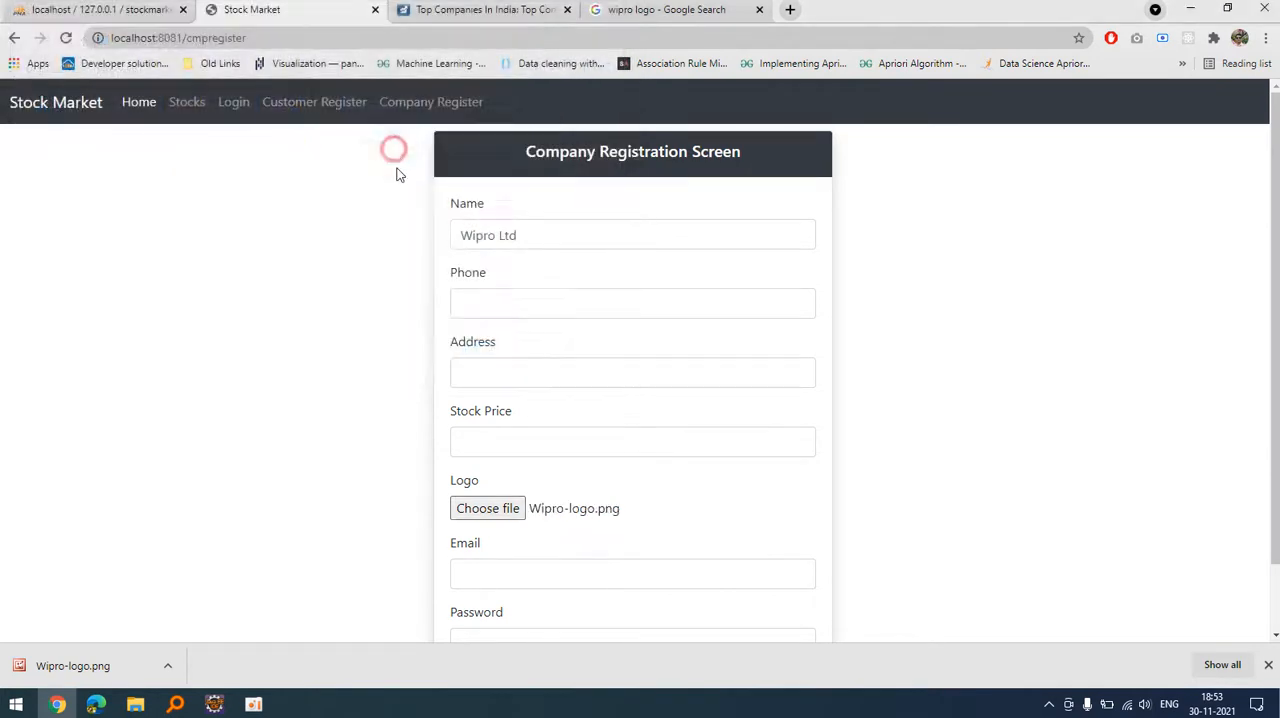
pyautogui.click(632, 304)
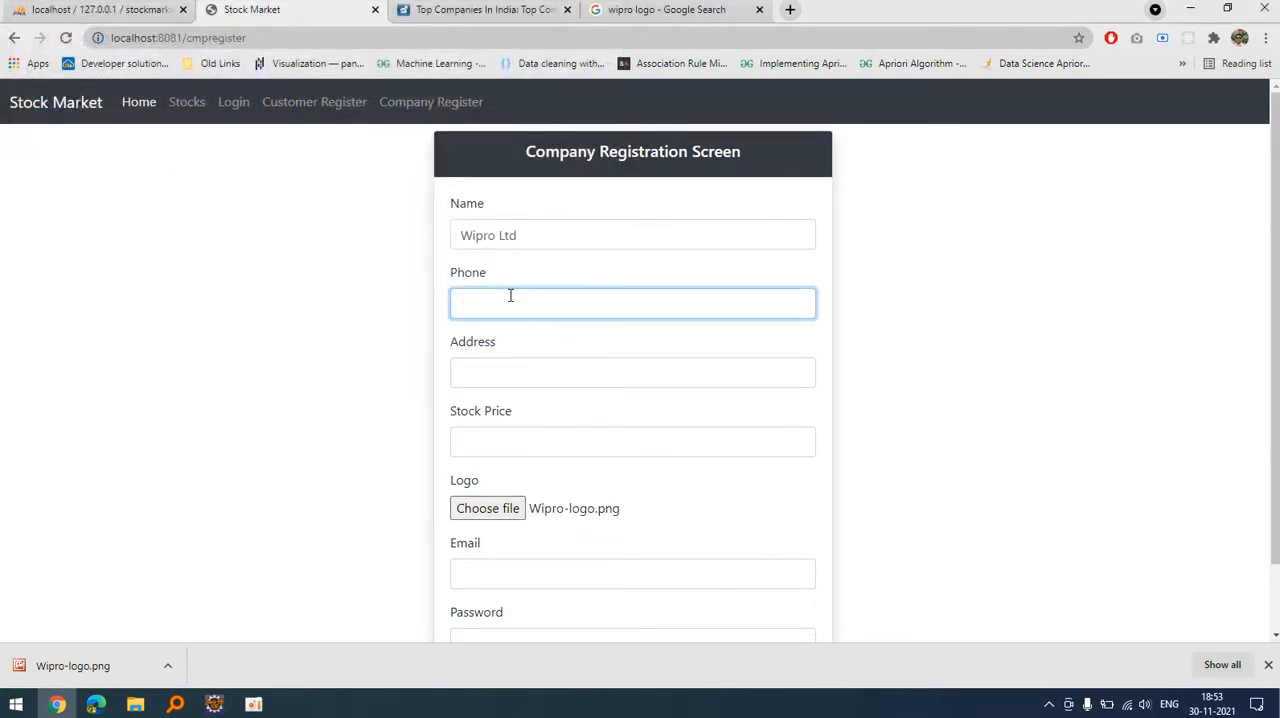
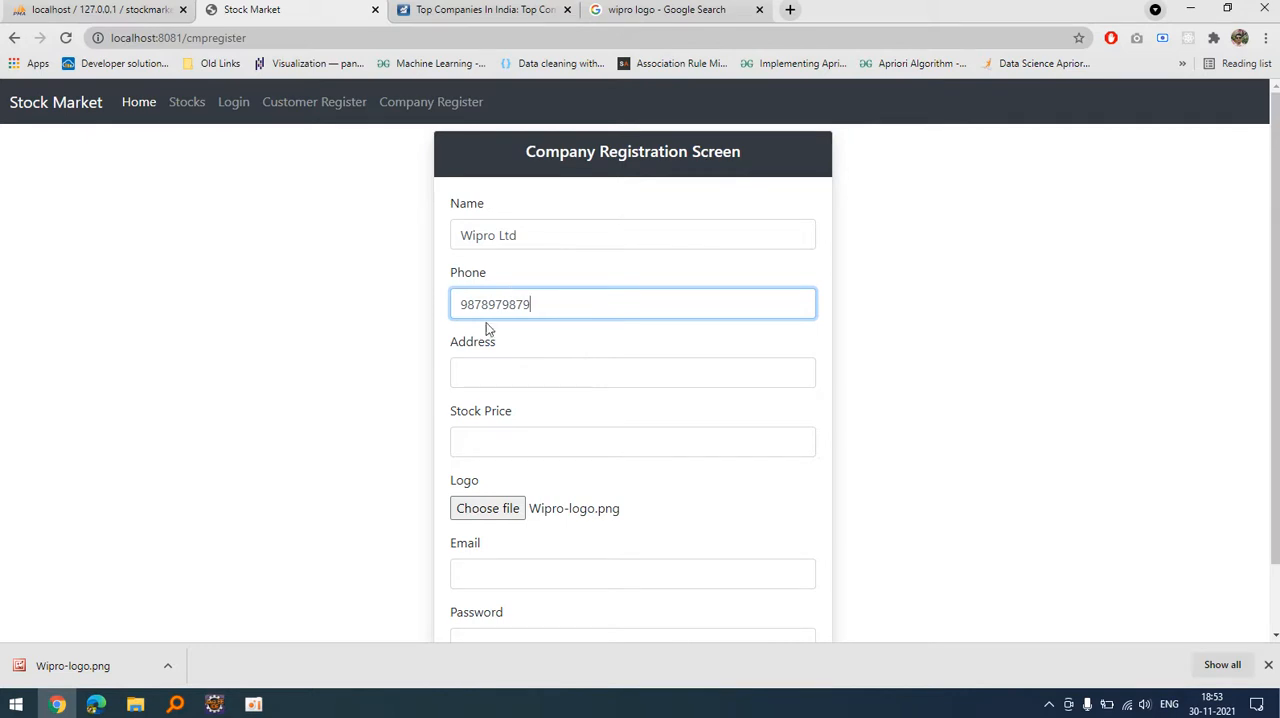
pyautogui.write('Noida')
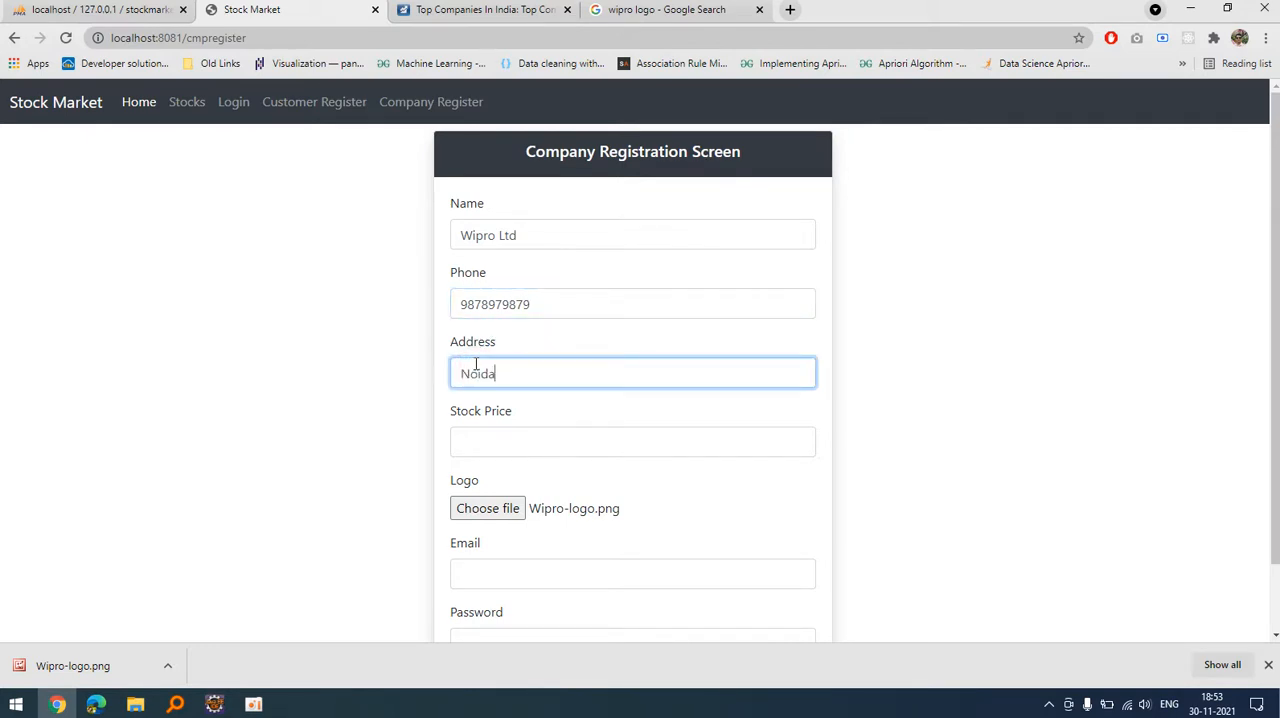
pyautogui.click(632, 442)
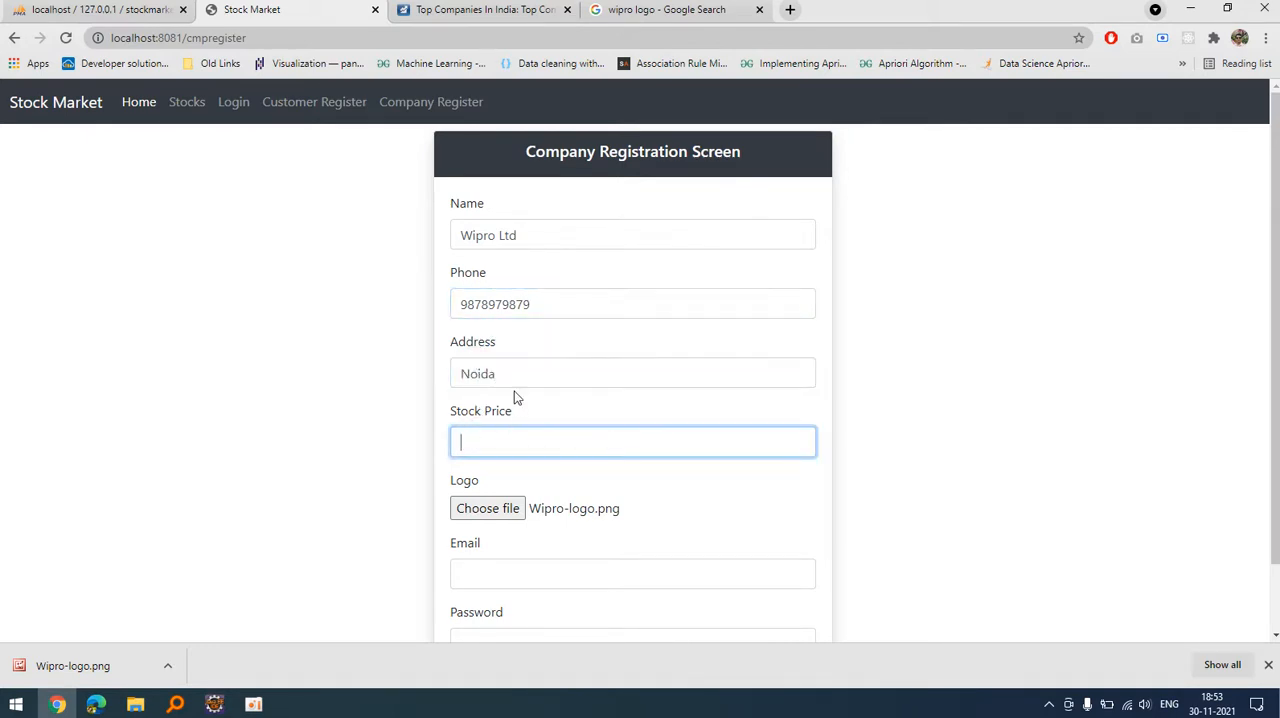
pyautogui.write('India')
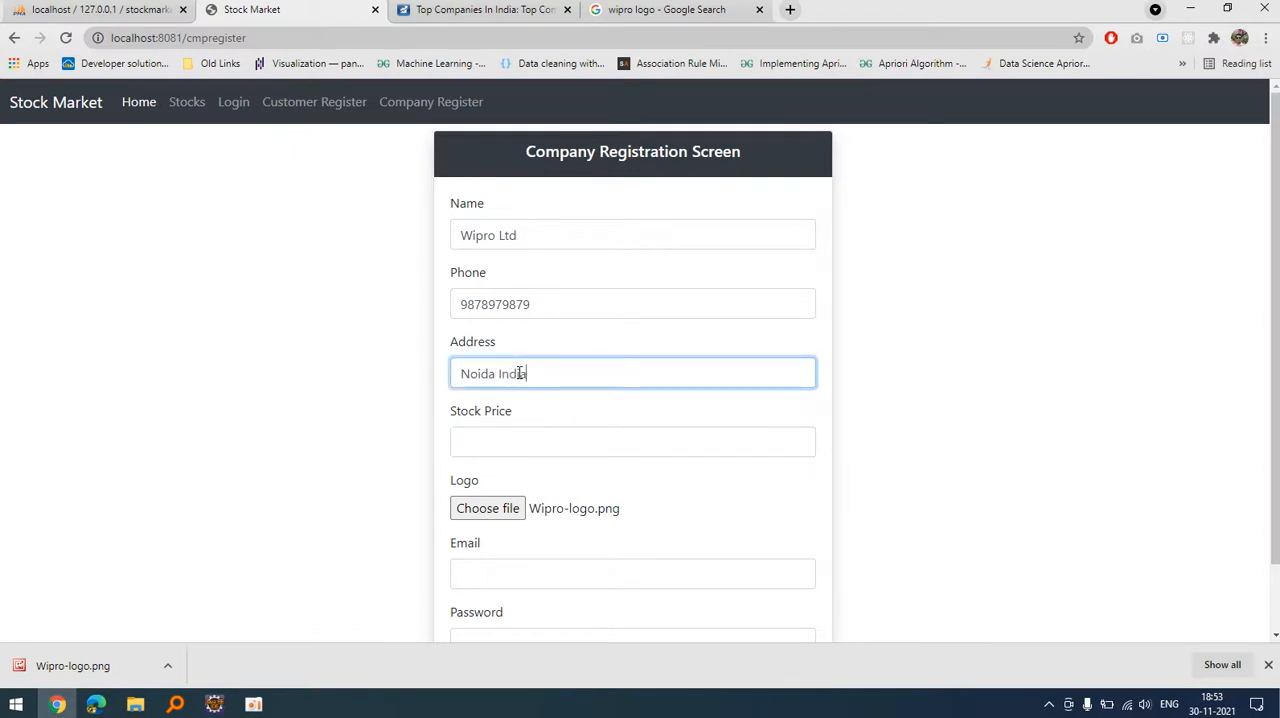
pyautogui.click(632, 442)
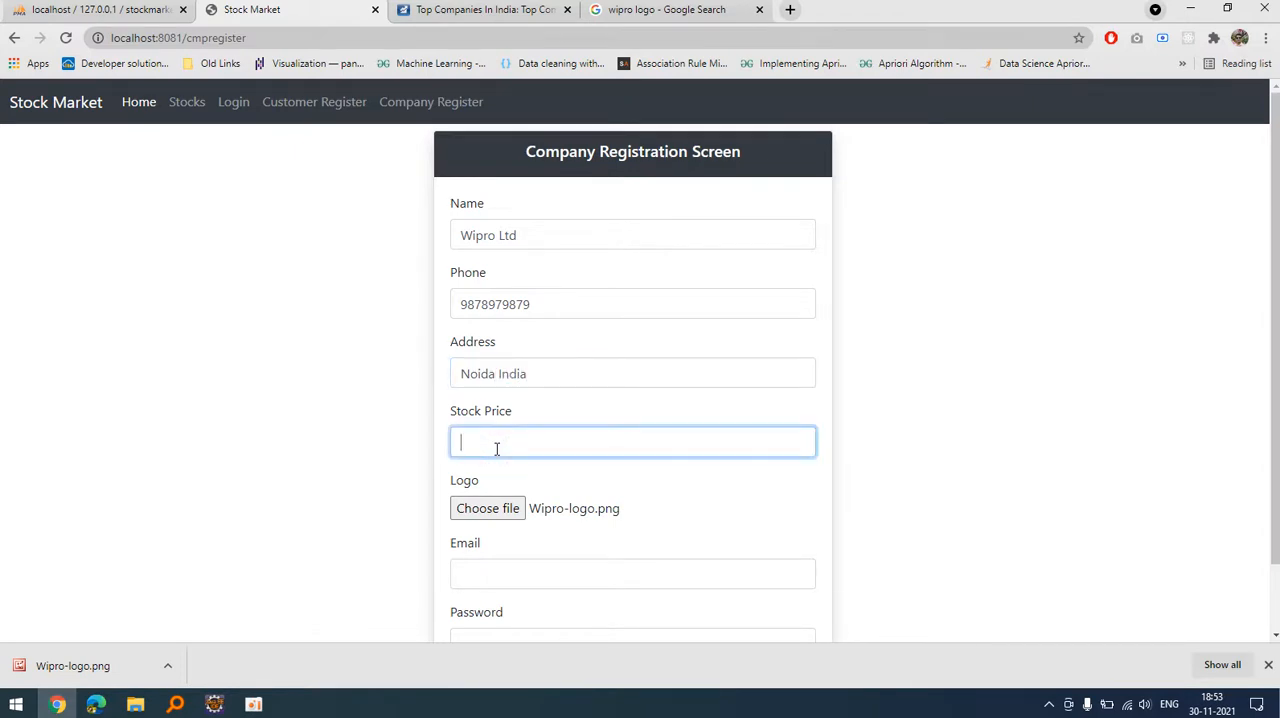
pyautogui.click(484, 8)
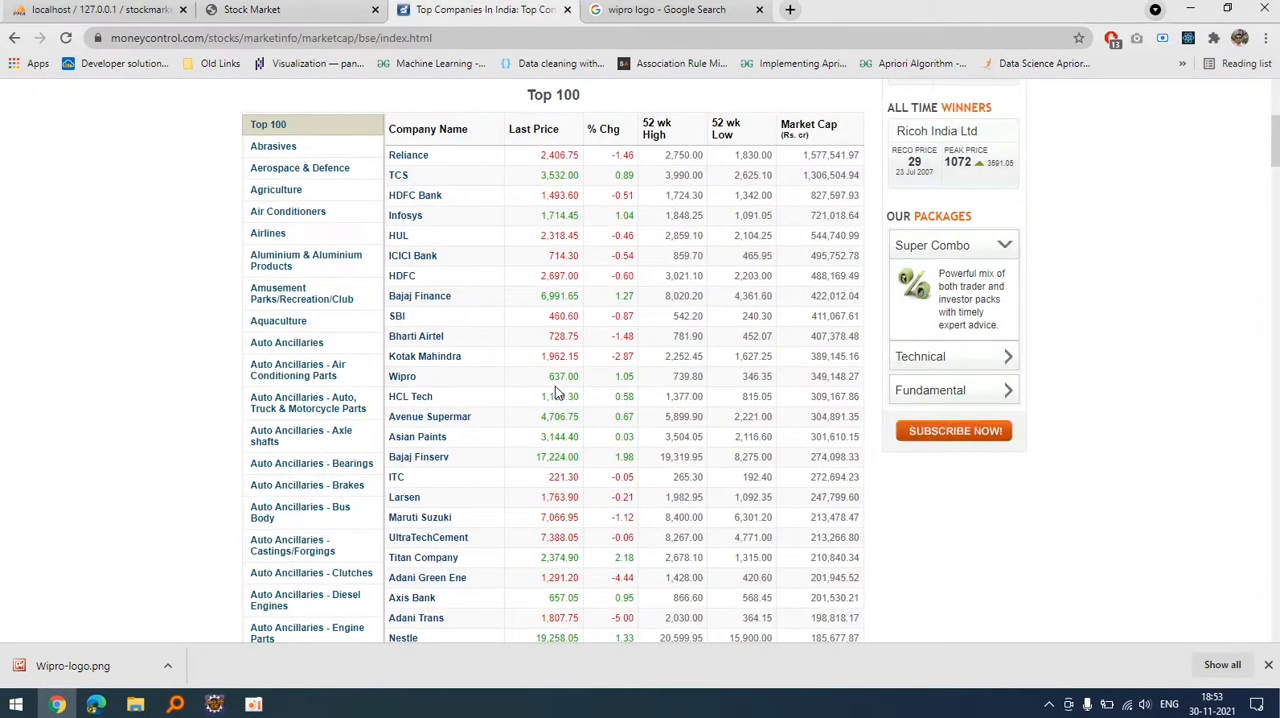
pyautogui.moveTo(560, 392)
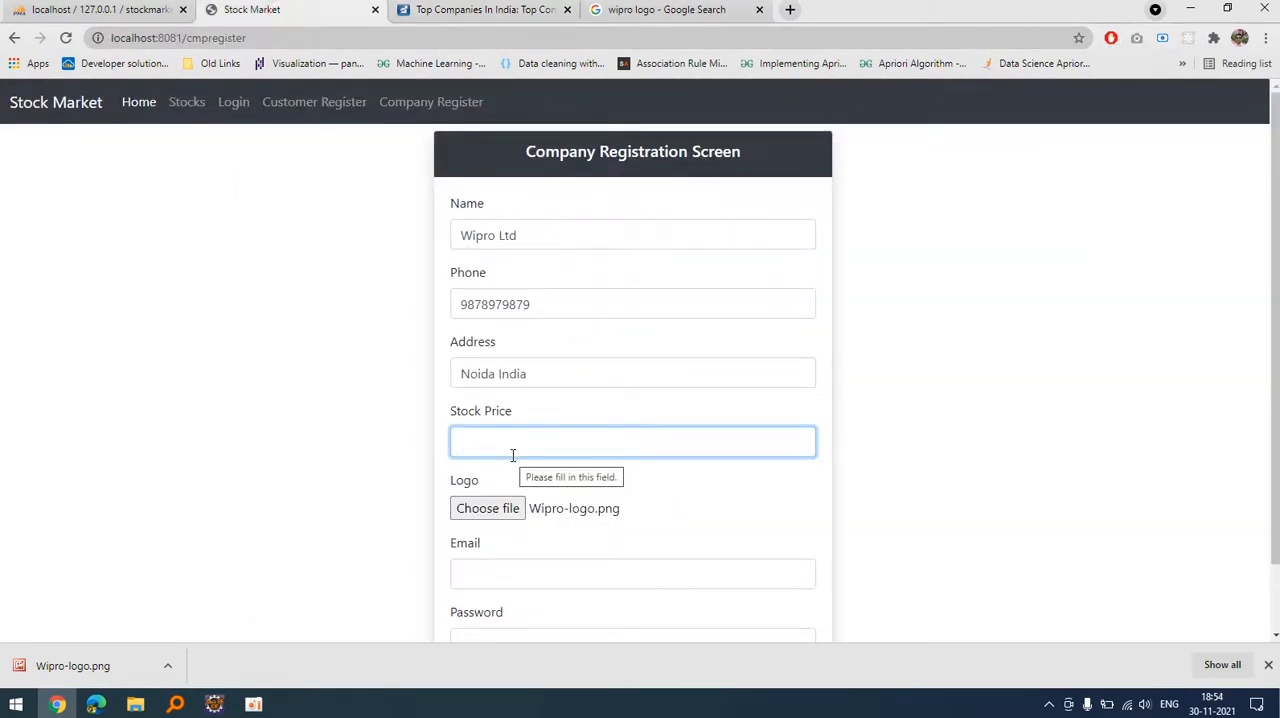
pyautogui.write('400')
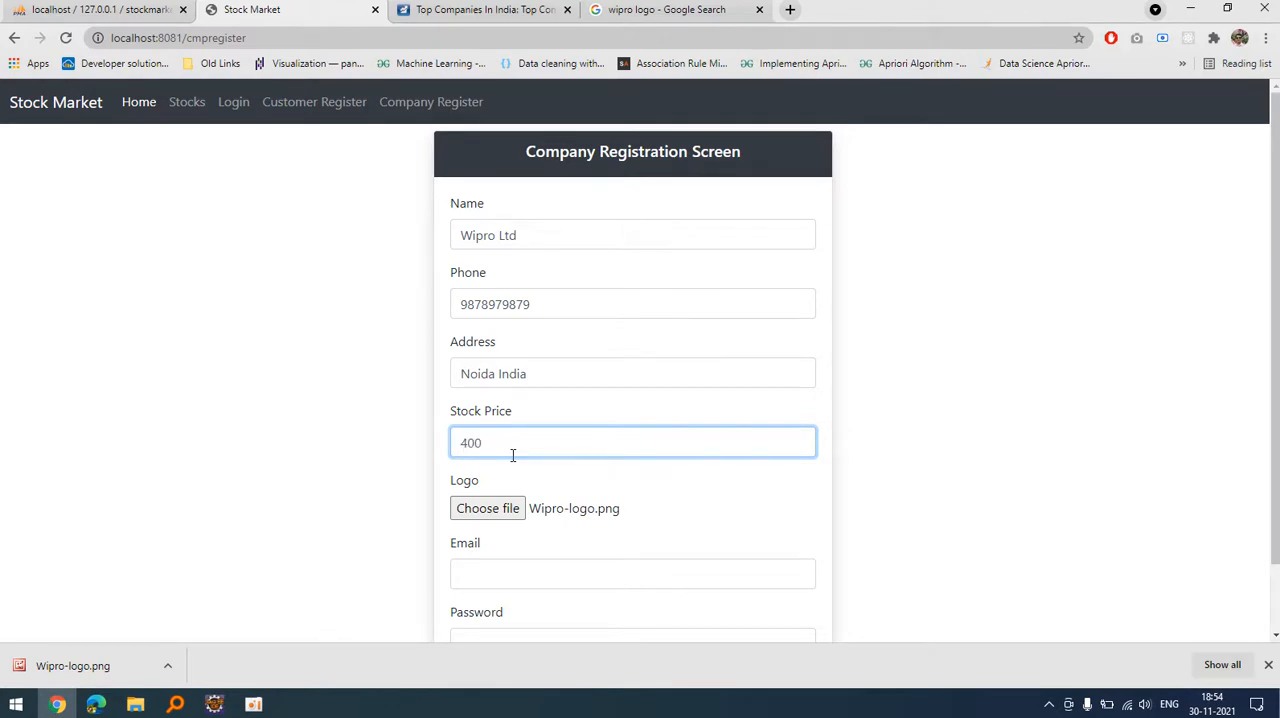
pyautogui.scroll(-3)
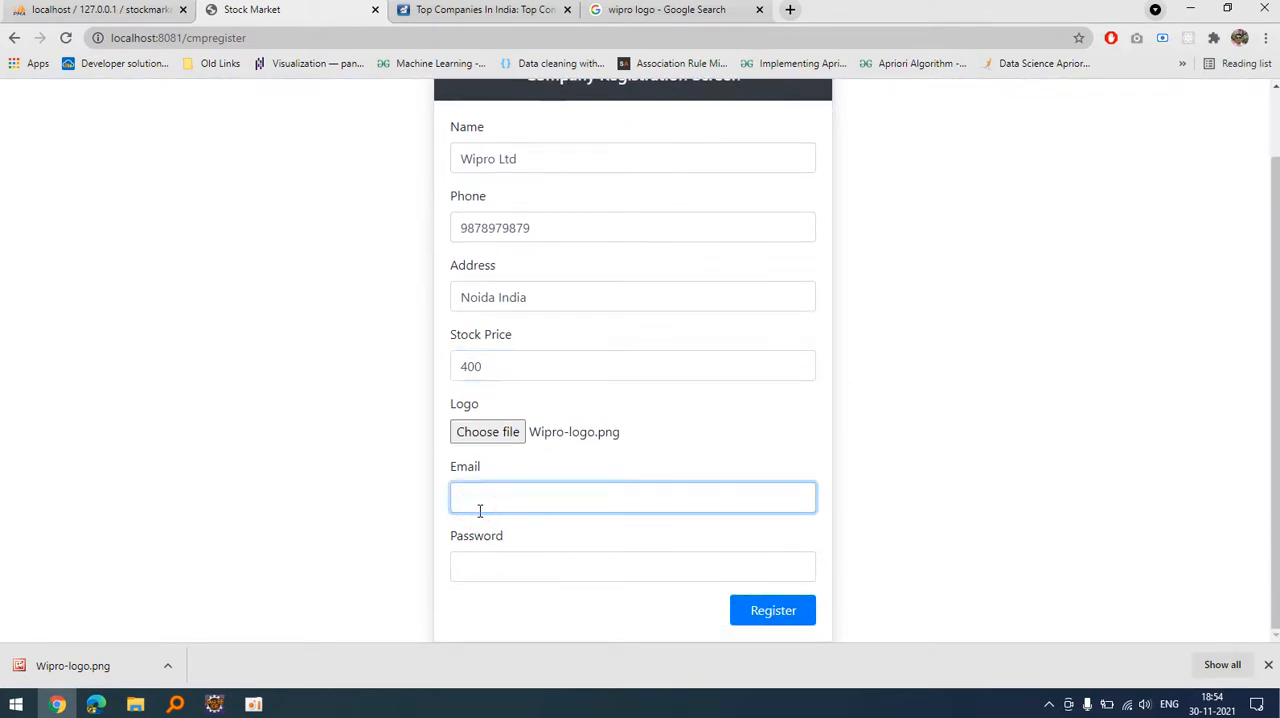
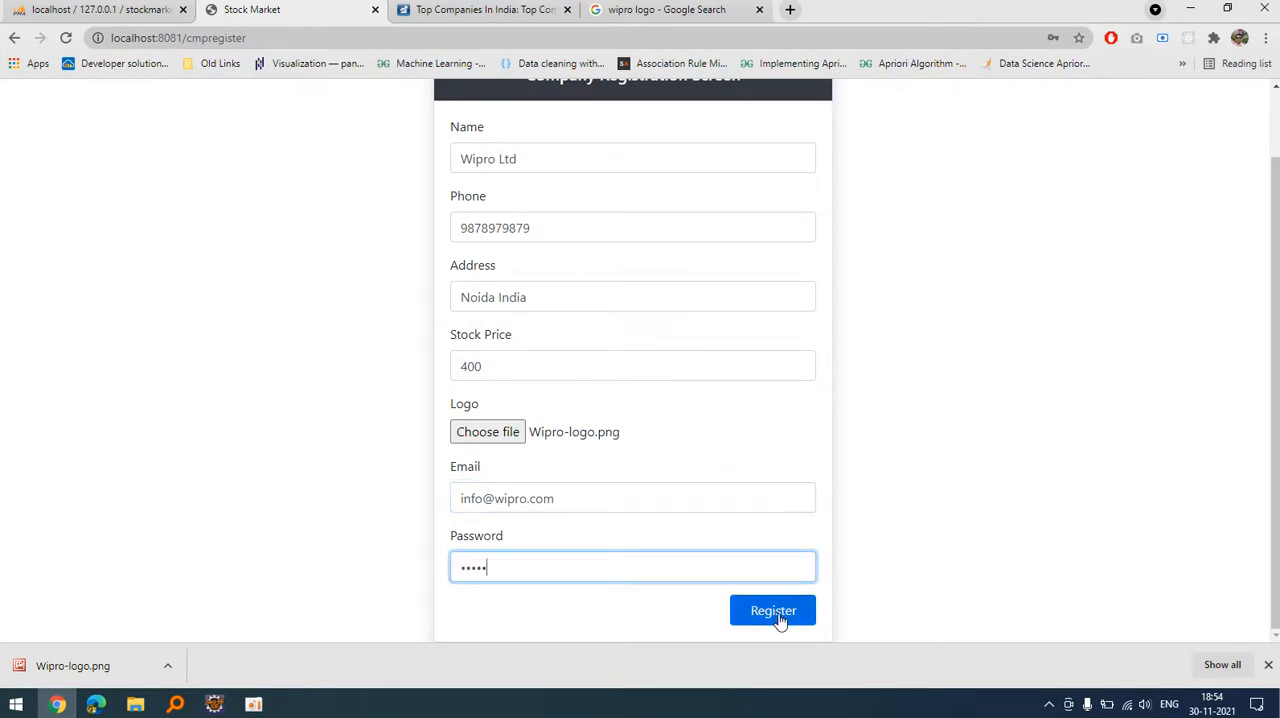
pyautogui.click(772, 610)
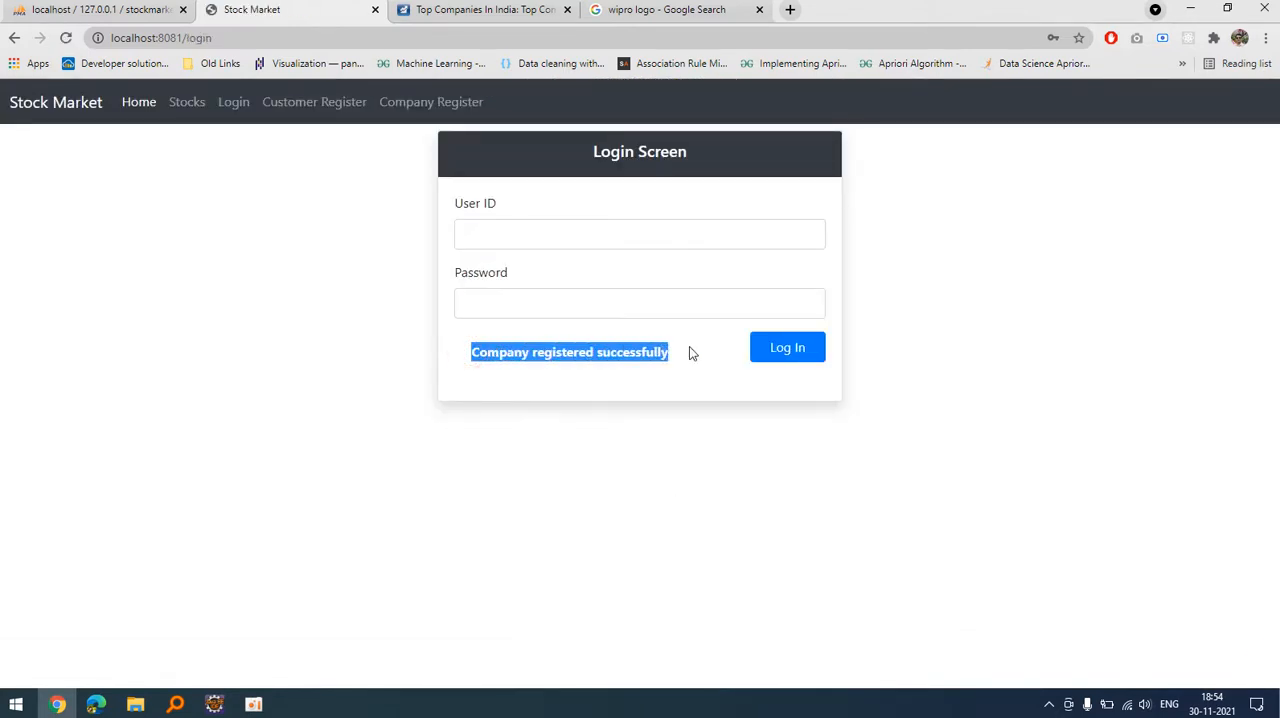
# - Find Wipro Ltd in the Stocks list and view its details at price 400
pyautogui.click(188, 102)
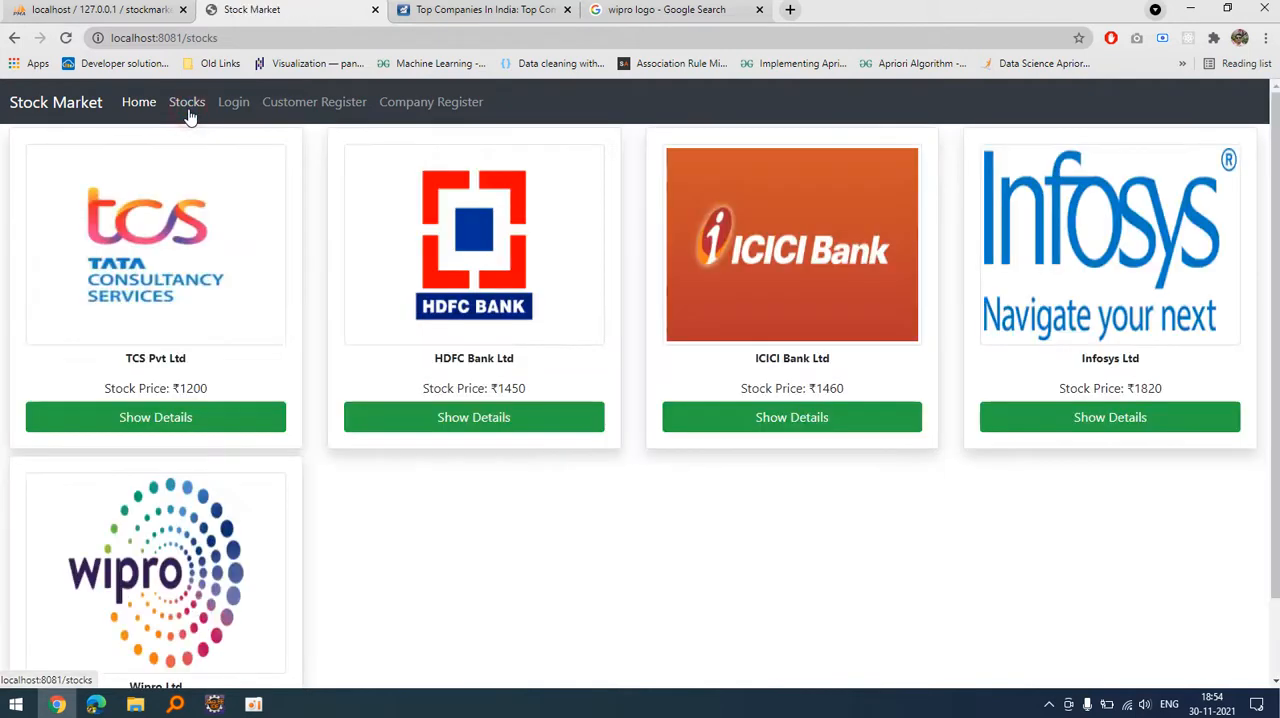
pyautogui.scroll(-3)
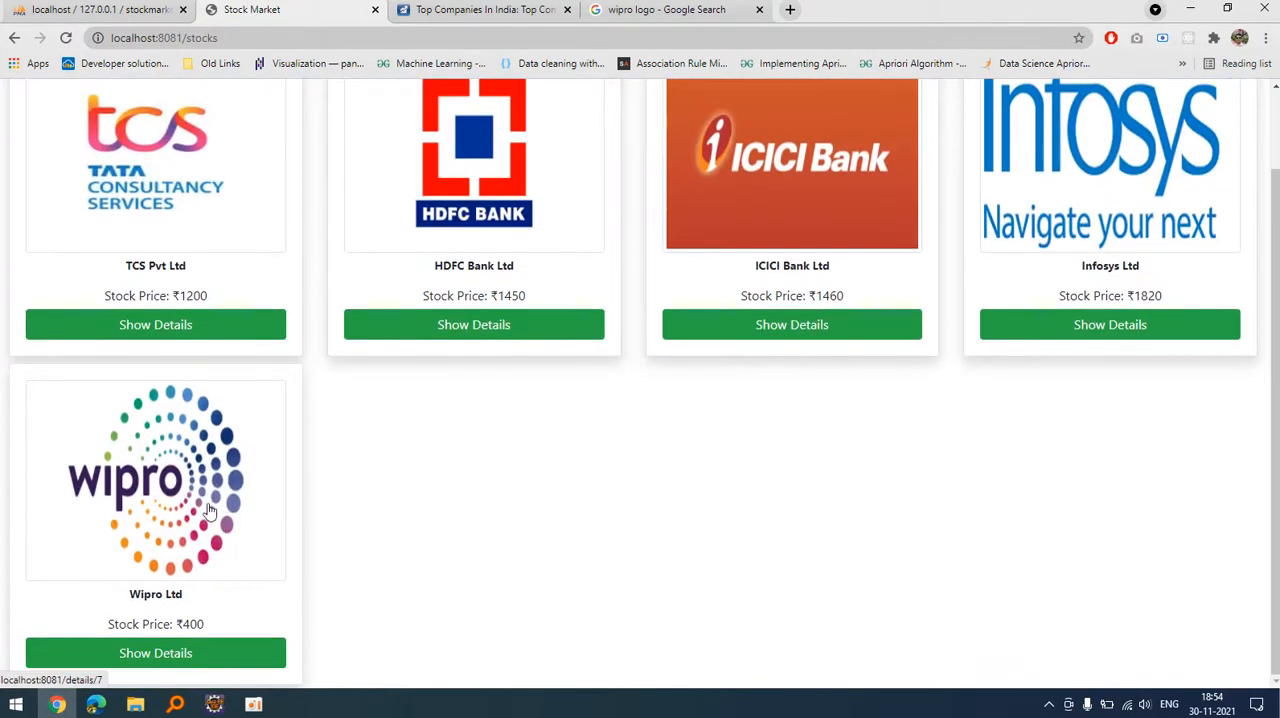
pyautogui.click(156, 652)
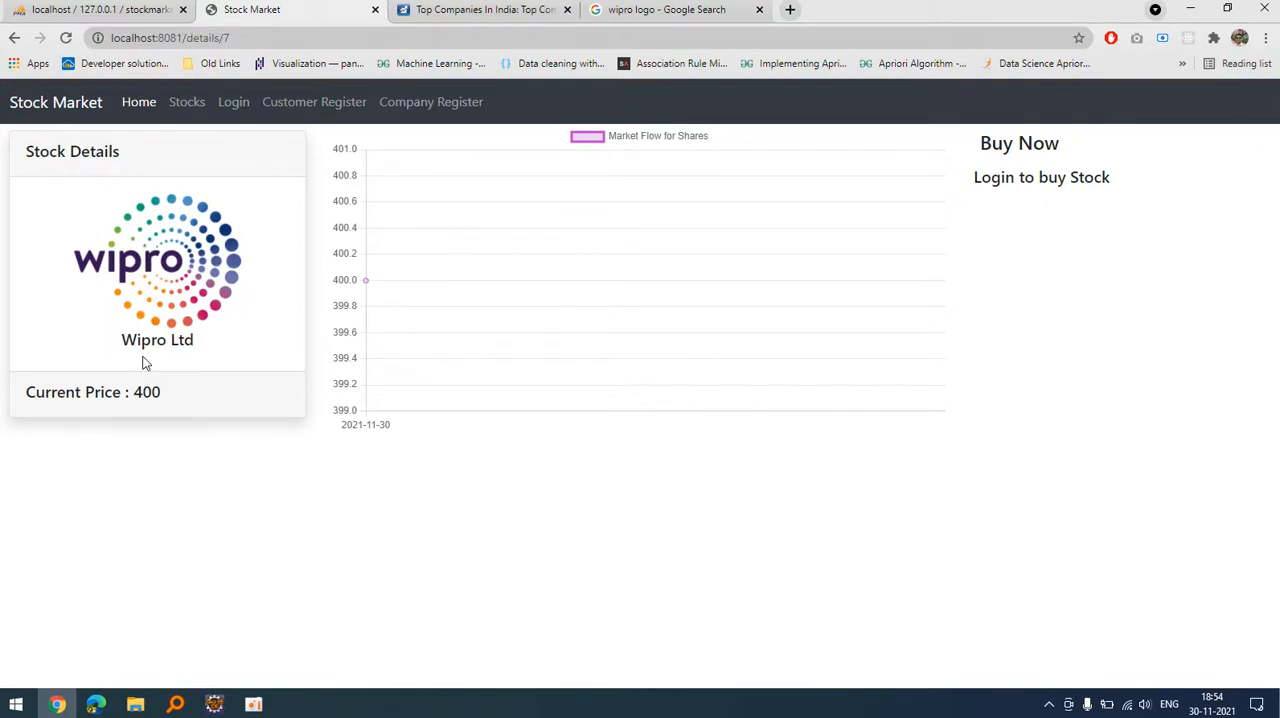
pyautogui.moveTo(232, 102)
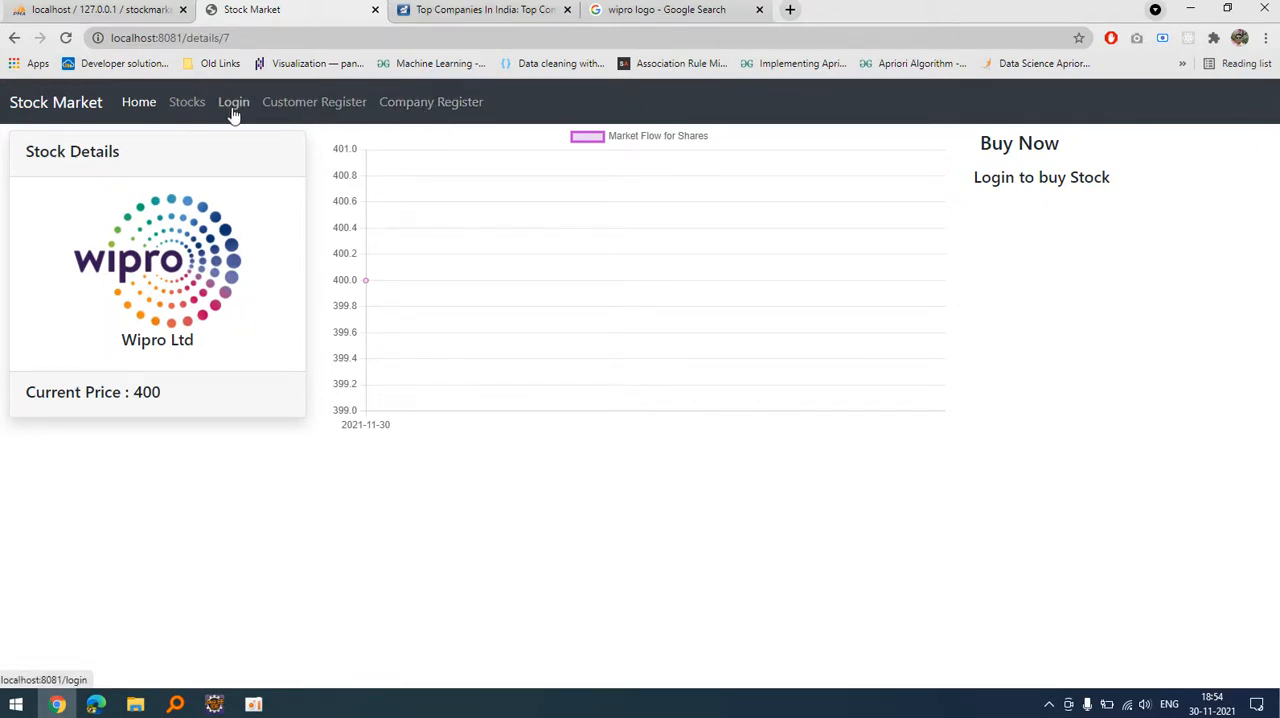
pyautogui.click(232, 102)
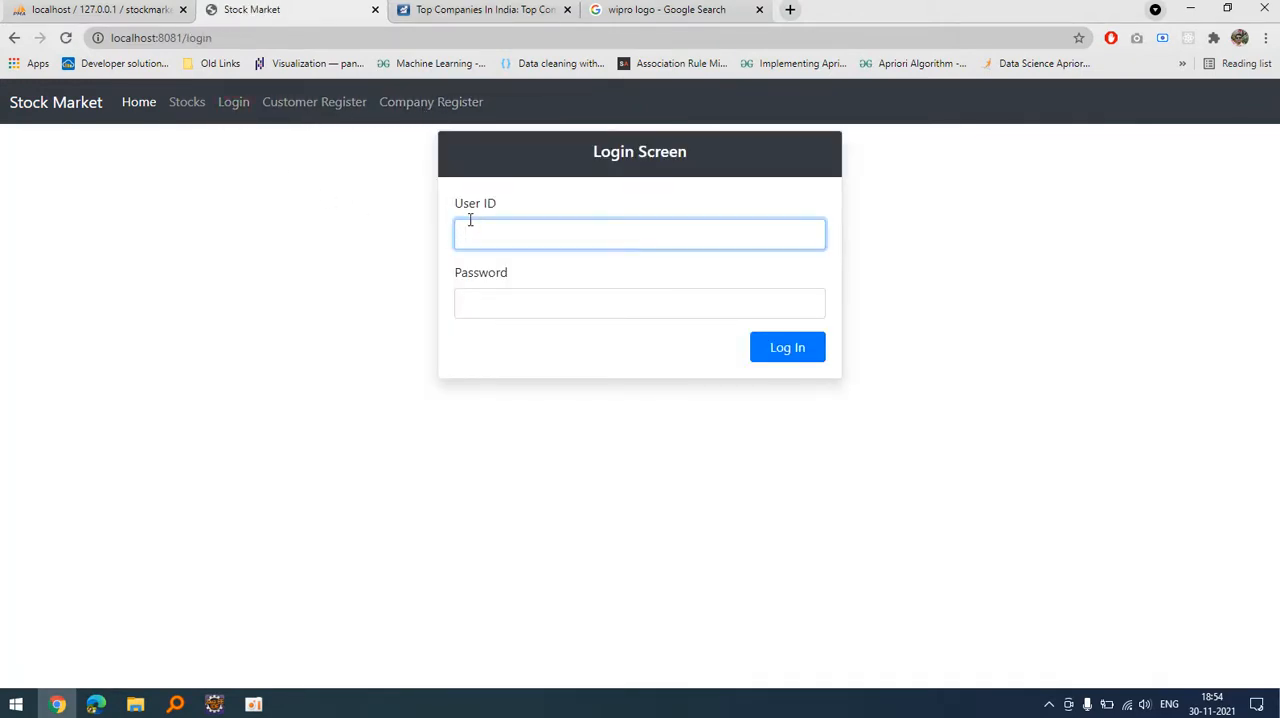
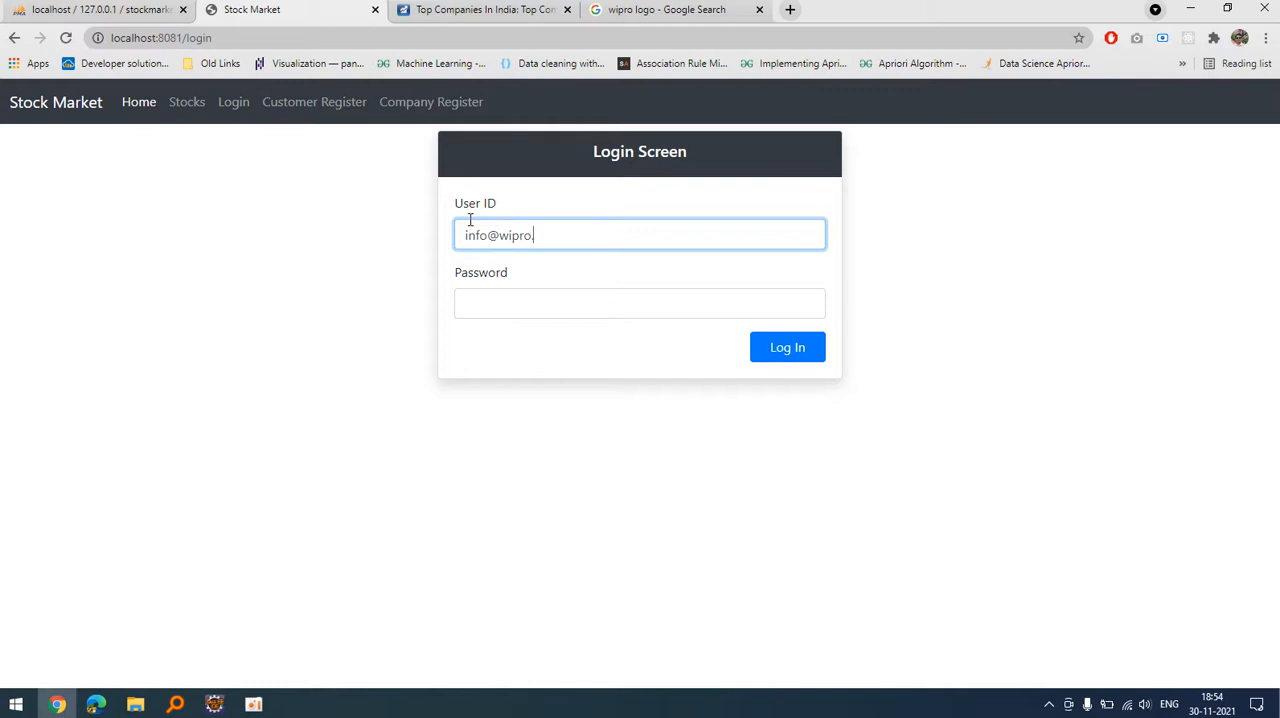
pyautogui.click(788, 348)
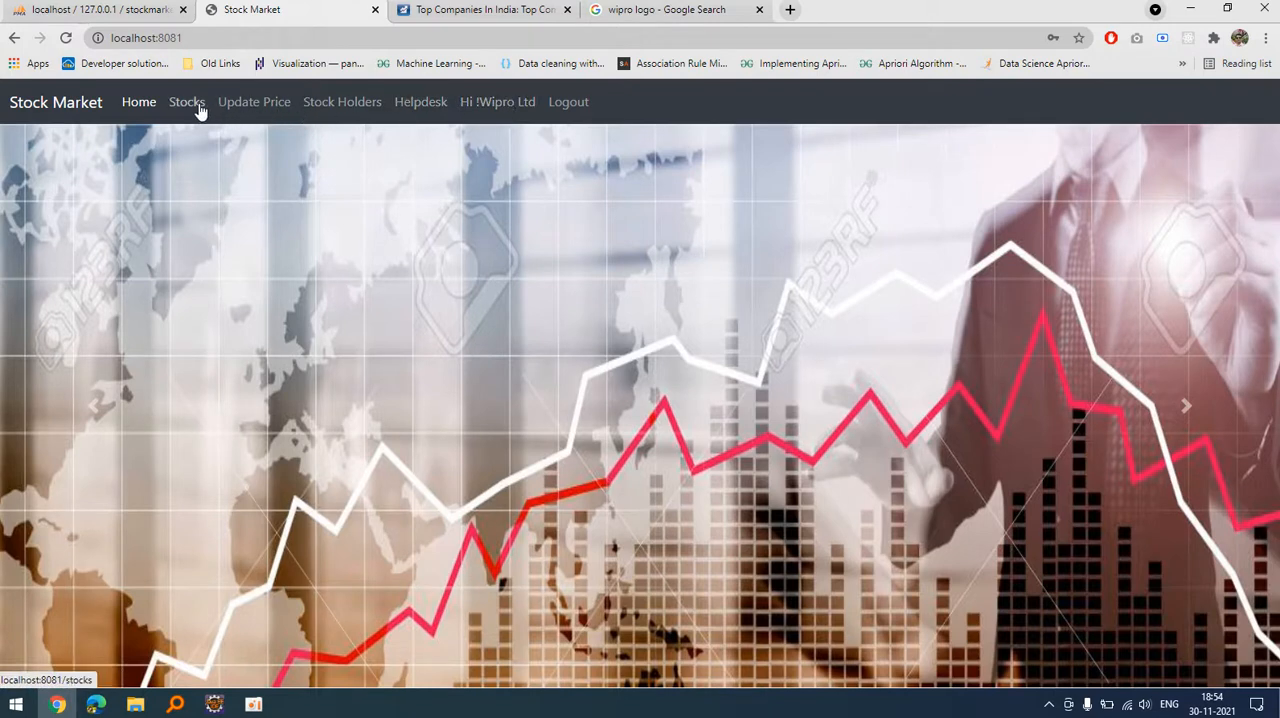
pyautogui.moveTo(254, 102)
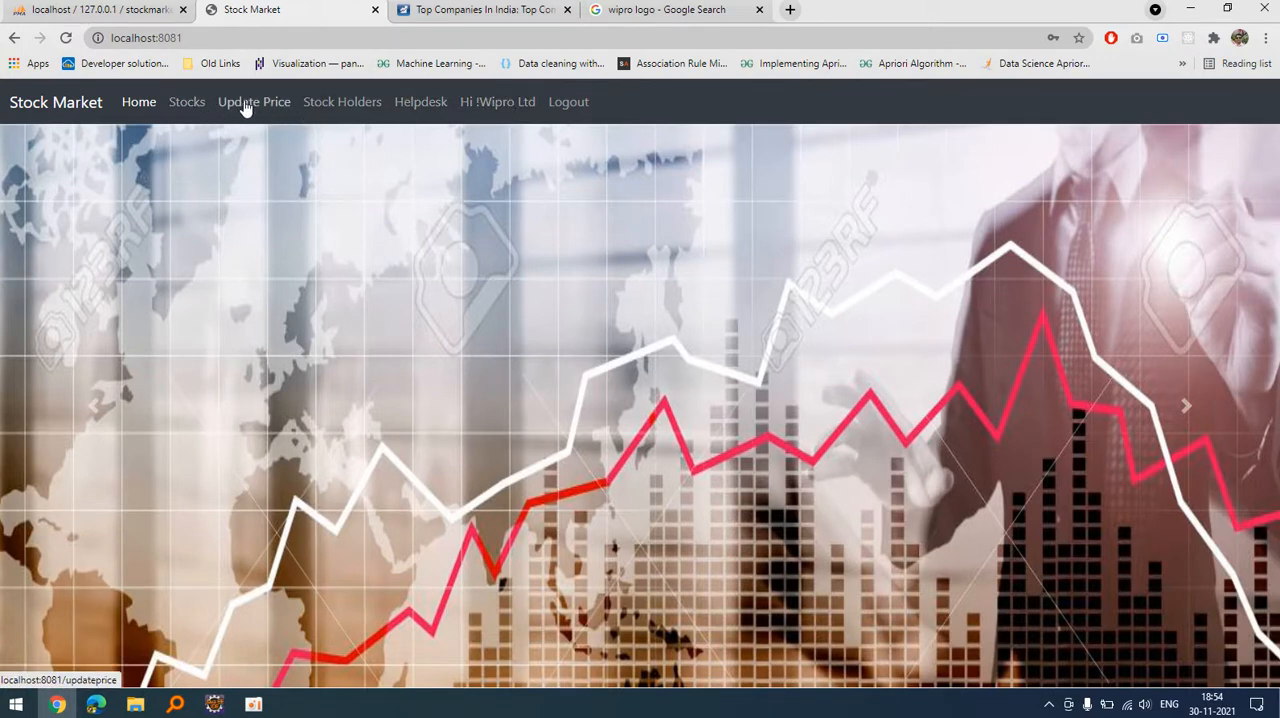
# - View Wipro's Update Price page showing the 400 price history
pyautogui.click(254, 102)
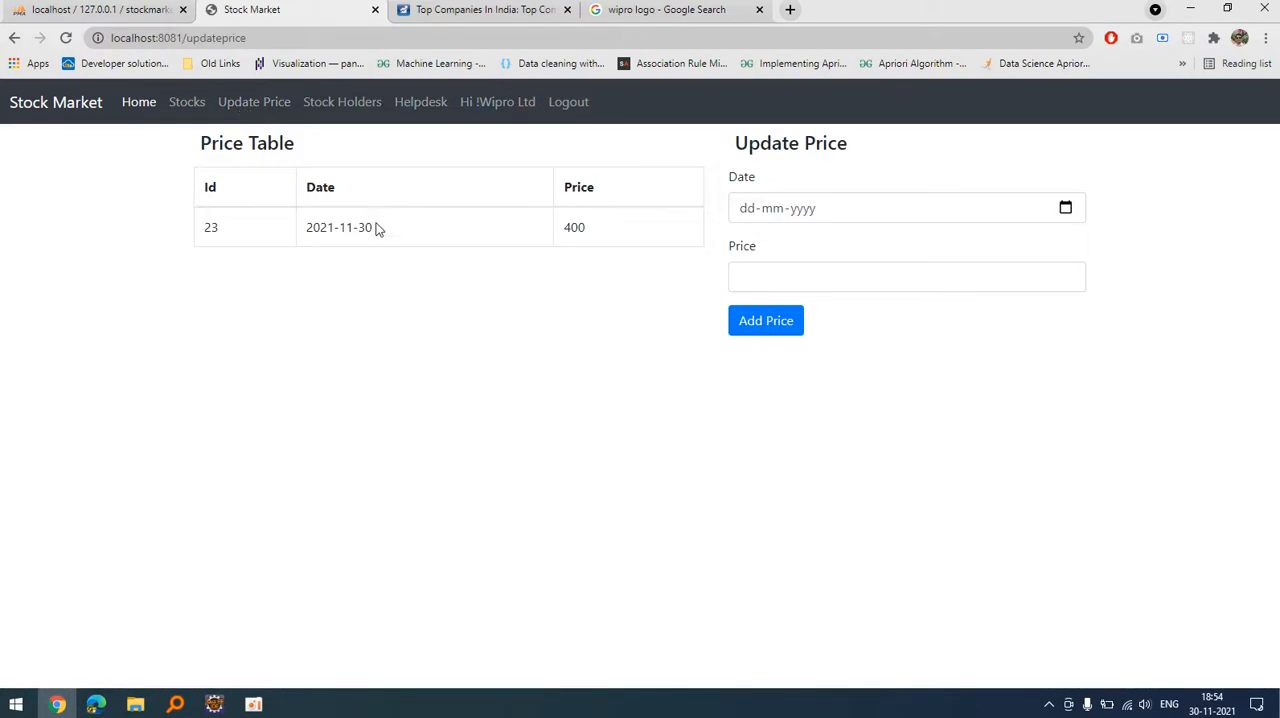
pyautogui.doubleClick(338, 228)
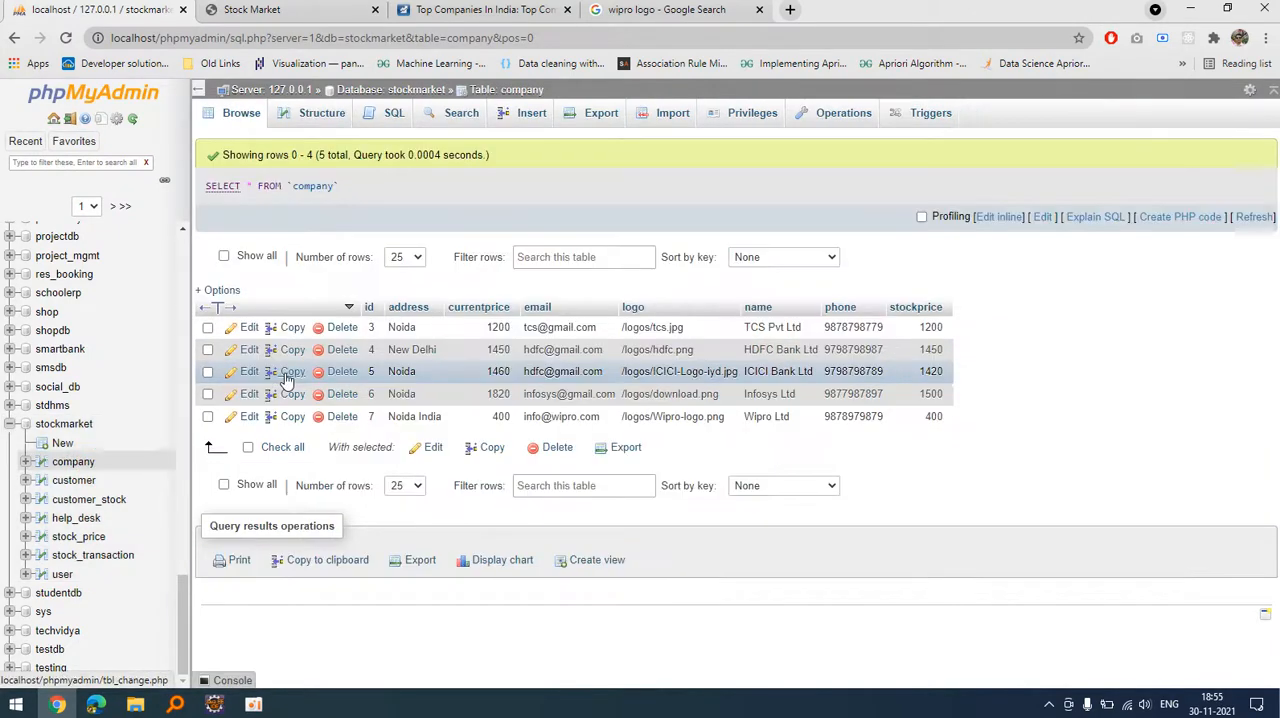
pyautogui.moveTo(544, 434)
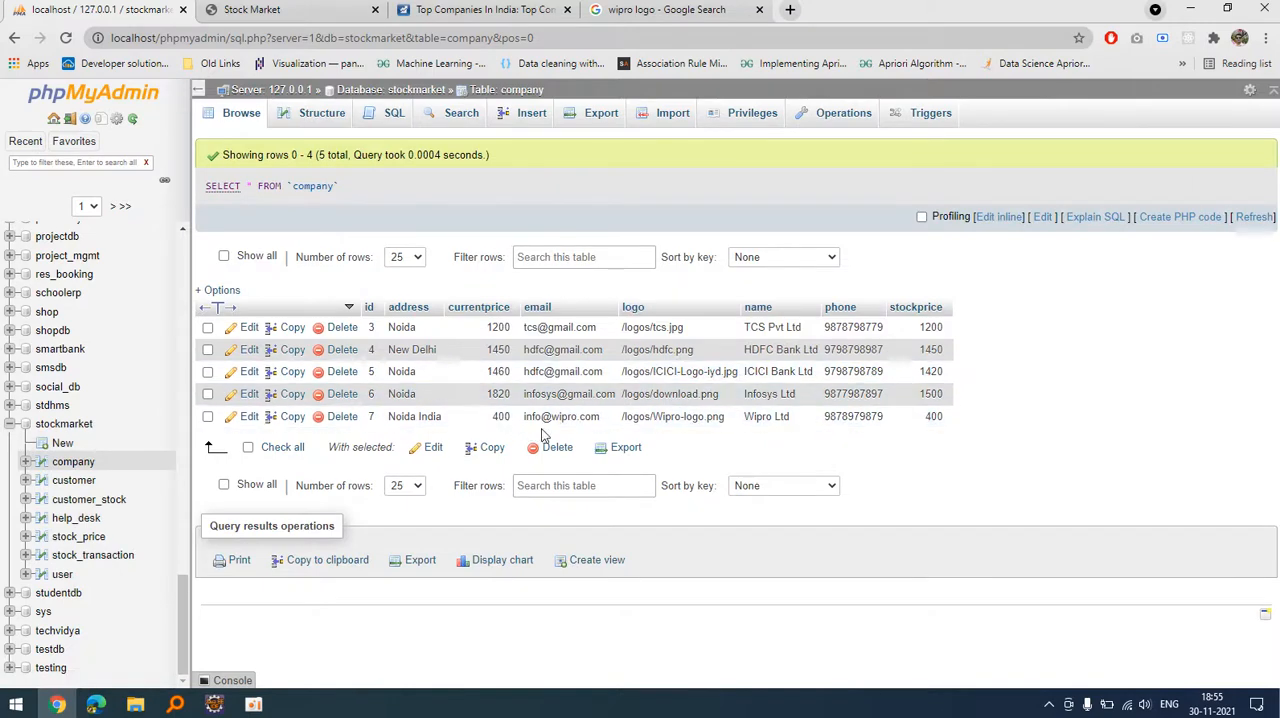
pyautogui.moveTo(248, 416)
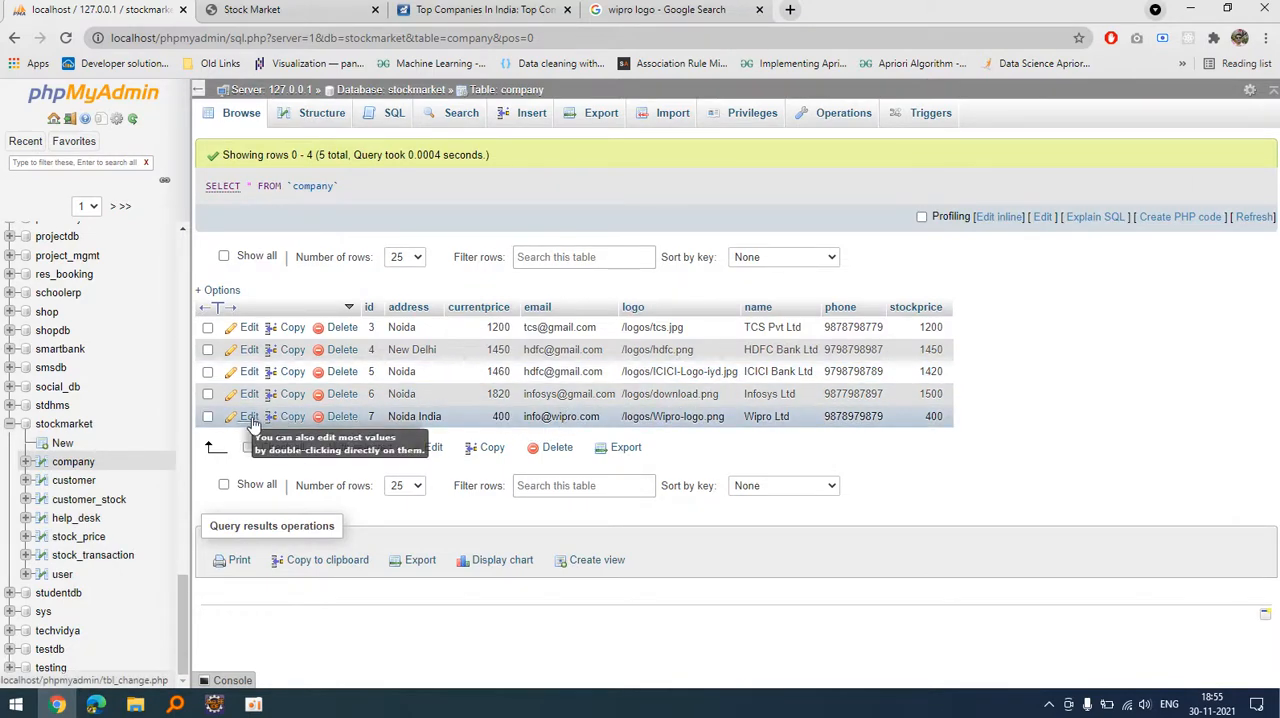
# - Inspect Wipro Ltd's record (id 7, Noida, price 400, logo path) and return to the company table
pyautogui.click(248, 416)
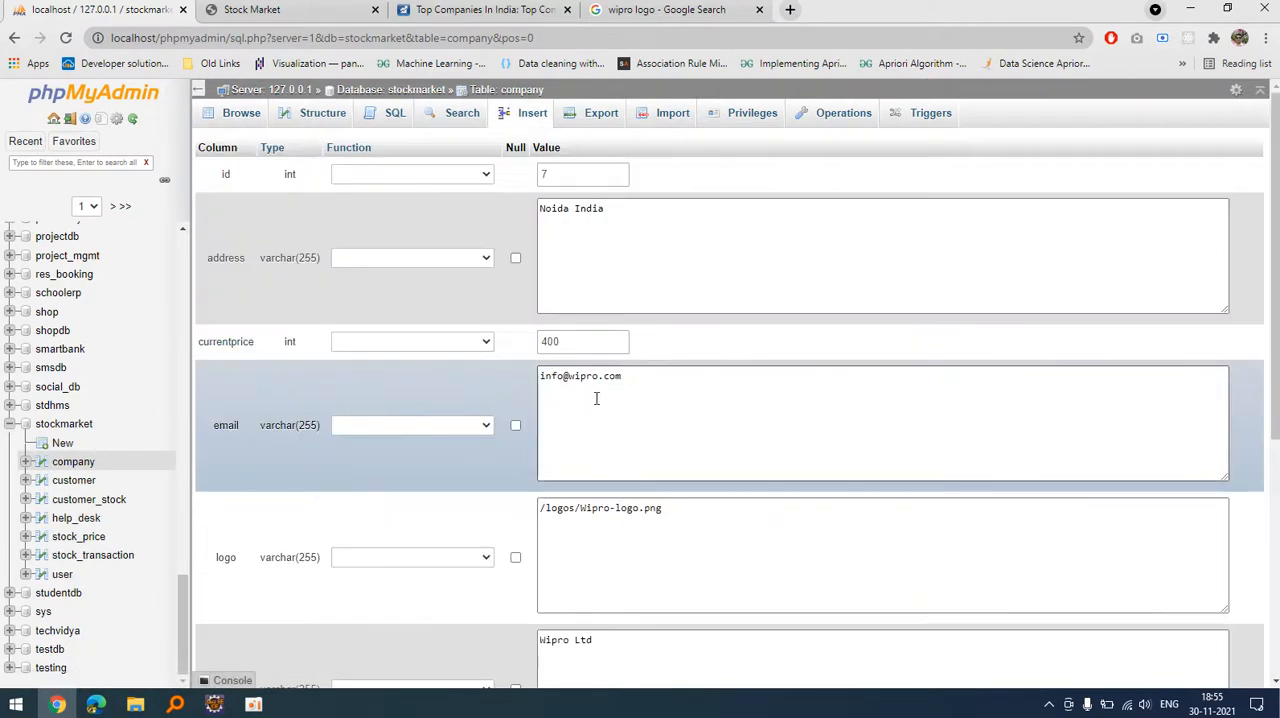
pyautogui.scroll(-3)
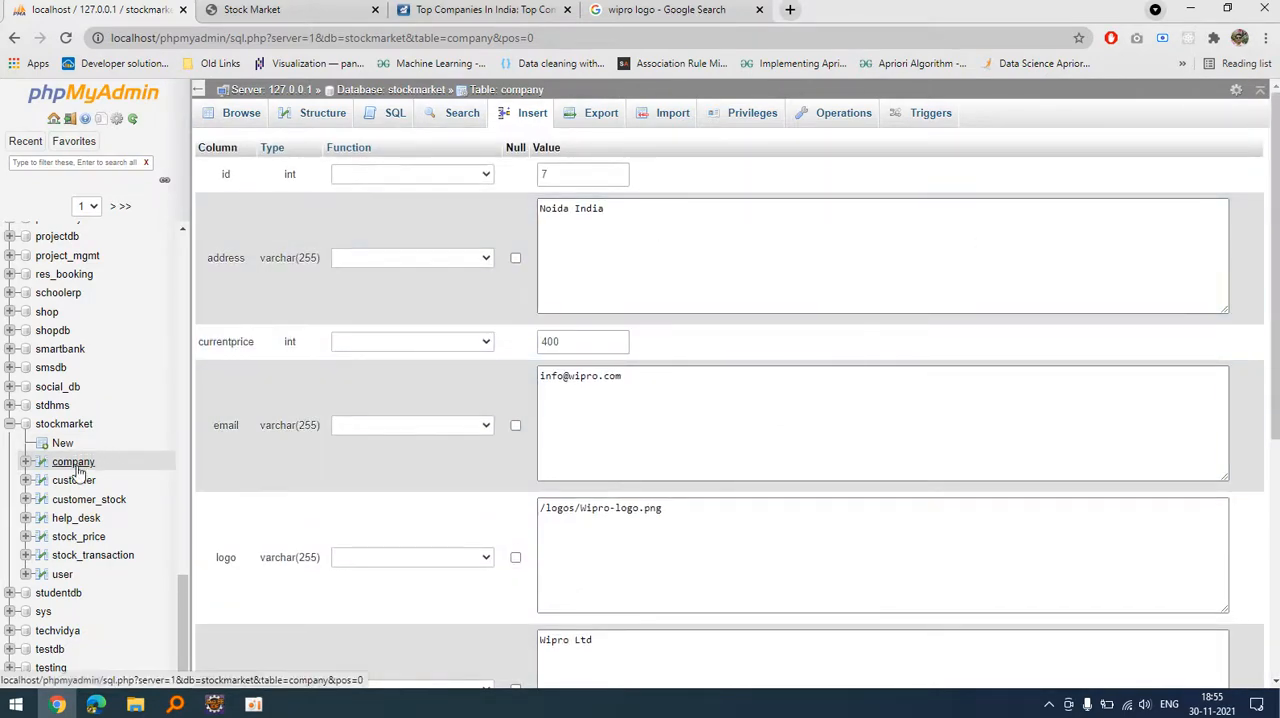
pyautogui.click(240, 112)
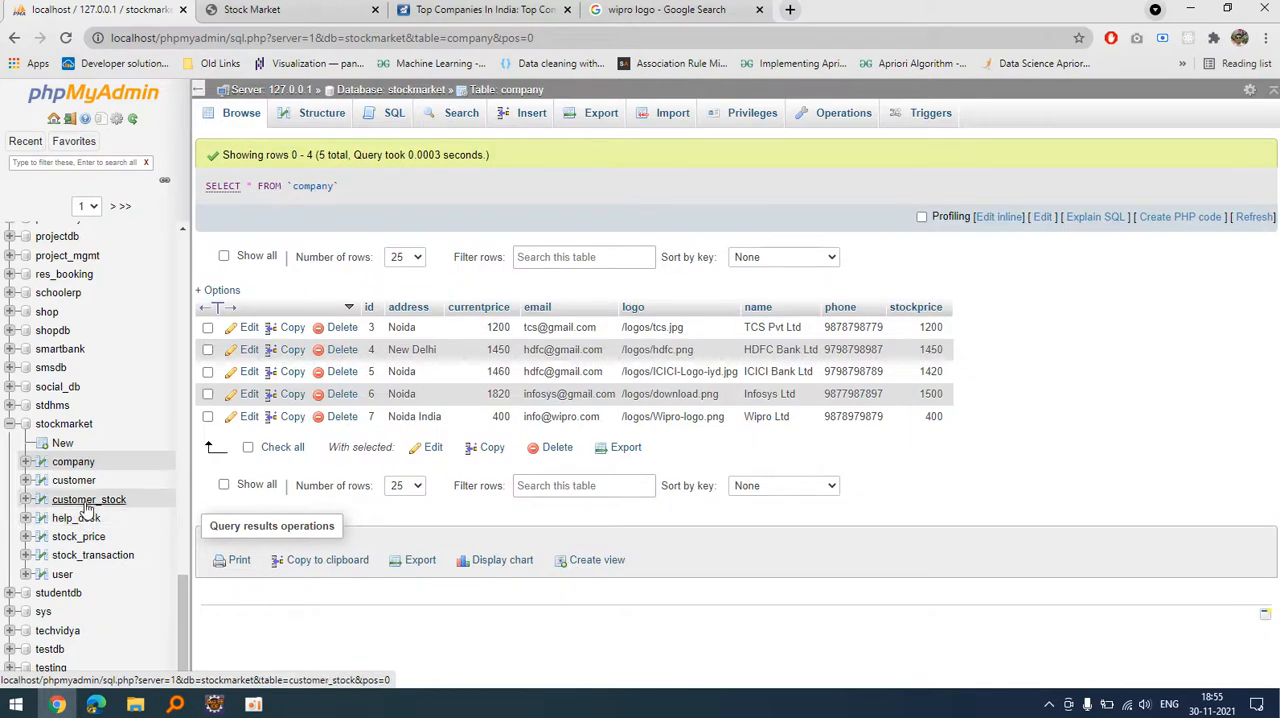
# - Edit stock_price row 23 and set its date to 10 November 2021 via the calendar
pyautogui.click(78, 536)
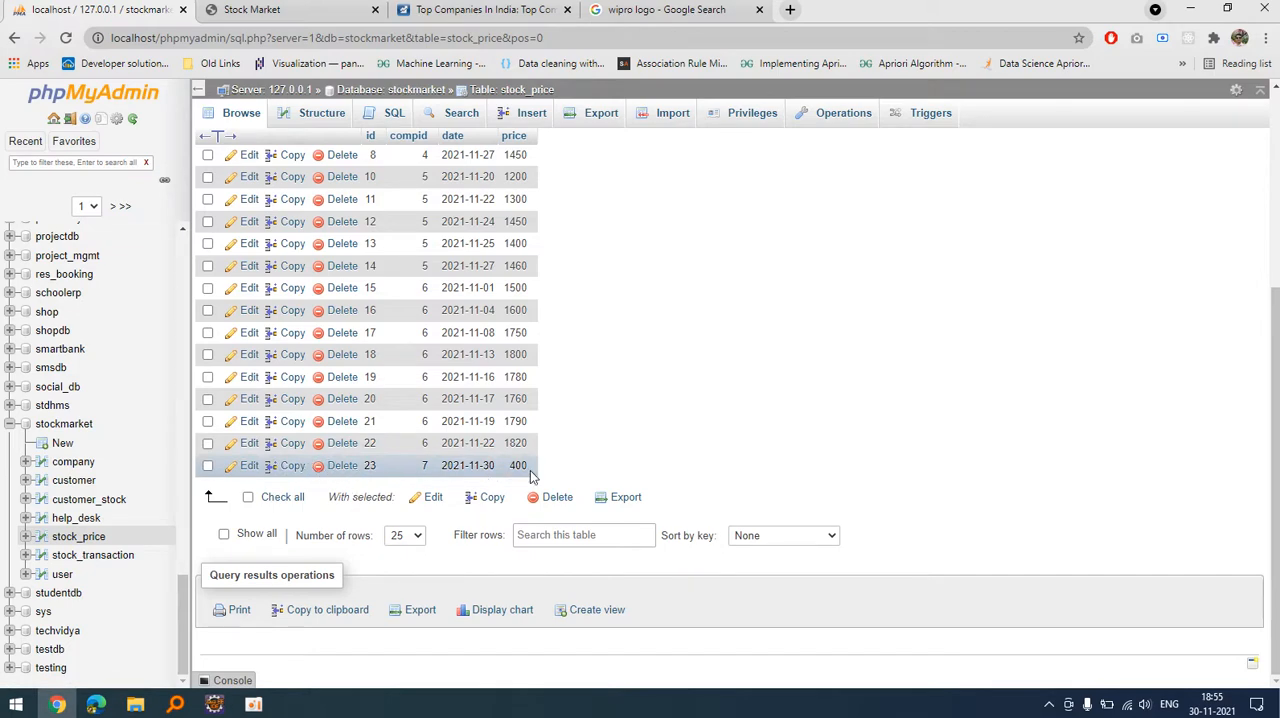
pyautogui.moveTo(248, 464)
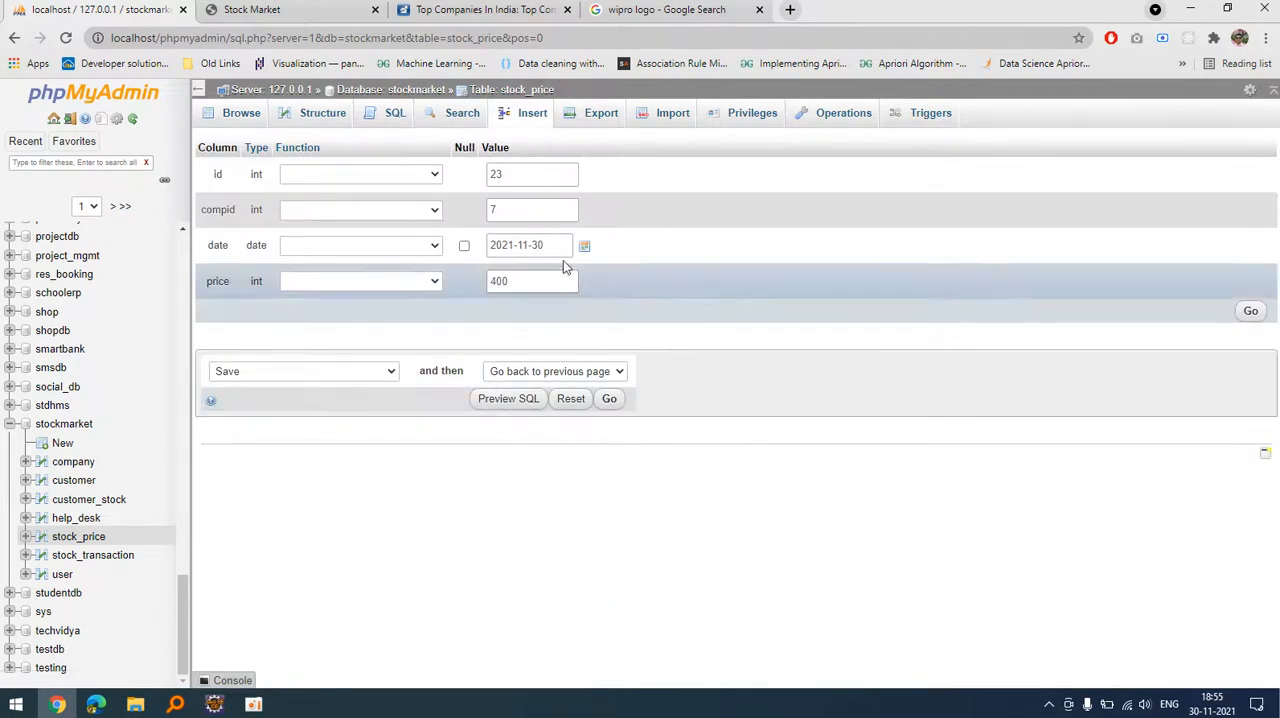
pyautogui.click(528, 244)
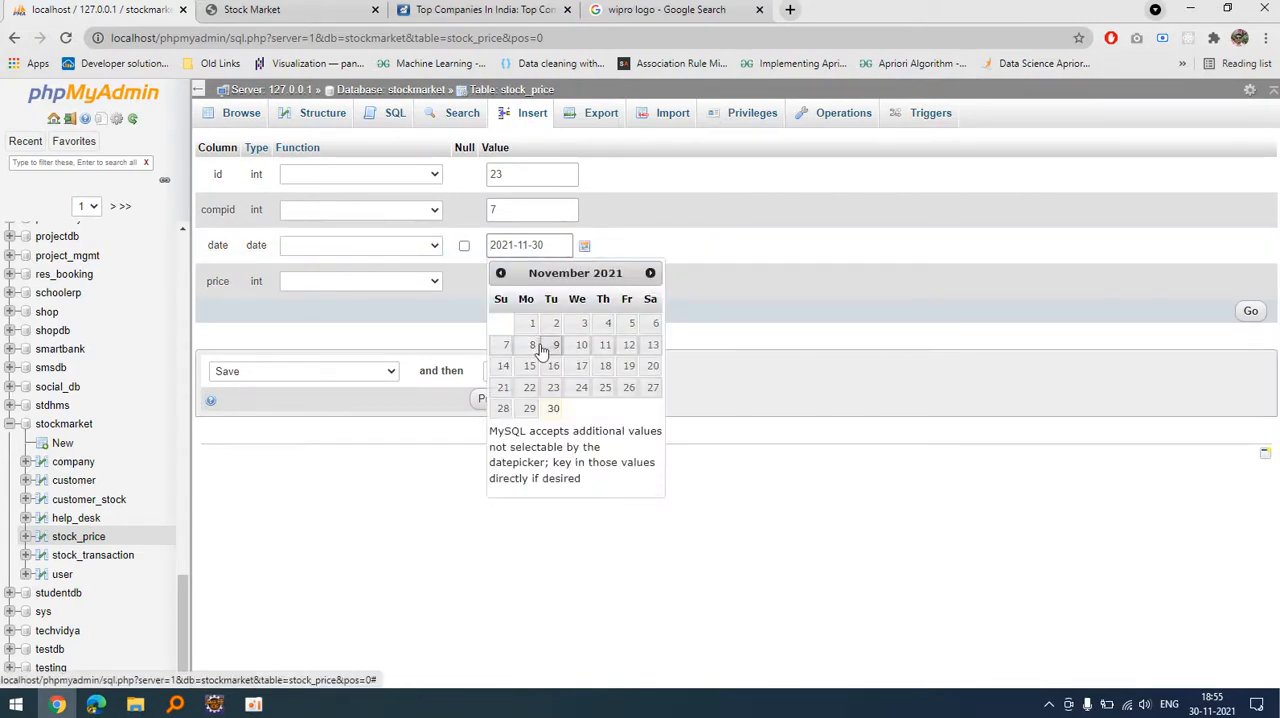
pyautogui.click(580, 344)
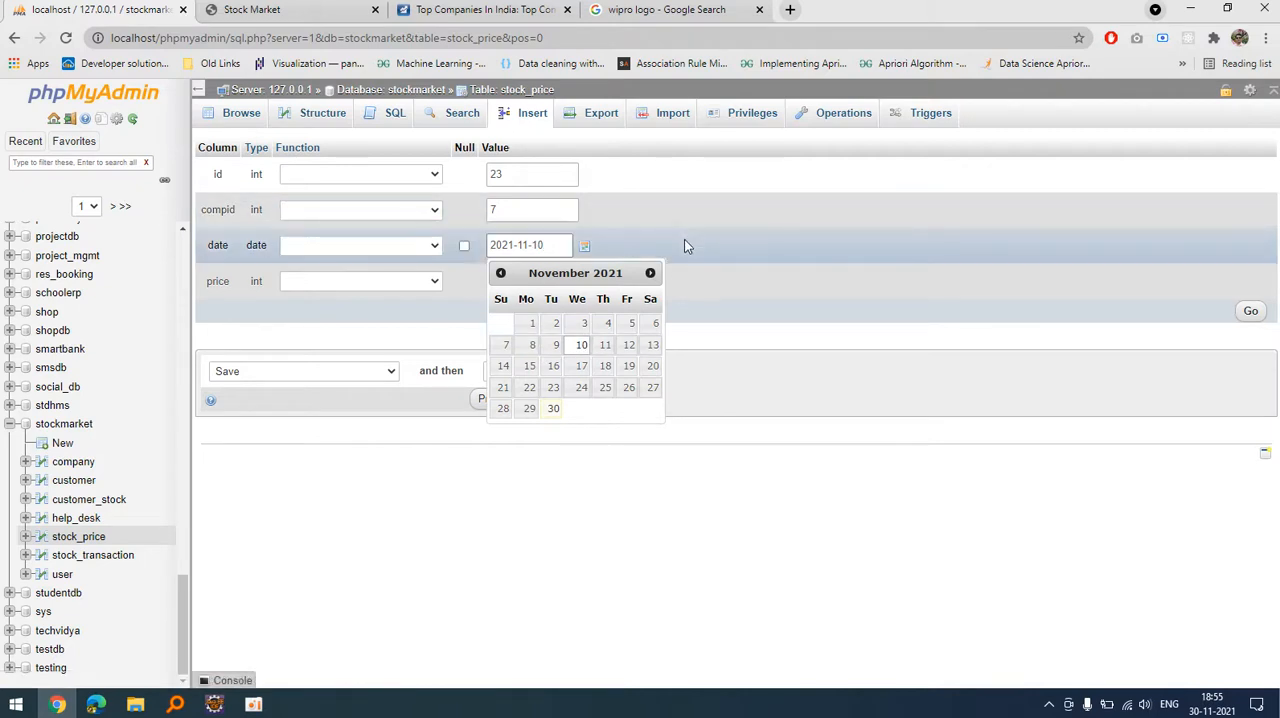
pyautogui.click(1250, 310)
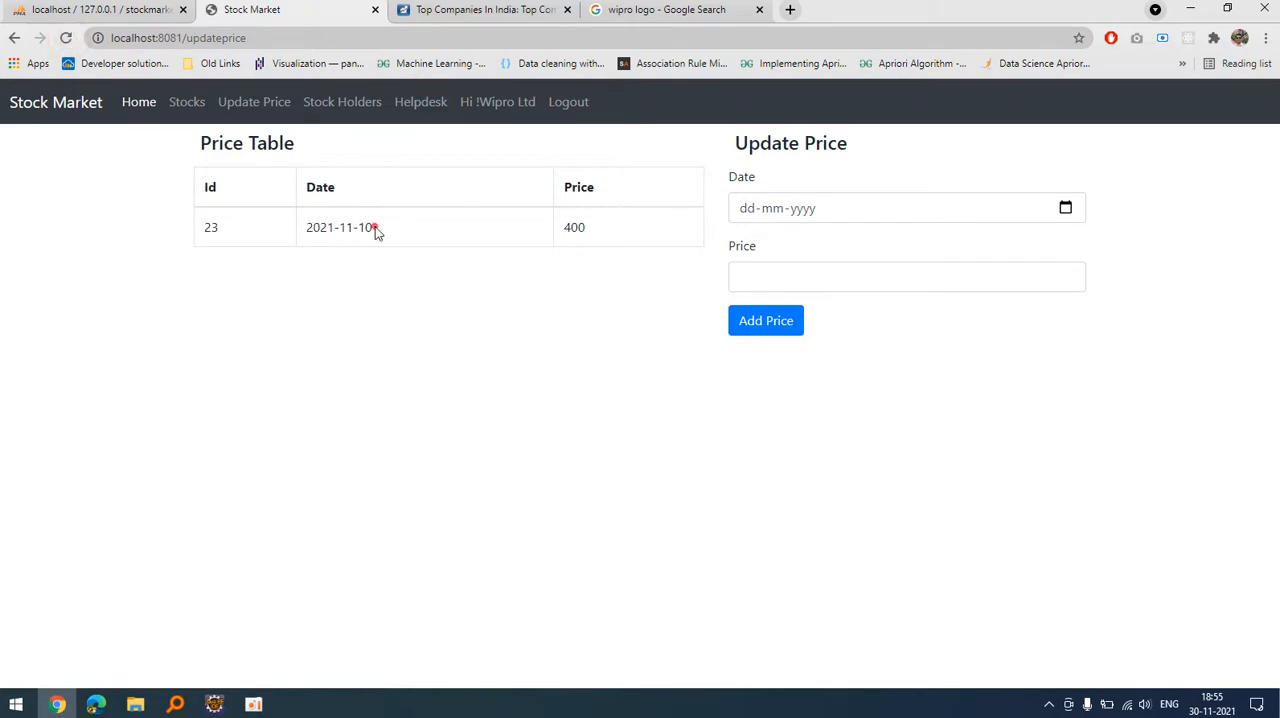
# - Add Wipro prices 420 for 12 Nov, 450 for 15 Nov and 435 for 17 Nov 2021
pyautogui.click(900, 208)
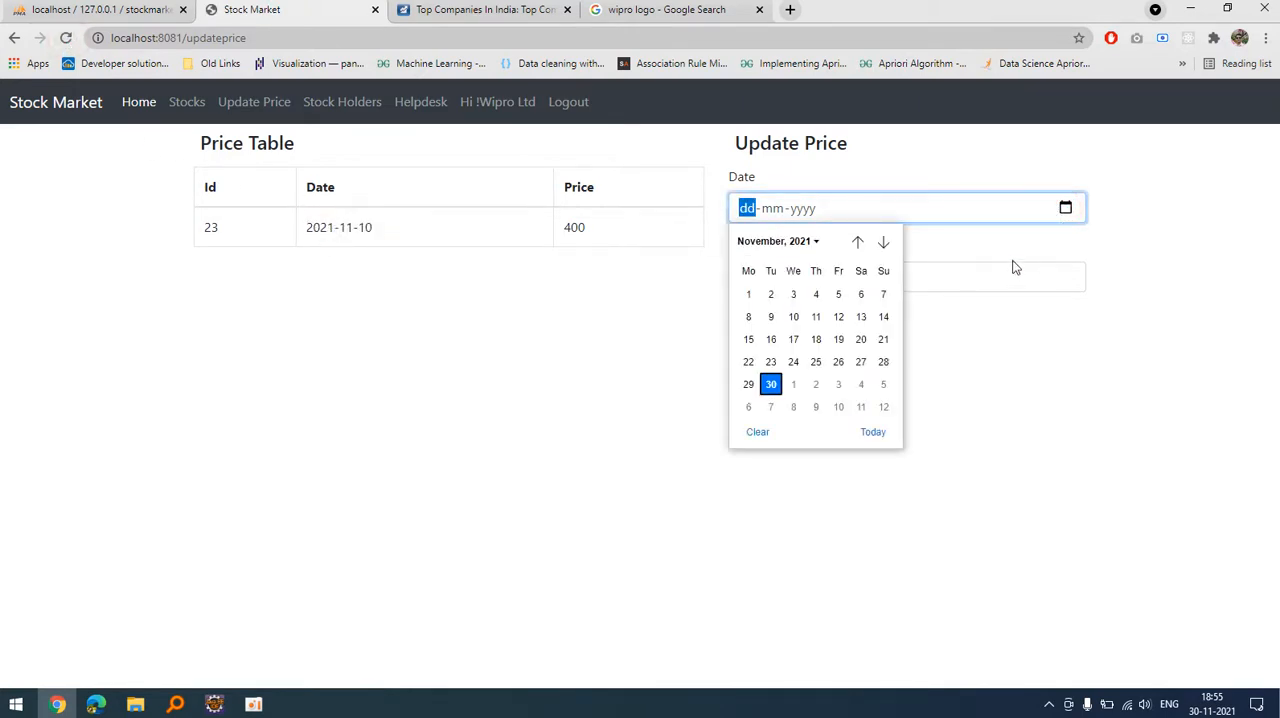
pyautogui.moveTo(816, 316)
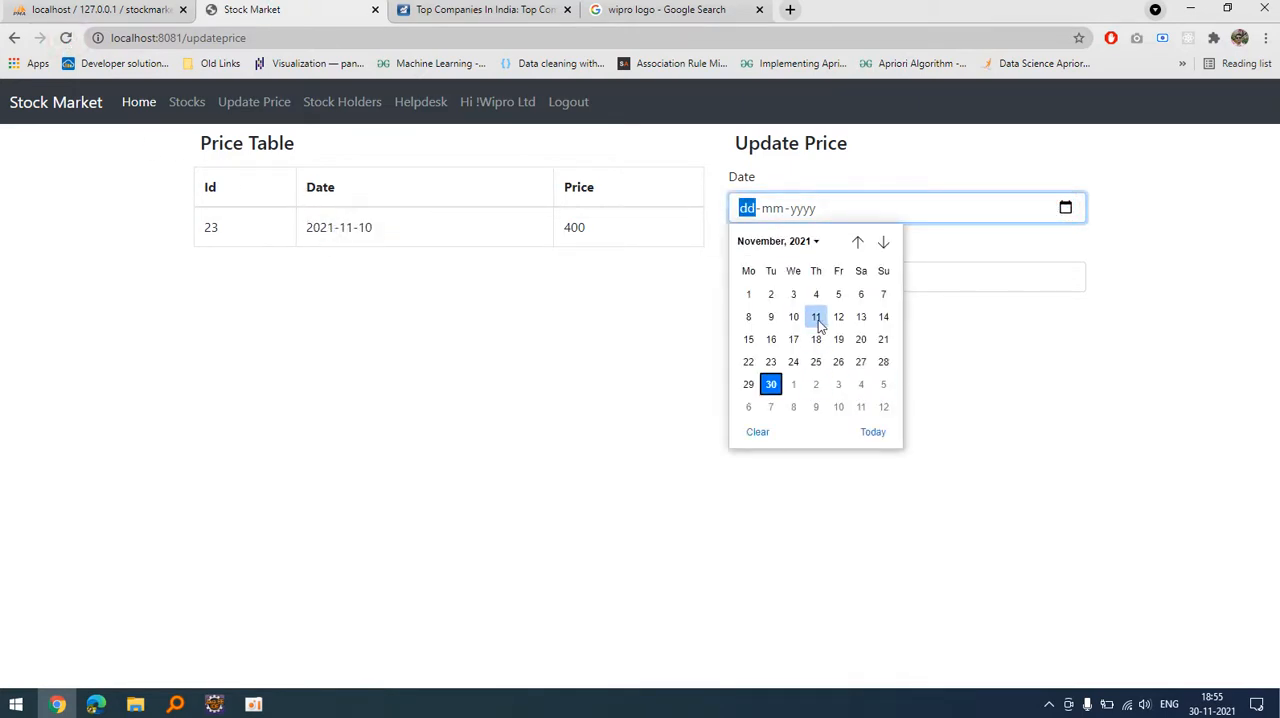
pyautogui.click(838, 316)
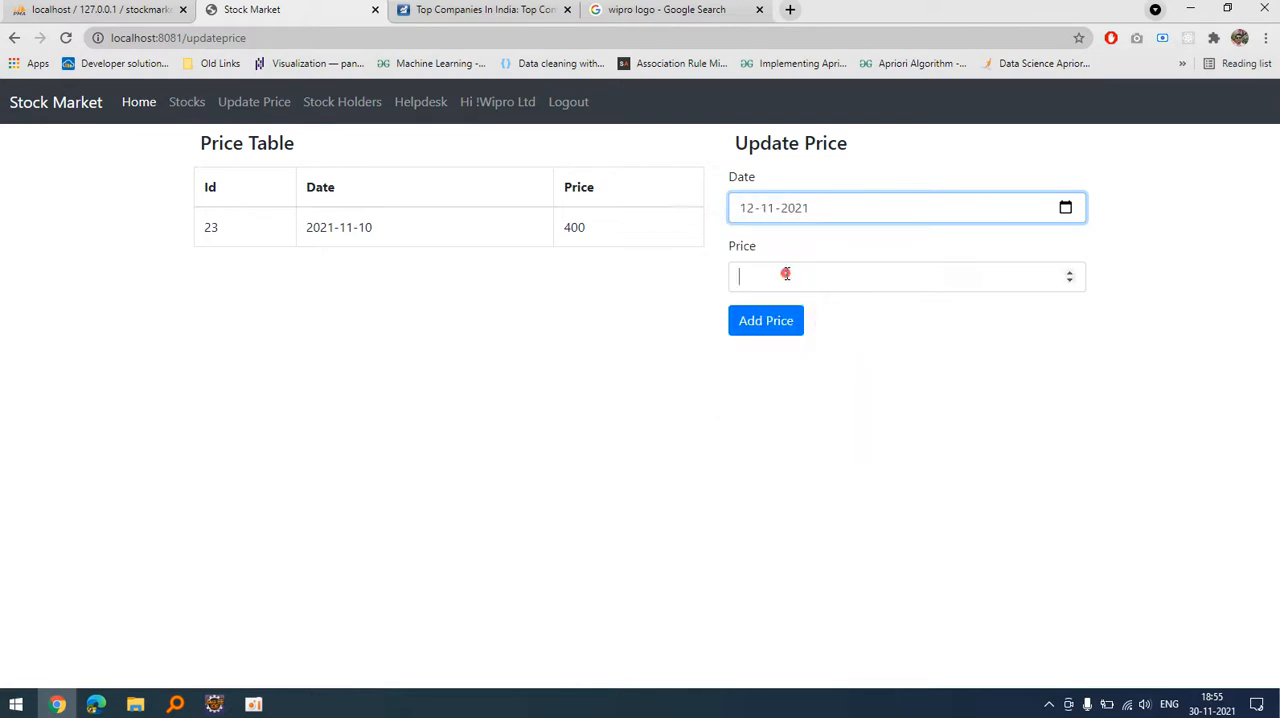
pyautogui.write('420')
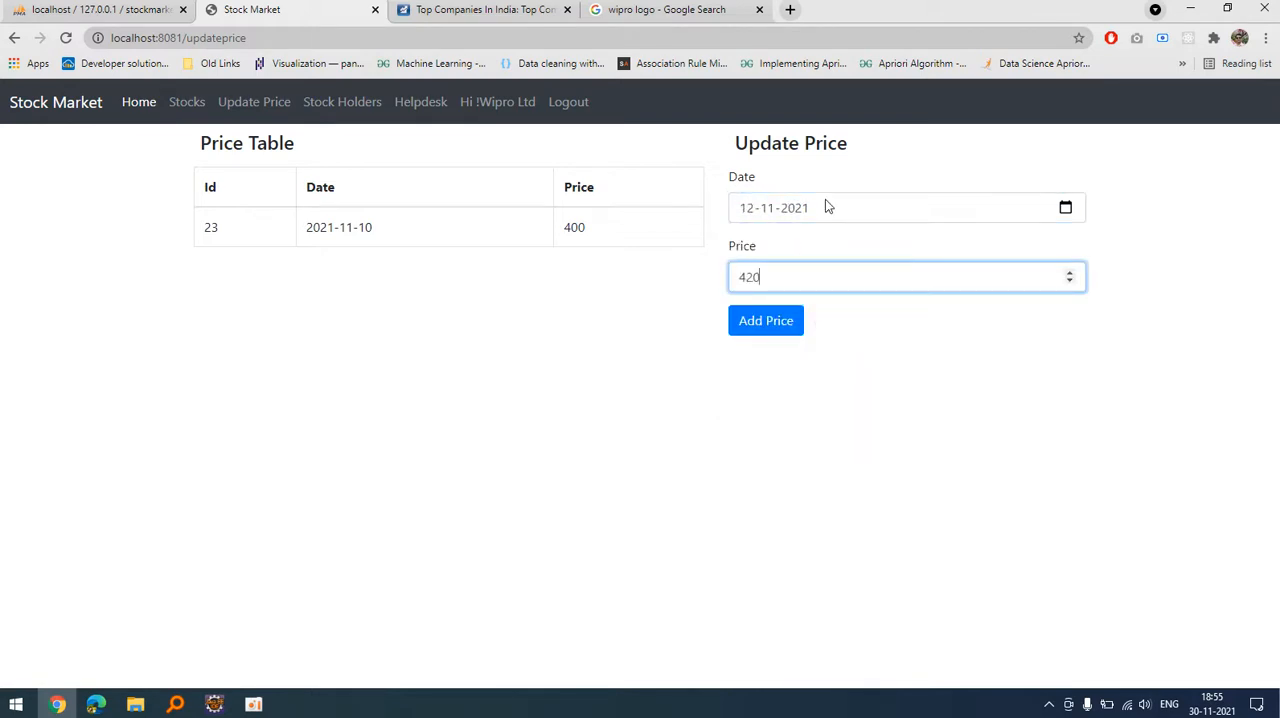
pyautogui.click(764, 320)
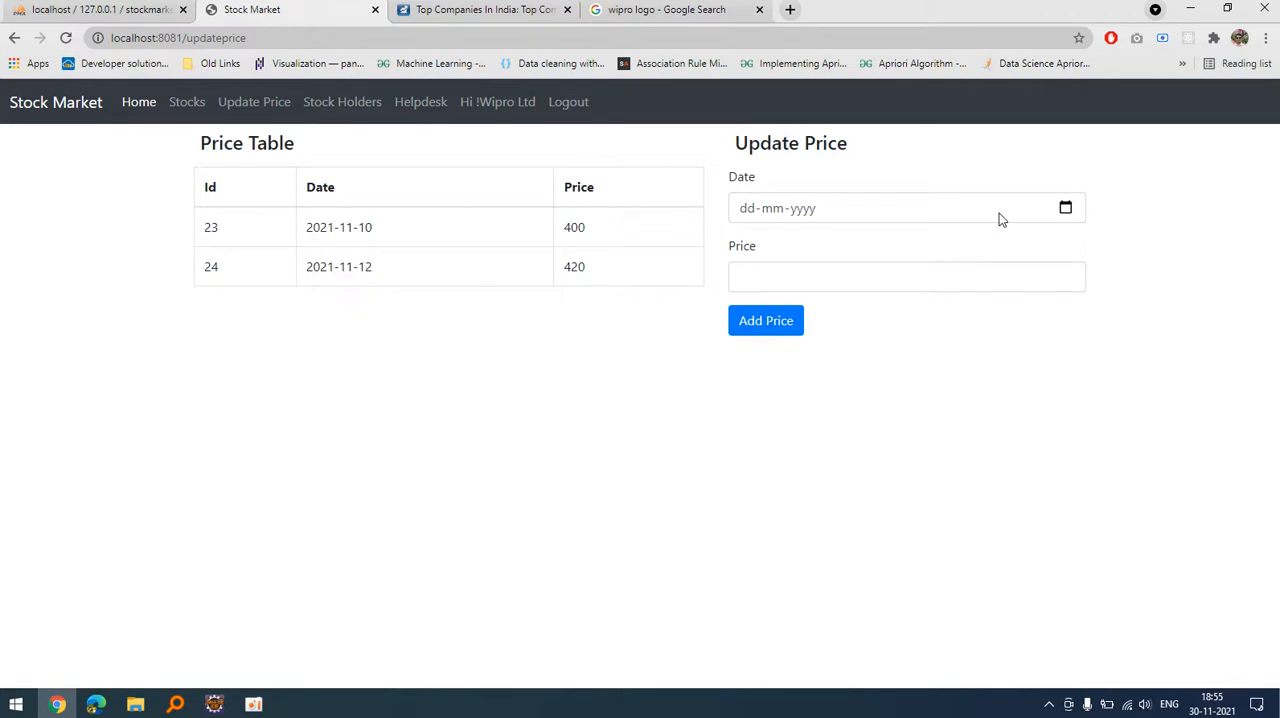
pyautogui.click(900, 208)
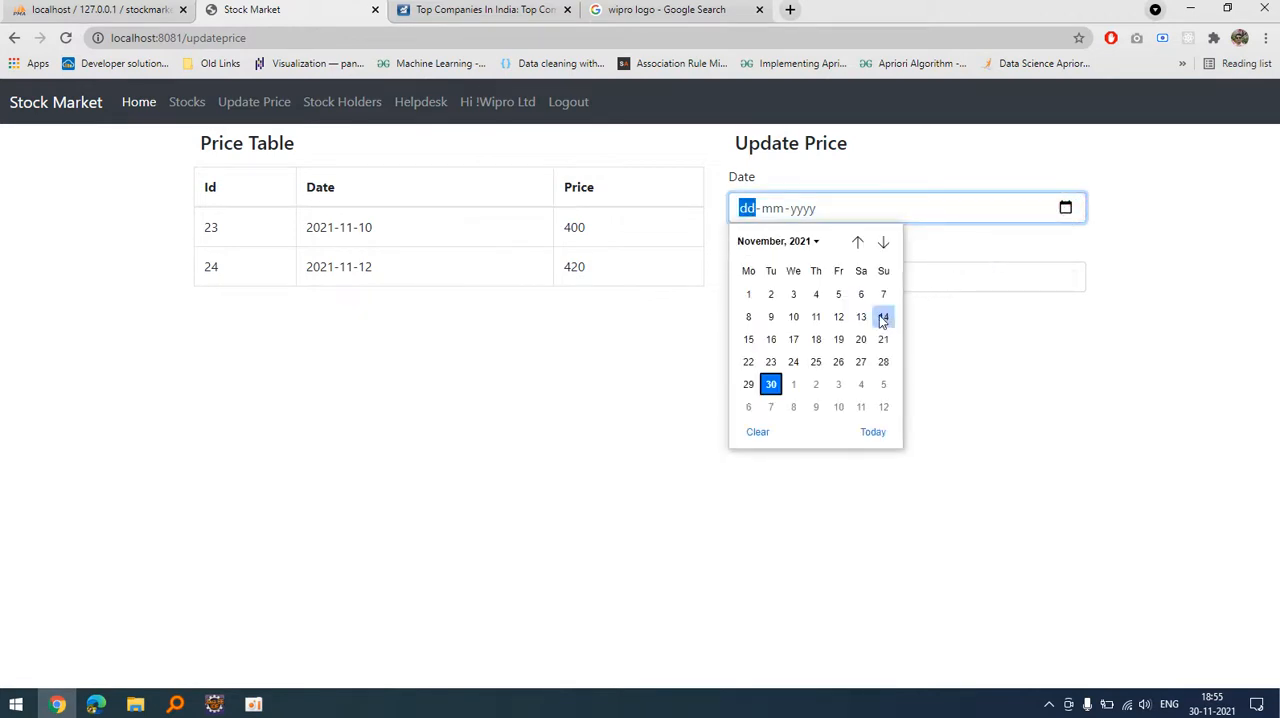
pyautogui.moveTo(860, 316)
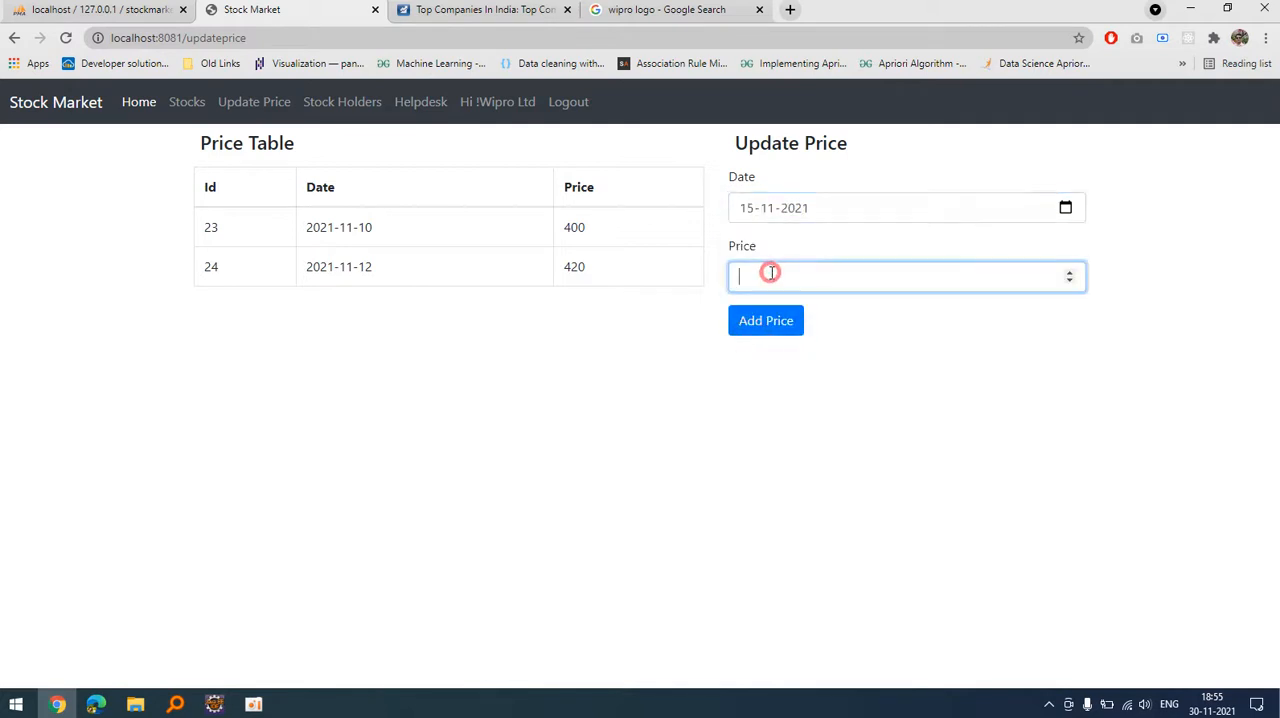
pyautogui.write('450')
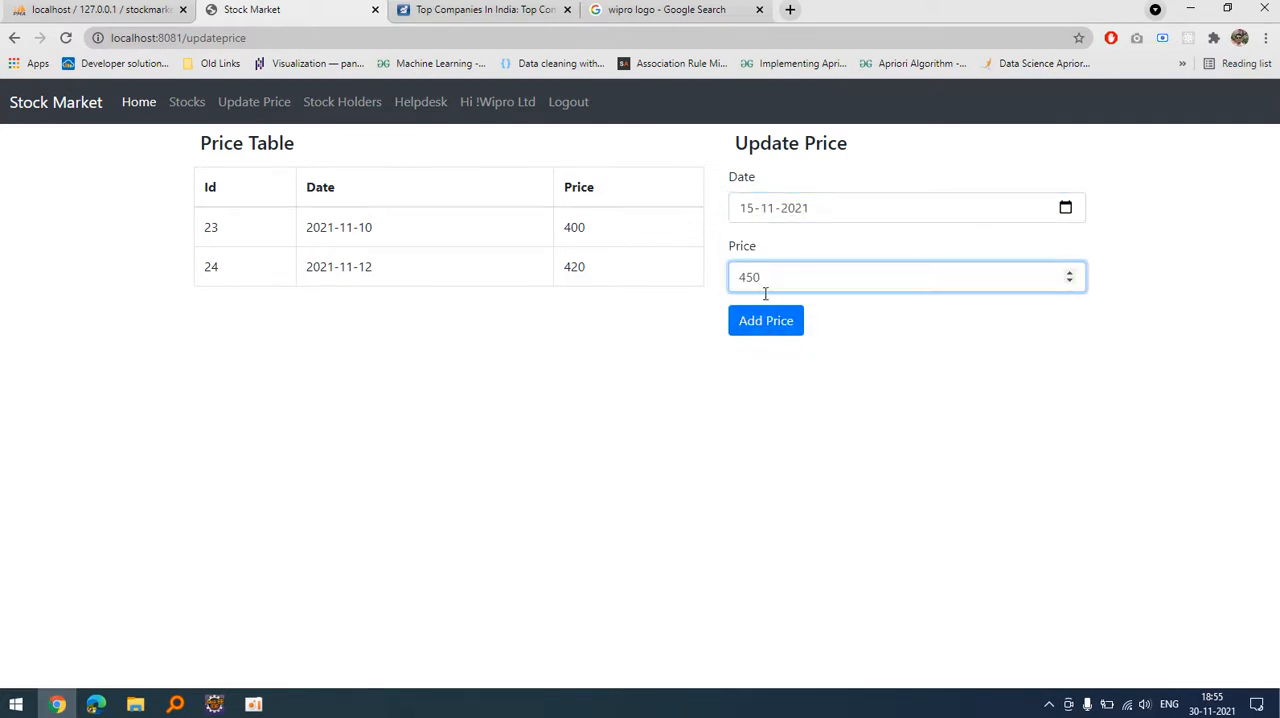
pyautogui.click(890, 208)
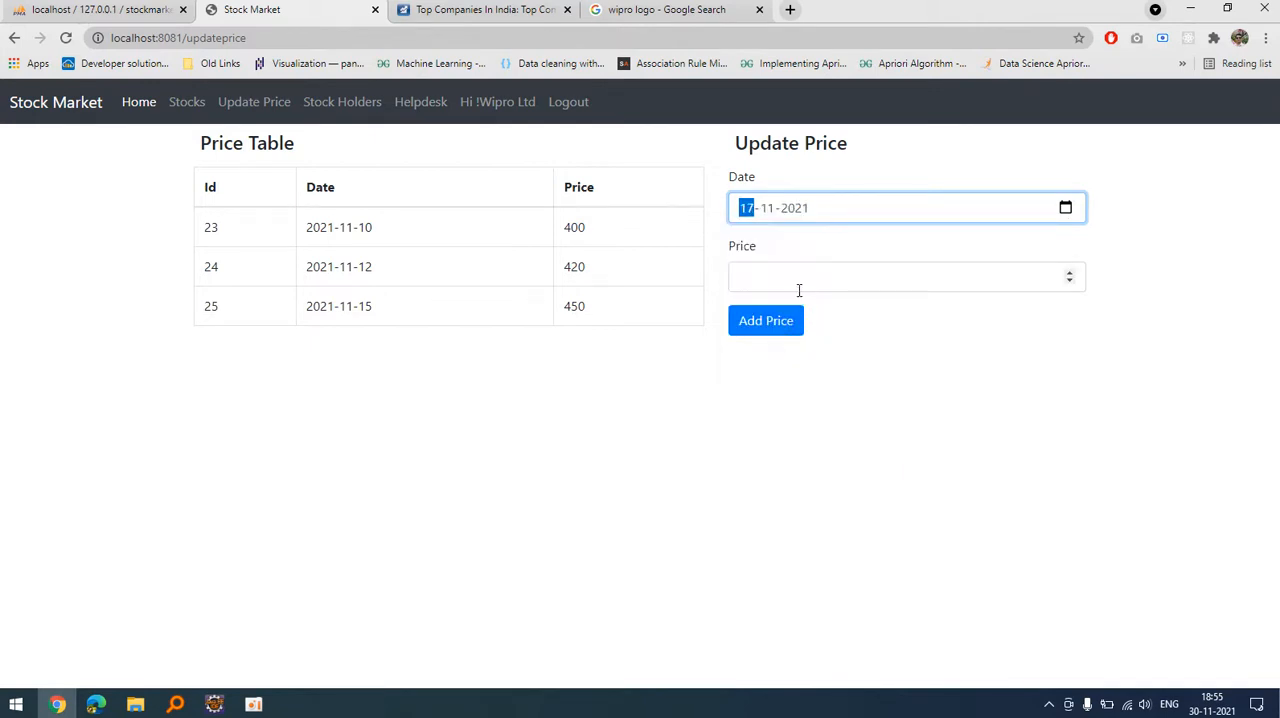
pyautogui.write('4')
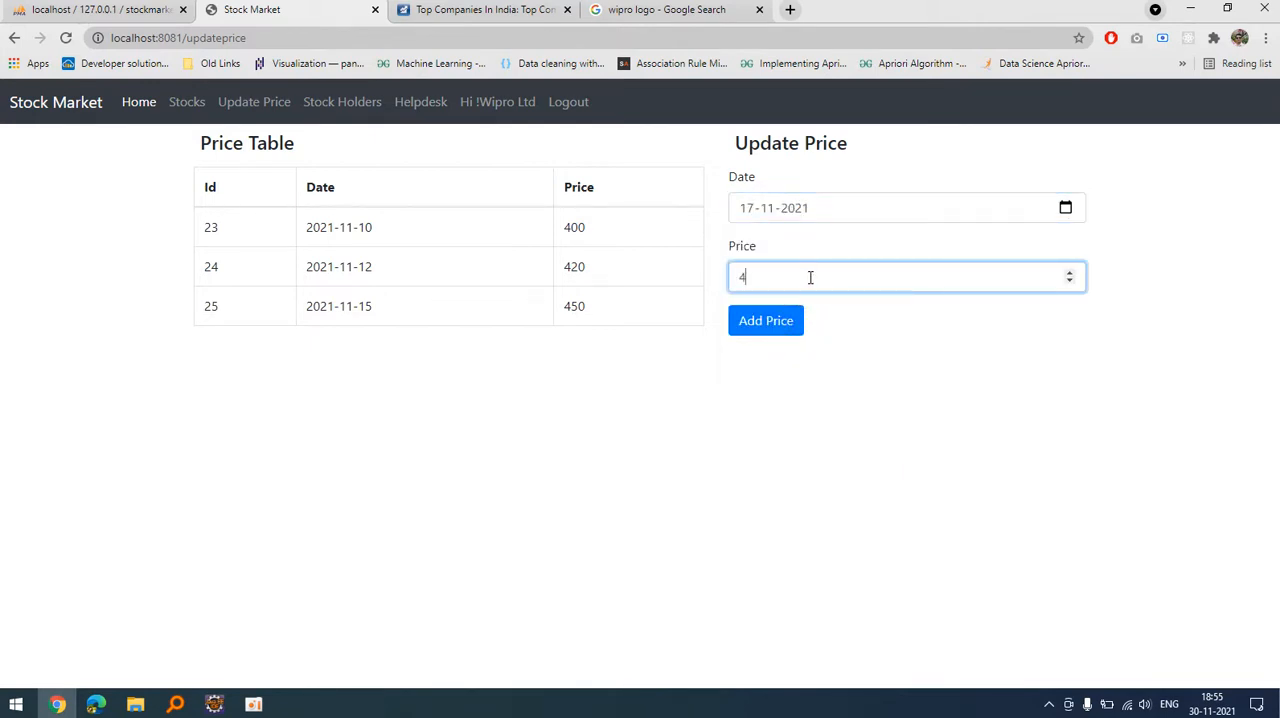
pyautogui.click(764, 320)
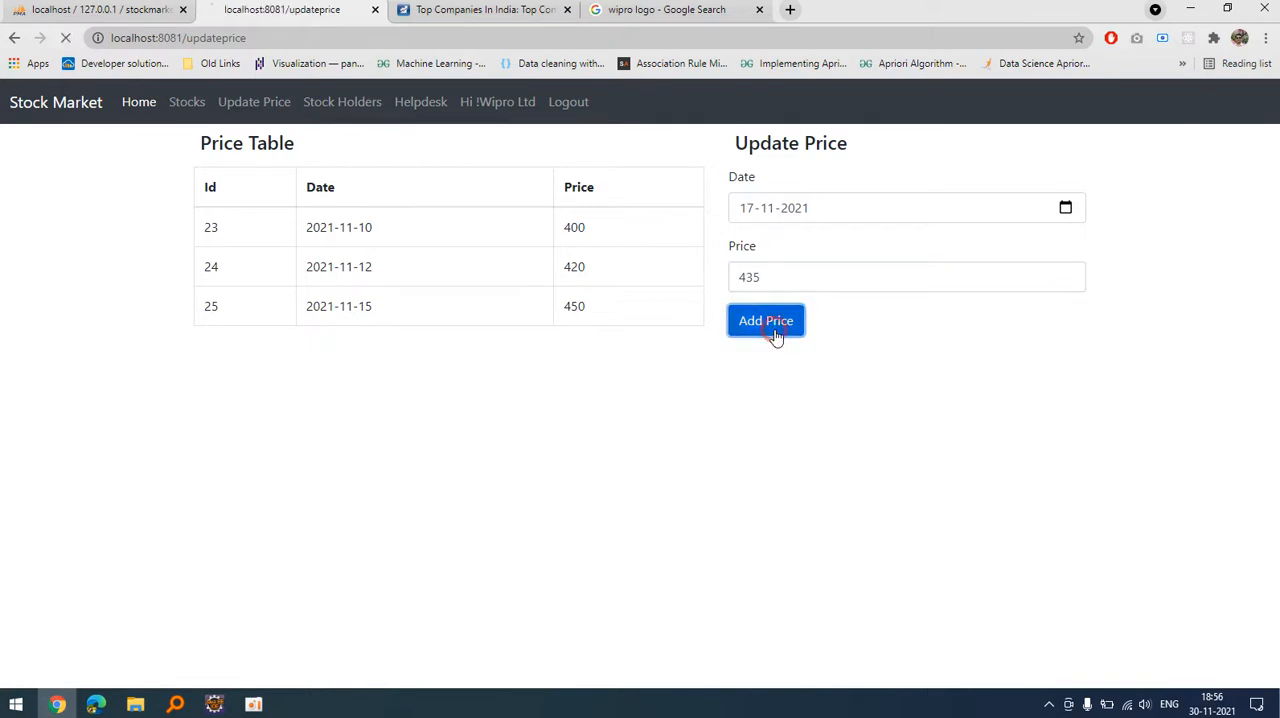
# - Add Wipro prices 460 for 19 November and 475 for 22 November 2021
pyautogui.click(766, 320)
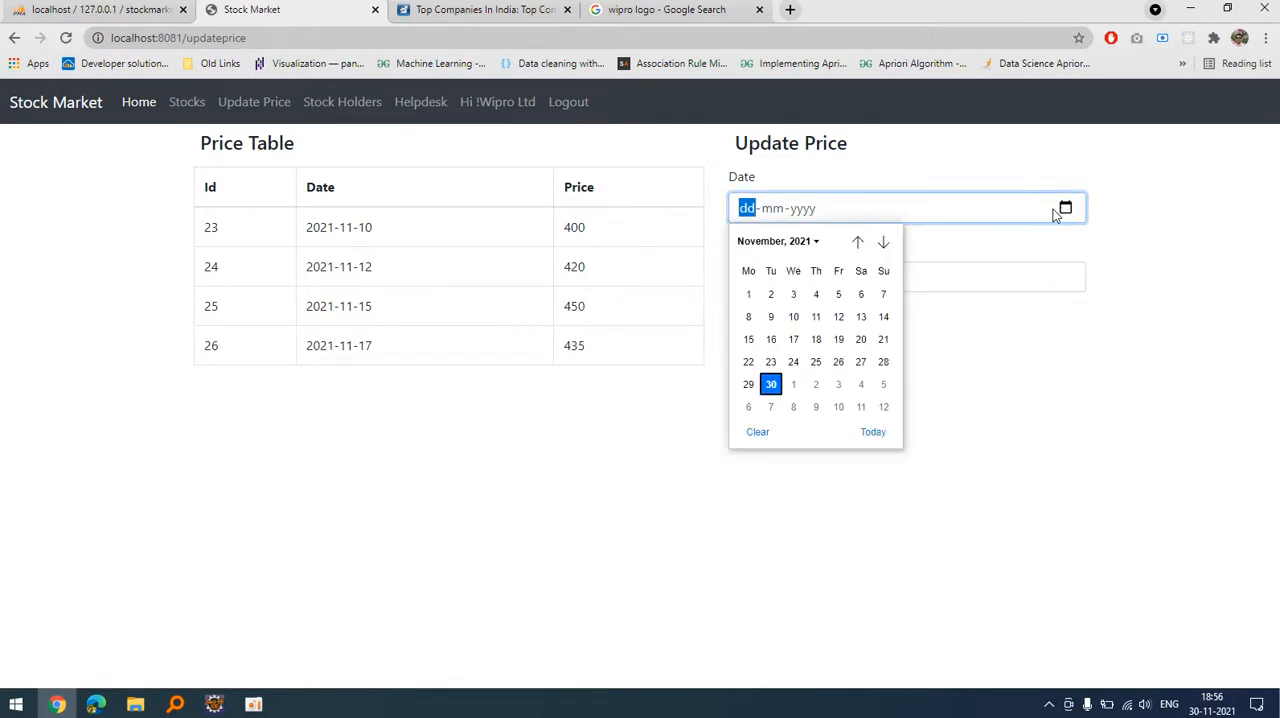
pyautogui.click(792, 340)
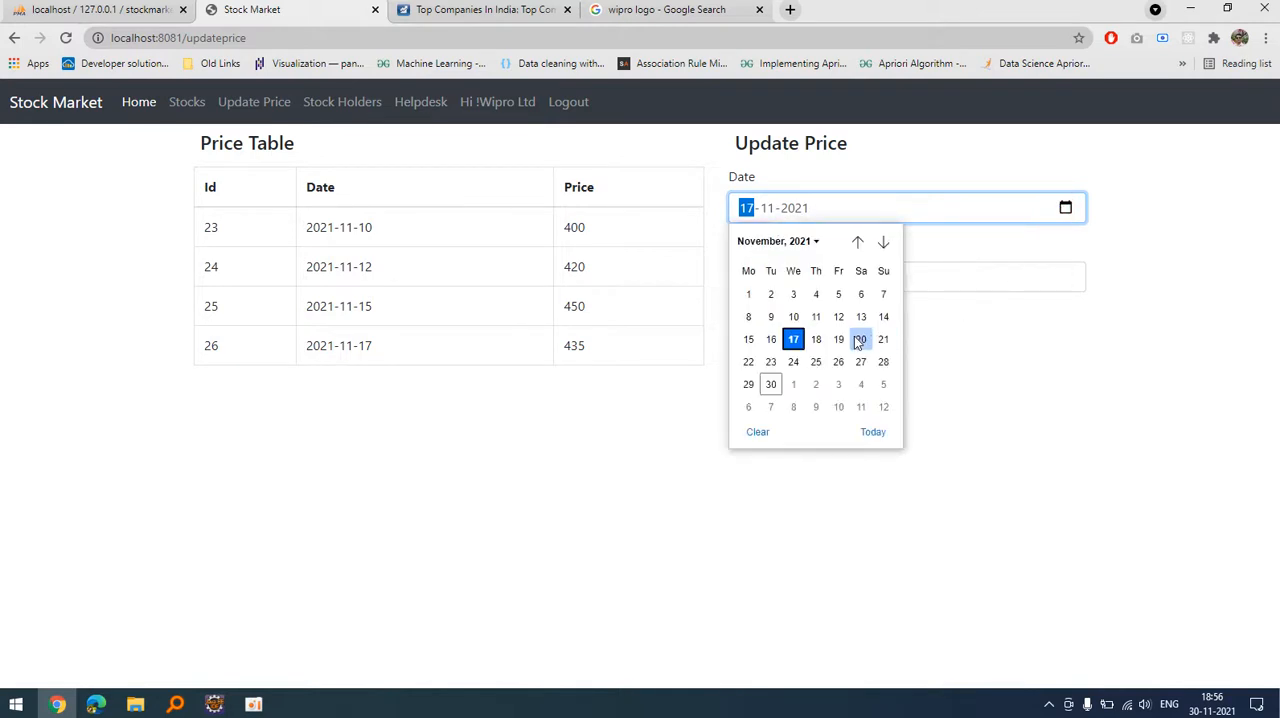
pyautogui.click(838, 340)
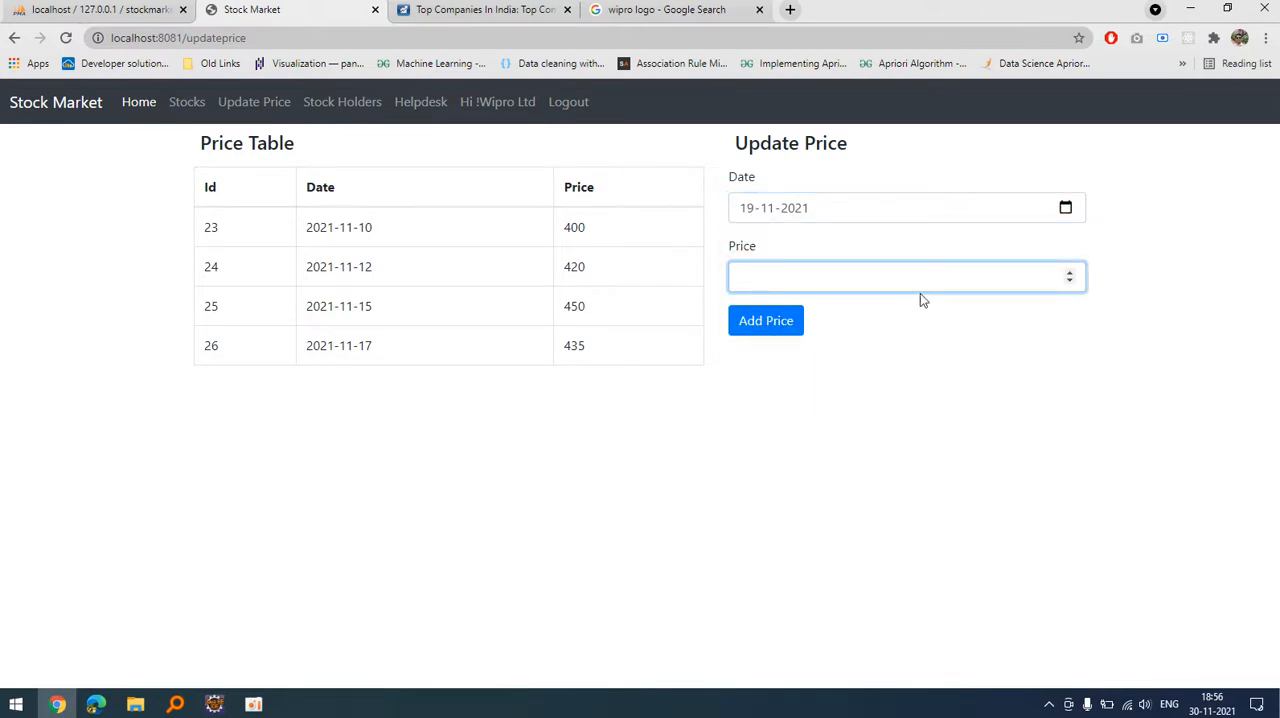
pyautogui.write('460')
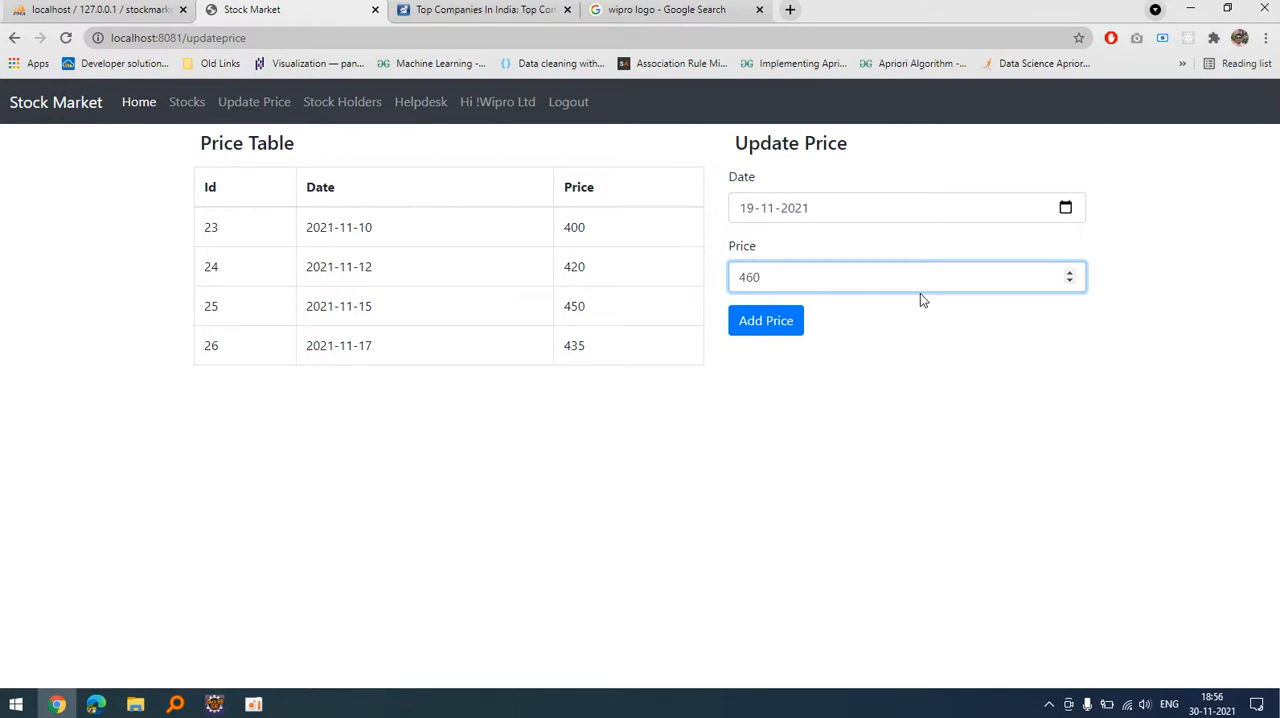
pyautogui.click(766, 320)
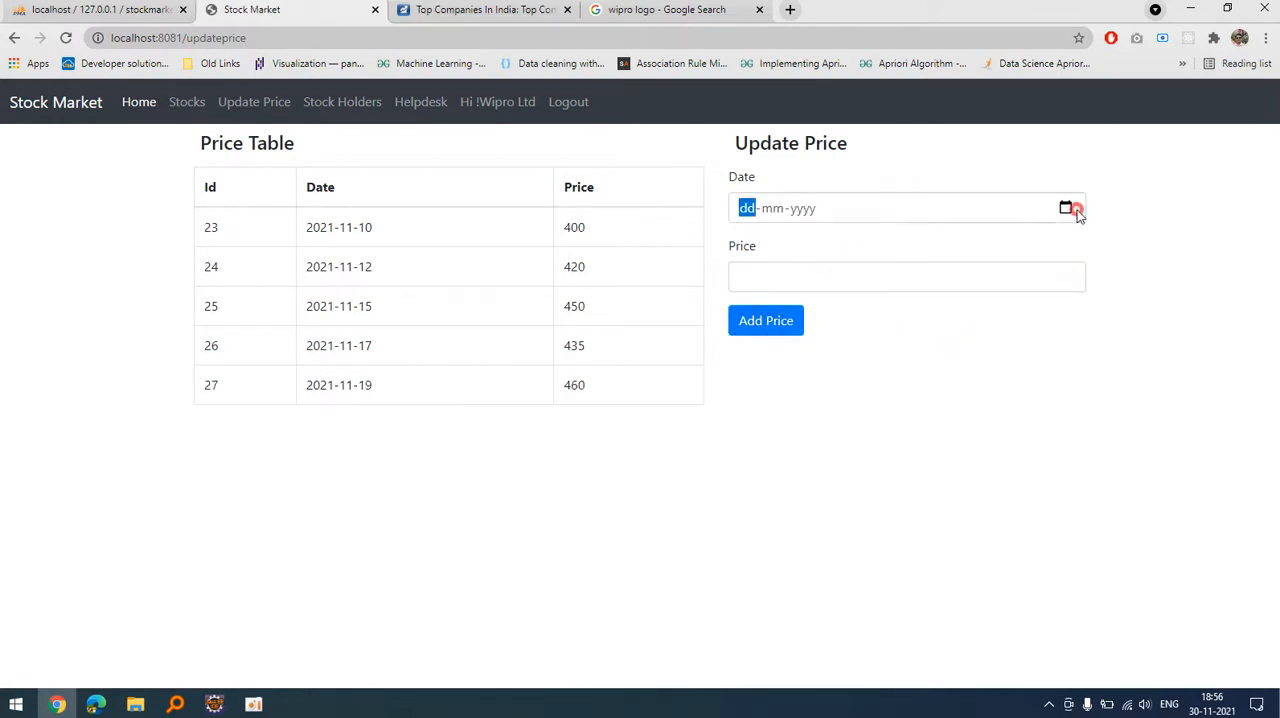
pyautogui.click(1066, 208)
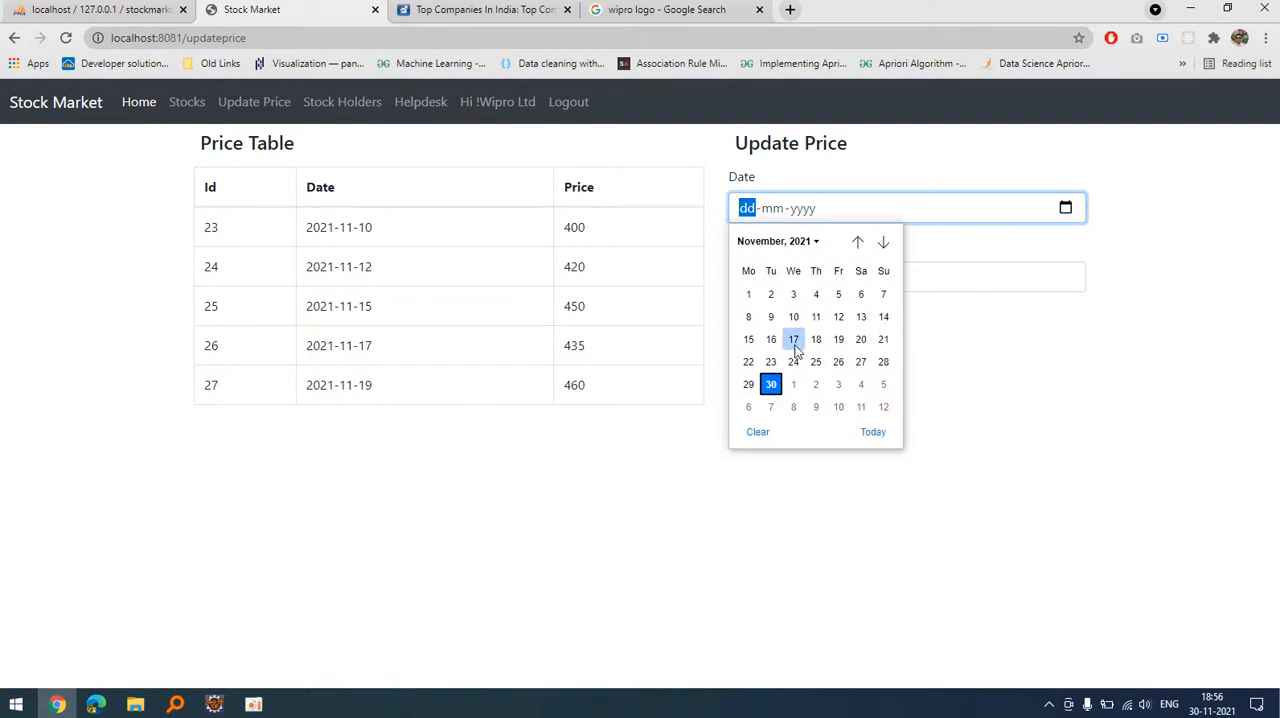
pyautogui.moveTo(838, 316)
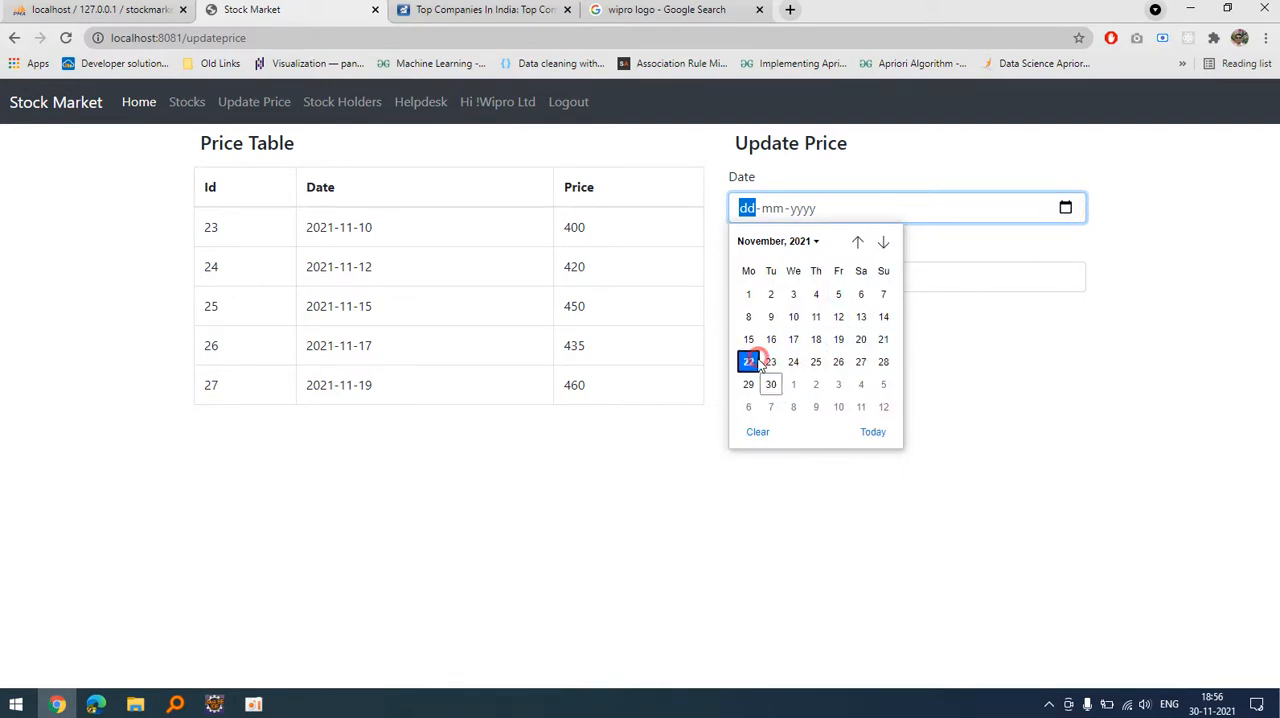
pyautogui.click(748, 360)
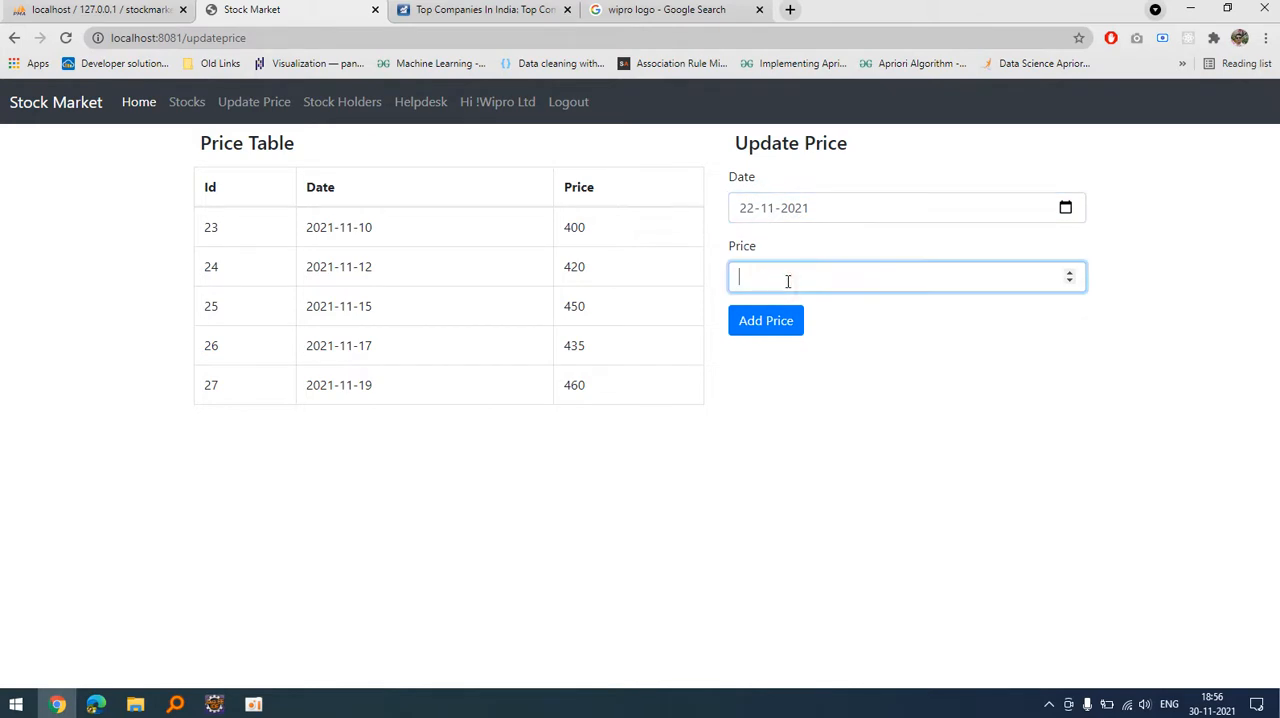
pyautogui.write('475')
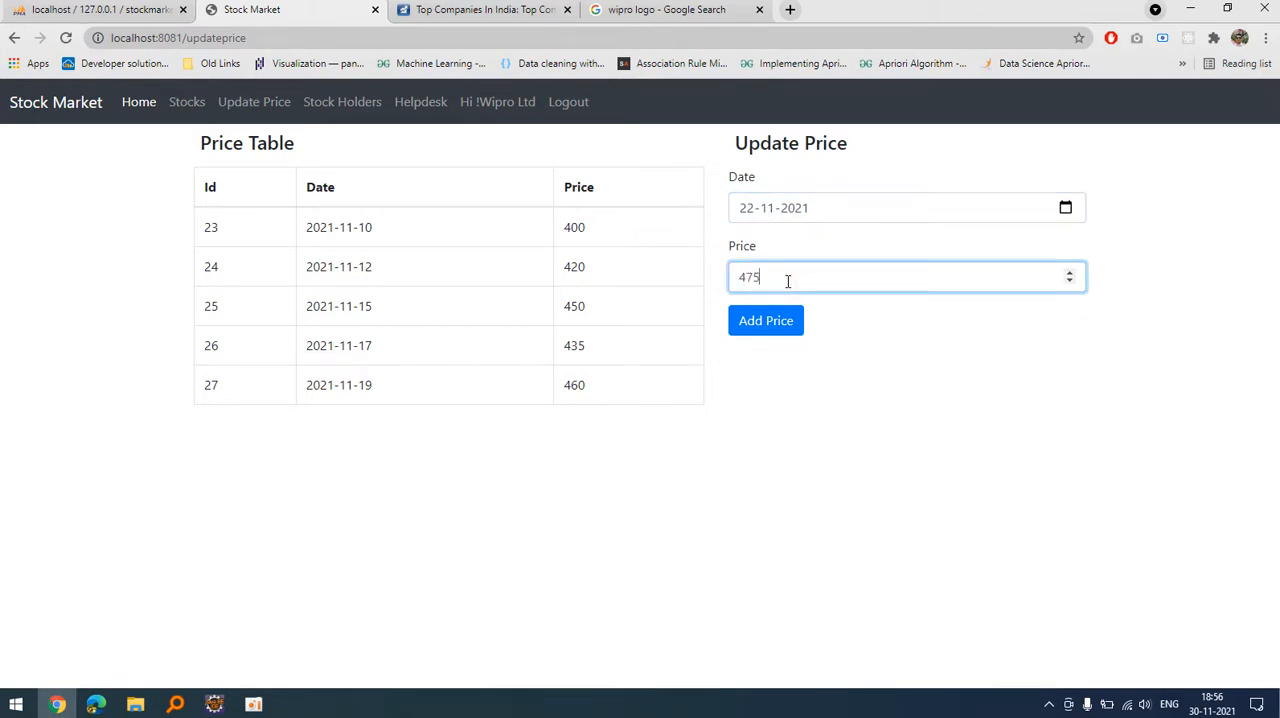
pyautogui.click(764, 320)
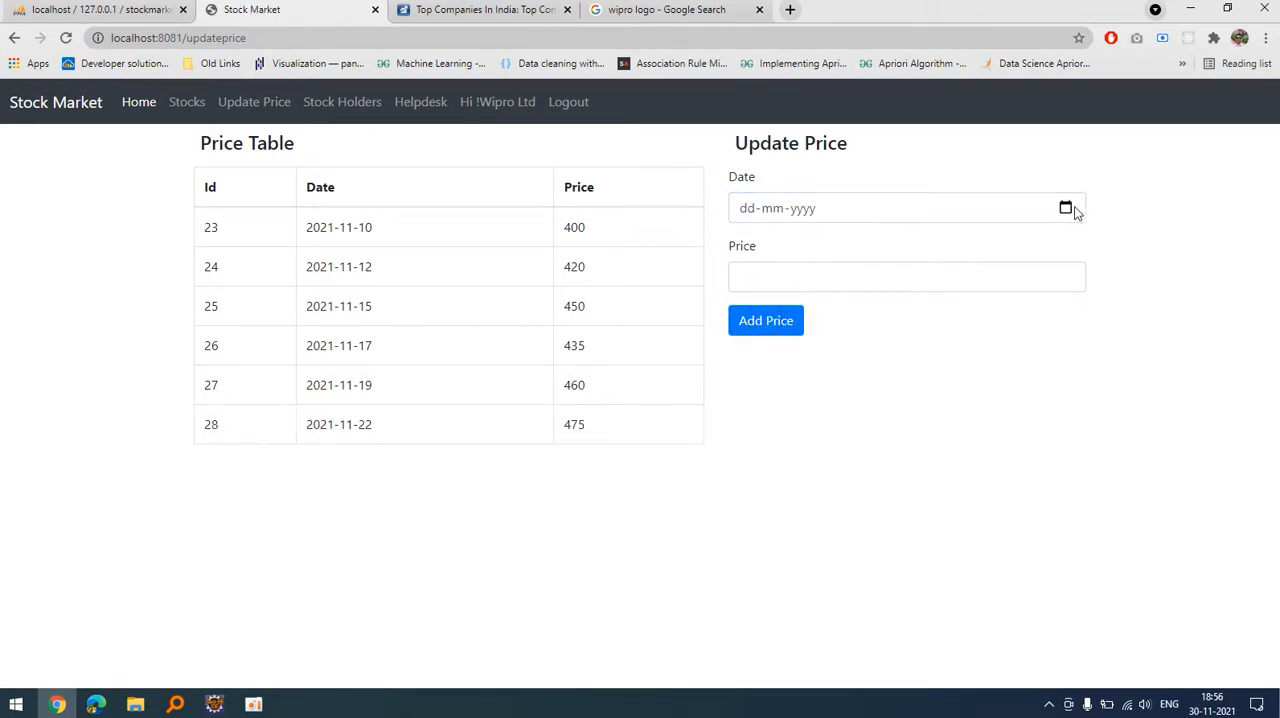
# - Add Wipro prices 500 for 25 November and 575 for 29 November 2021
pyautogui.click(1066, 208)
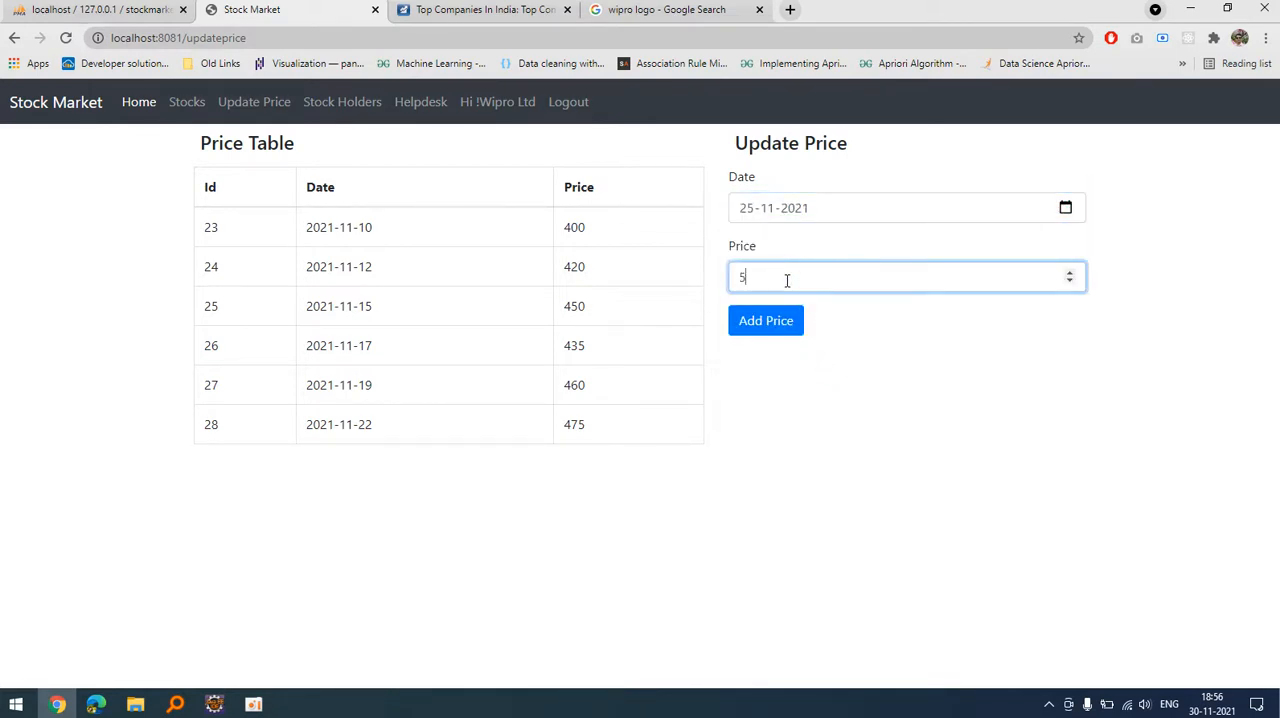
pyautogui.click(764, 320)
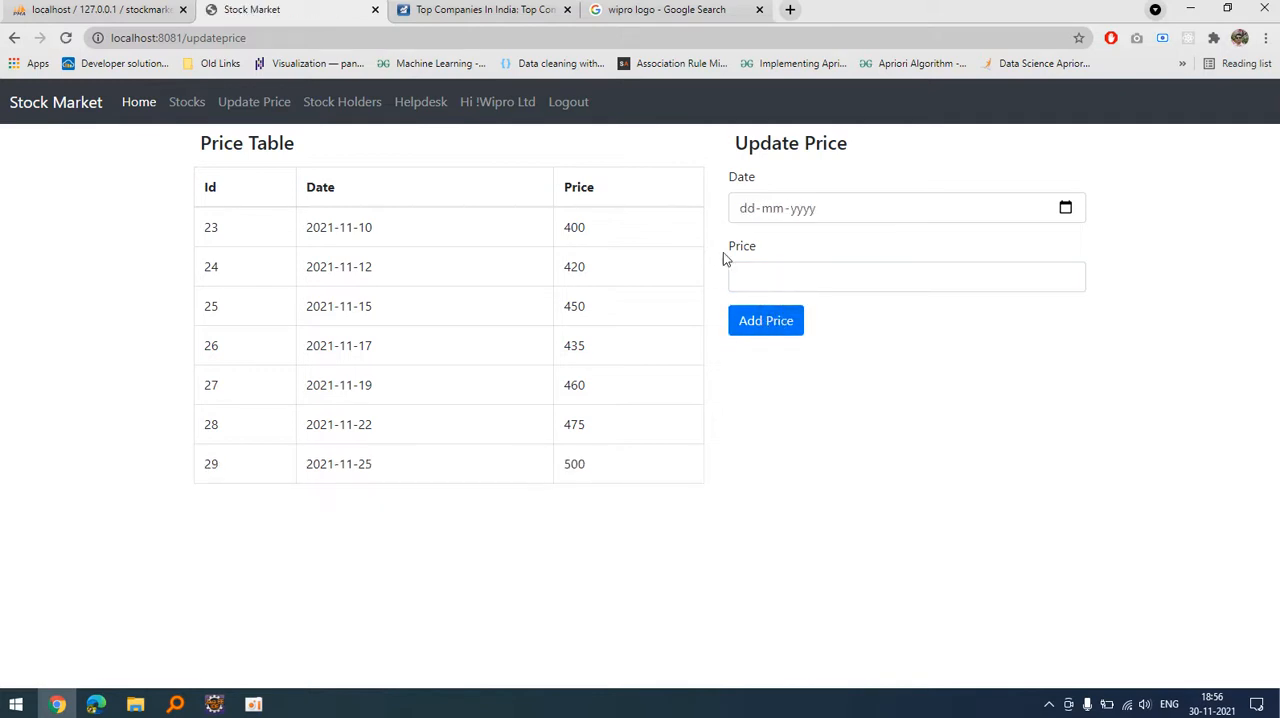
pyautogui.click(900, 208)
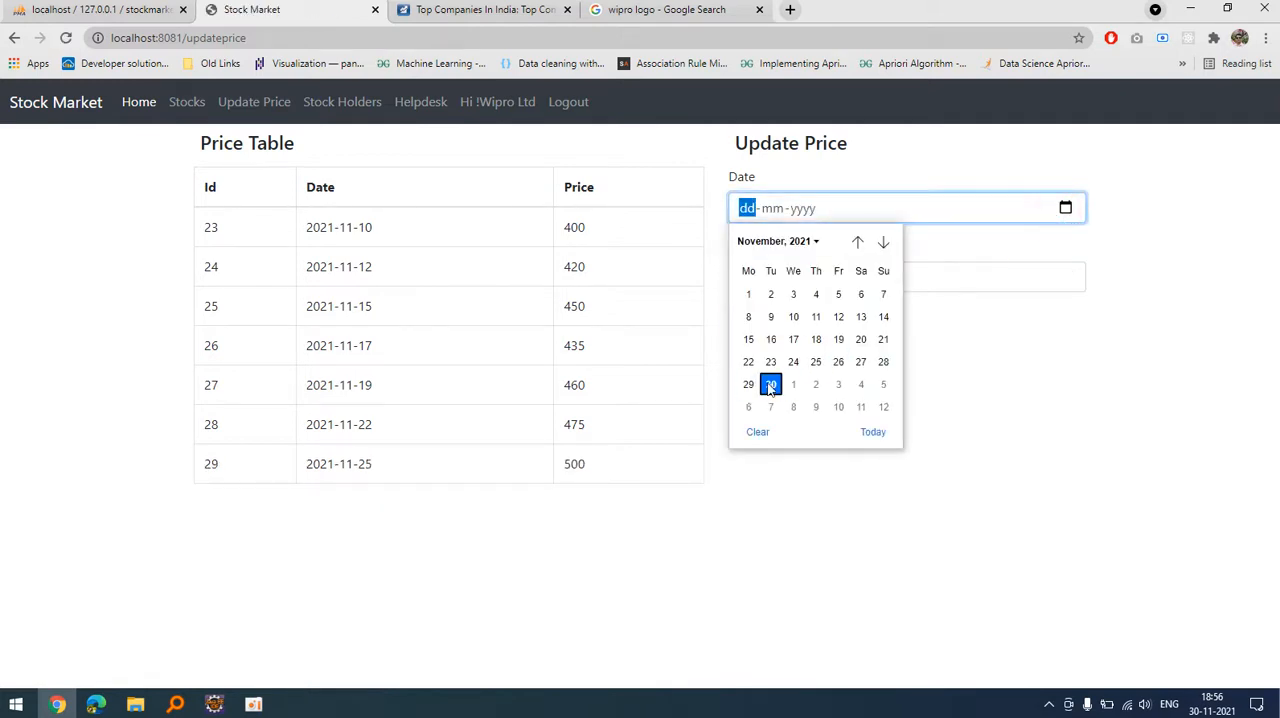
pyautogui.click(770, 384)
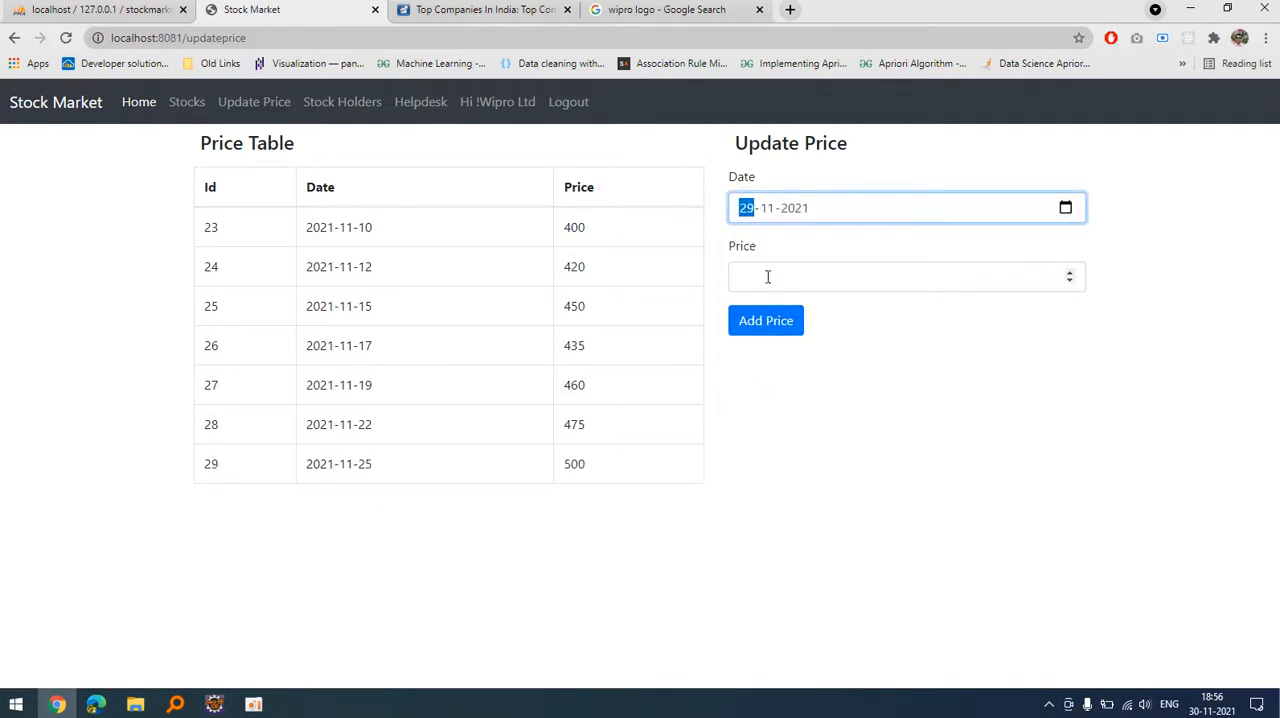
pyautogui.write('57')
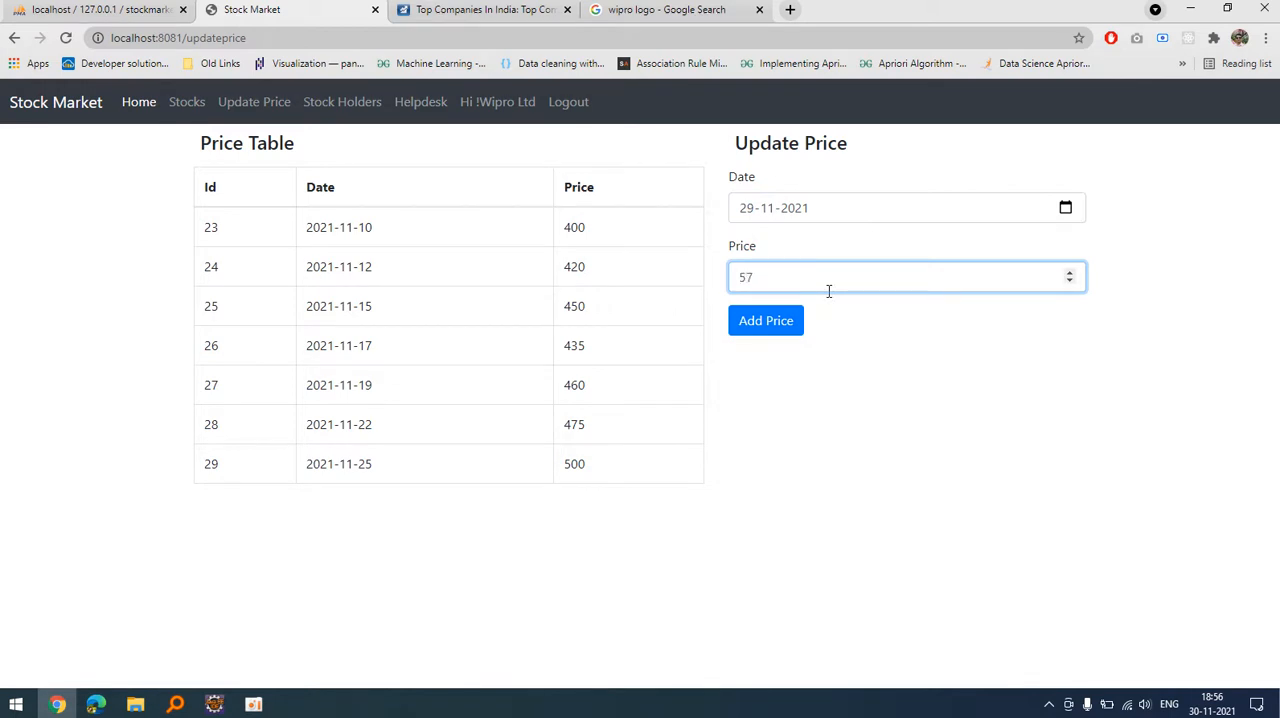
pyautogui.click(764, 320)
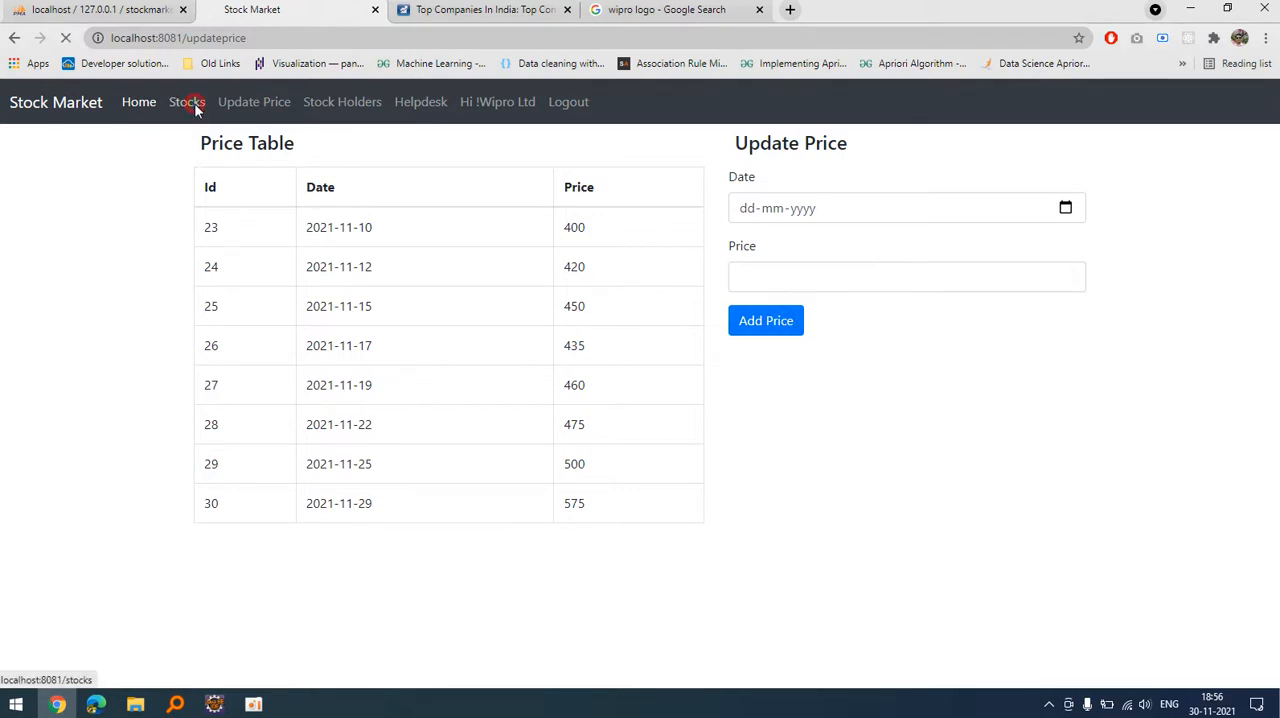
# - Show Wipro Ltd's details page with its price chart and current price 575
pyautogui.click(188, 102)
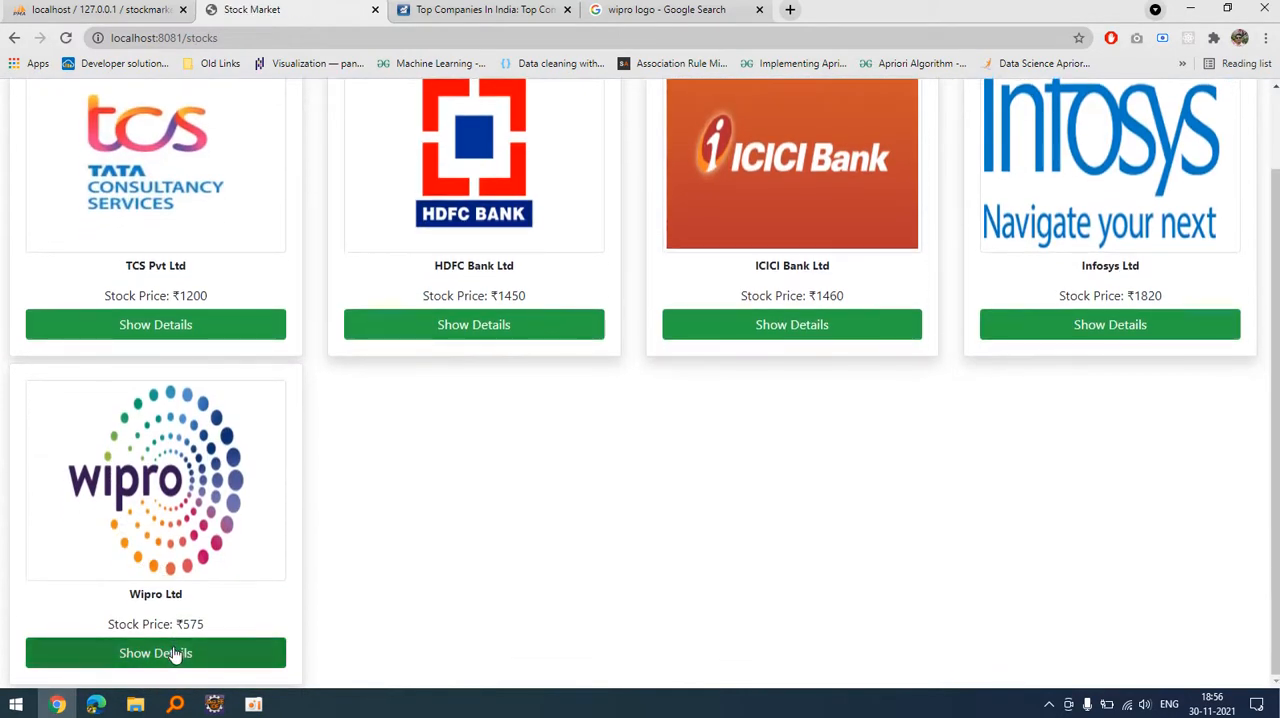
pyautogui.click(156, 652)
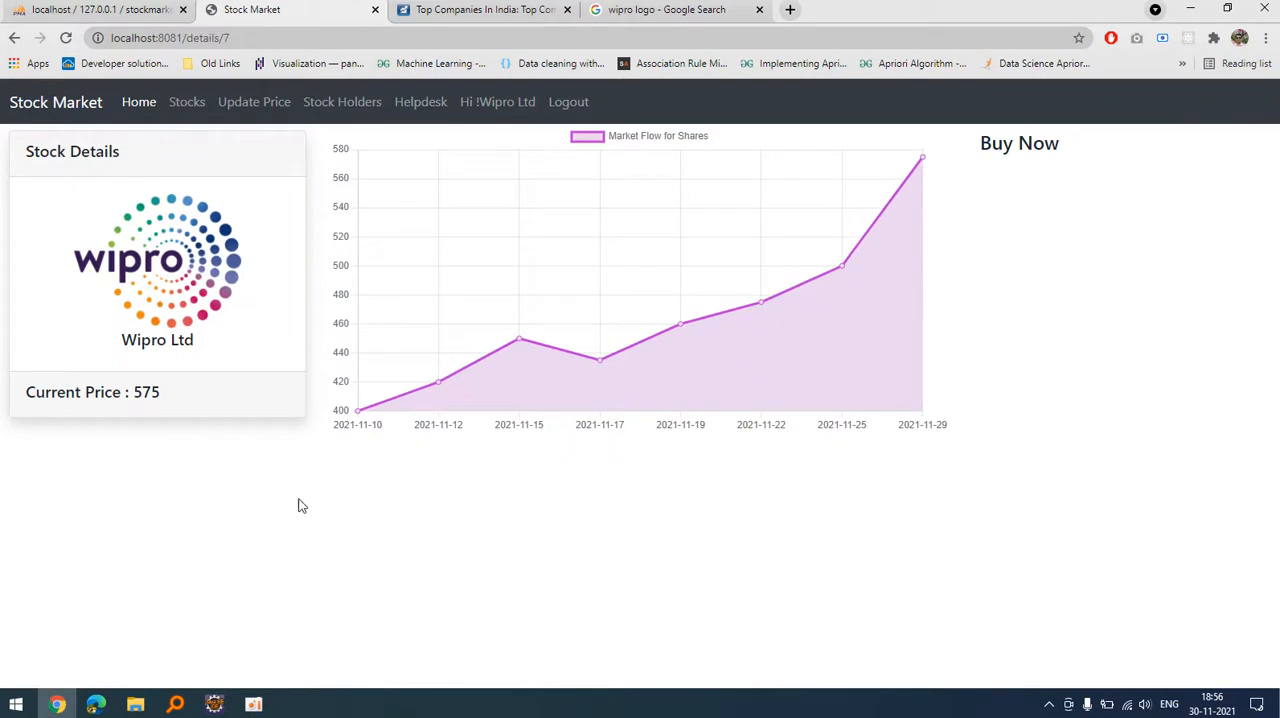
pyautogui.moveTo(628, 356)
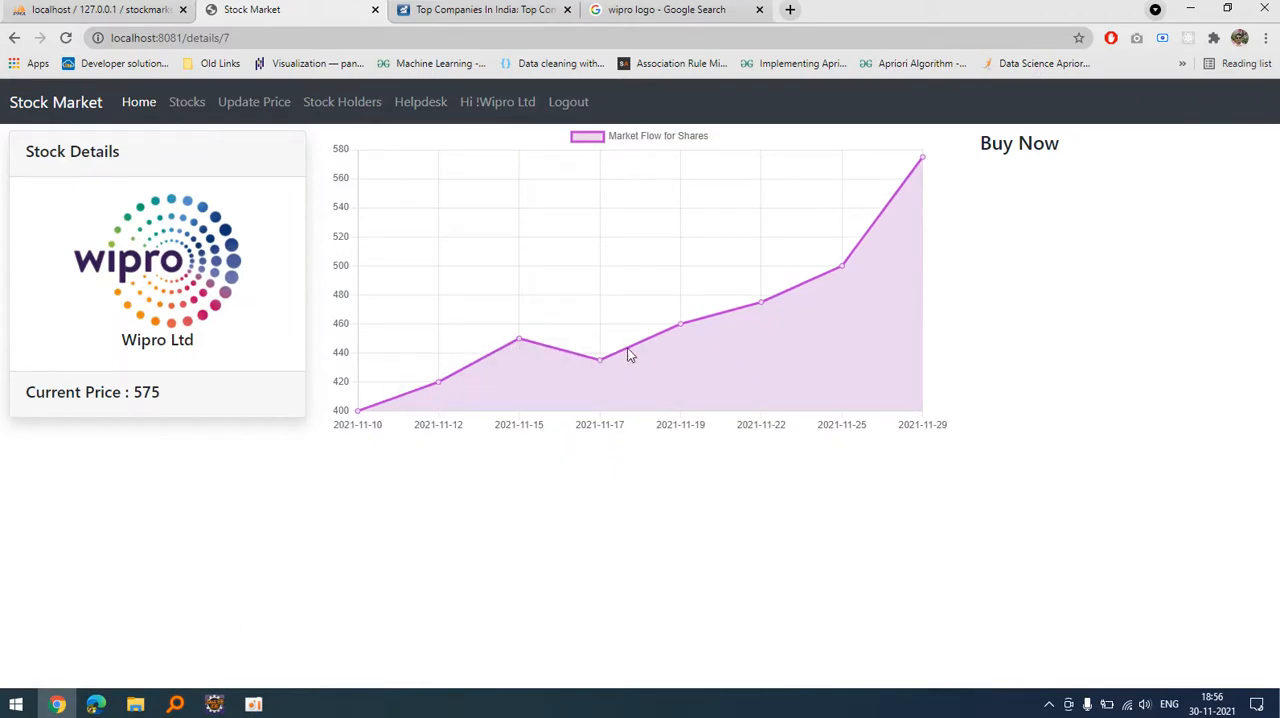
pyautogui.moveTo(612, 296)
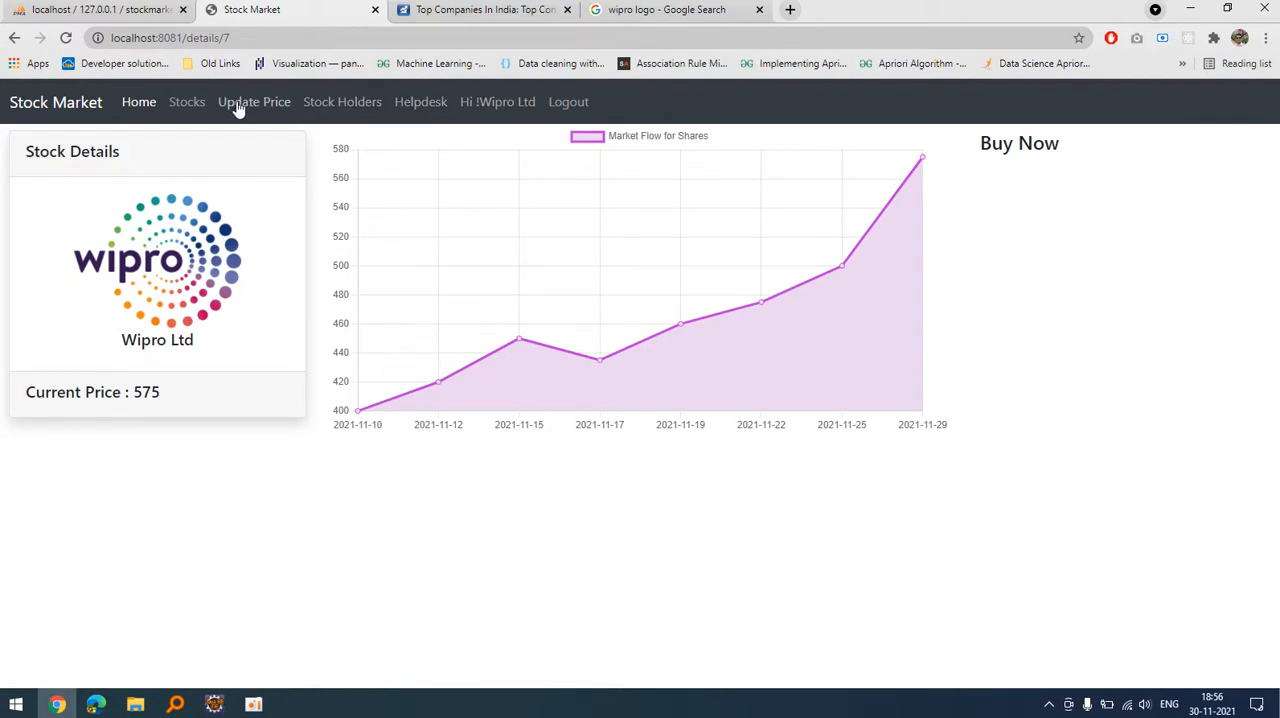
# - View the empty Stock Holders list, then the company's Helpdesk tickets
pyautogui.click(254, 102)
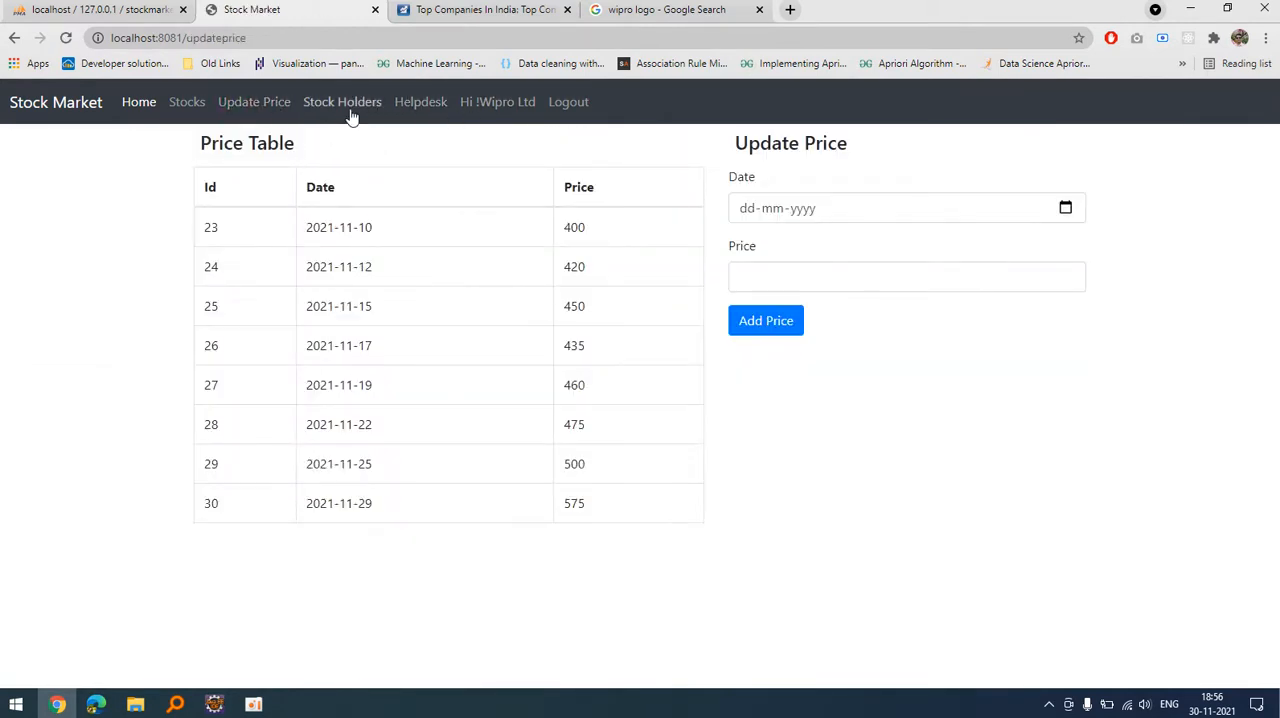
pyautogui.click(342, 102)
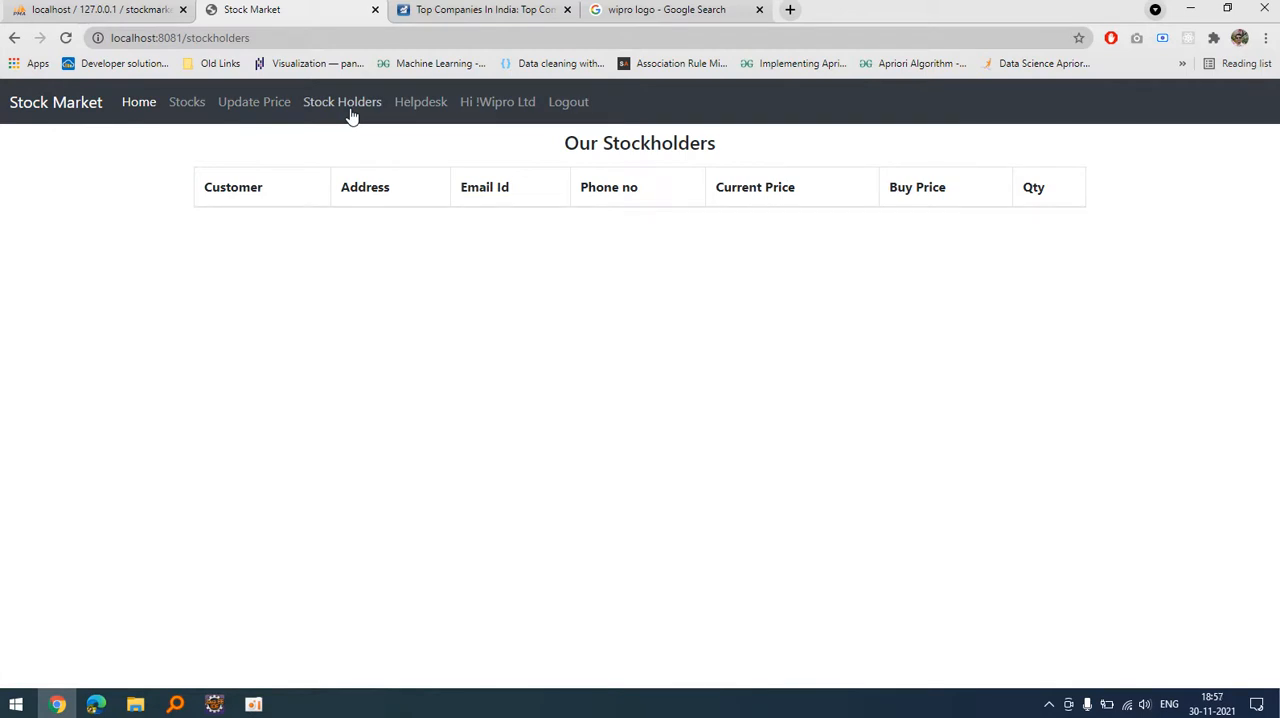
pyautogui.moveTo(420, 102)
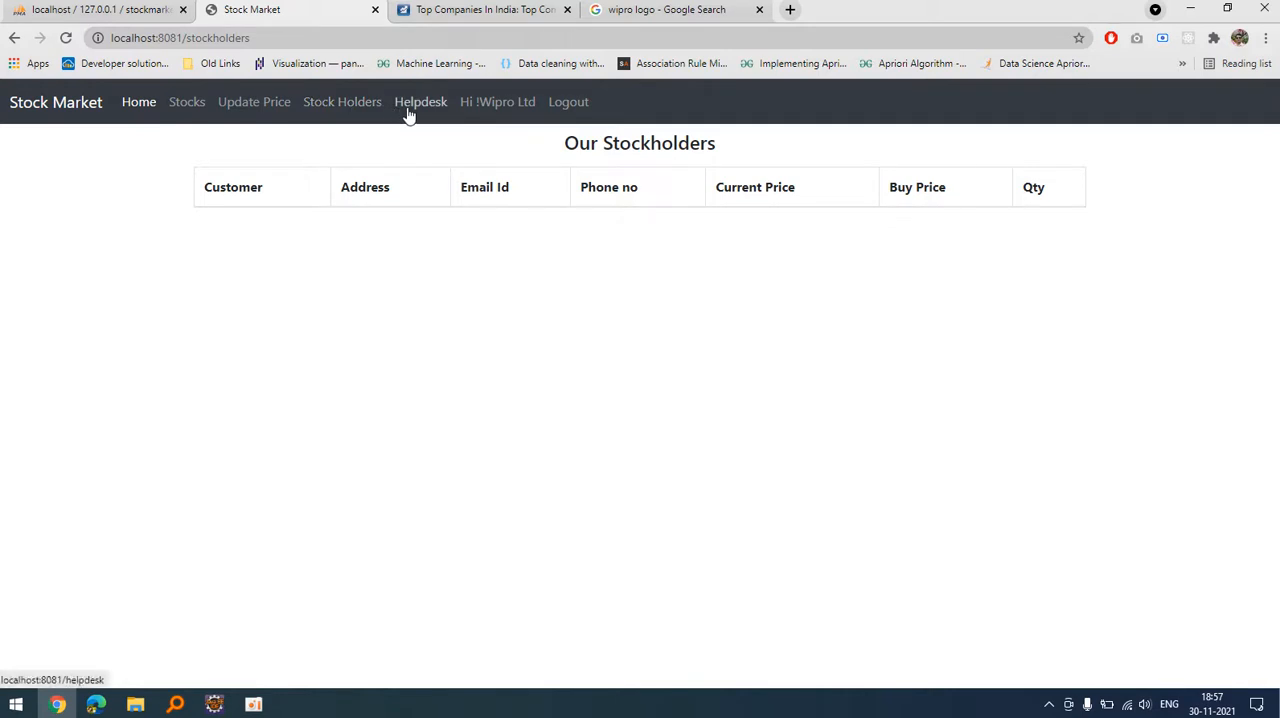
pyautogui.click(420, 102)
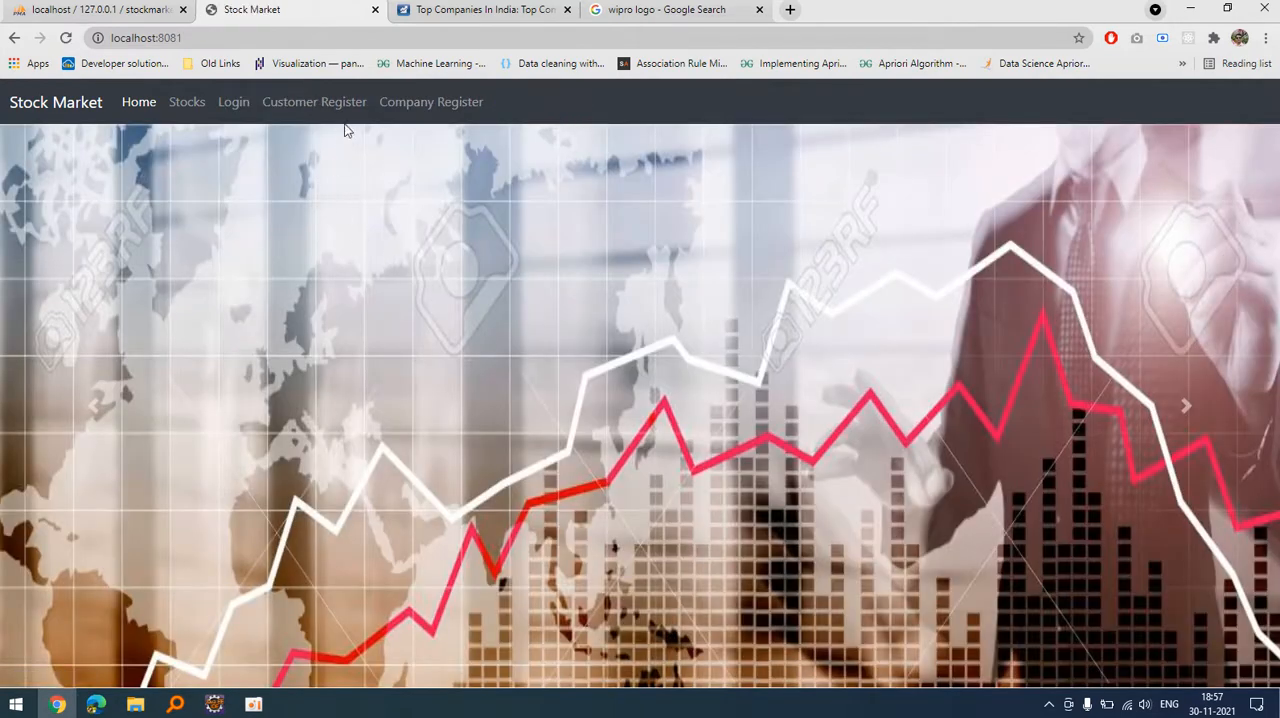
pyautogui.click(314, 102)
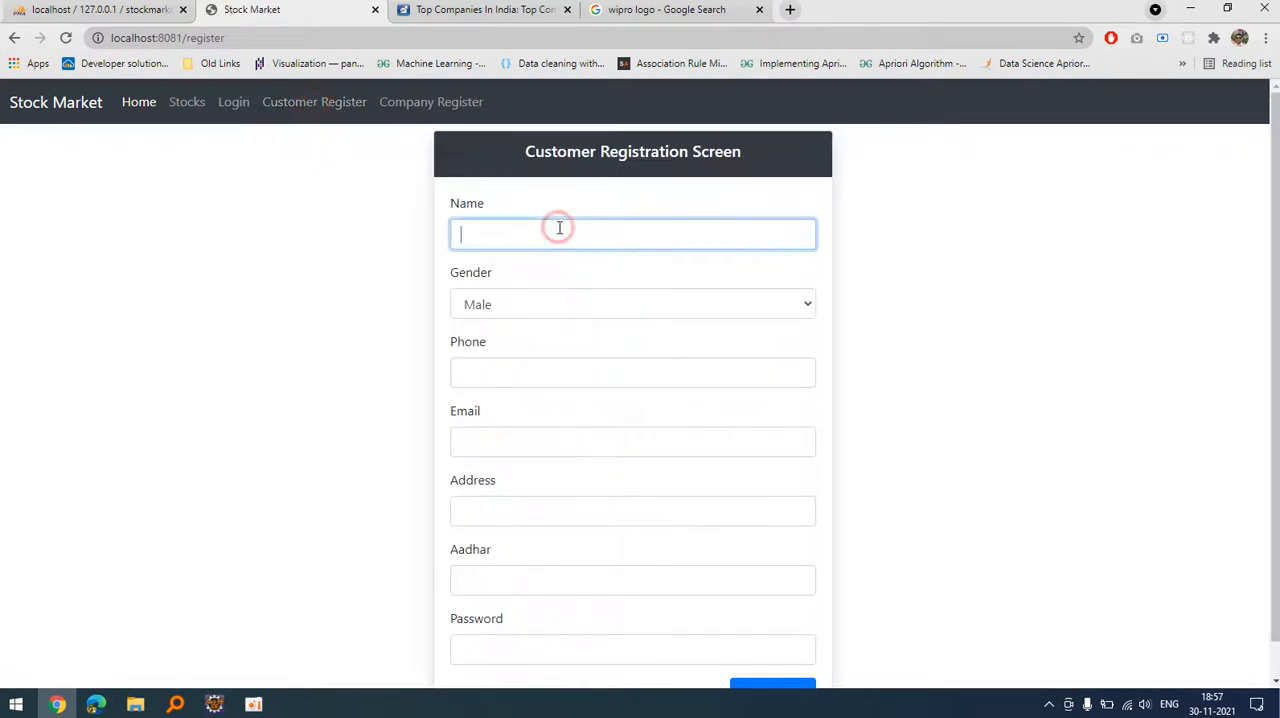
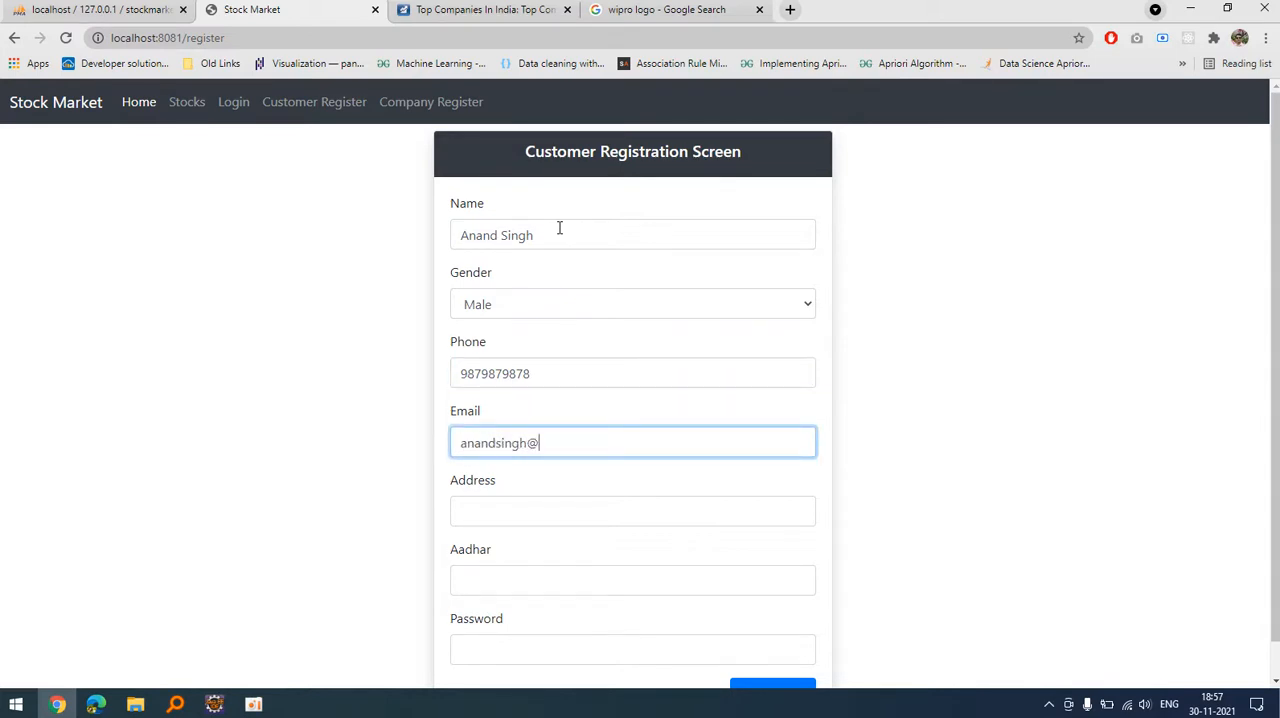
pyautogui.write('anand')
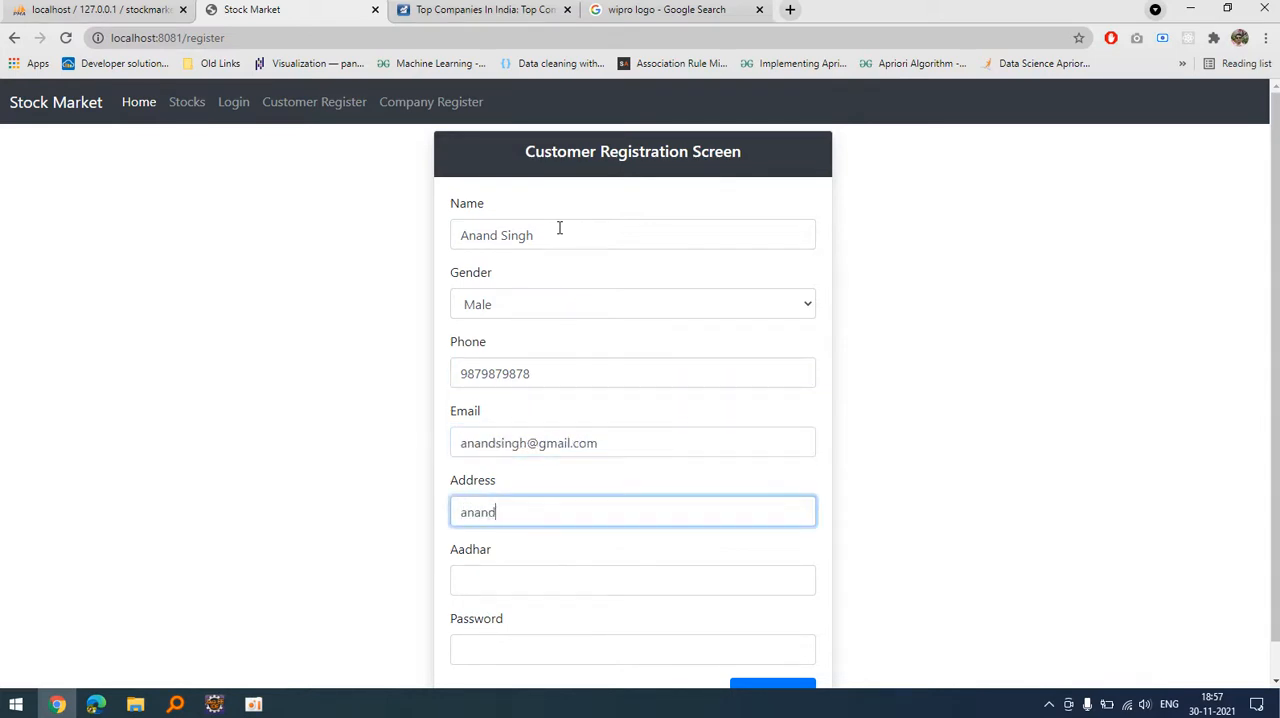
pyautogui.write('New Delhi')
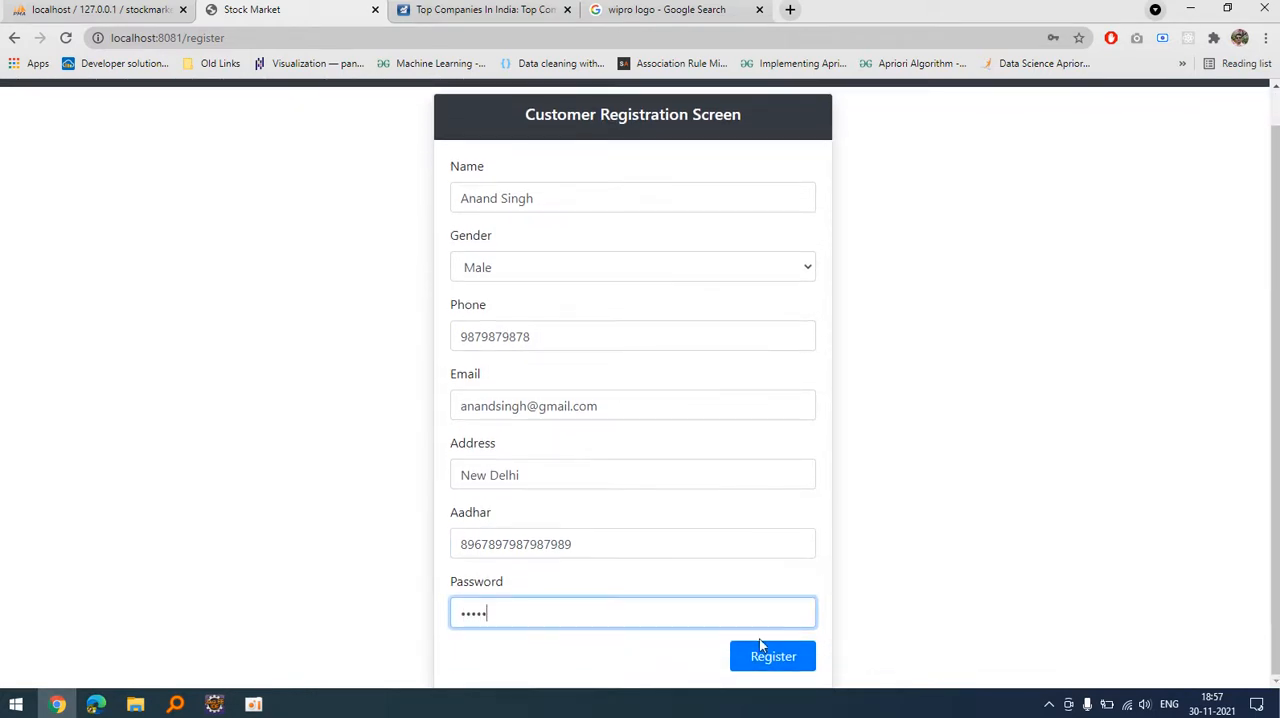
pyautogui.click(772, 656)
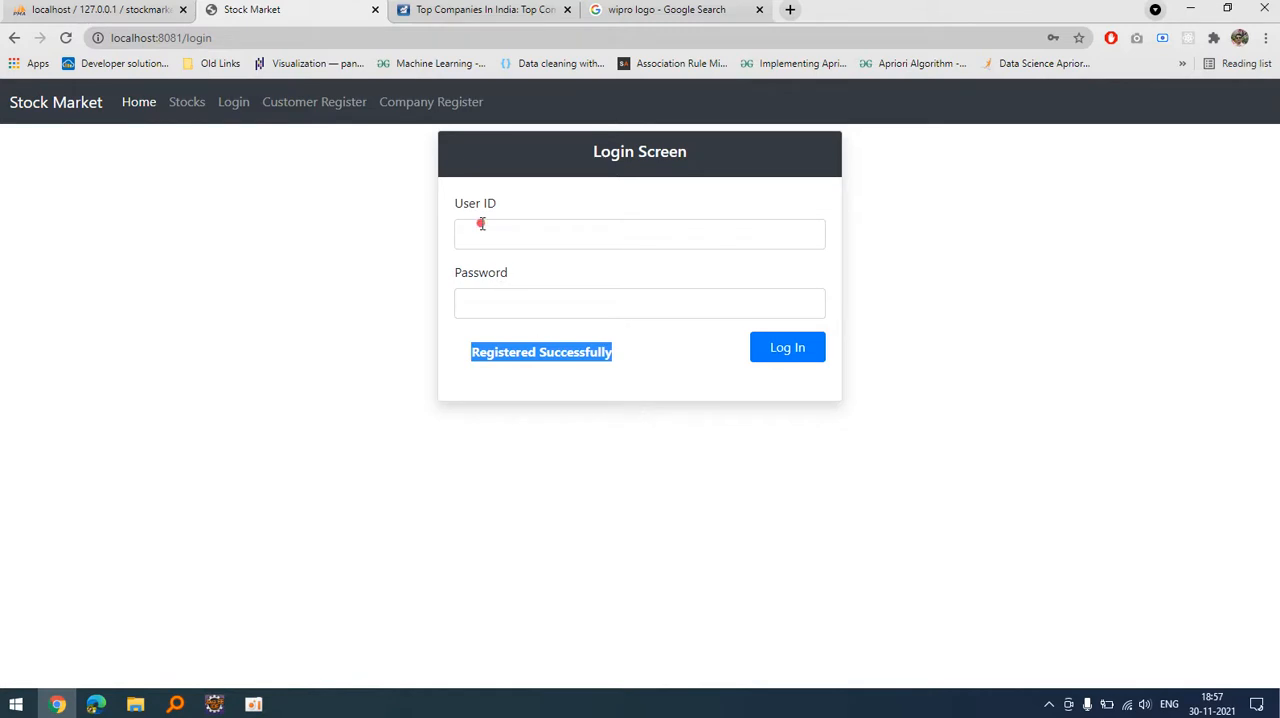
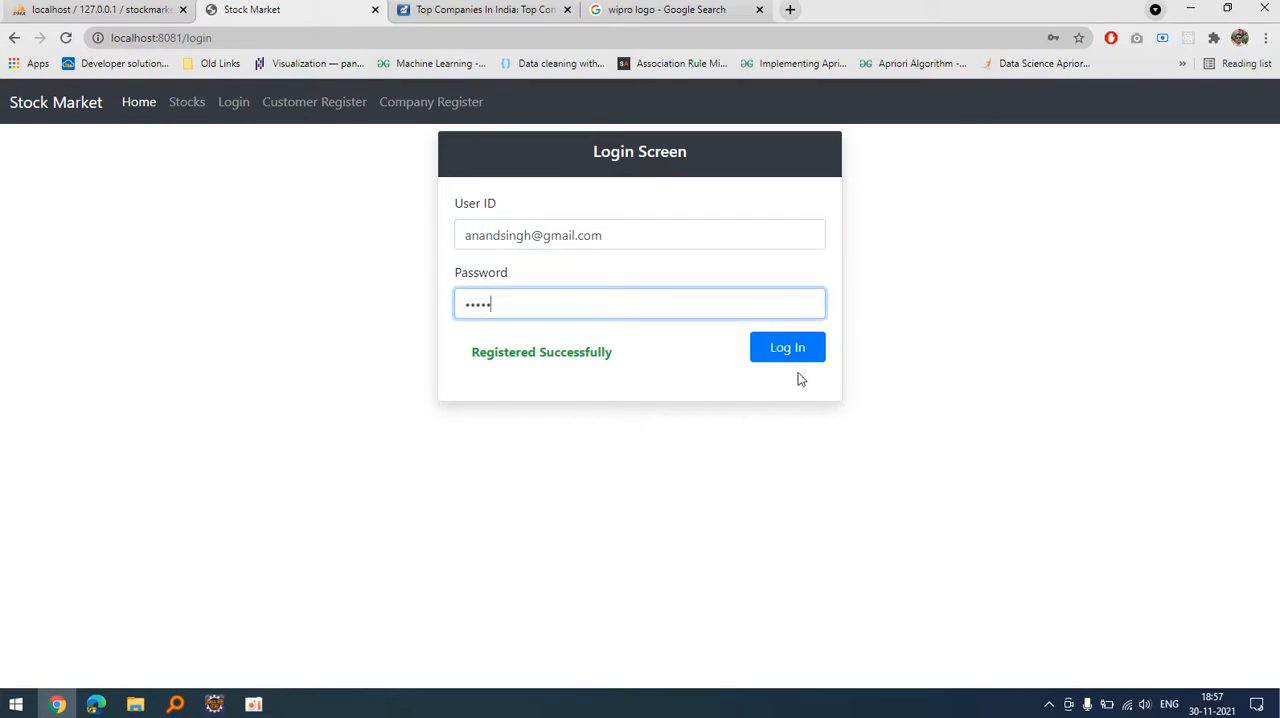
pyautogui.click(788, 348)
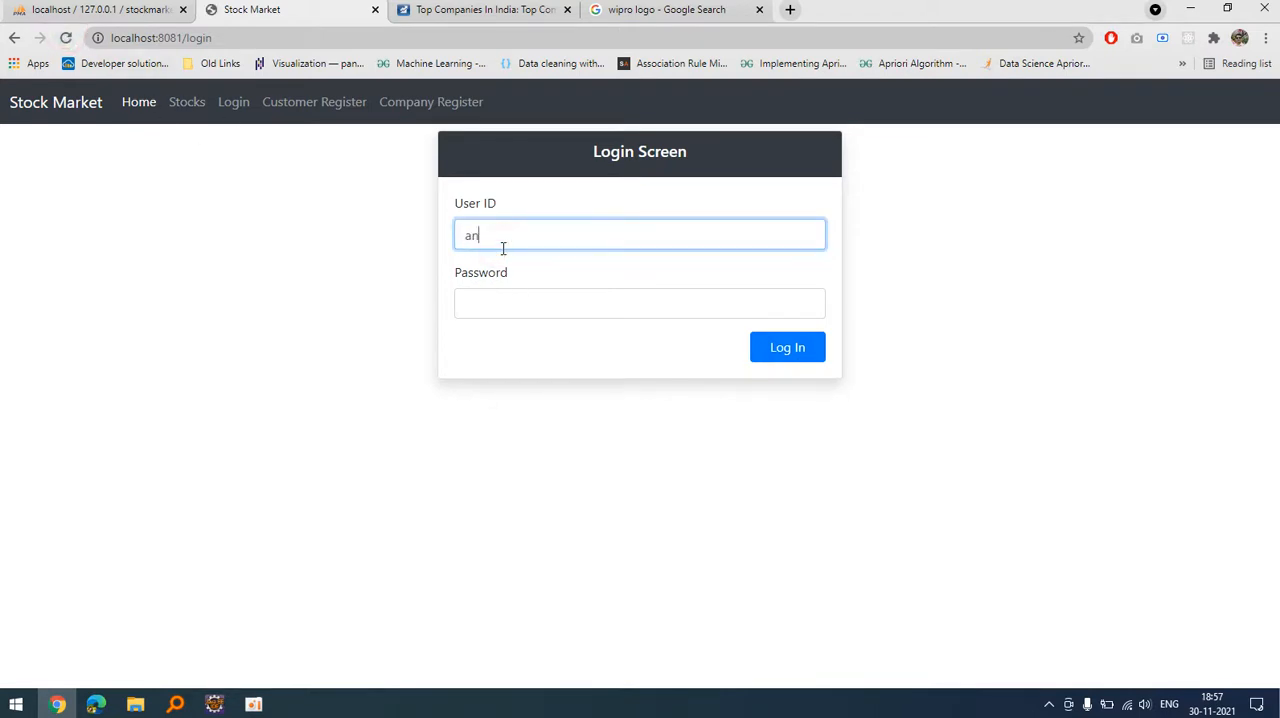
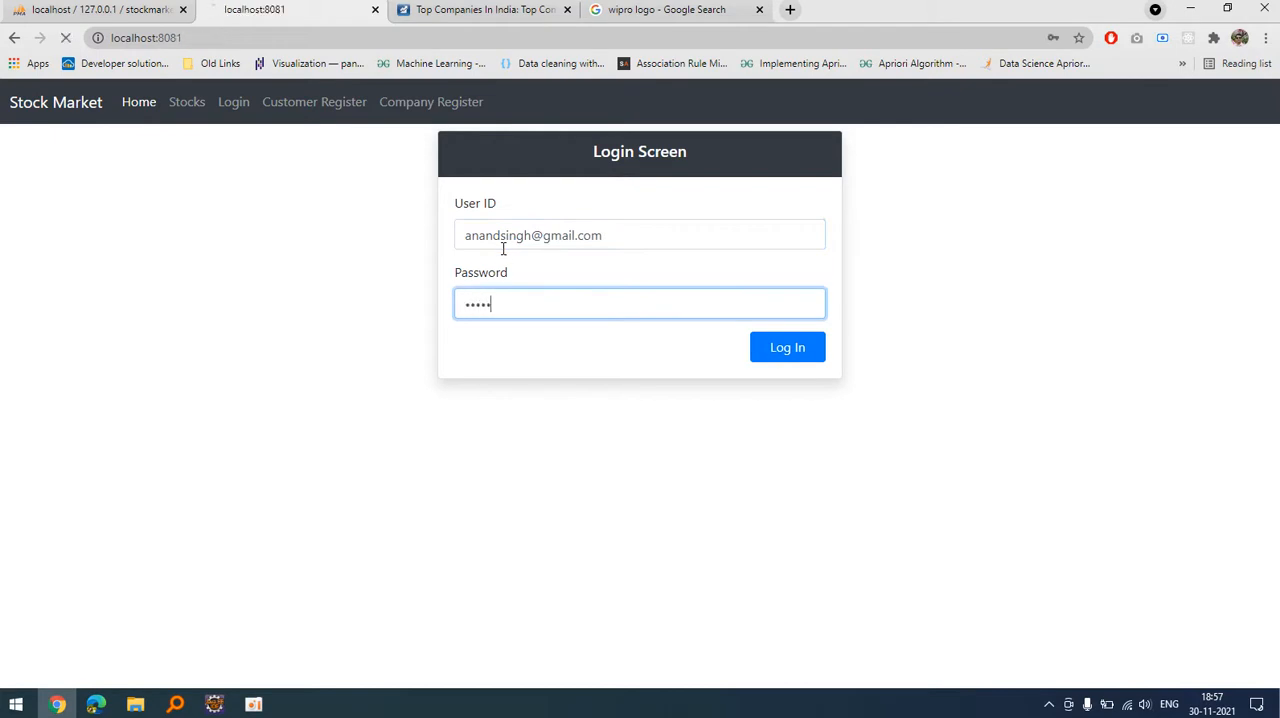
pyautogui.click(788, 348)
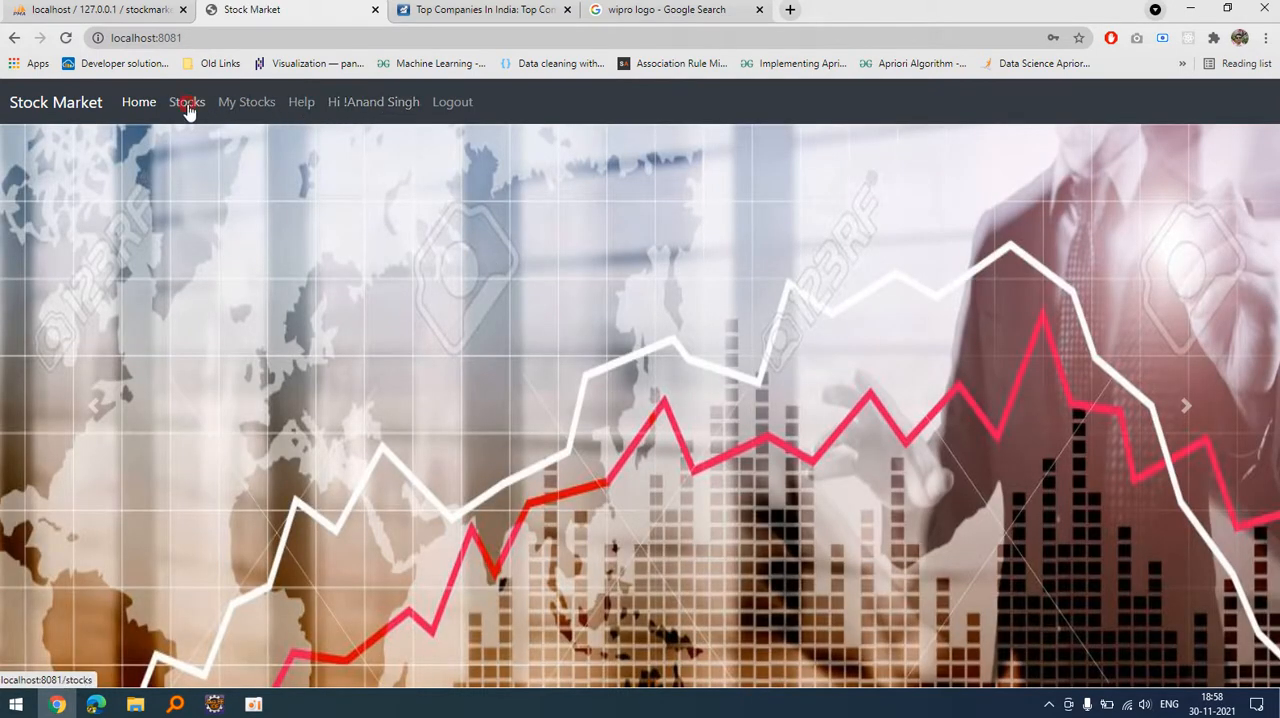
# - Buy 50 Wipro Ltd shares from its details page
pyautogui.click(188, 102)
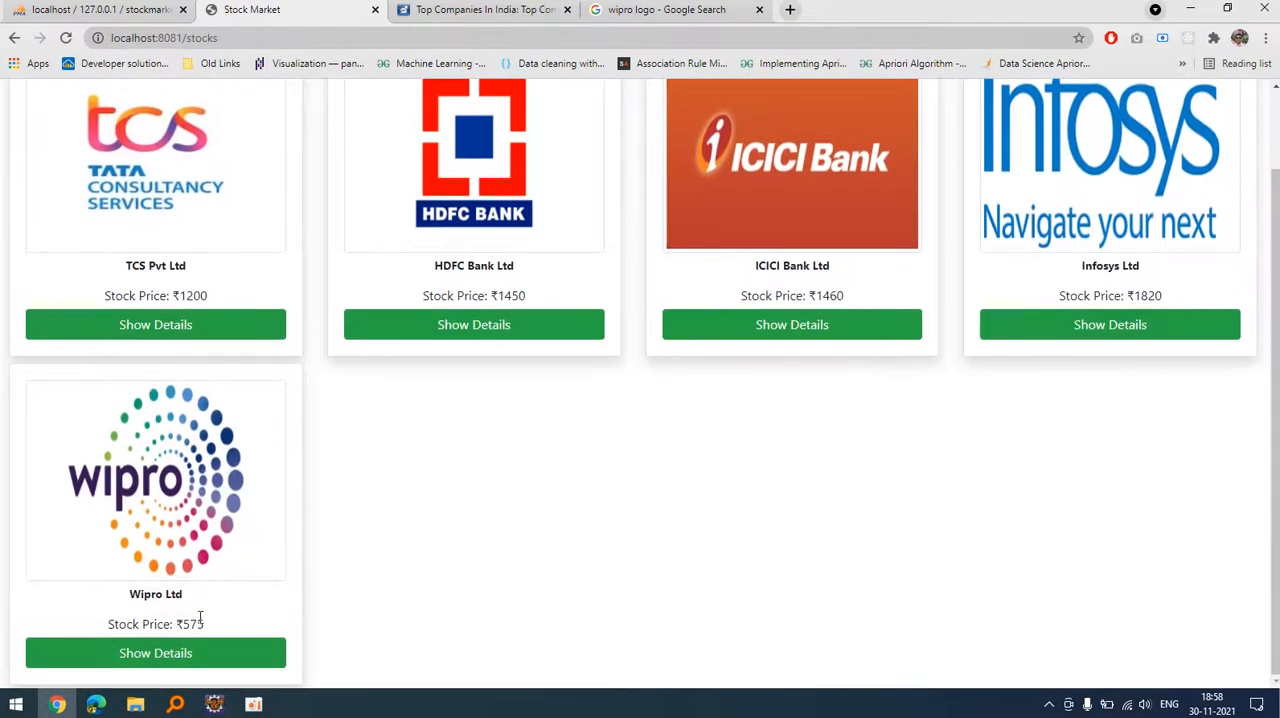
pyautogui.click(156, 652)
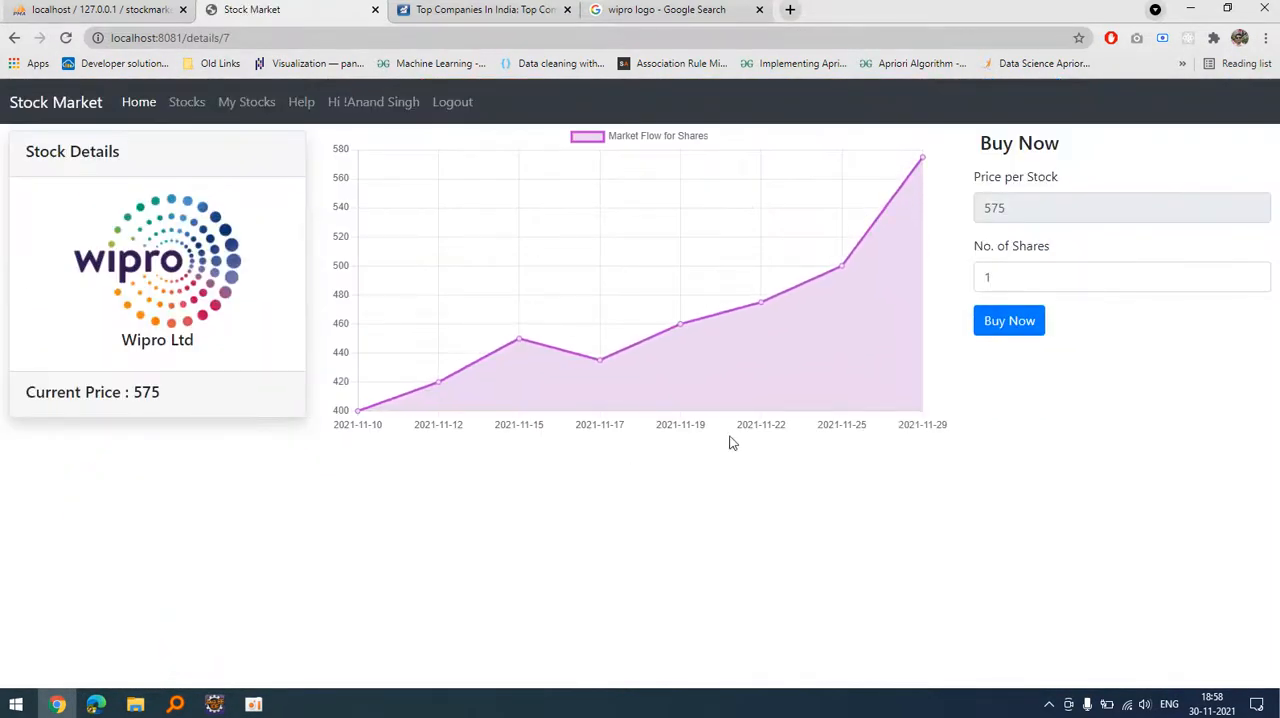
pyautogui.click(1100, 276)
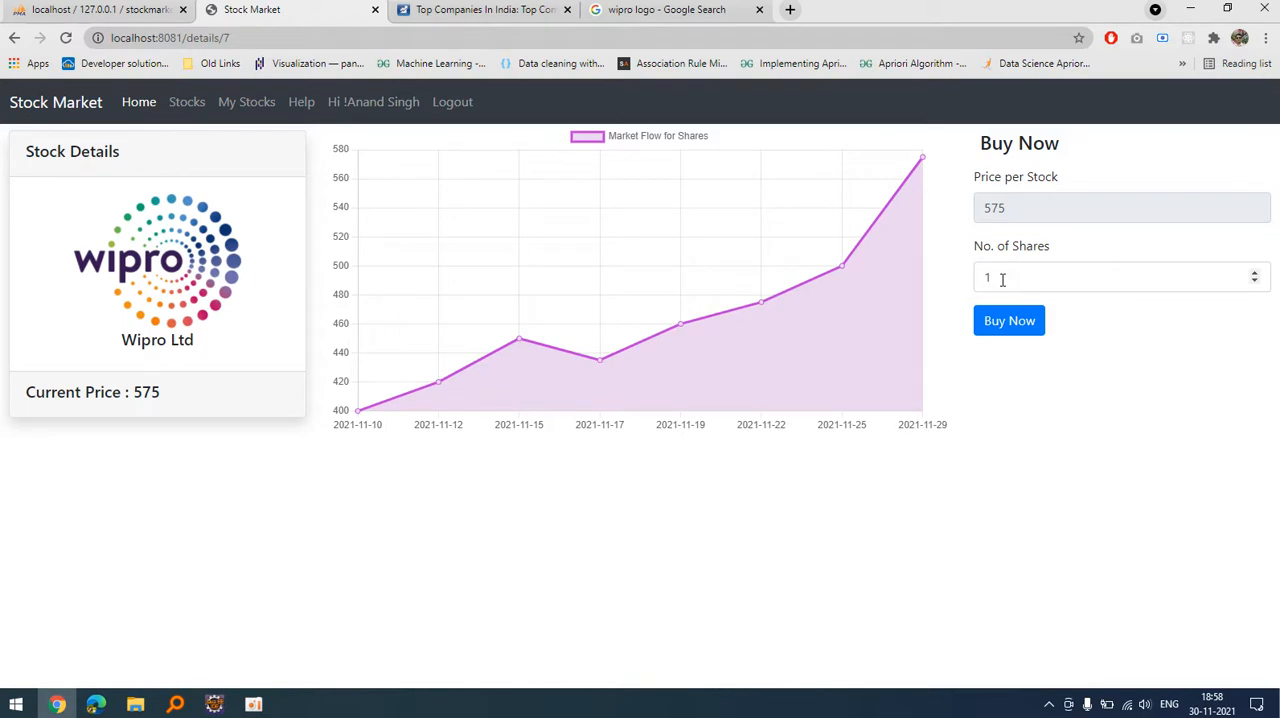
pyautogui.click(1100, 276)
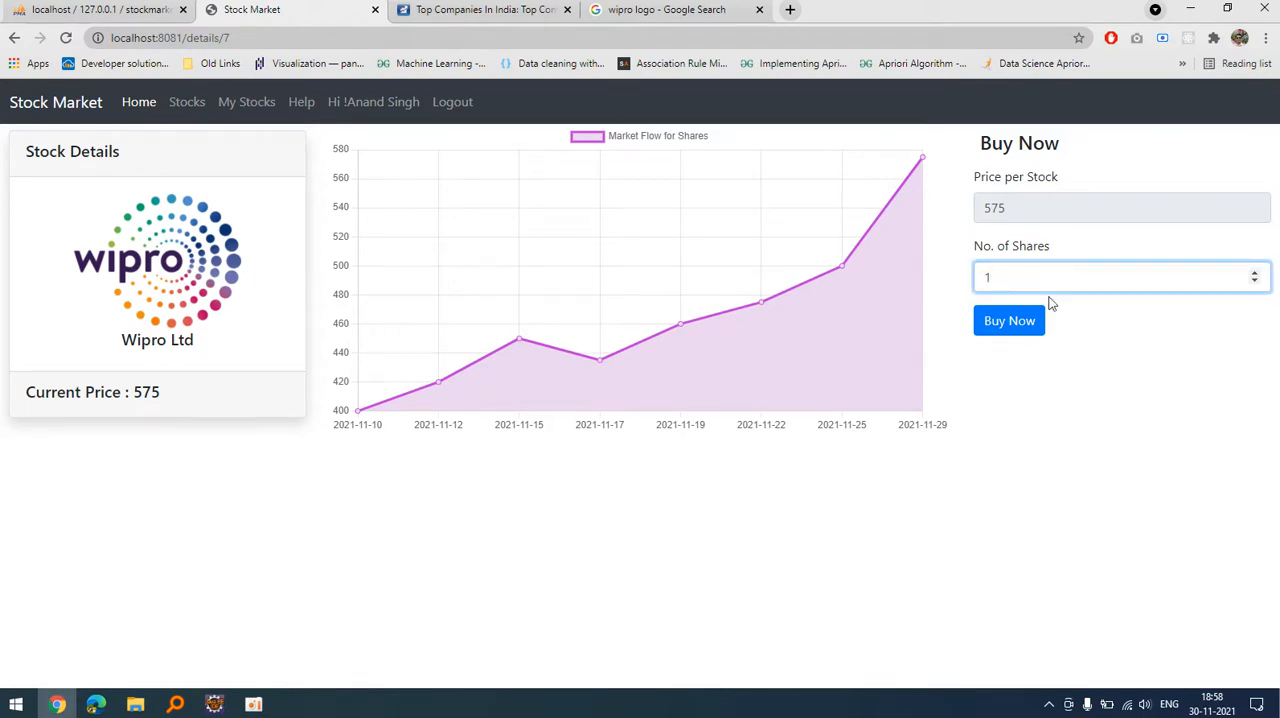
pyautogui.write('50')
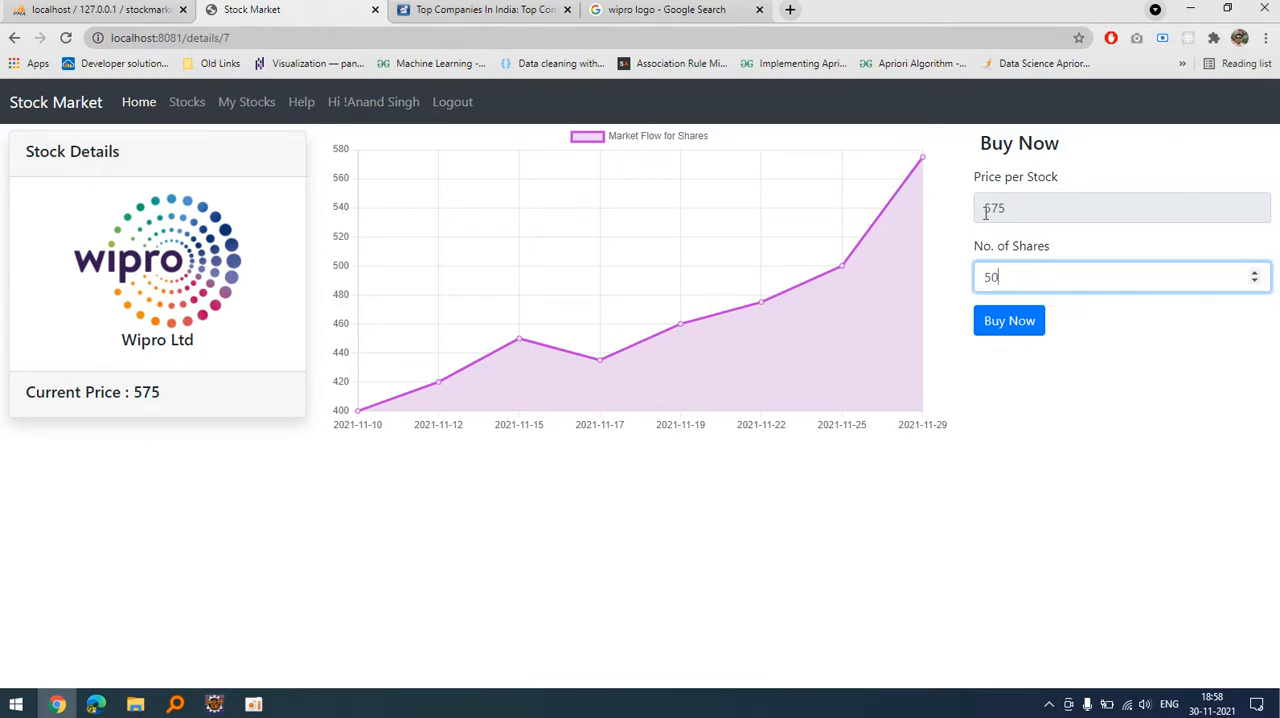
pyautogui.click(1008, 320)
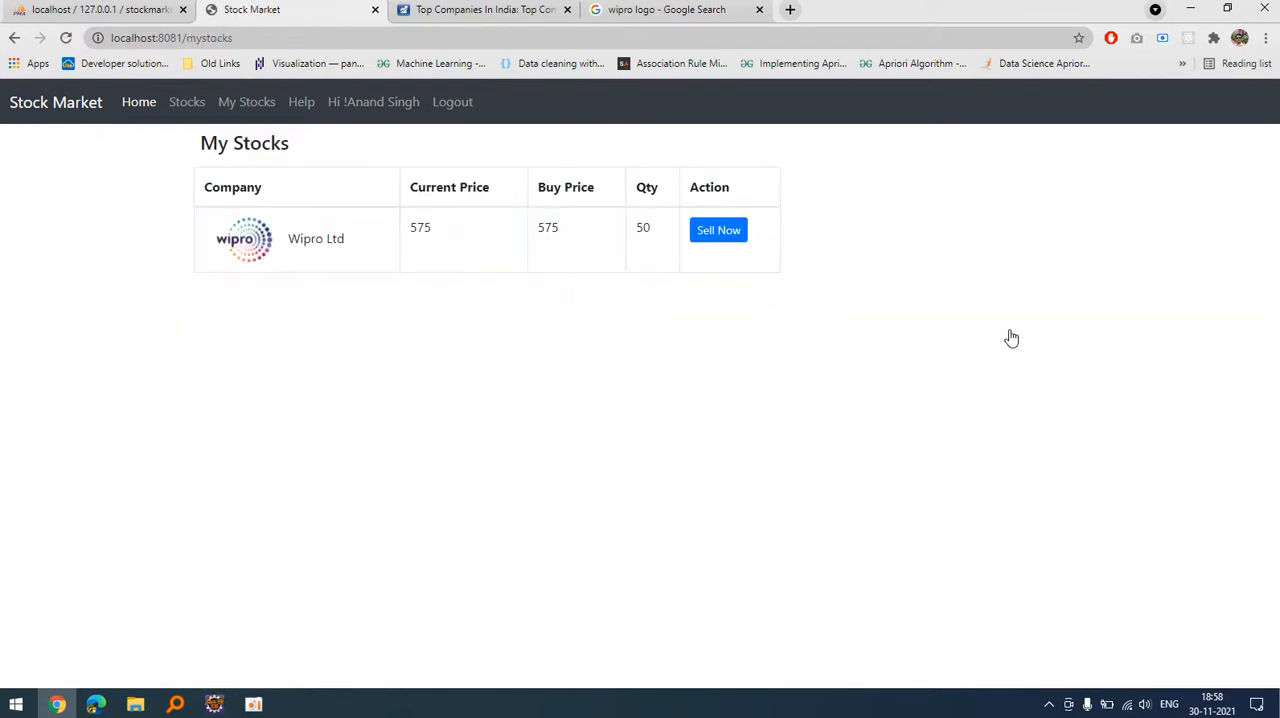
pyautogui.moveTo(188, 102)
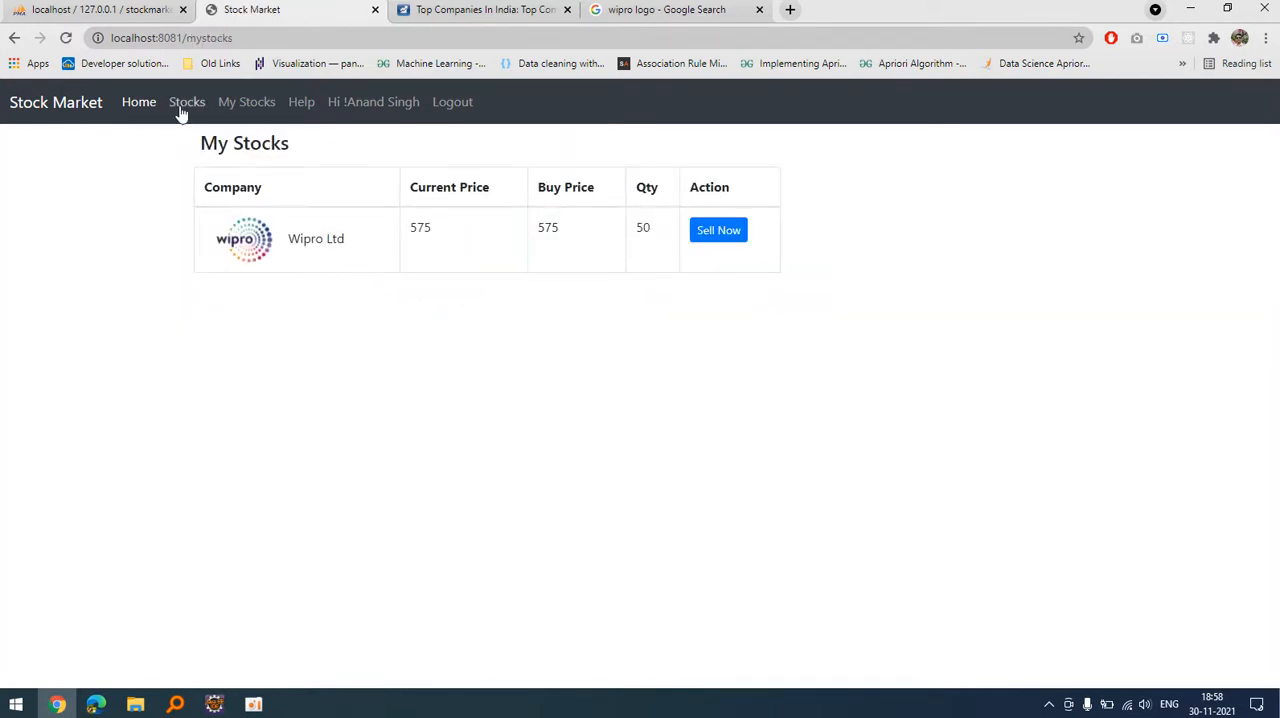
# - Buy 100 TCS Pvt Ltd shares from its details page
pyautogui.click(186, 102)
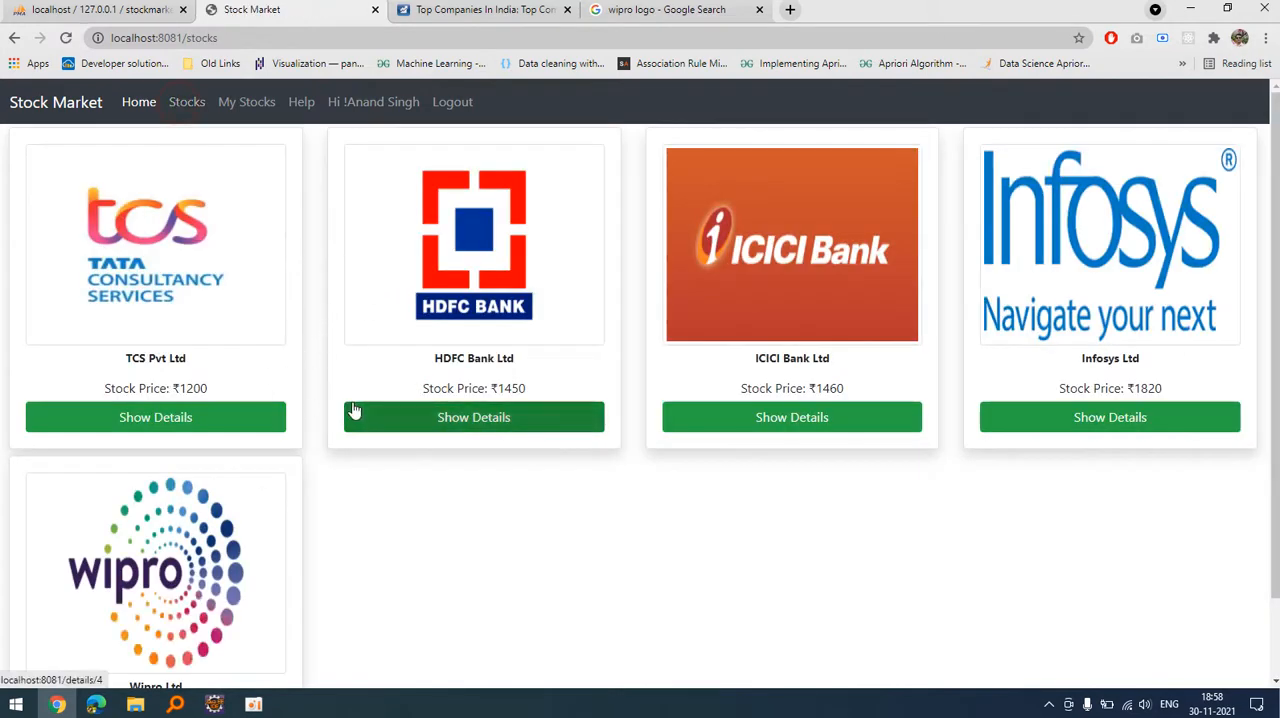
pyautogui.click(156, 416)
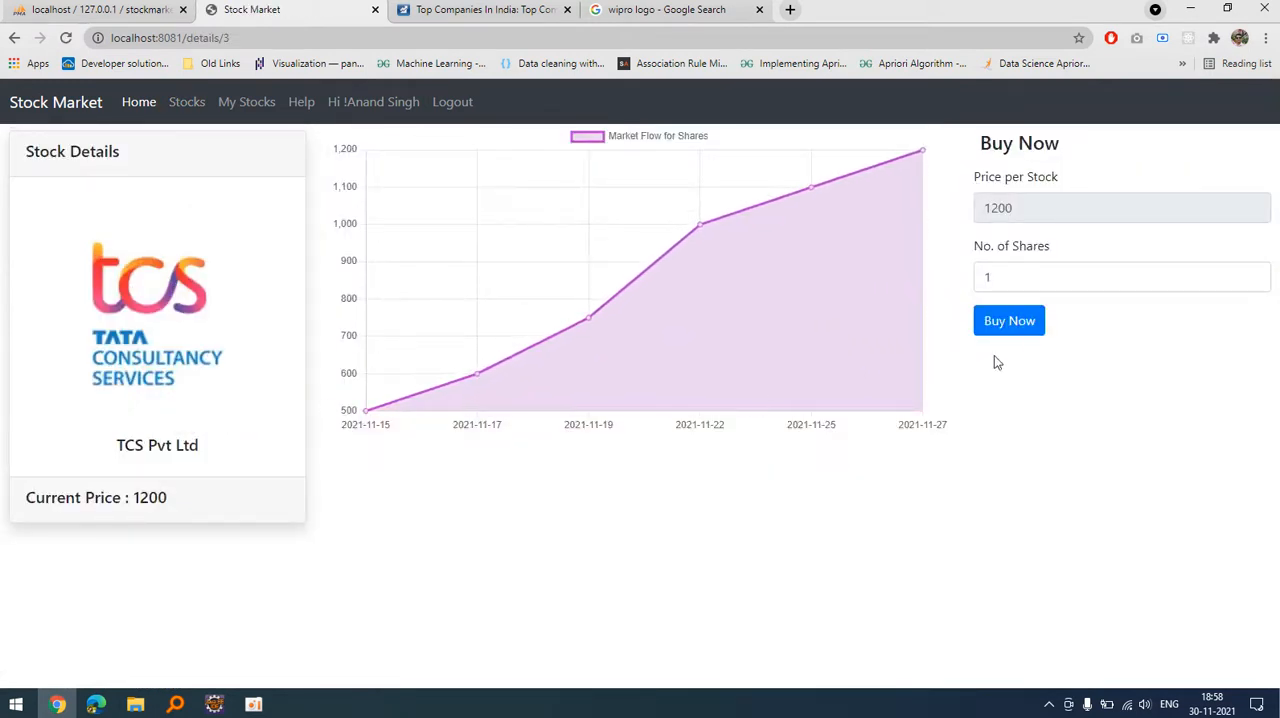
pyautogui.write('100')
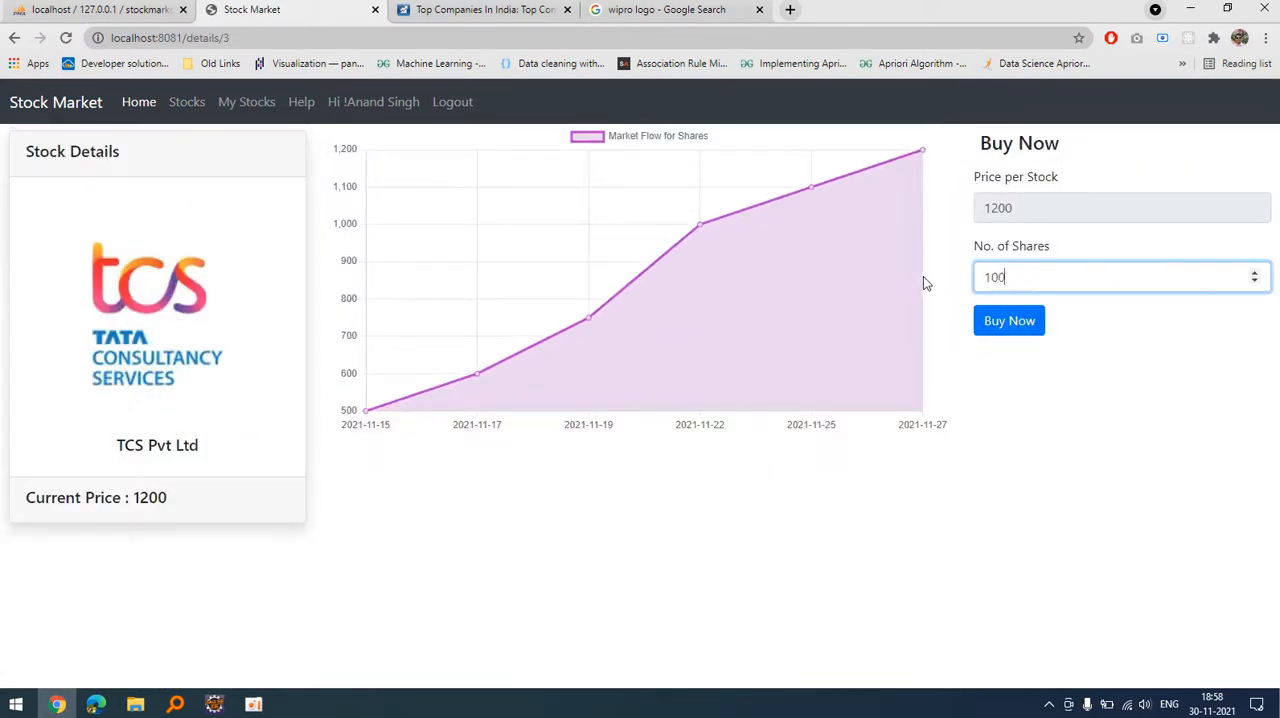
pyautogui.click(1008, 320)
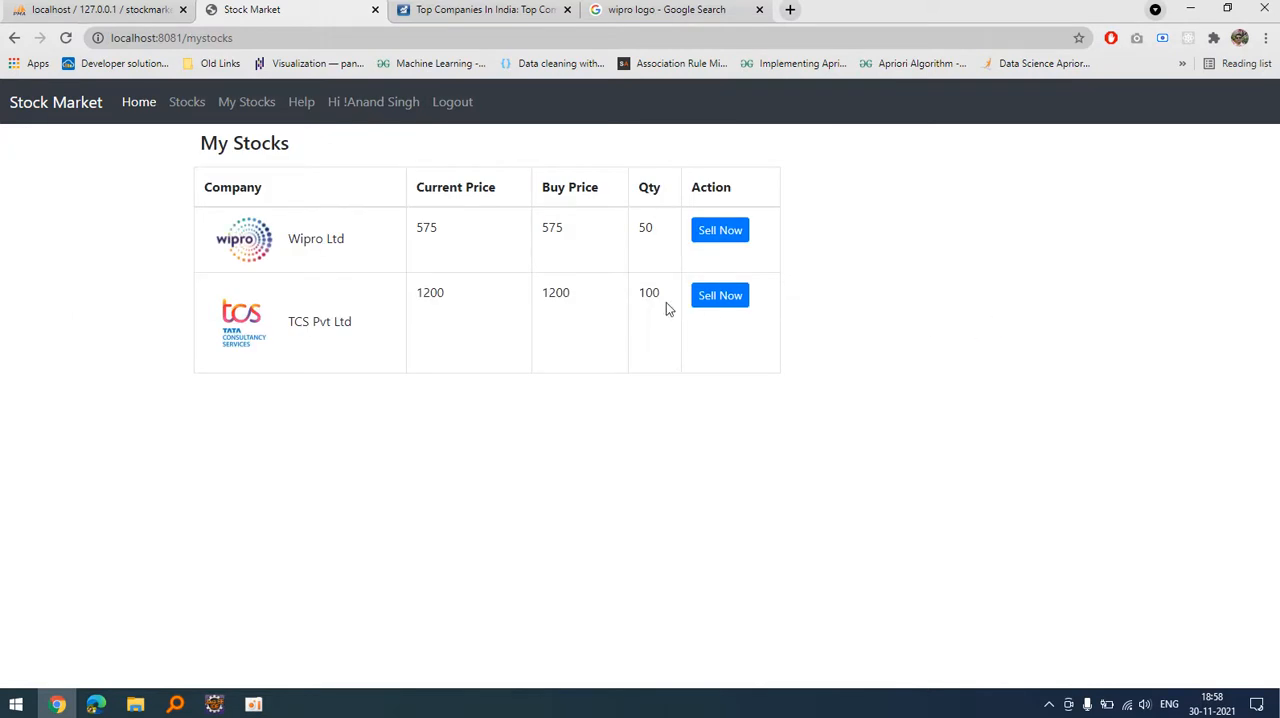
# - Set 50 as the number of ICICI Bank Ltd shares to buy
pyautogui.click(186, 102)
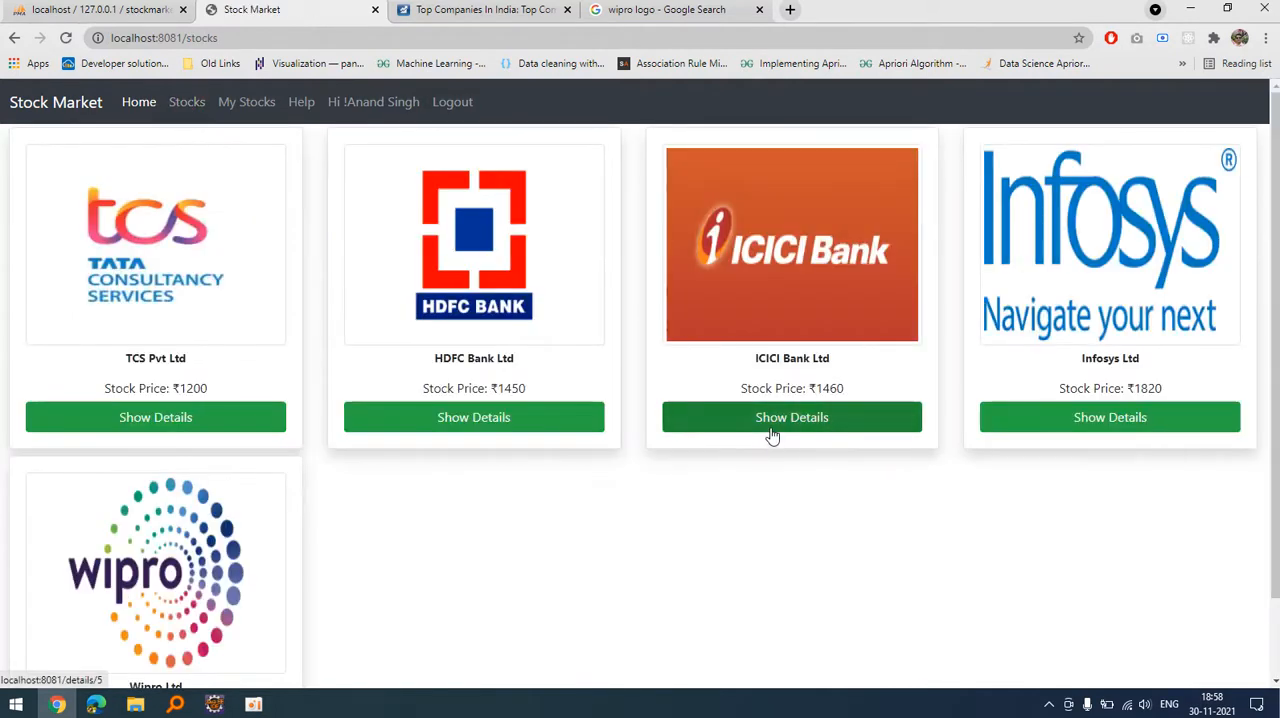
pyautogui.click(792, 416)
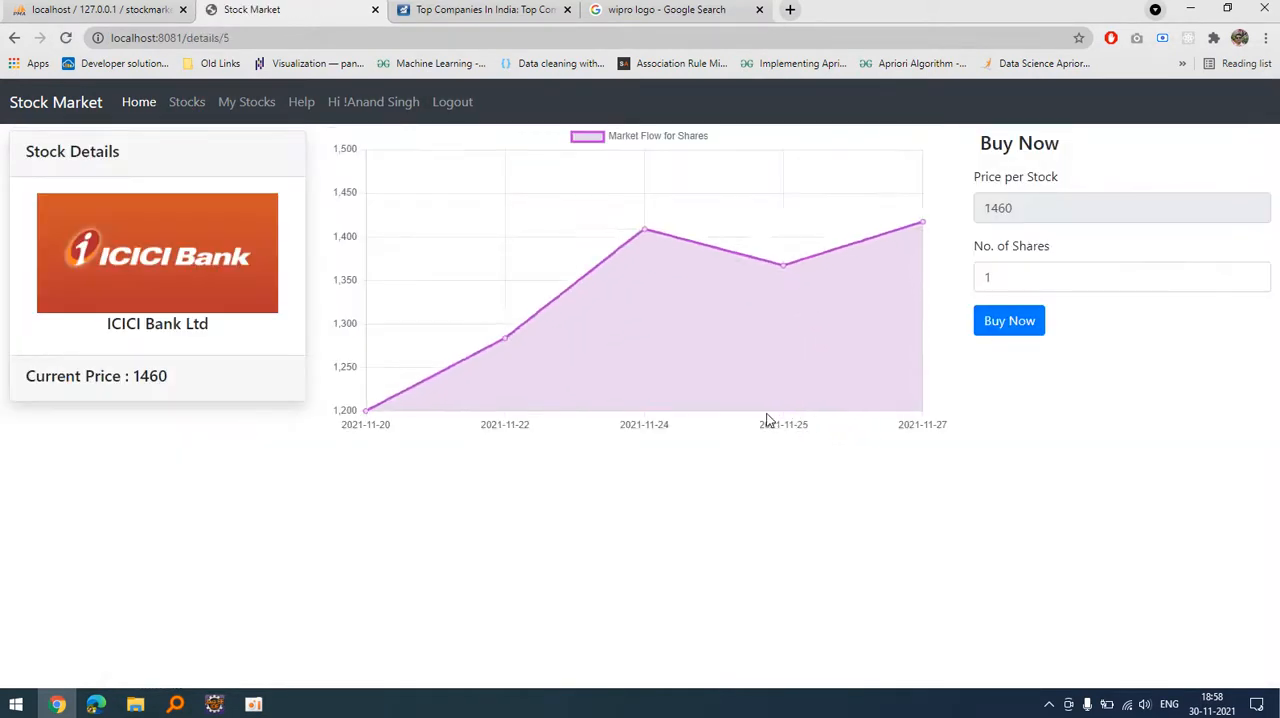
pyautogui.click(1120, 276)
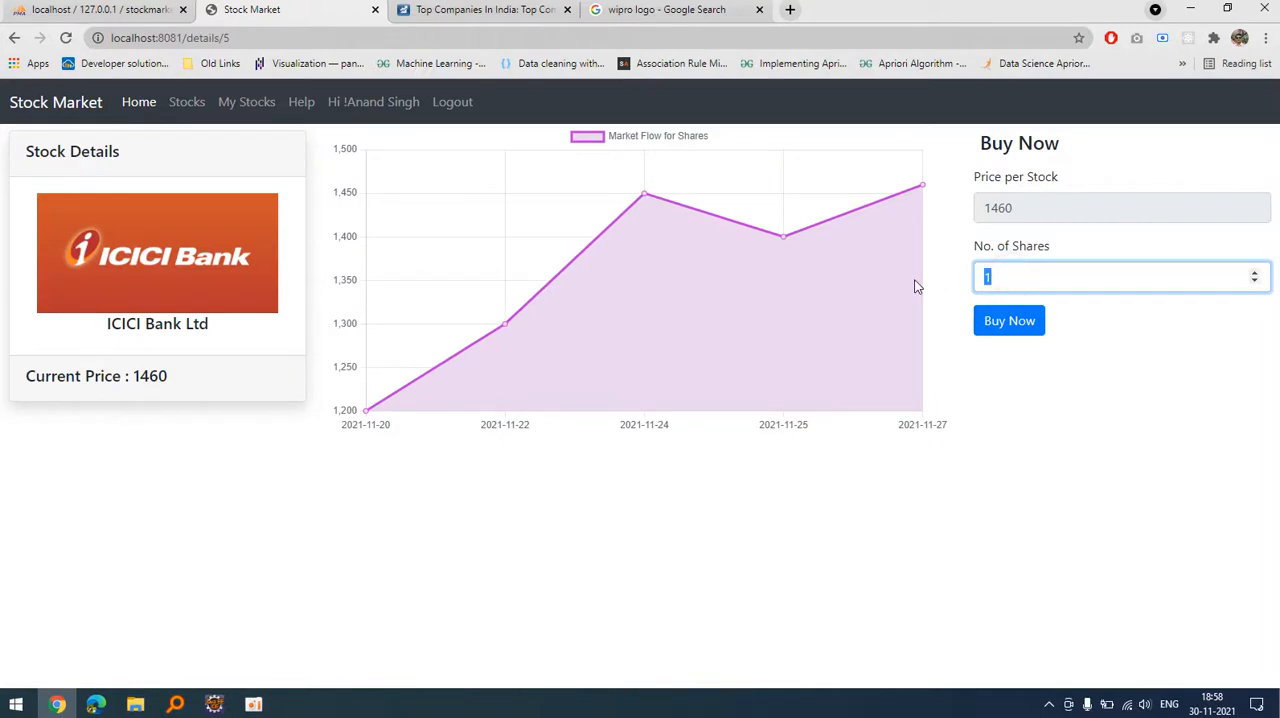
pyautogui.write('50')
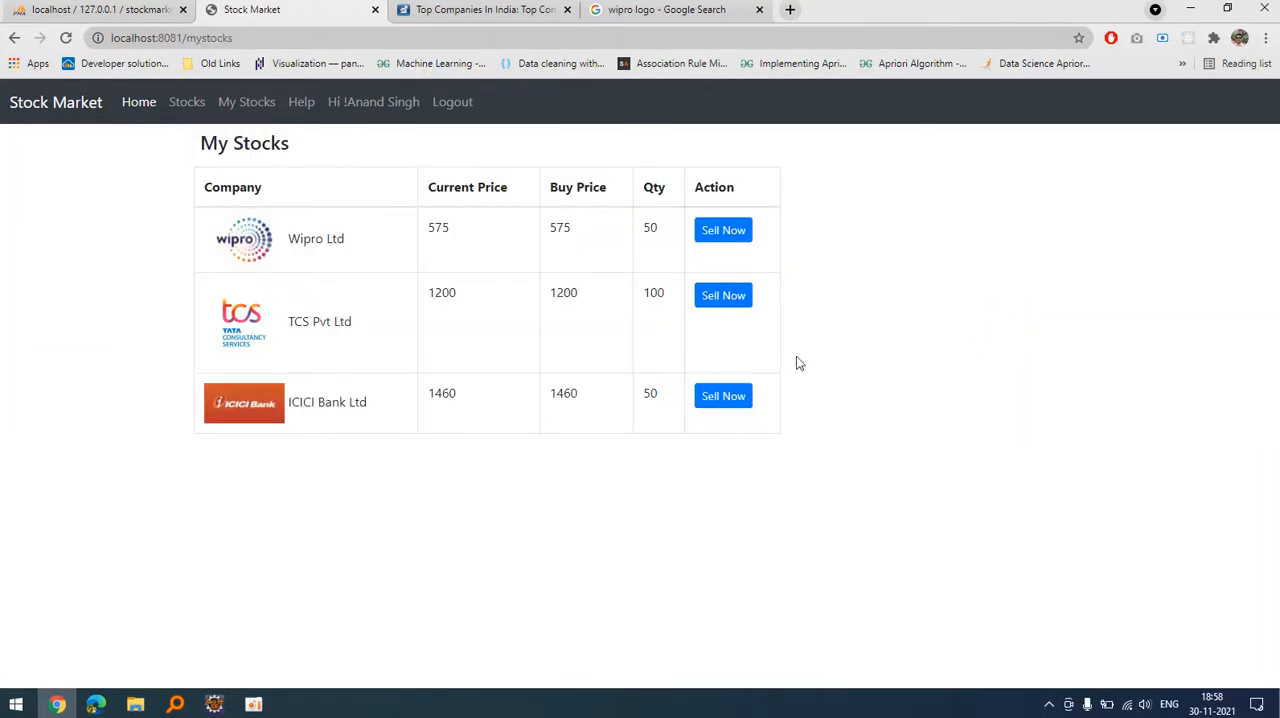
pyautogui.moveTo(576, 278)
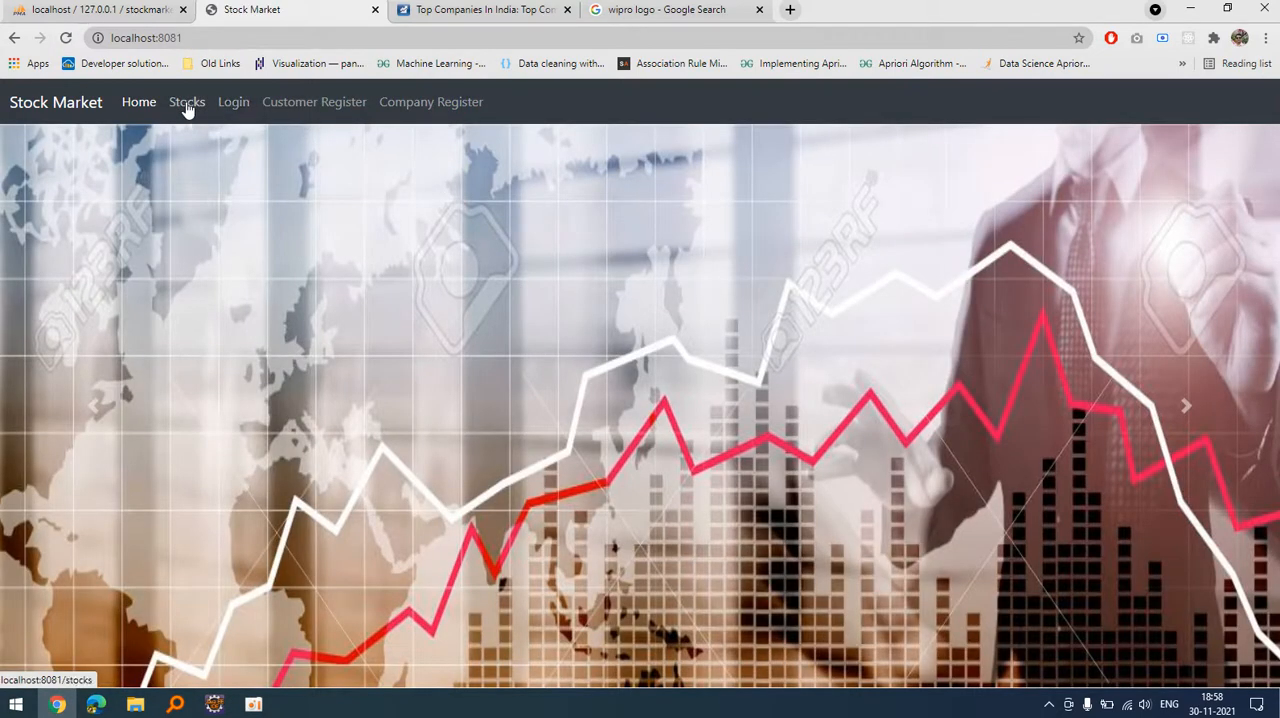
# - Log in as the TCS company with its tcs@gmail user ID and go to Update Price
pyautogui.click(232, 102)
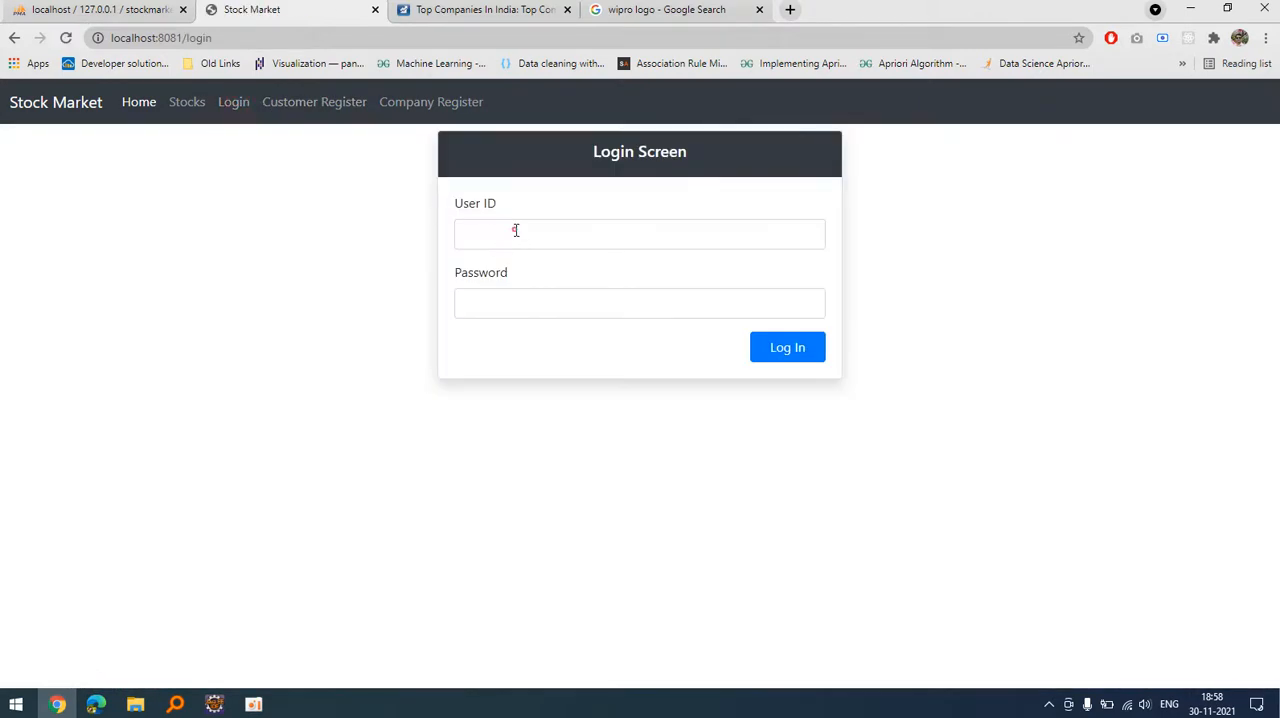
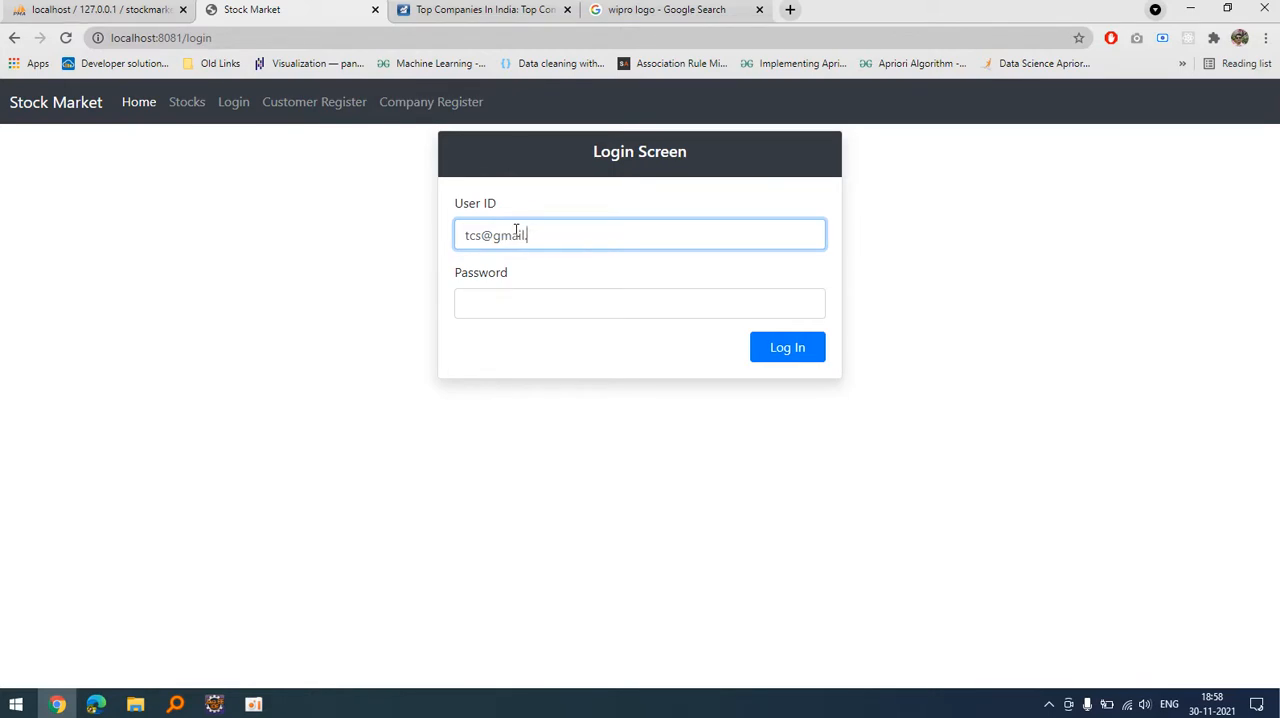
pyautogui.click(788, 348)
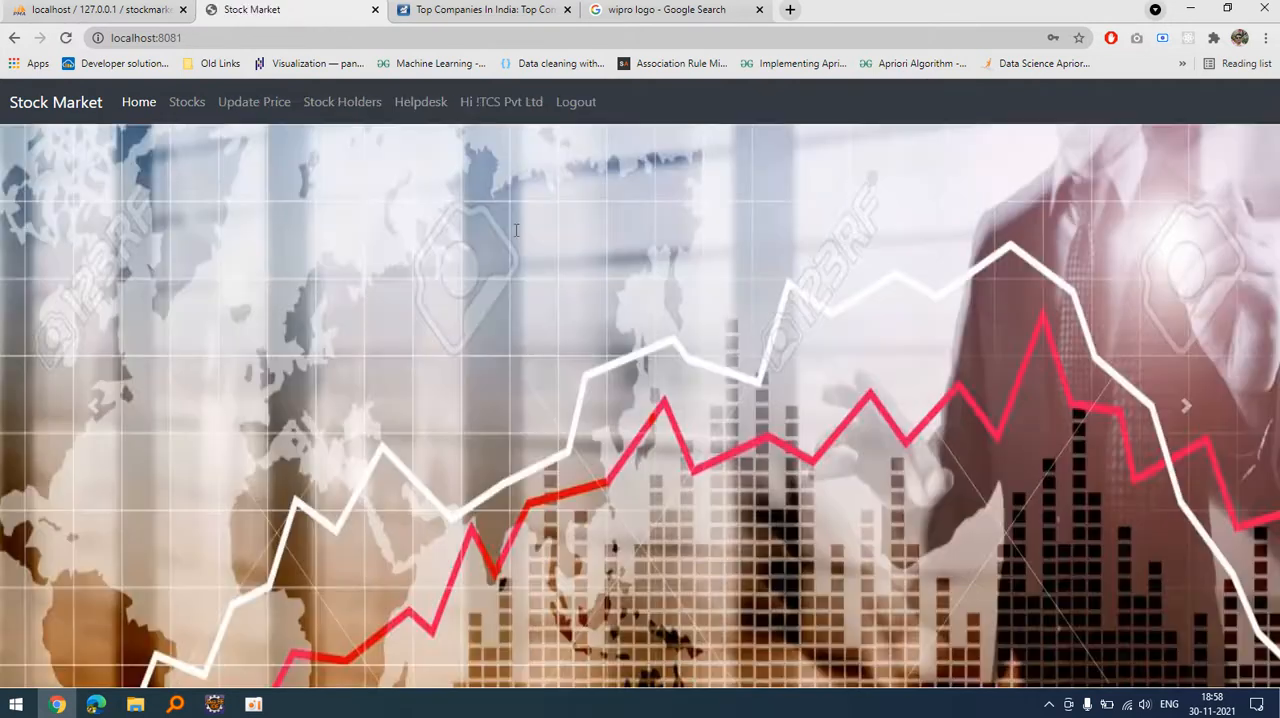
pyautogui.click(254, 102)
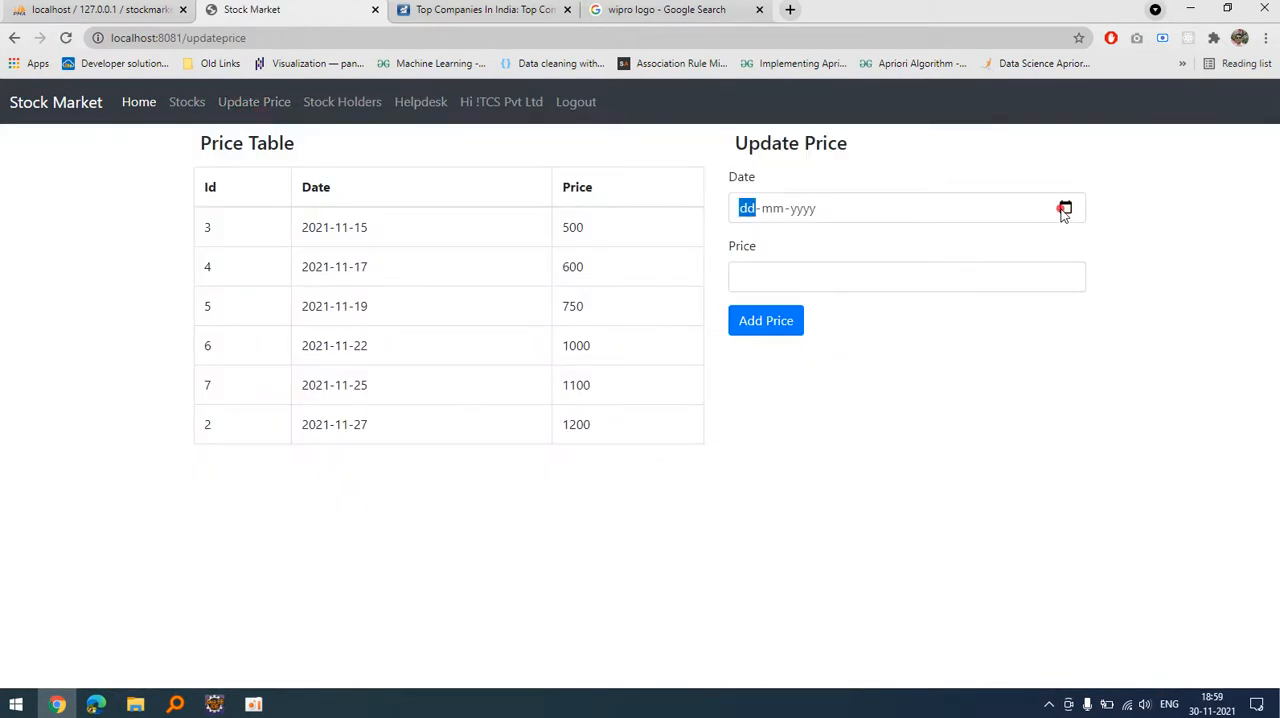
# - Add a TCS price of 1500 for 30 November 2021, then log out
pyautogui.click(1064, 208)
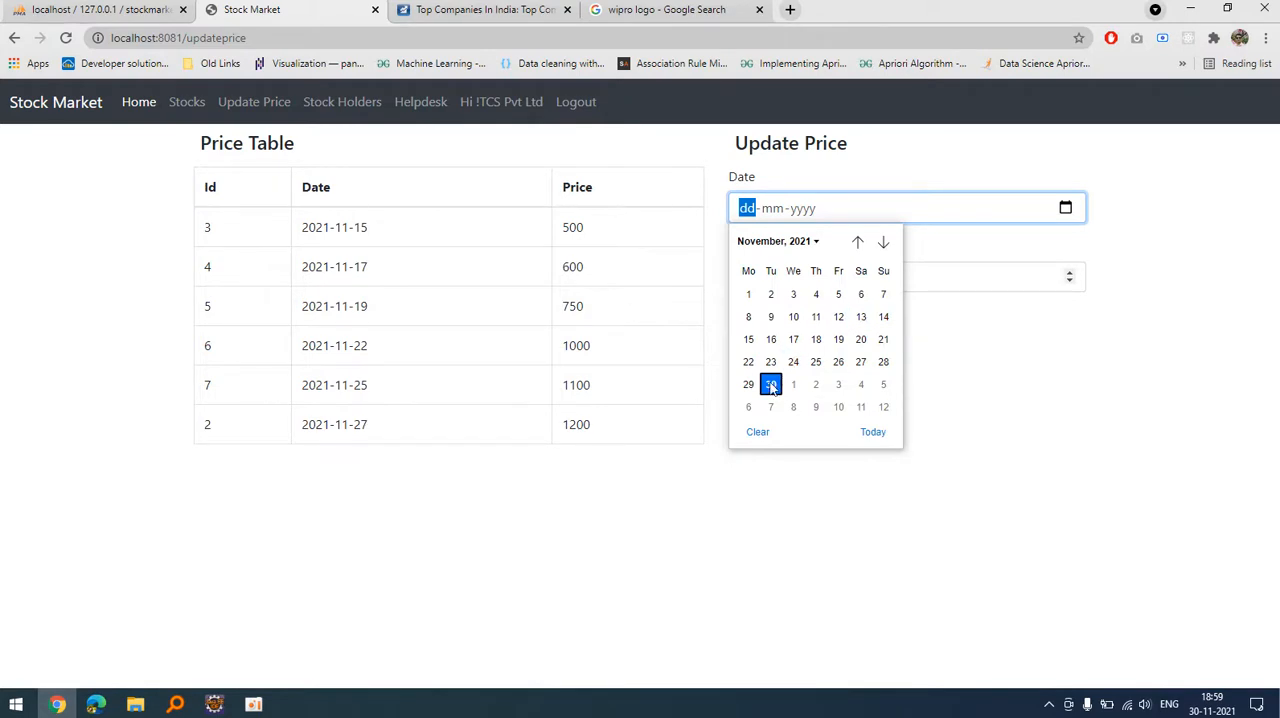
pyautogui.click(770, 384)
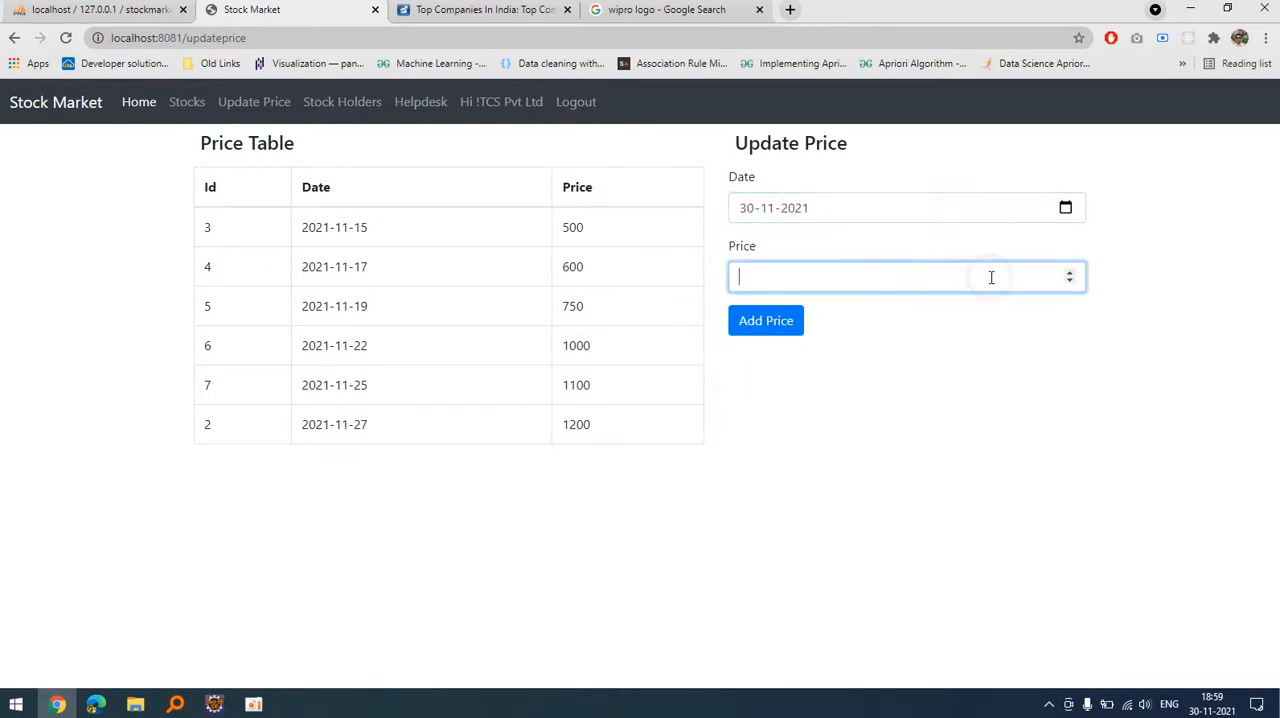
pyautogui.write('15')
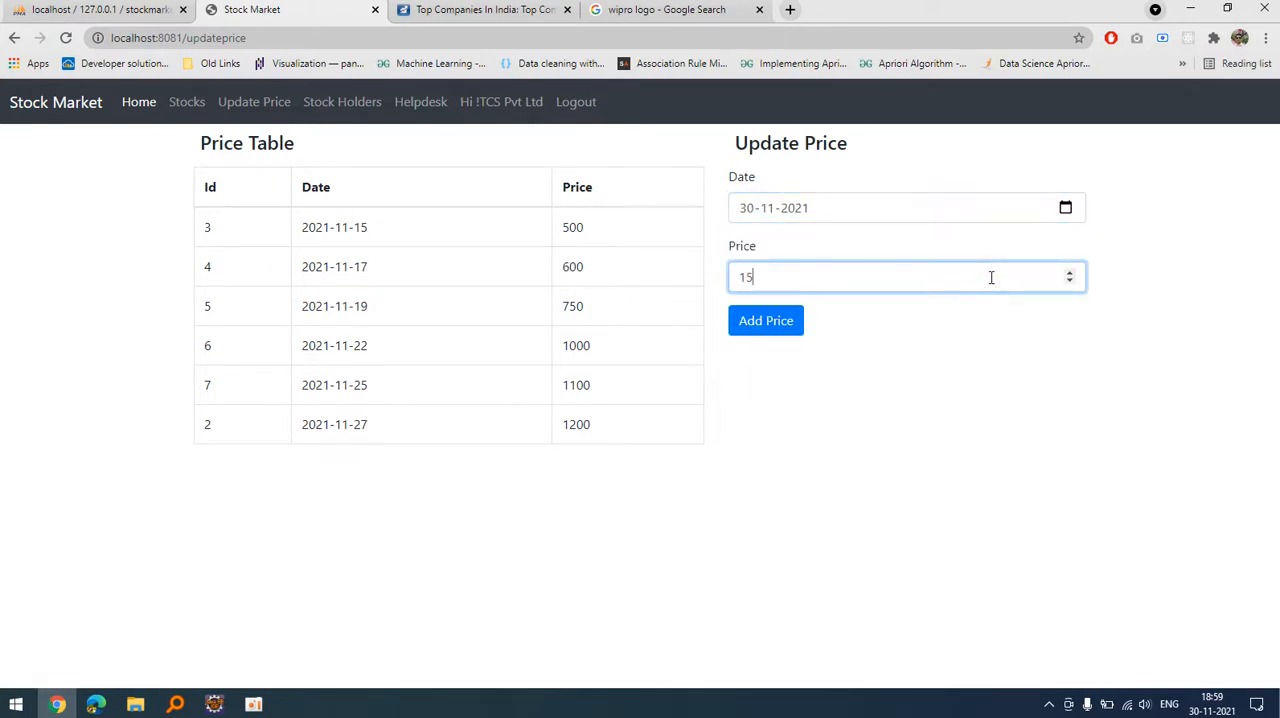
pyautogui.click(766, 320)
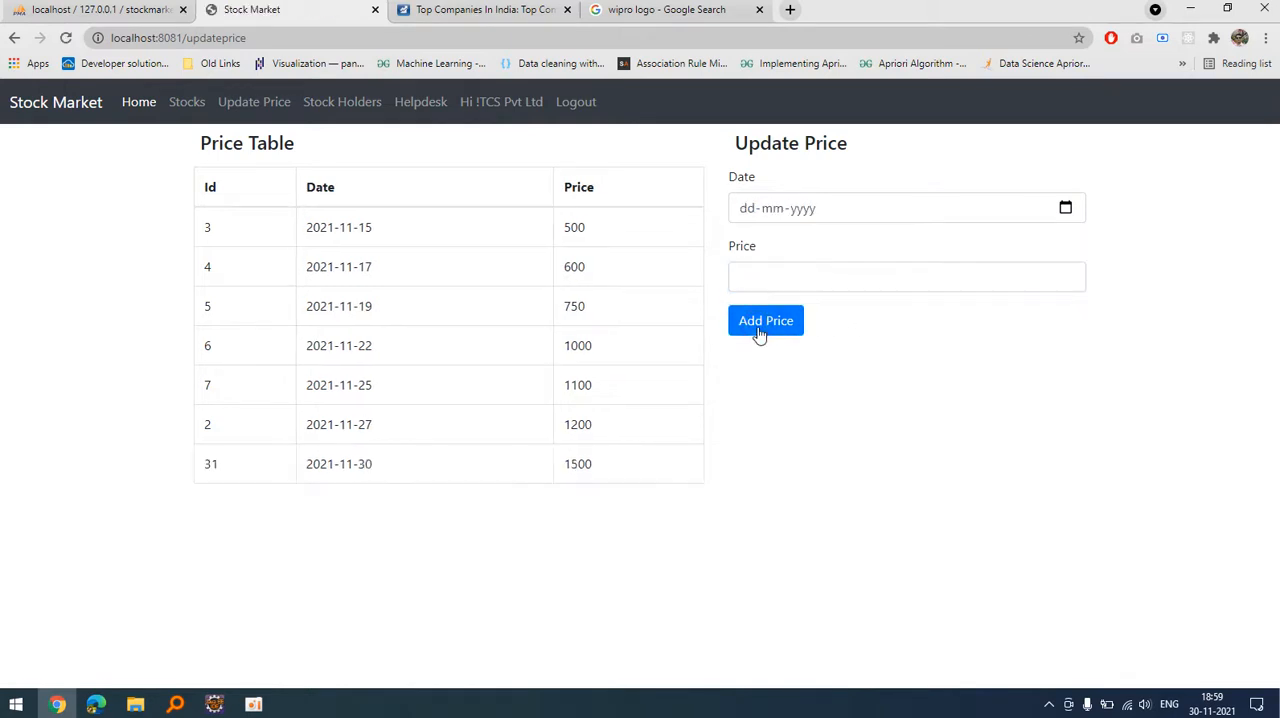
pyautogui.moveTo(576, 102)
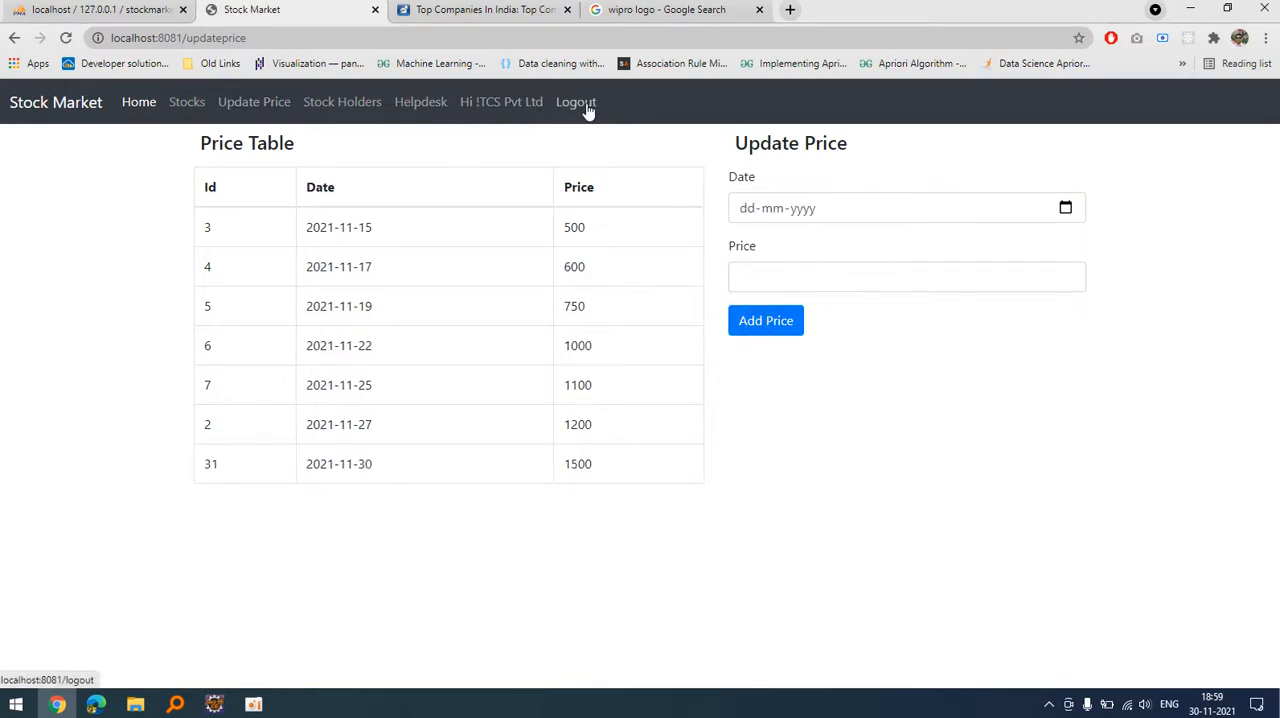
pyautogui.click(576, 102)
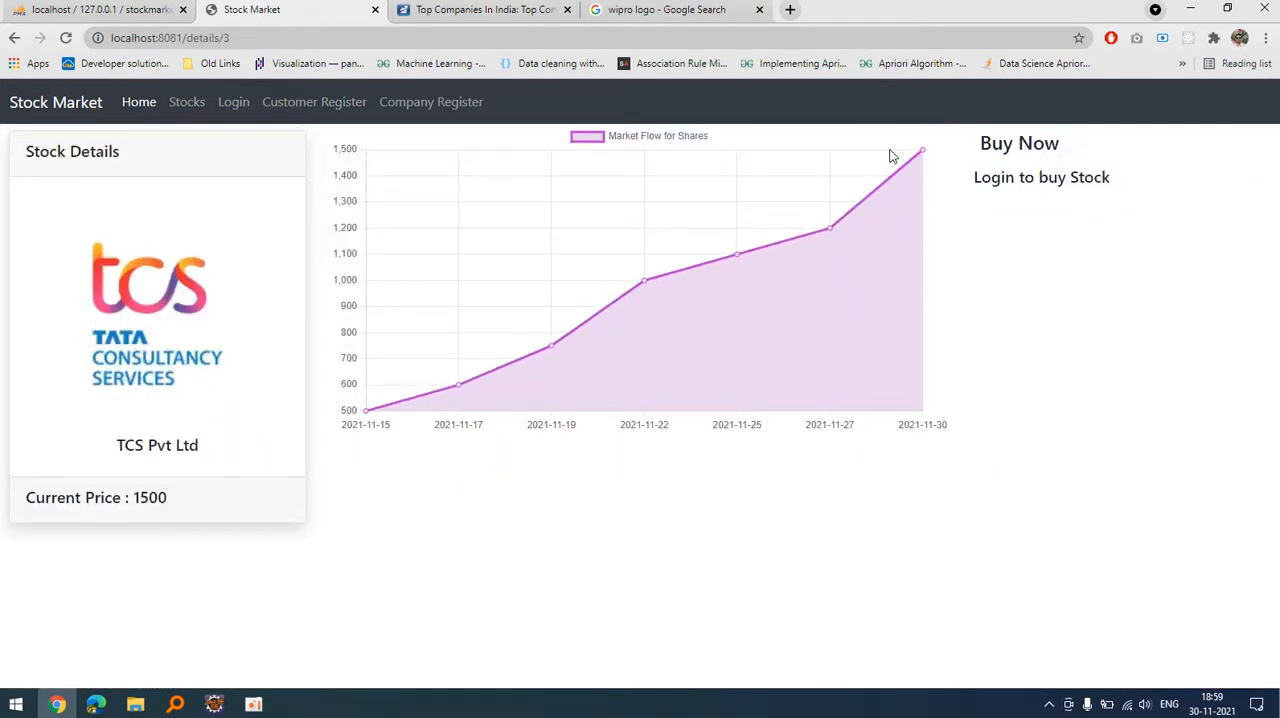
pyautogui.moveTo(232, 102)
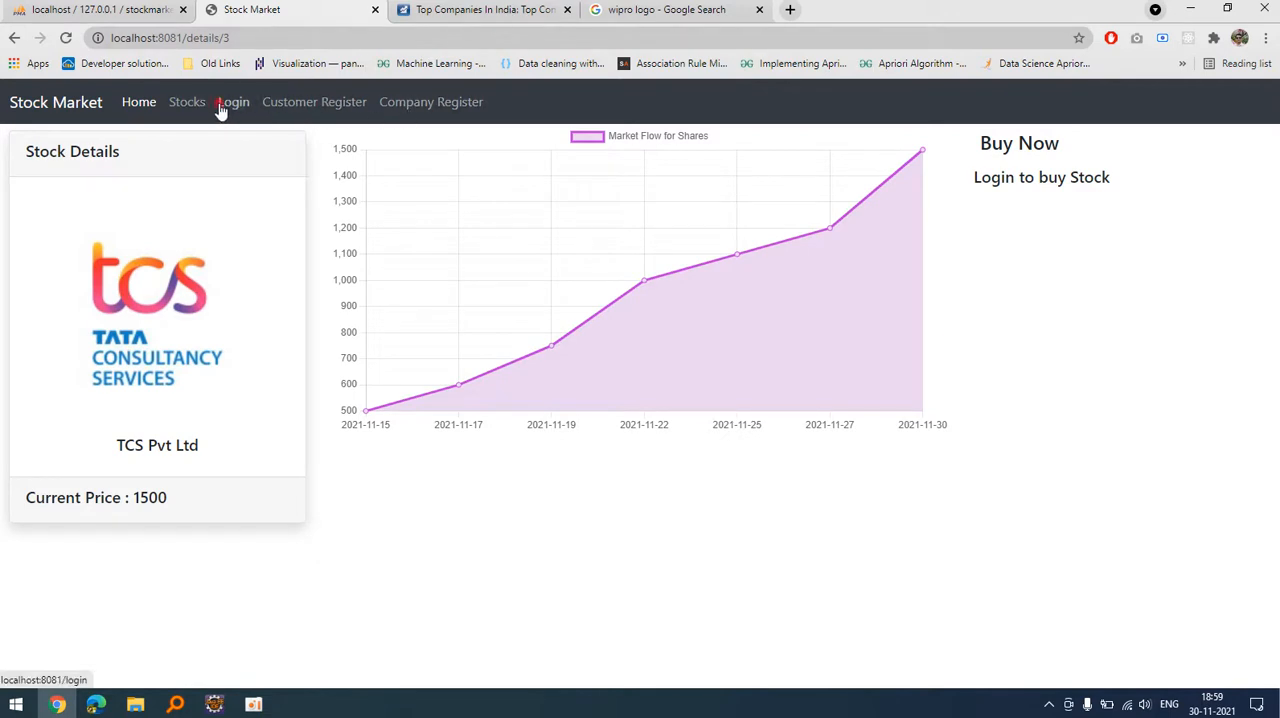
pyautogui.click(232, 102)
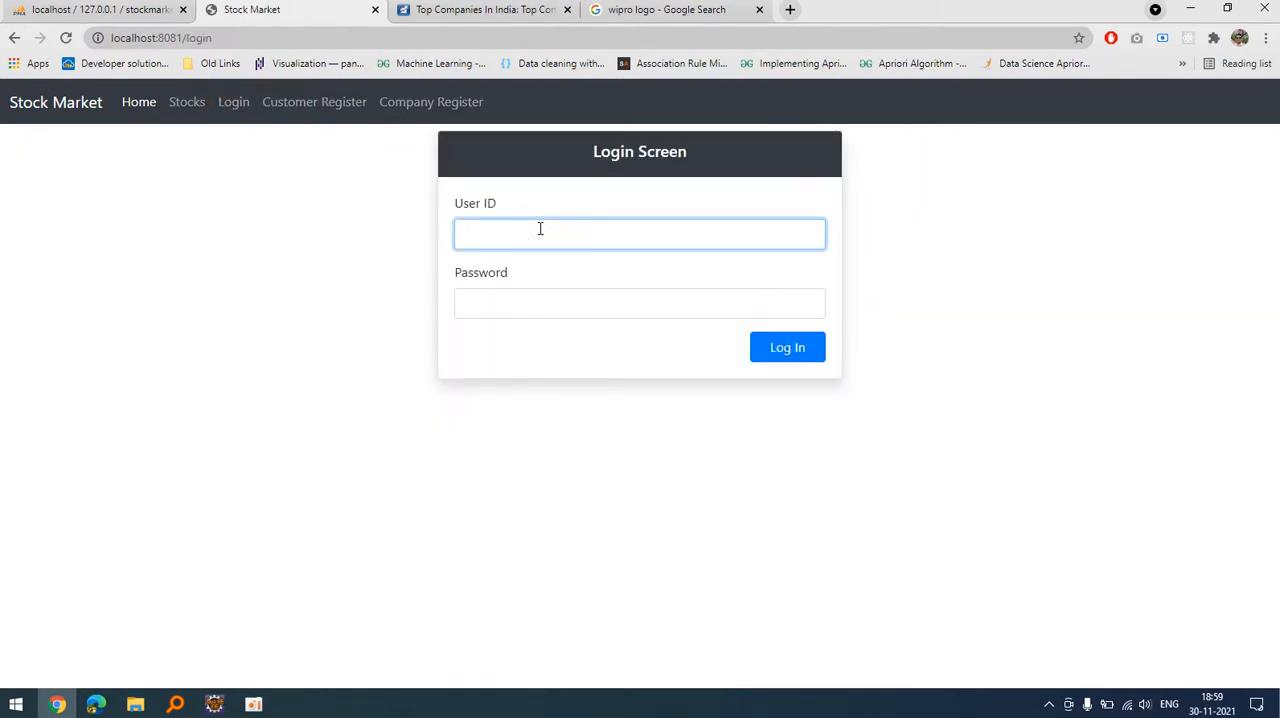
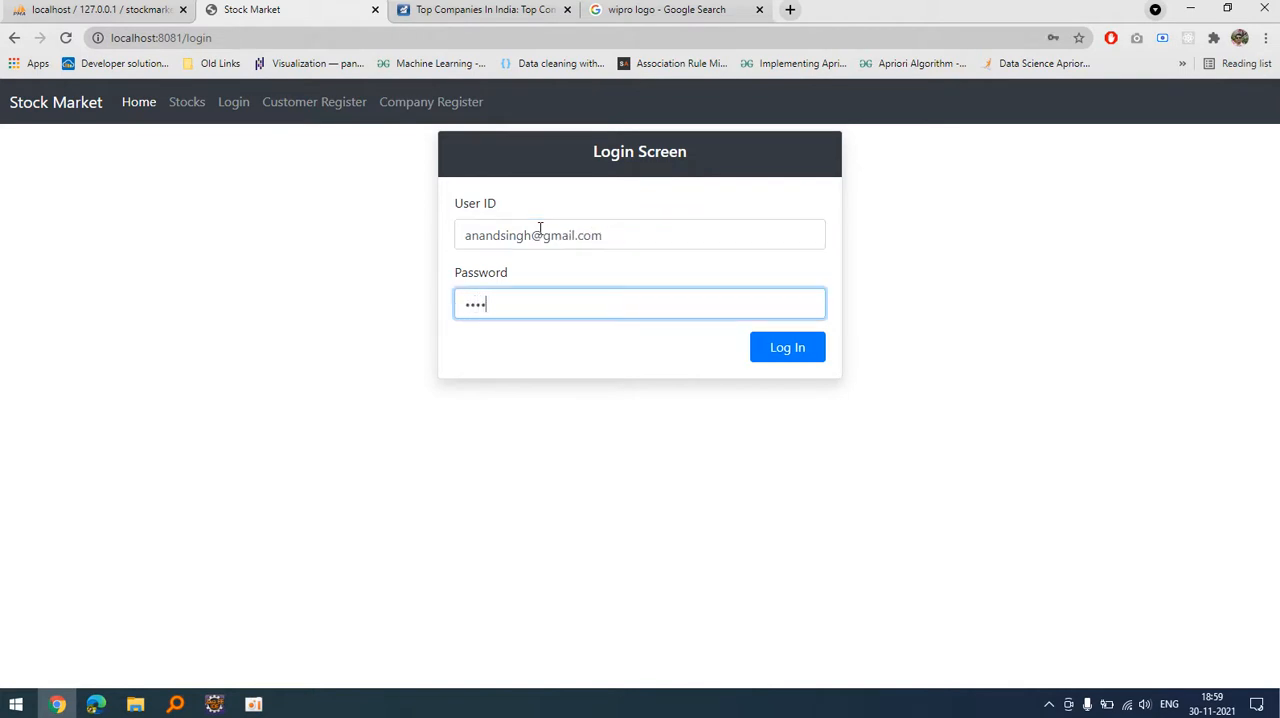
pyautogui.click(788, 348)
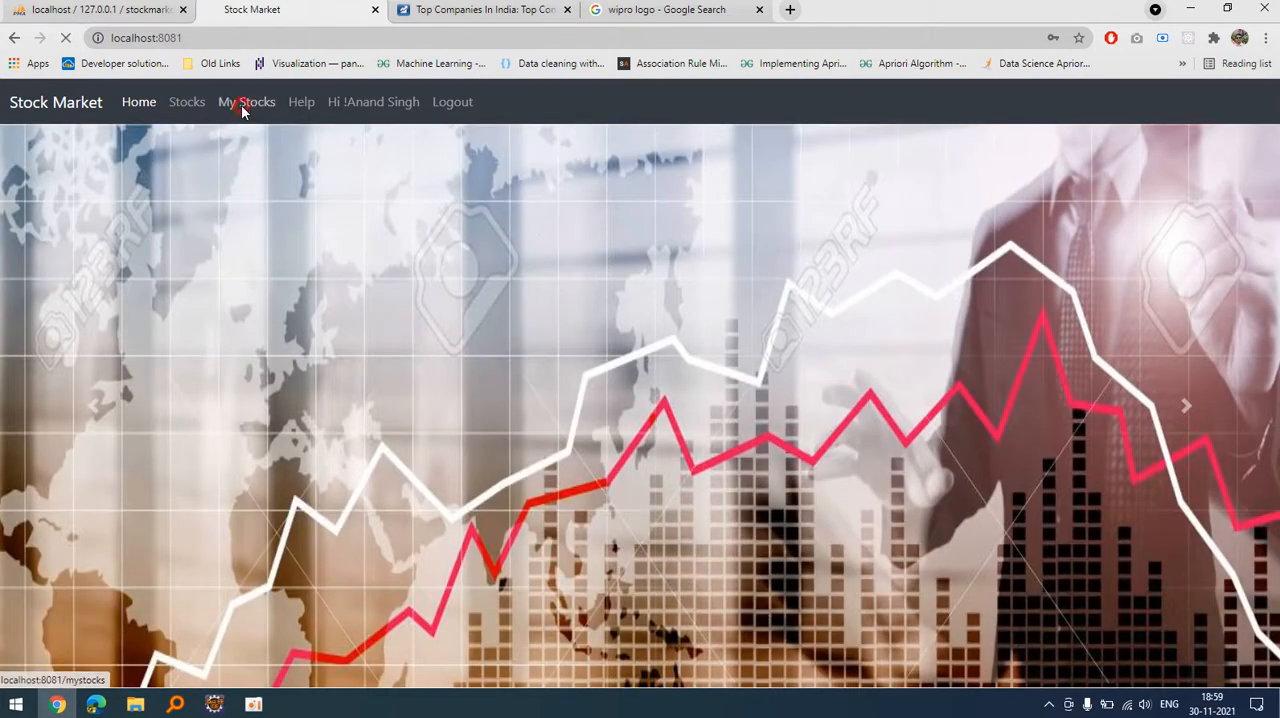
pyautogui.click(246, 102)
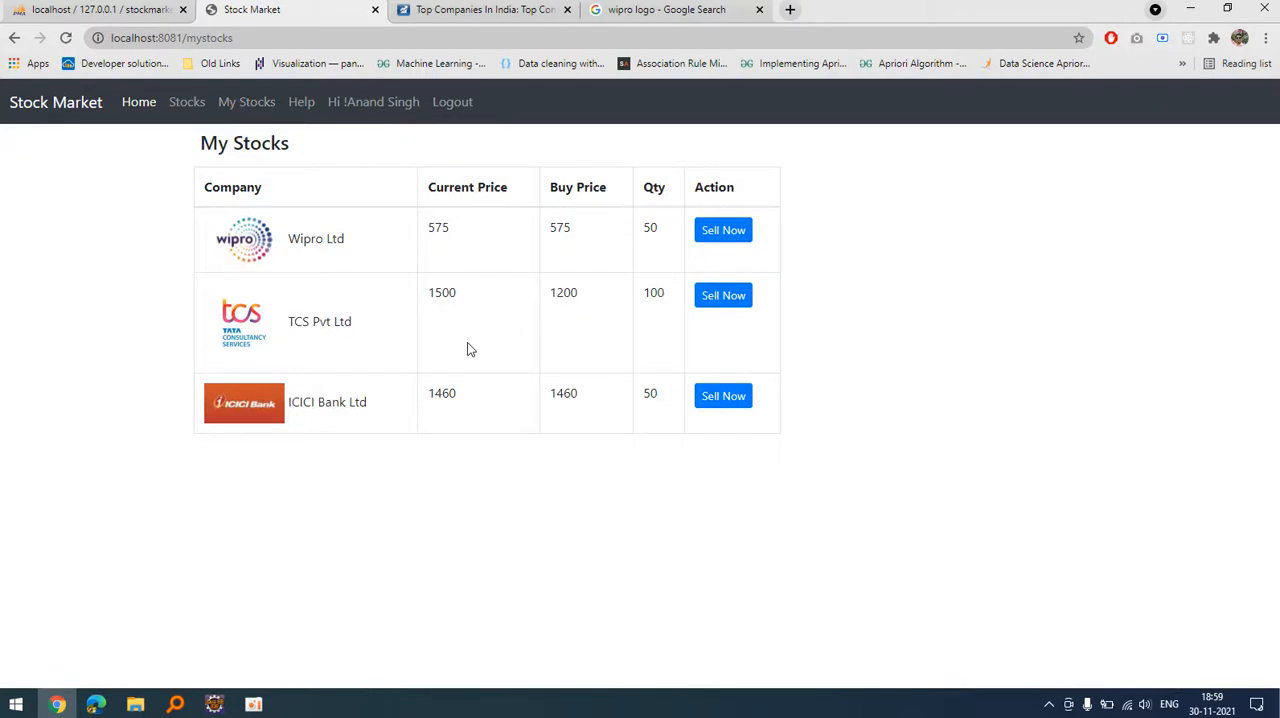
pyautogui.moveTo(436, 276)
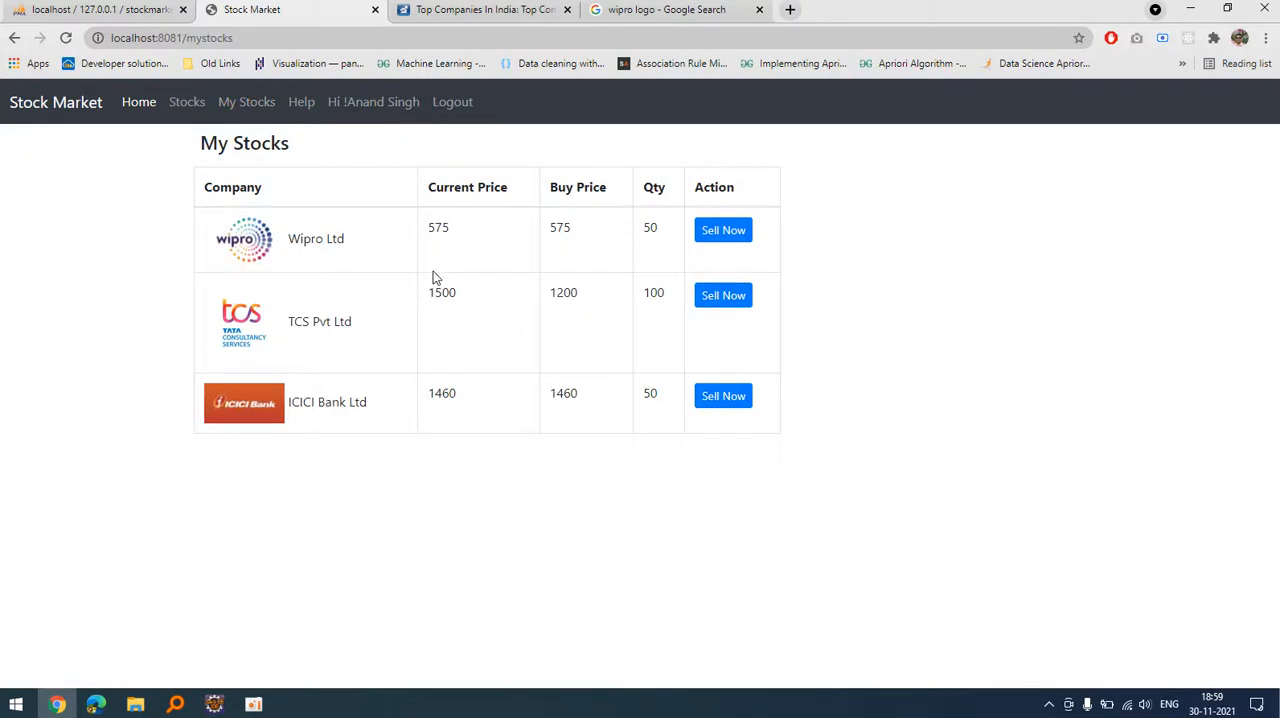
pyautogui.doubleClick(440, 292)
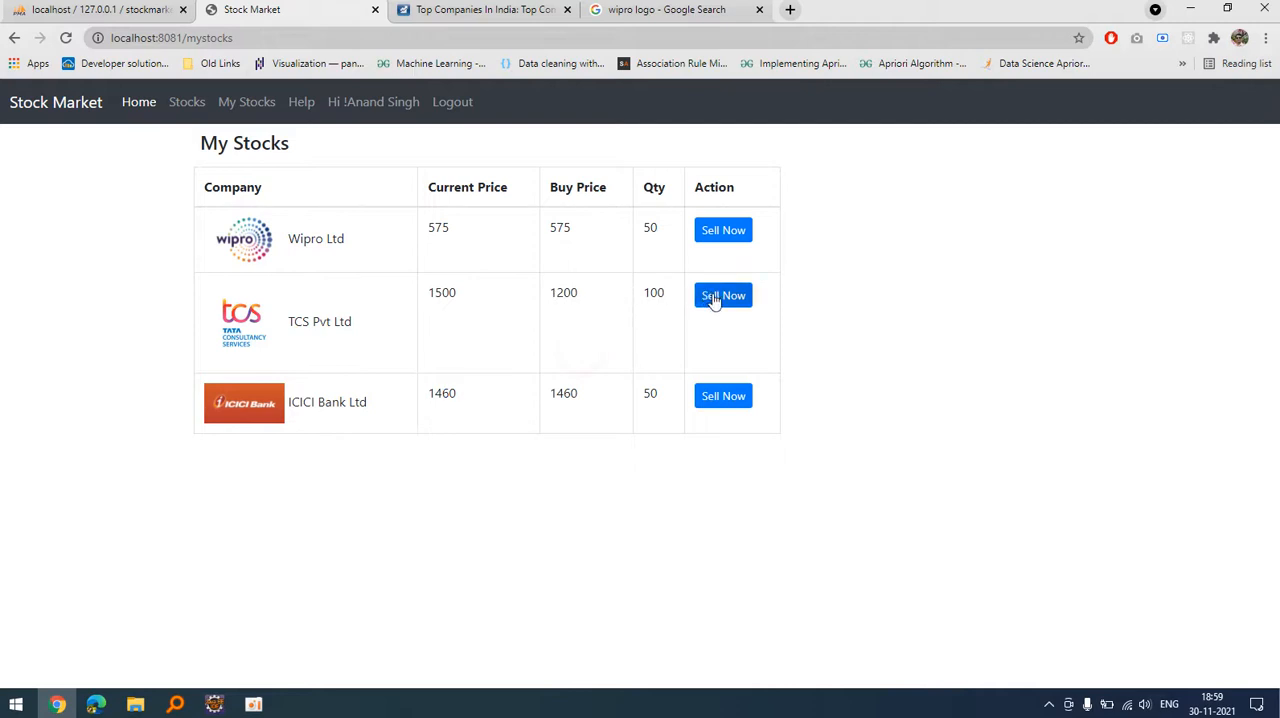
# - Sell 50 TCS Pvt Ltd shares from the holdings row
pyautogui.click(724, 296)
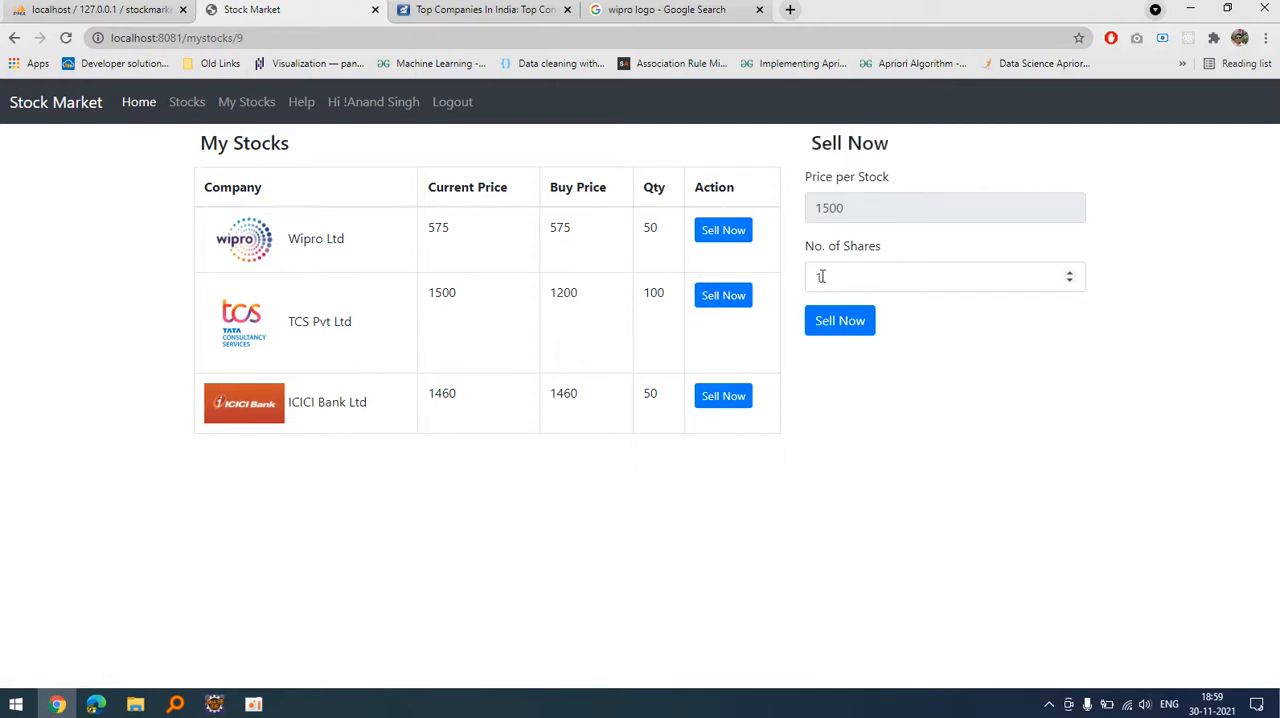
pyautogui.write('1')
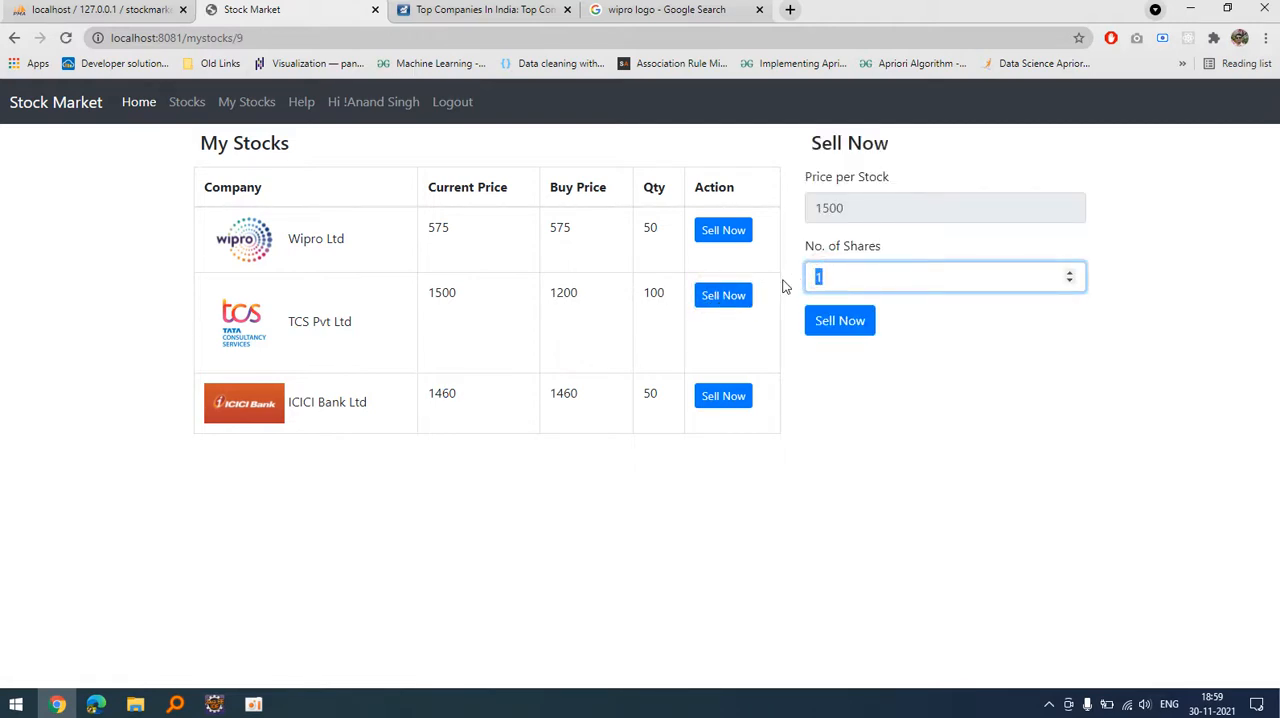
pyautogui.write('50')
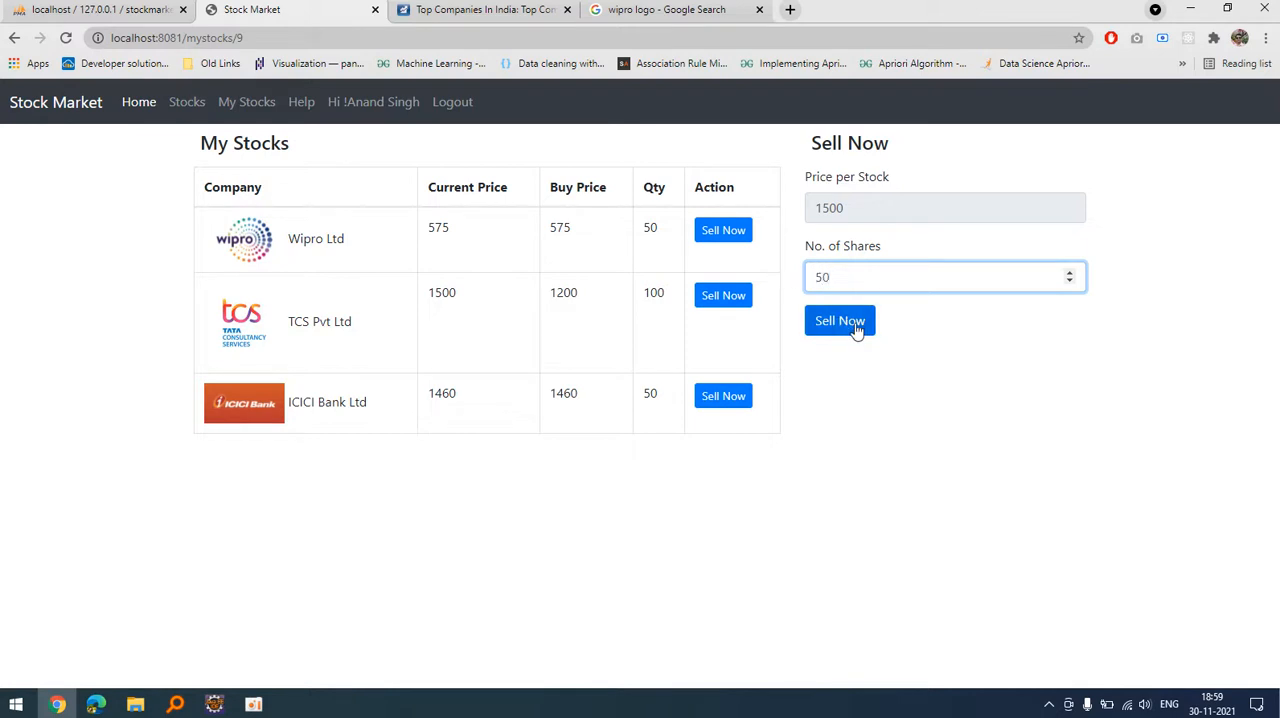
pyautogui.click(840, 320)
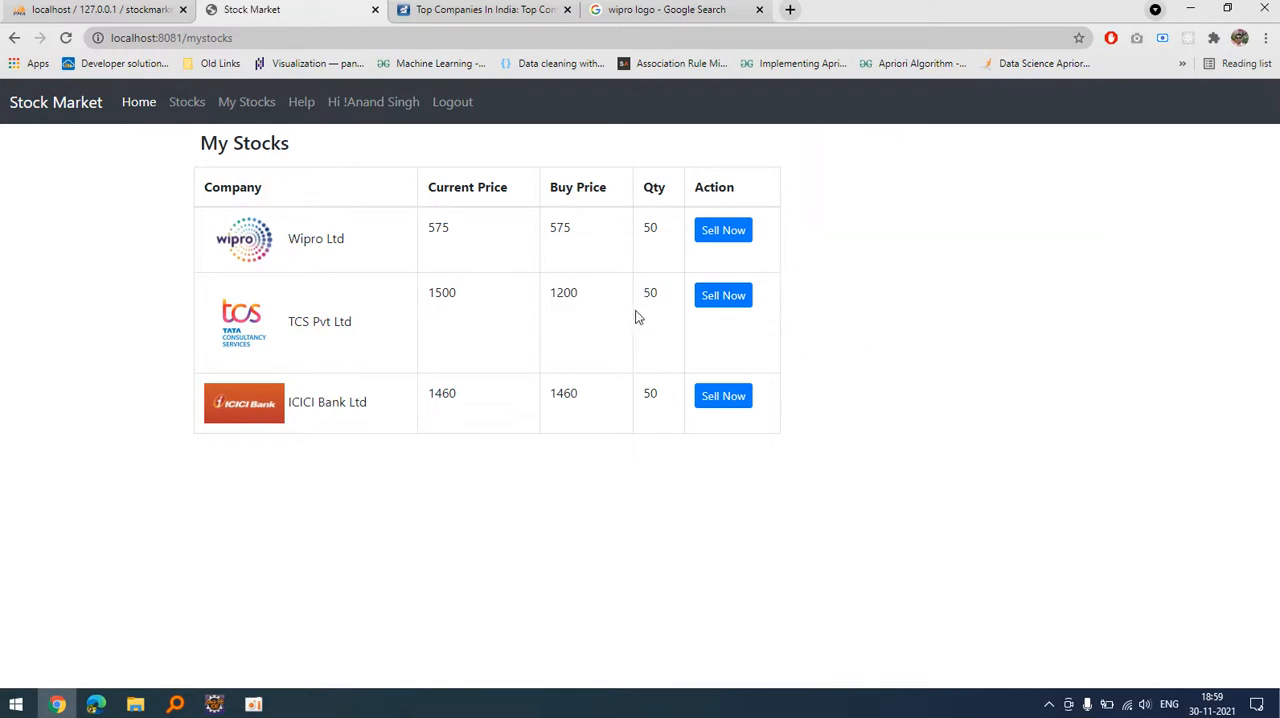
pyautogui.moveTo(490, 274)
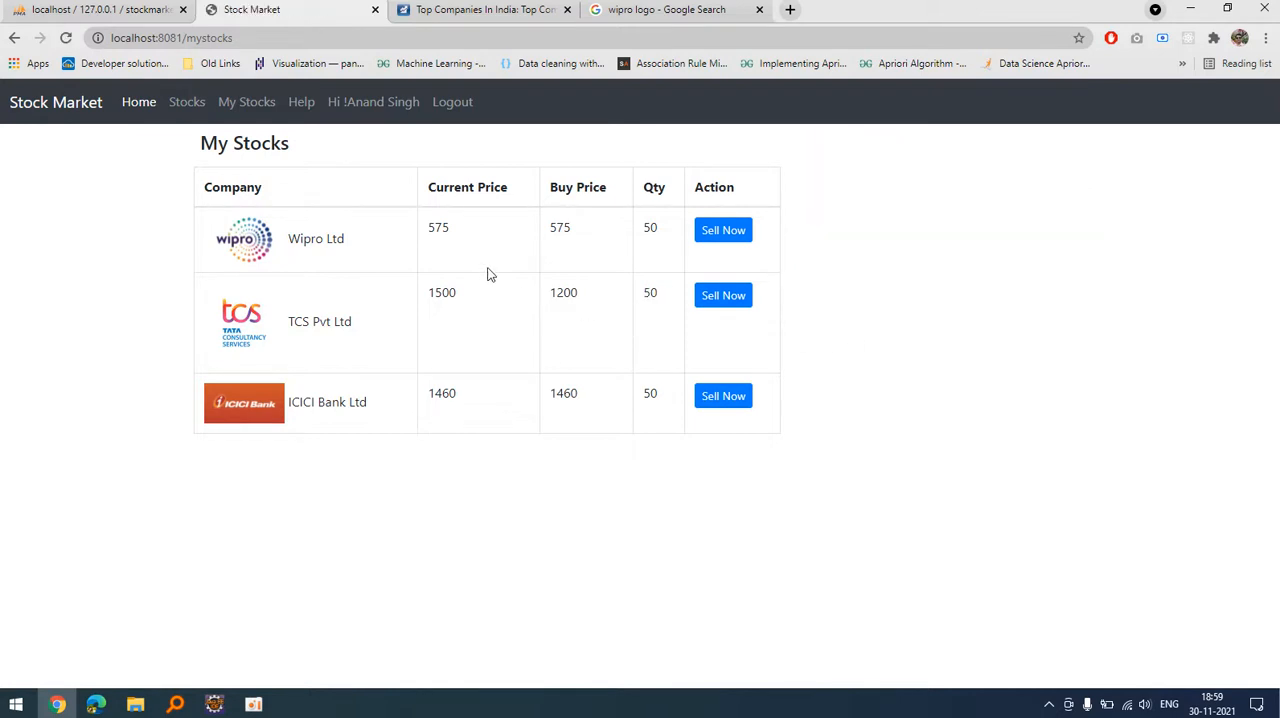
pyautogui.moveTo(544, 292)
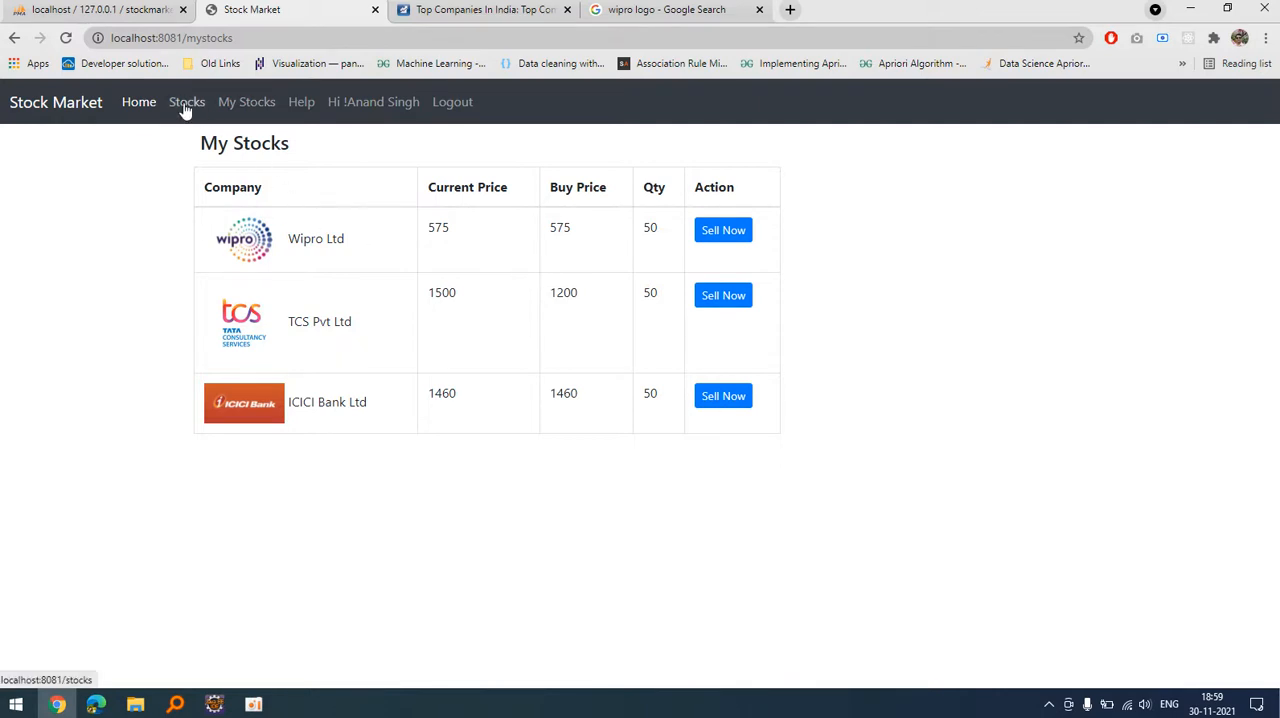
# - Start a help desk ticket addressed to Wipro Ltd
pyautogui.click(186, 102)
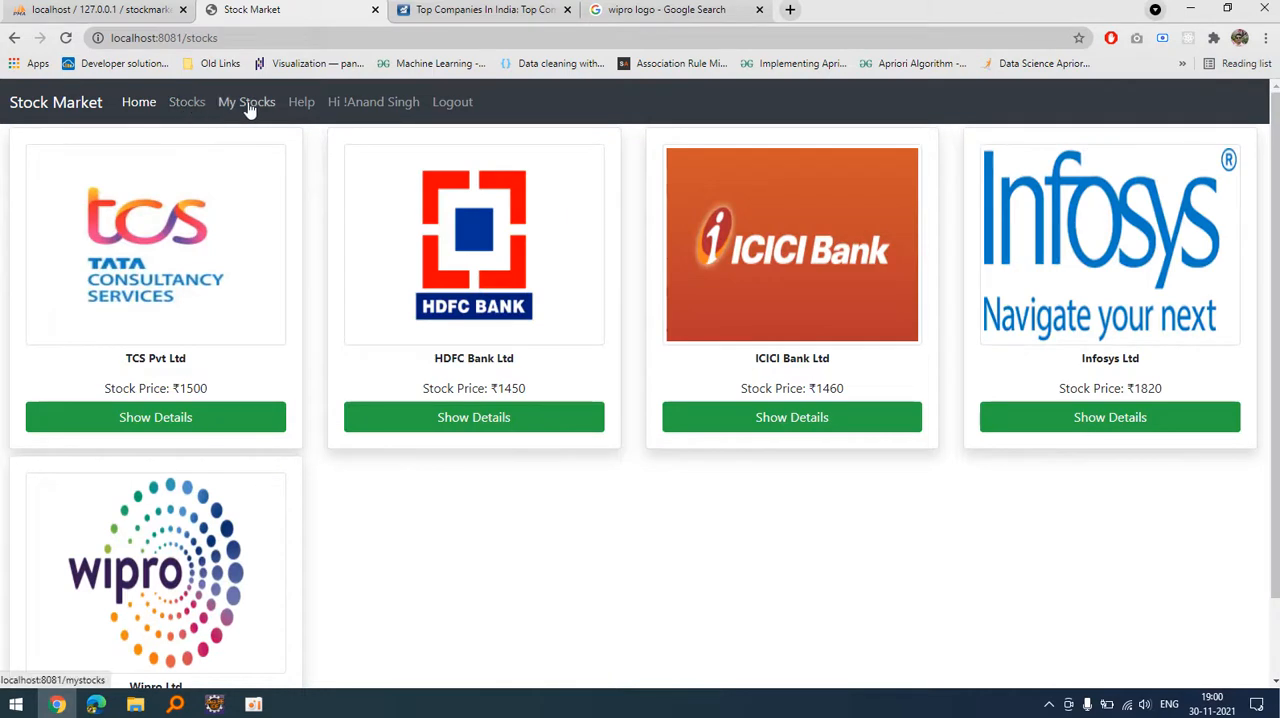
pyautogui.click(300, 102)
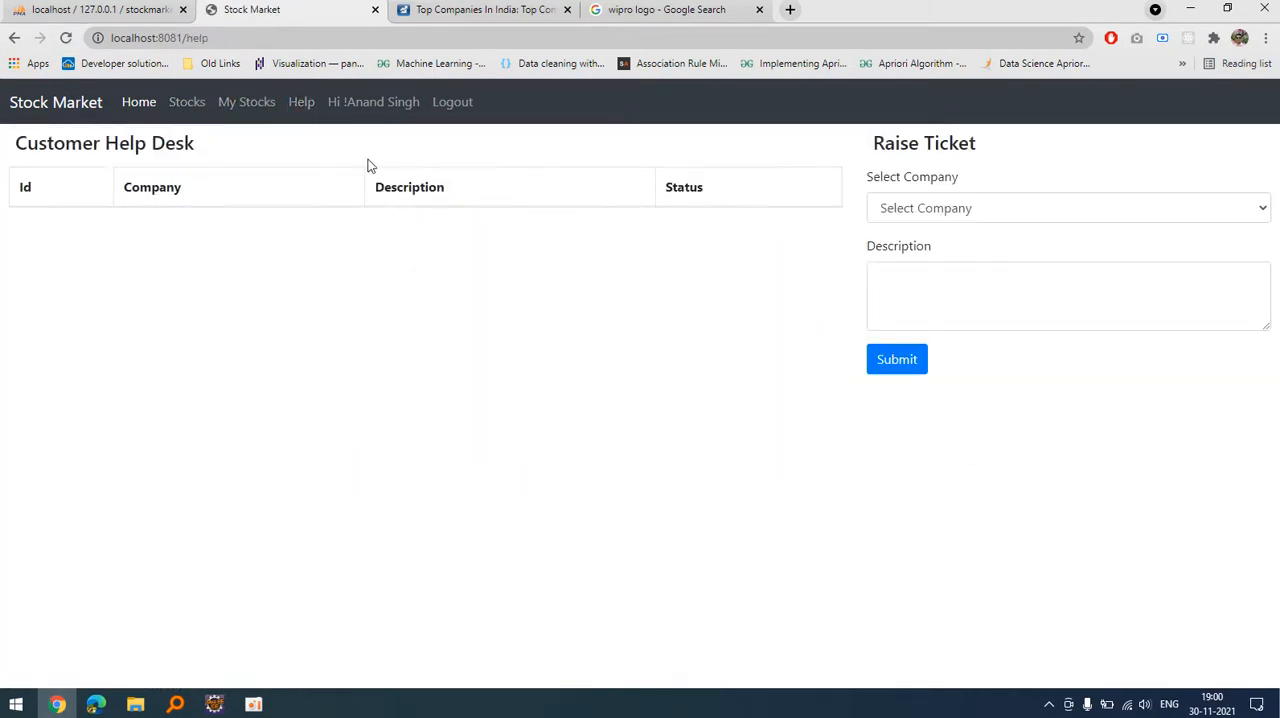
pyautogui.click(1068, 206)
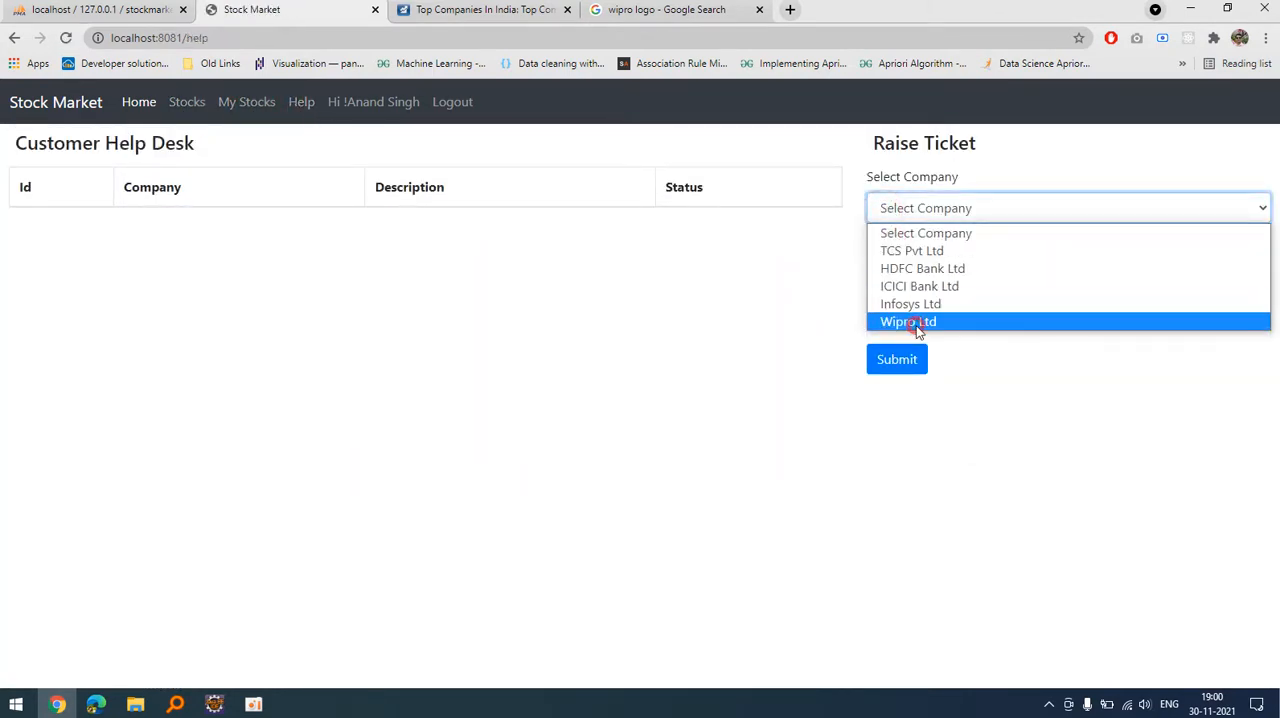
pyautogui.click(908, 320)
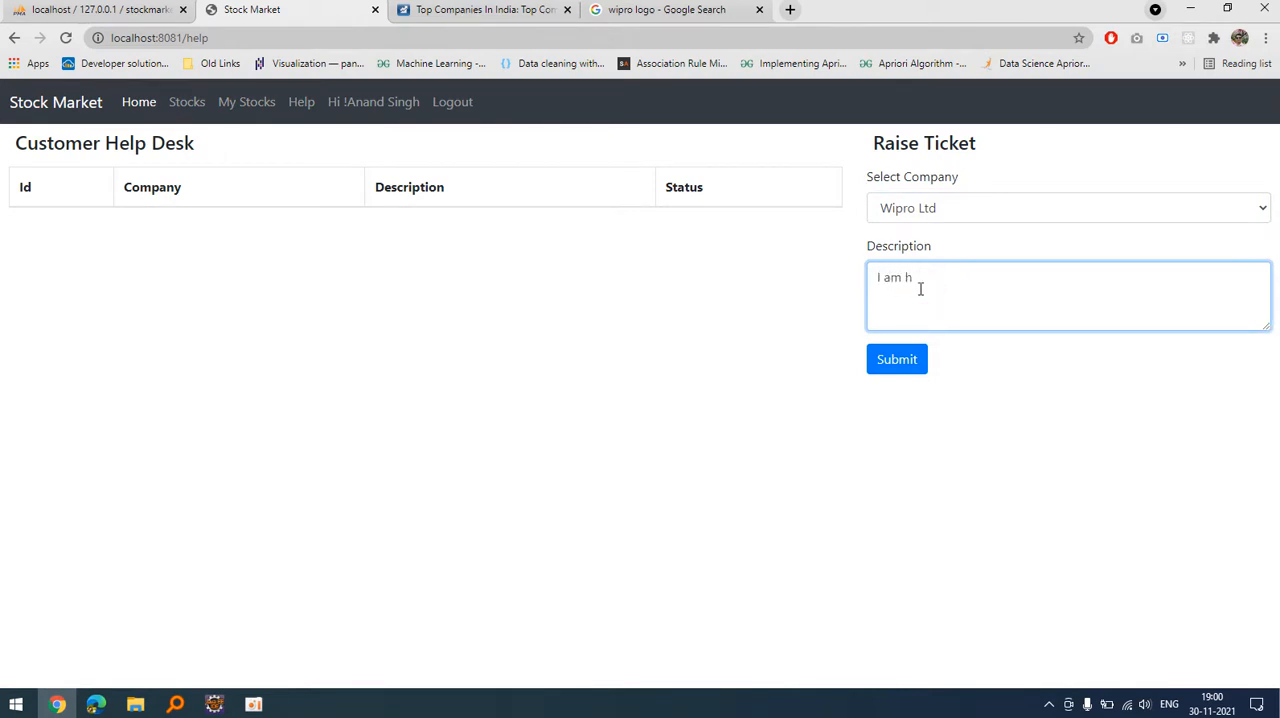
# - Describe the ticket as "I want to buy your debentures" and submit it as Pending
pyautogui.press('ctrl+a')
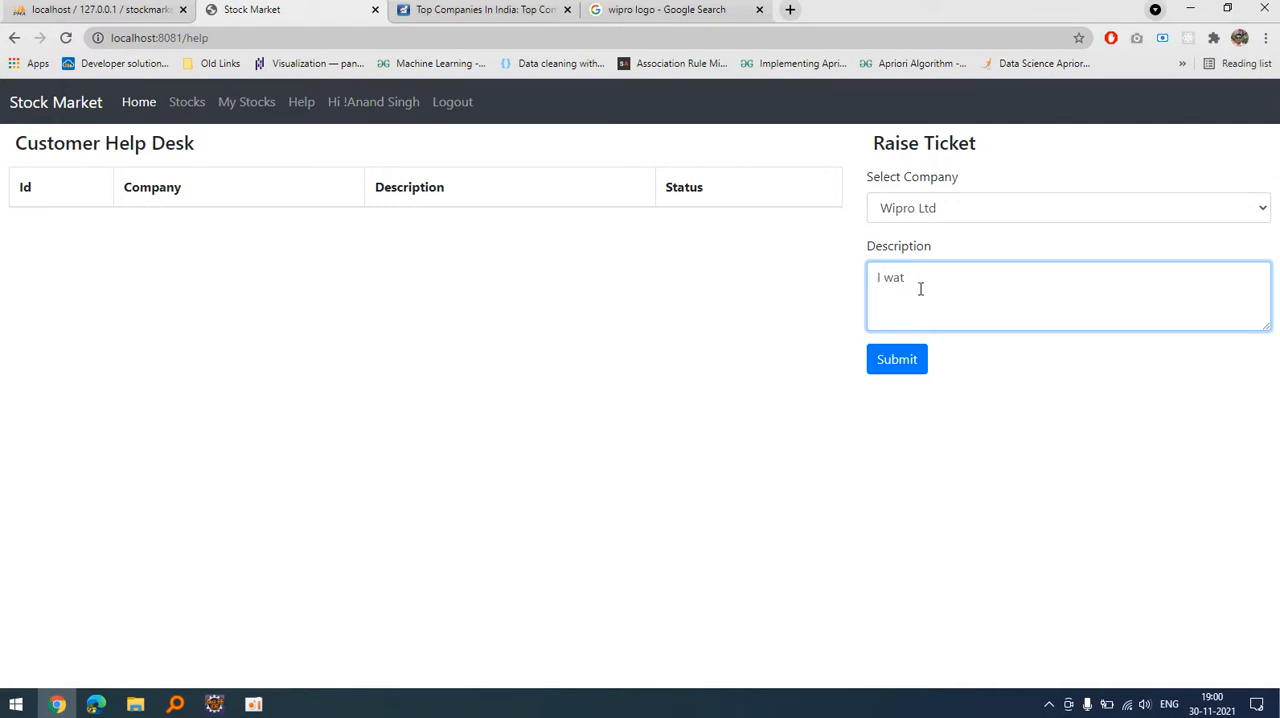
pyautogui.write('nt to bu')
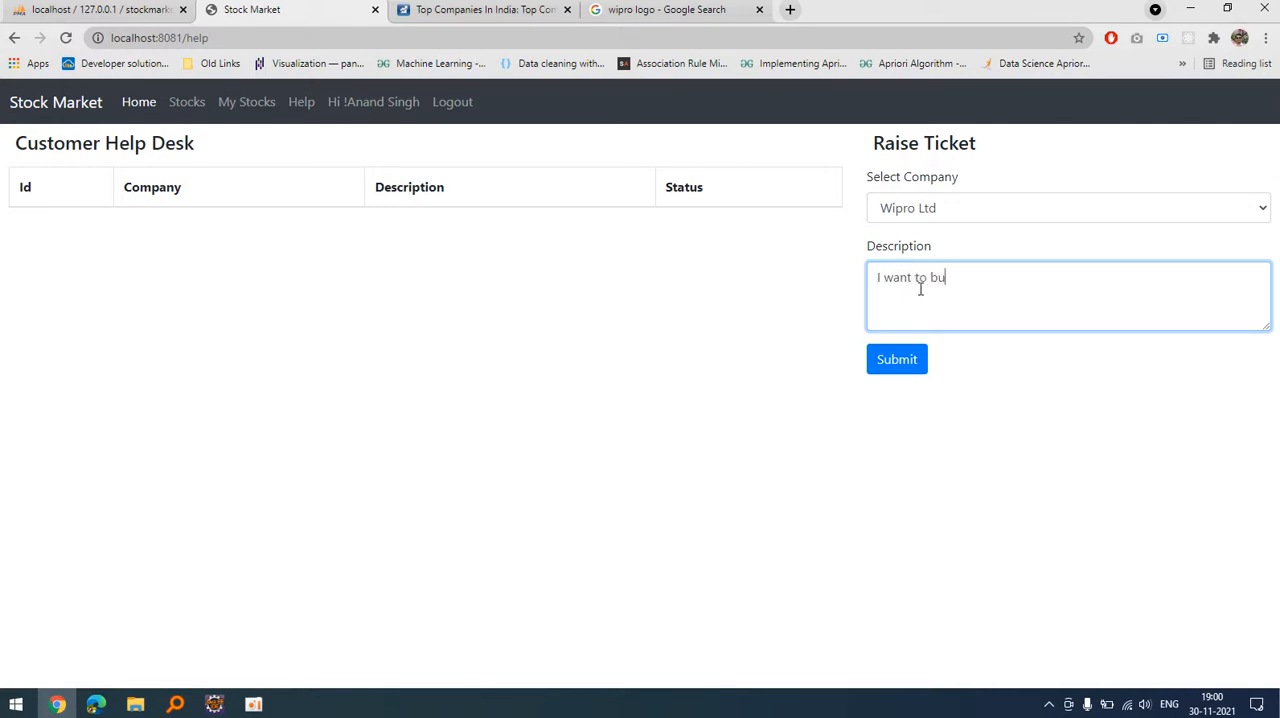
pyautogui.write('y your d')
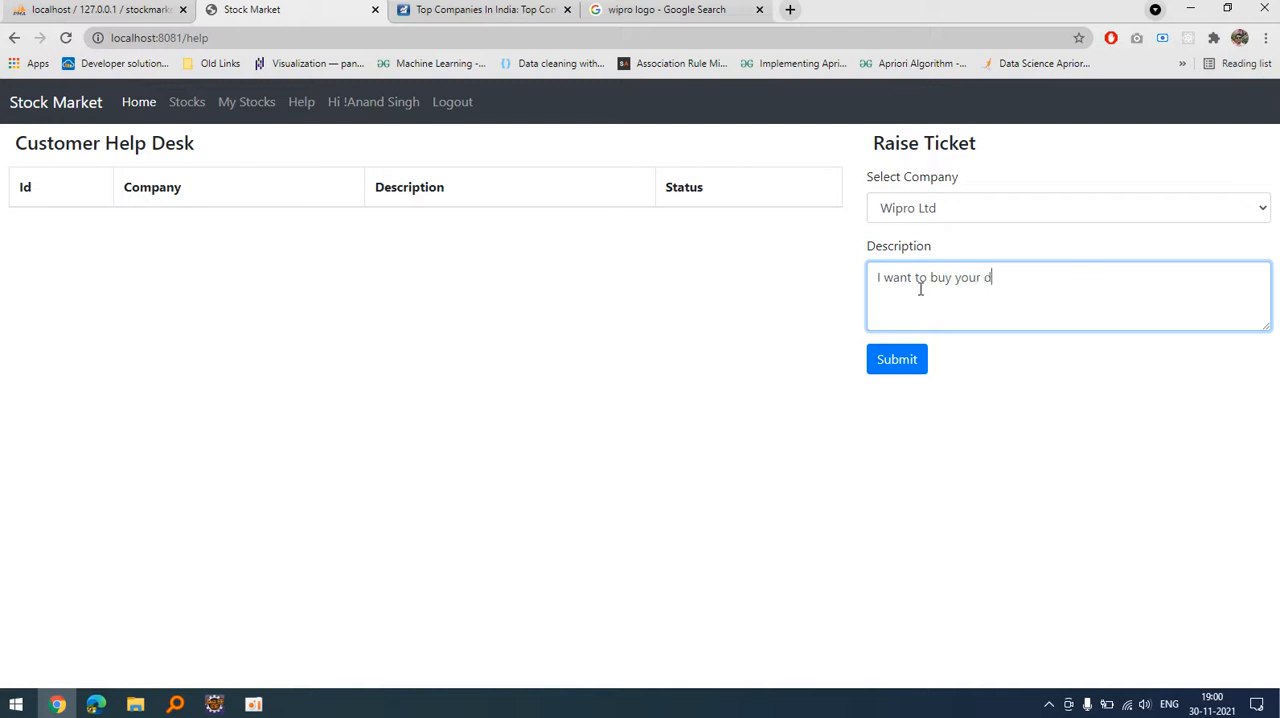
pyautogui.write('ebentures')
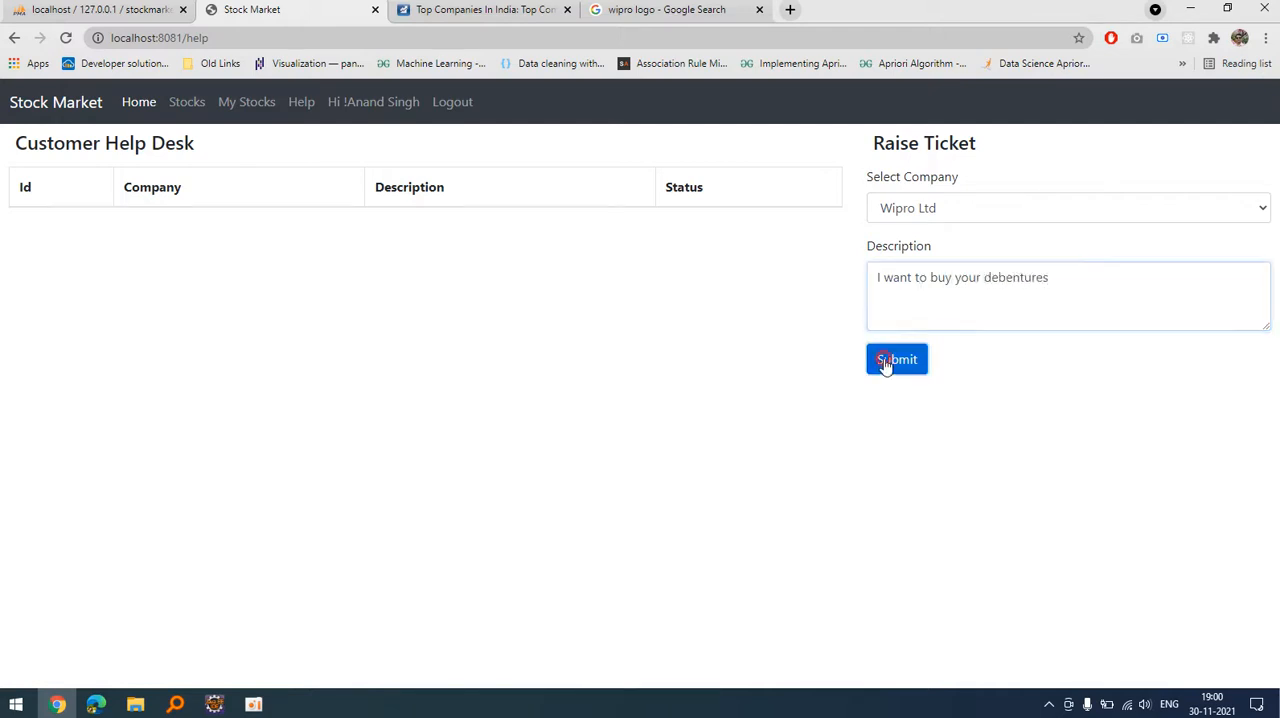
pyautogui.click(896, 360)
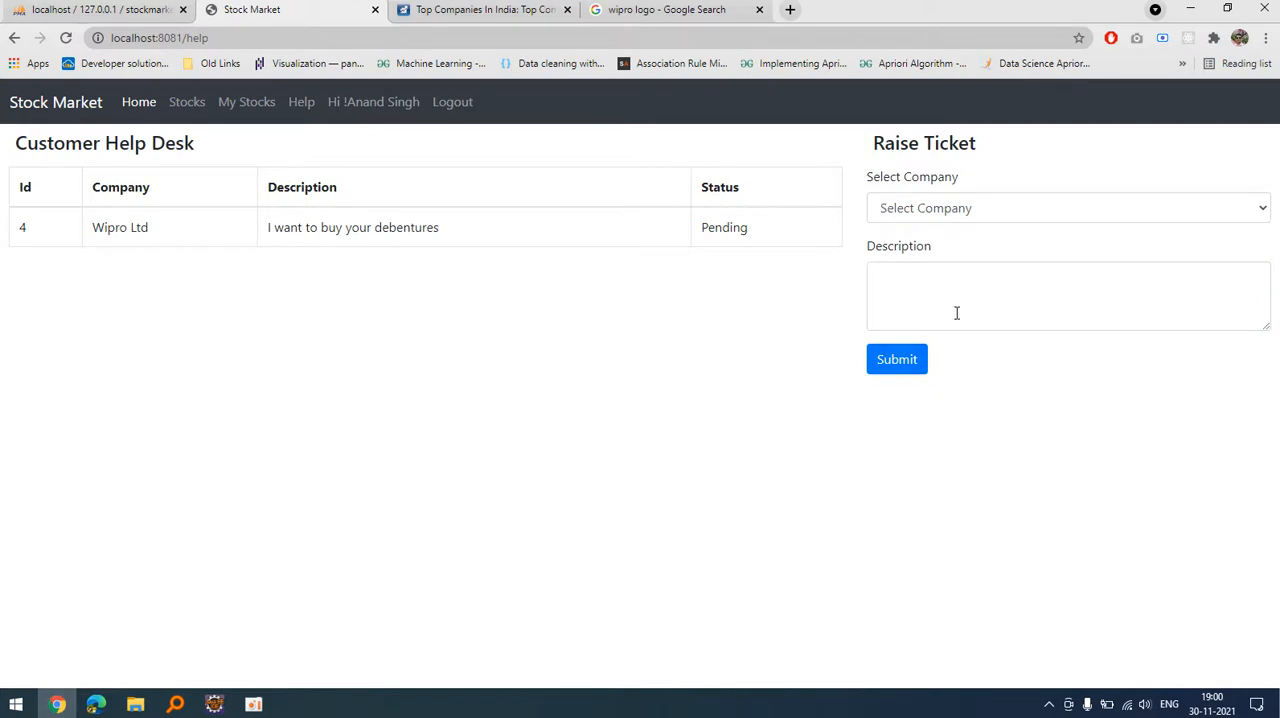
pyautogui.moveTo(452, 102)
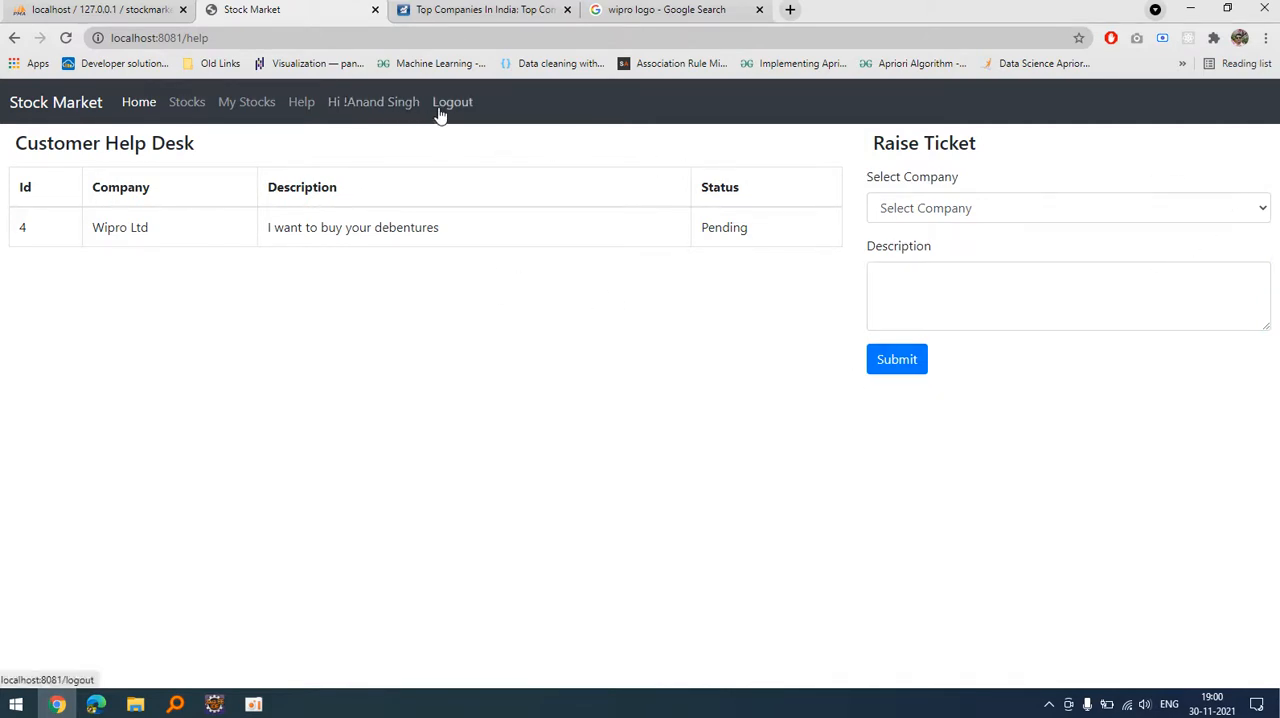
pyautogui.click(452, 102)
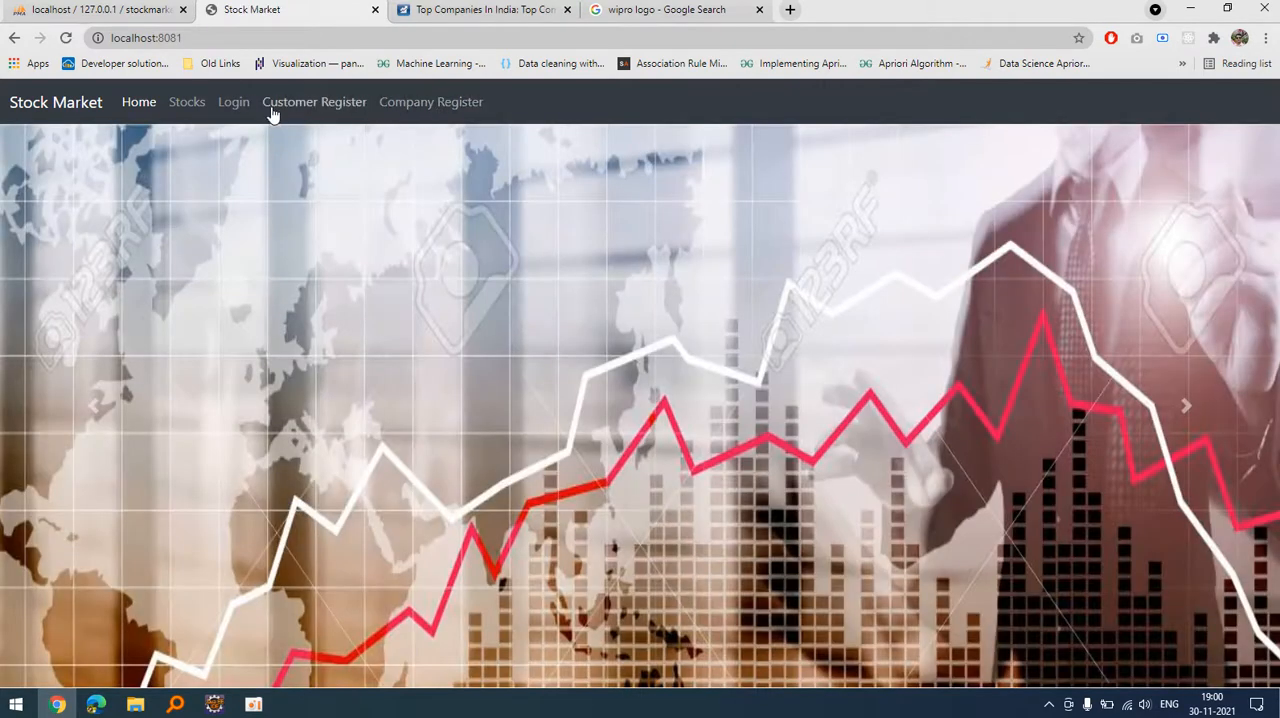
pyautogui.click(232, 102)
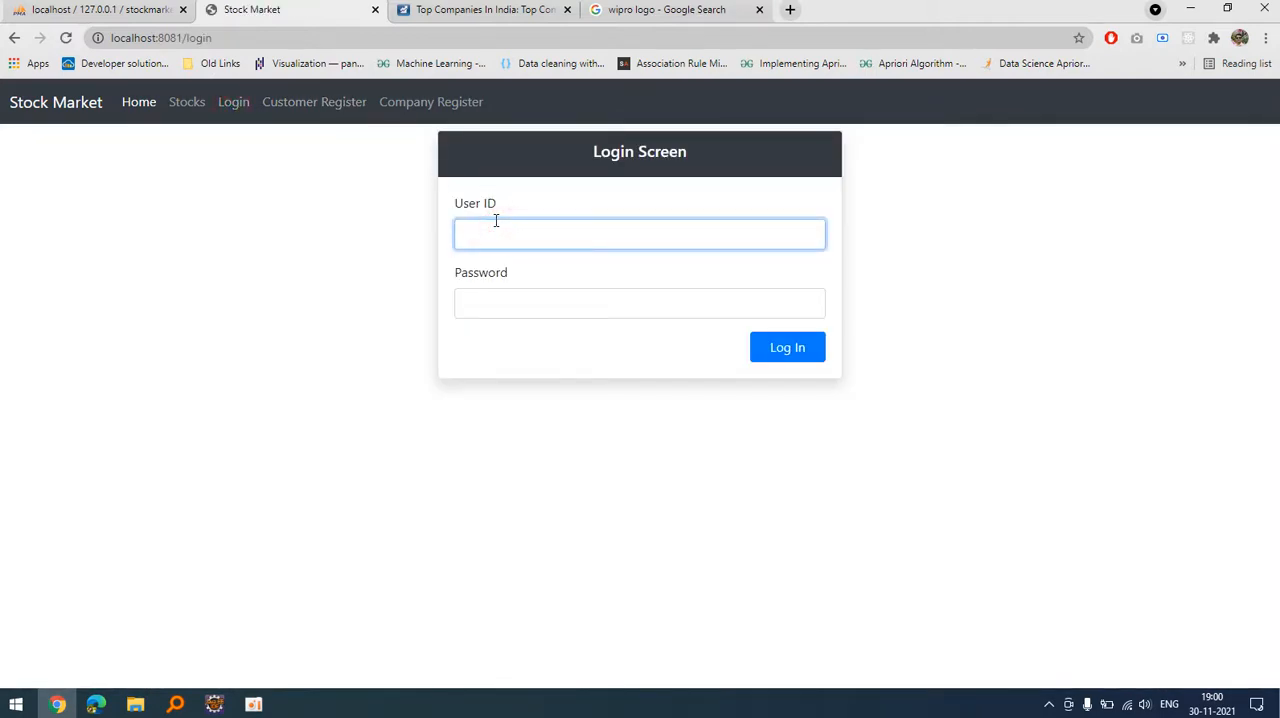
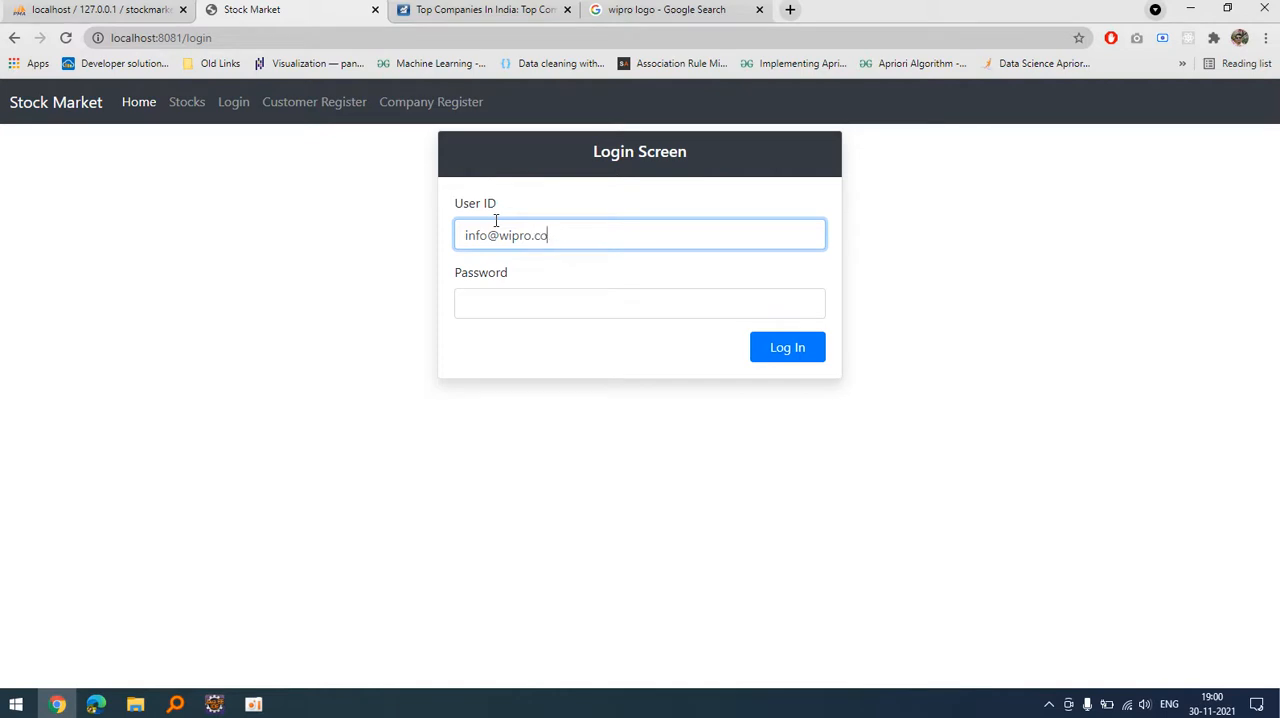
pyautogui.click(788, 348)
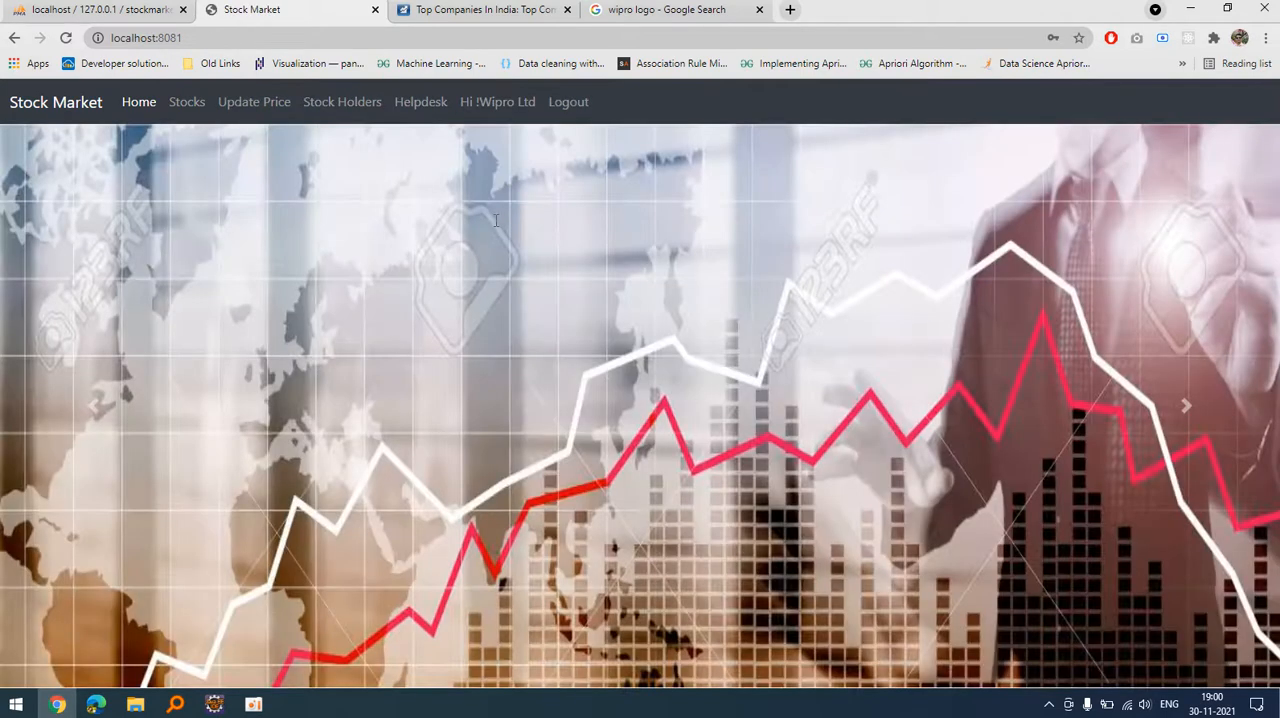
pyautogui.moveTo(342, 102)
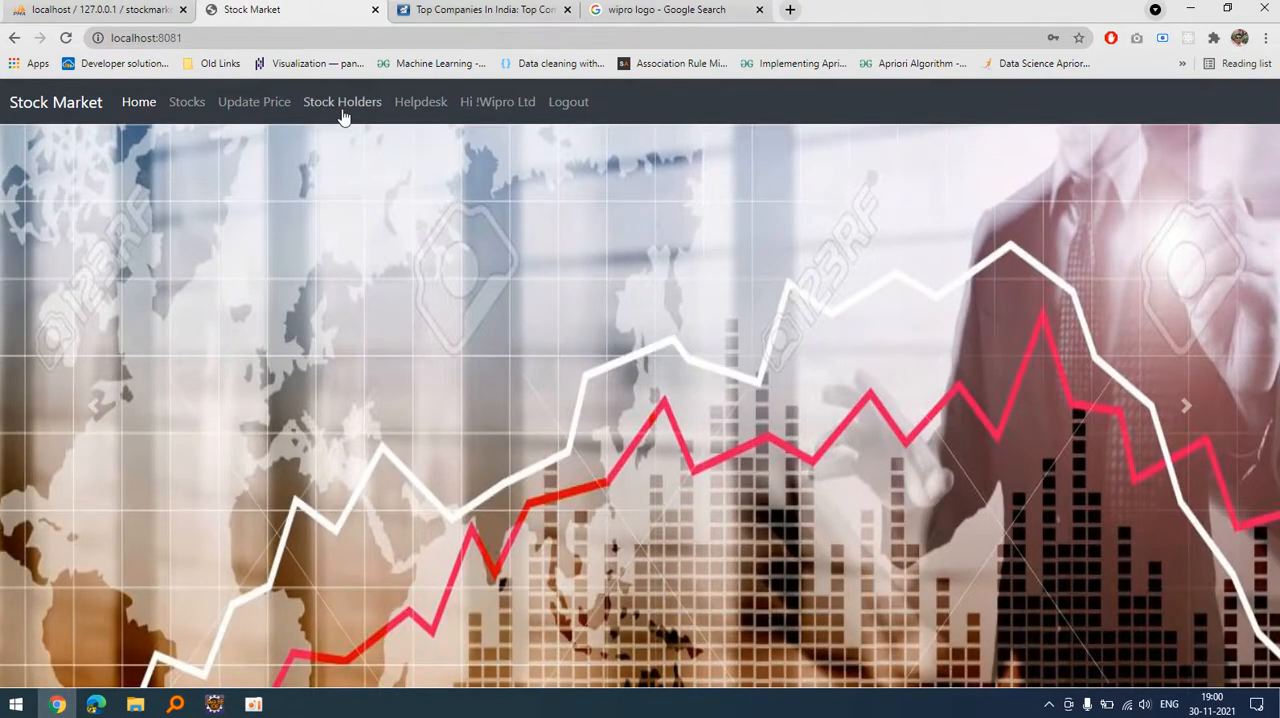
pyautogui.click(342, 102)
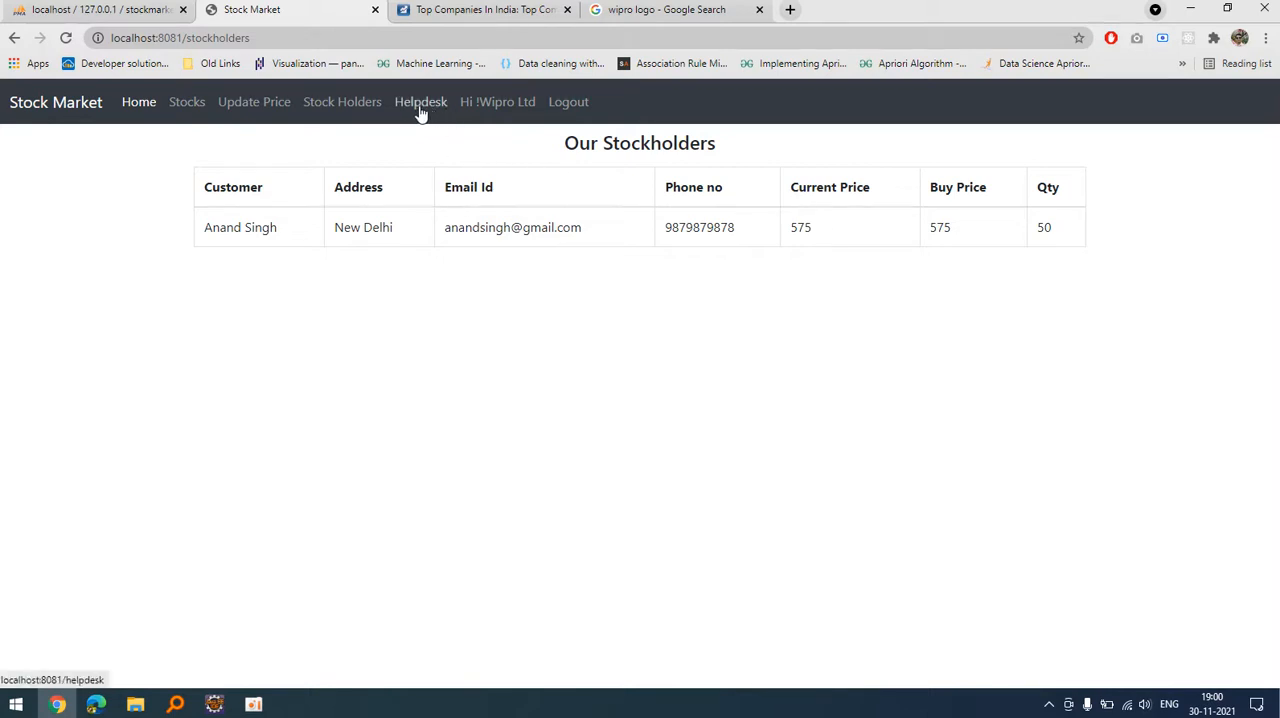
# - Process ticket 4 with the solution "We donot provide debentures", marking it Done
pyautogui.click(420, 102)
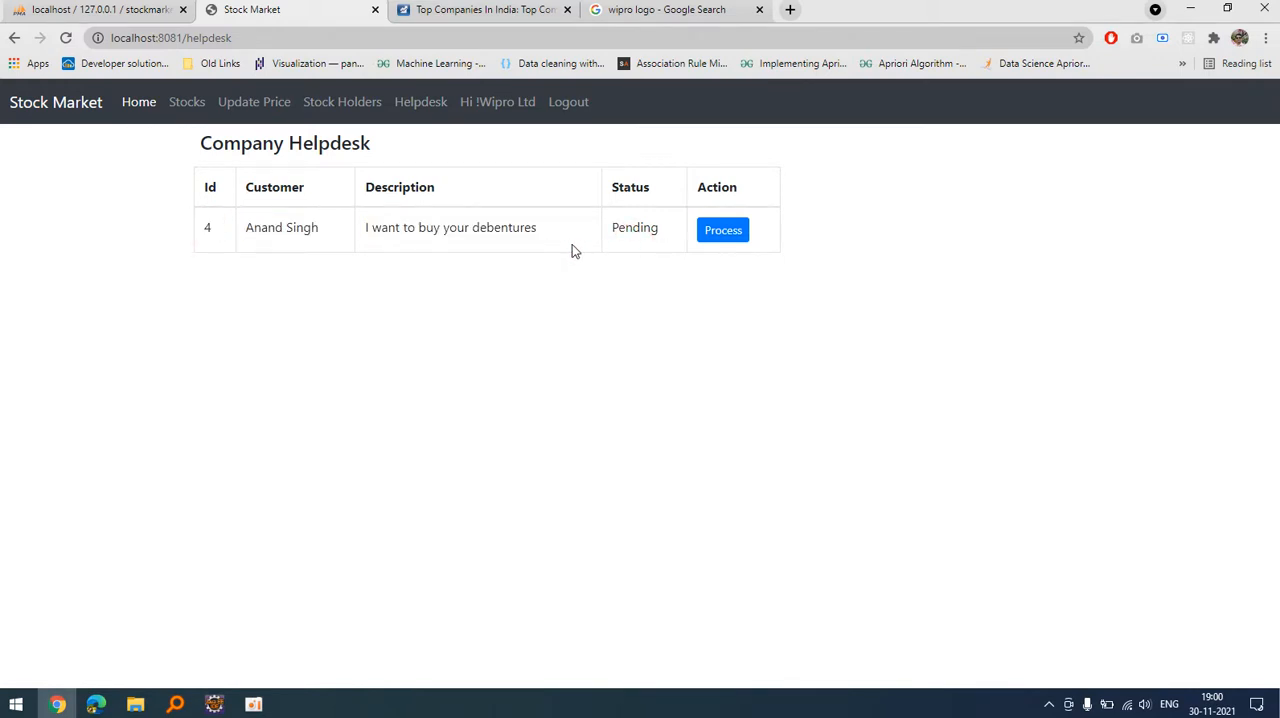
pyautogui.click(722, 230)
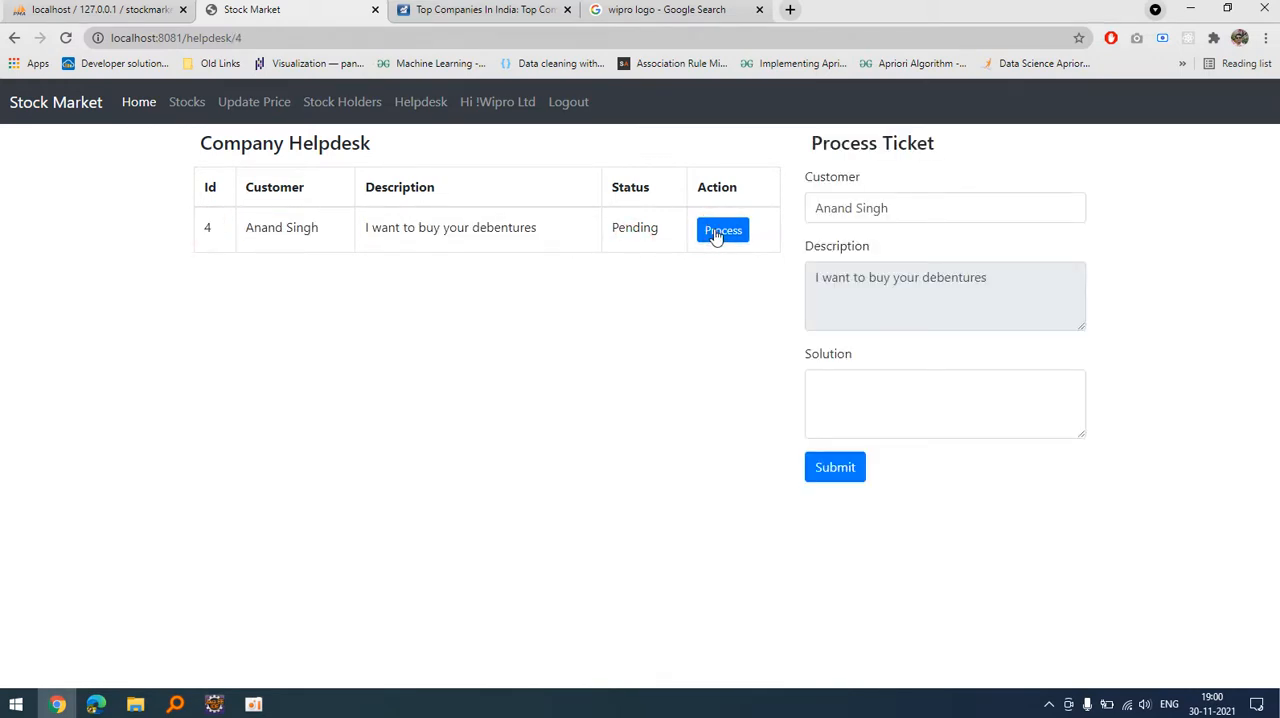
pyautogui.click(944, 404)
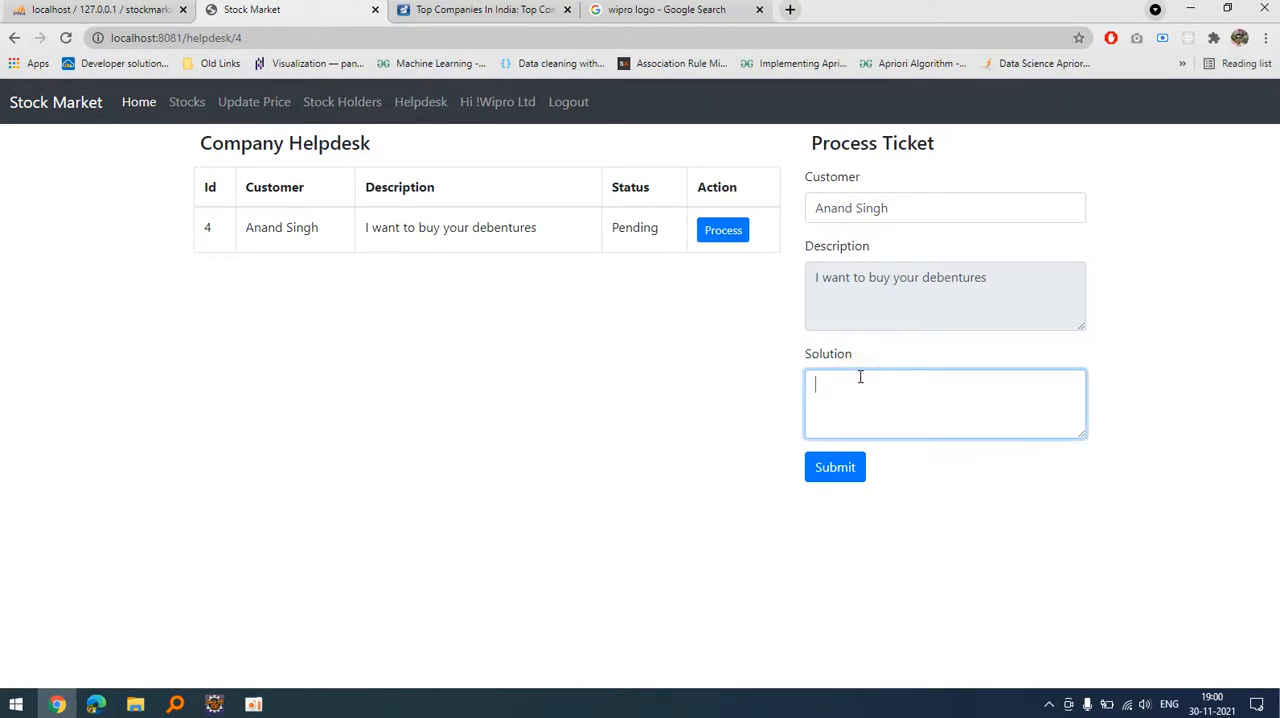
pyautogui.write('We')
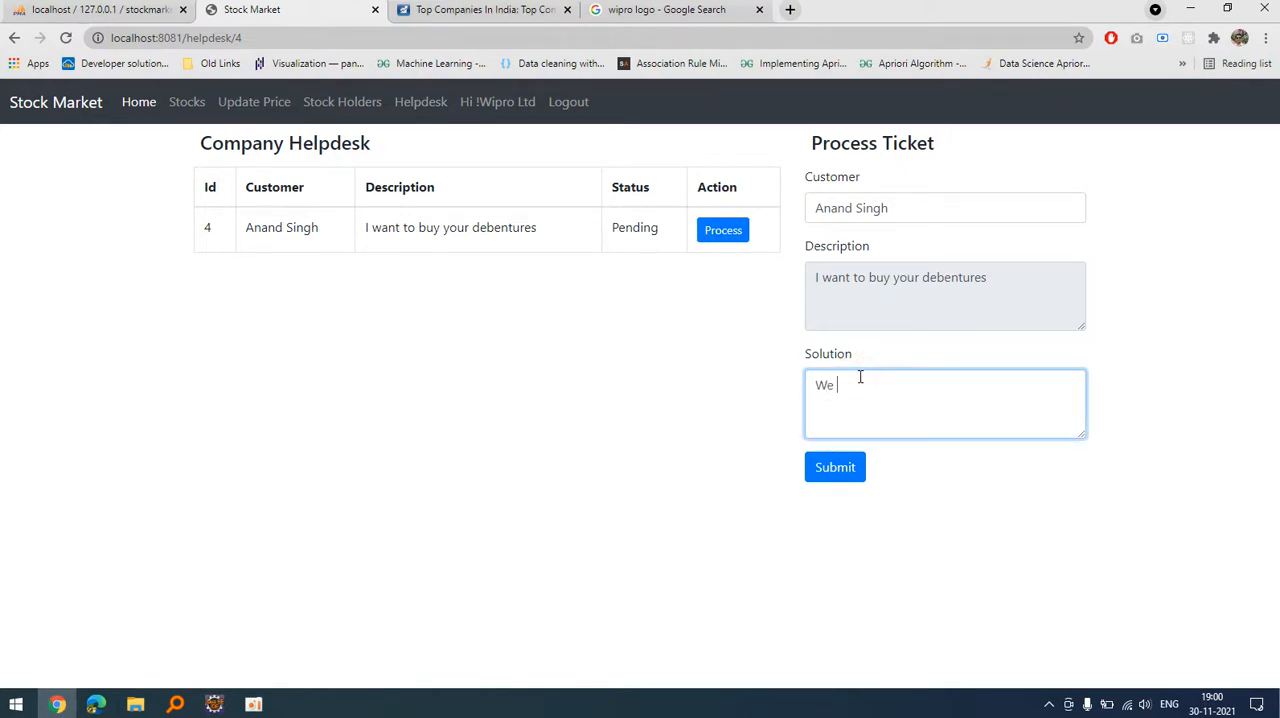
pyautogui.write('donot pr')
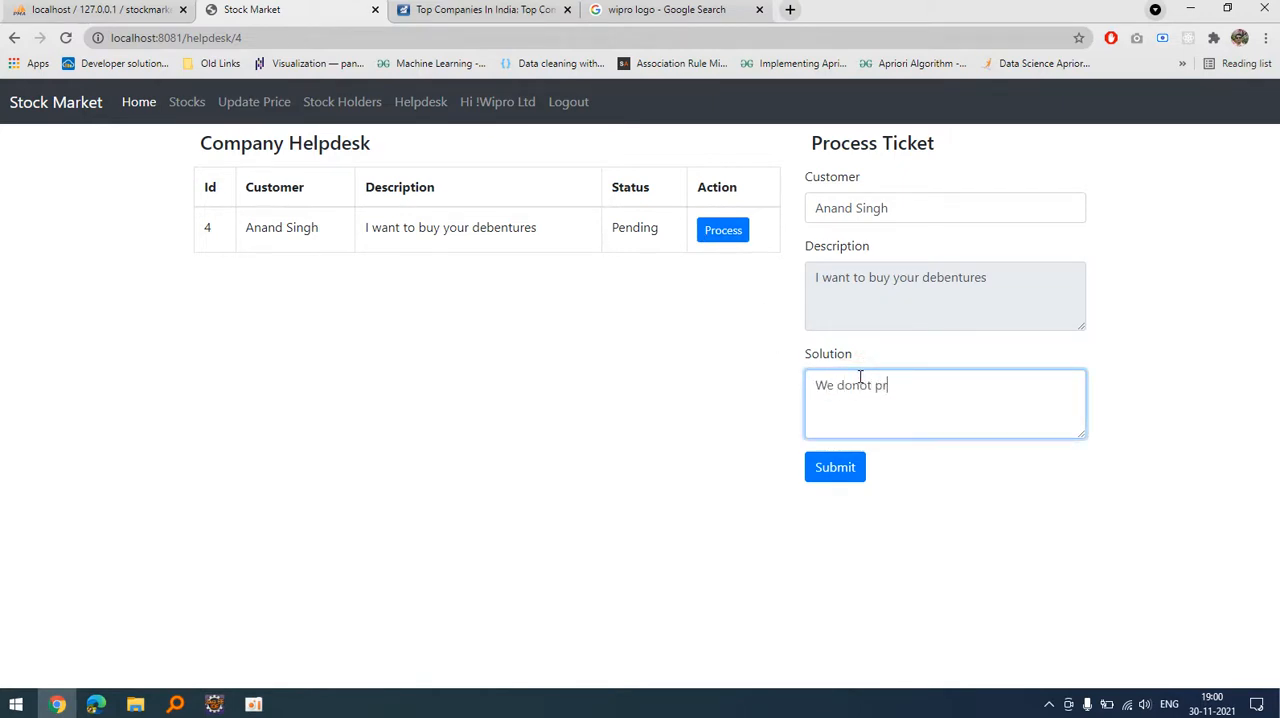
pyautogui.write('ovide den')
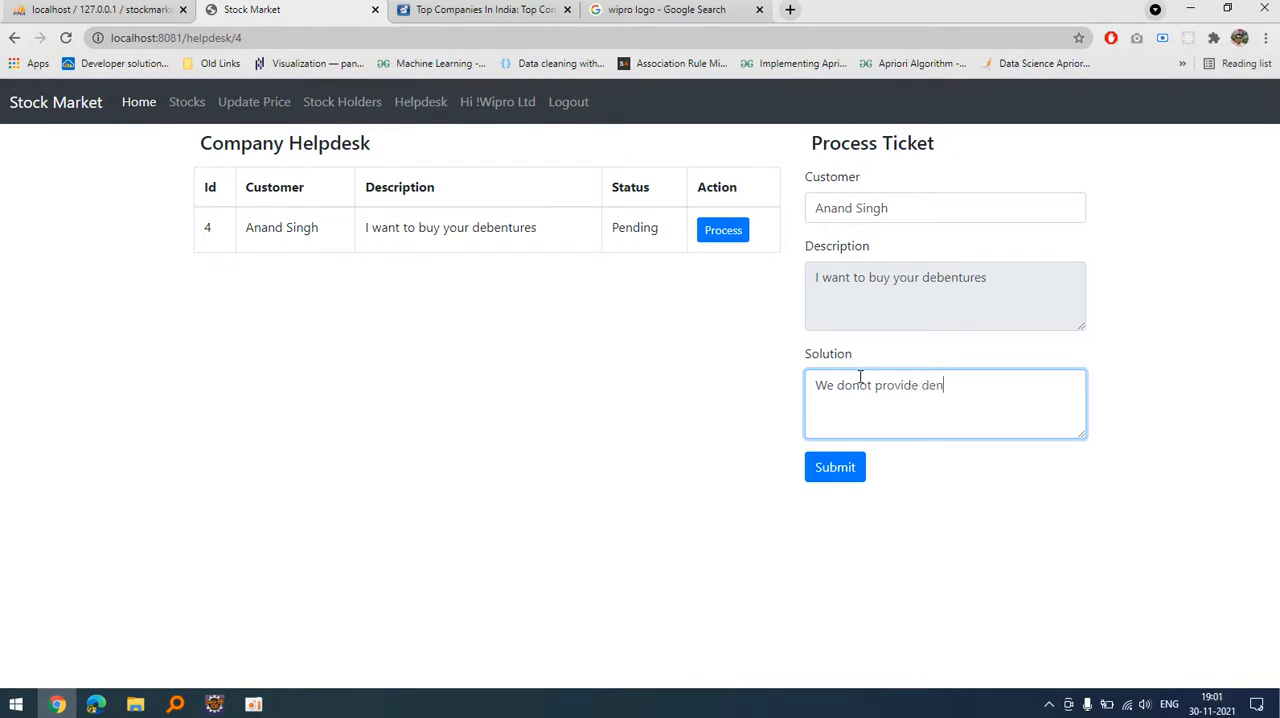
pyautogui.write('entures')
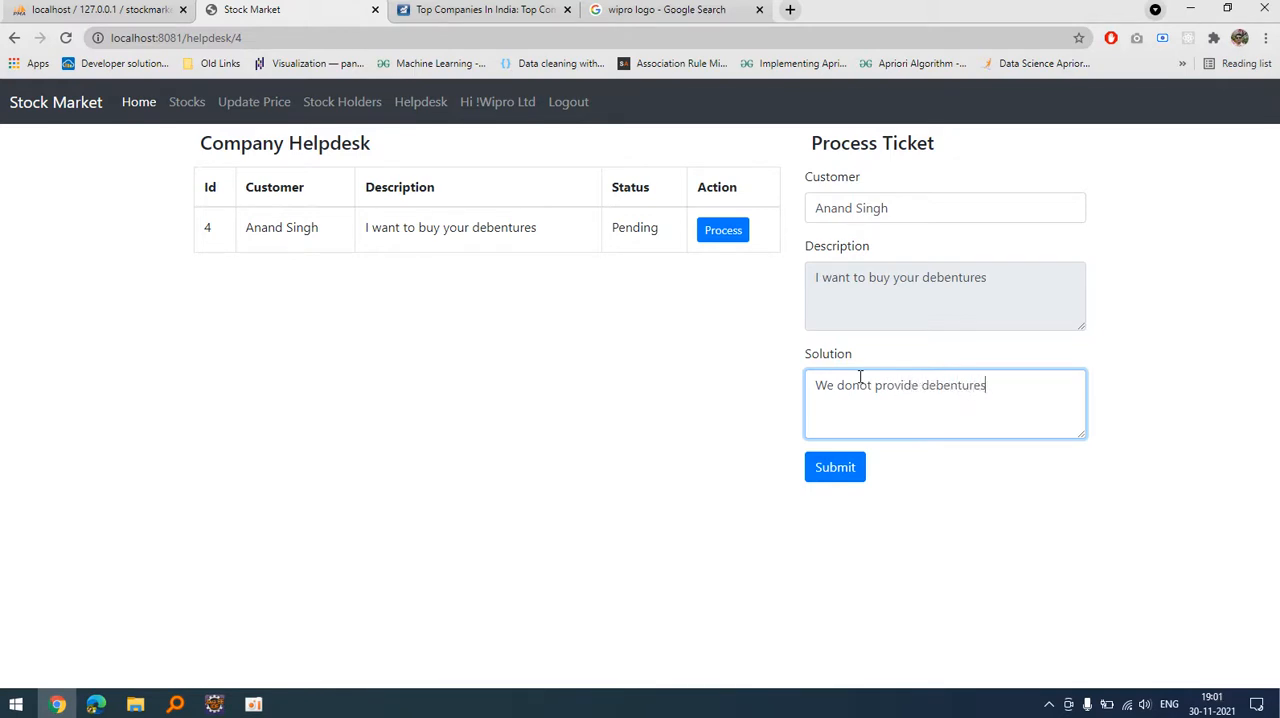
pyautogui.click(834, 466)
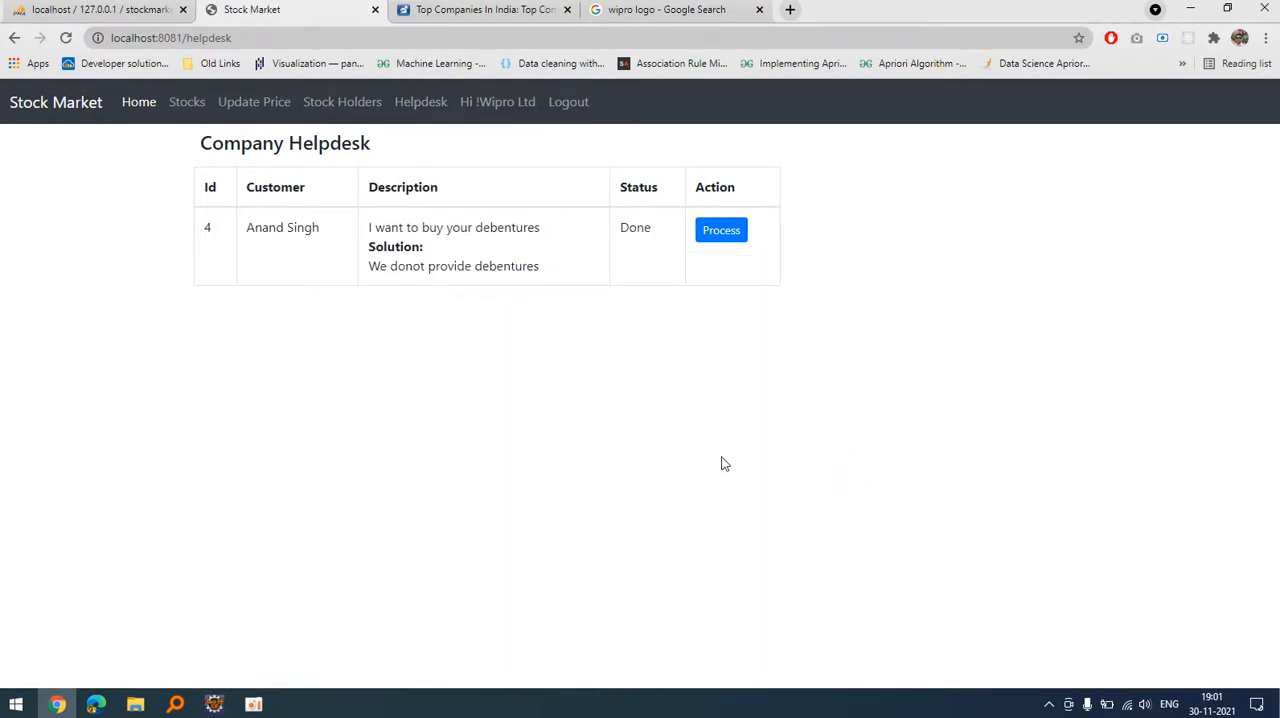
pyautogui.moveTo(368, 246); pyautogui.dragTo(548, 266)
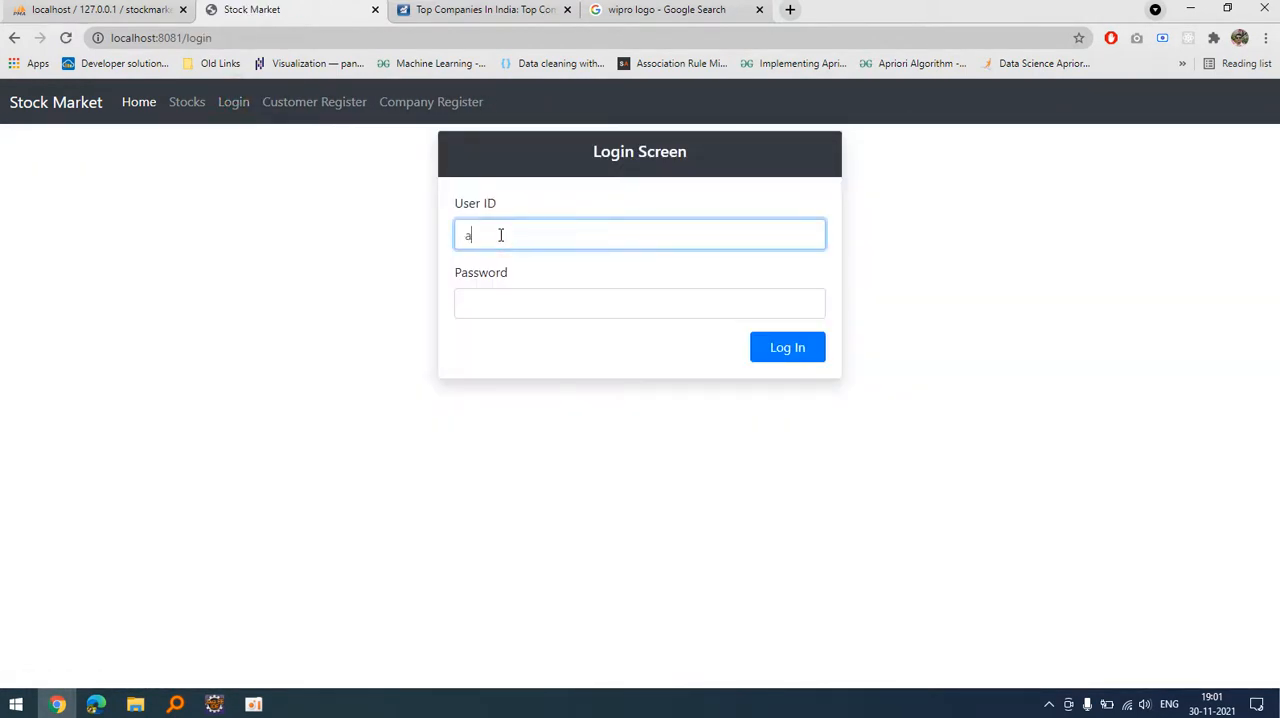
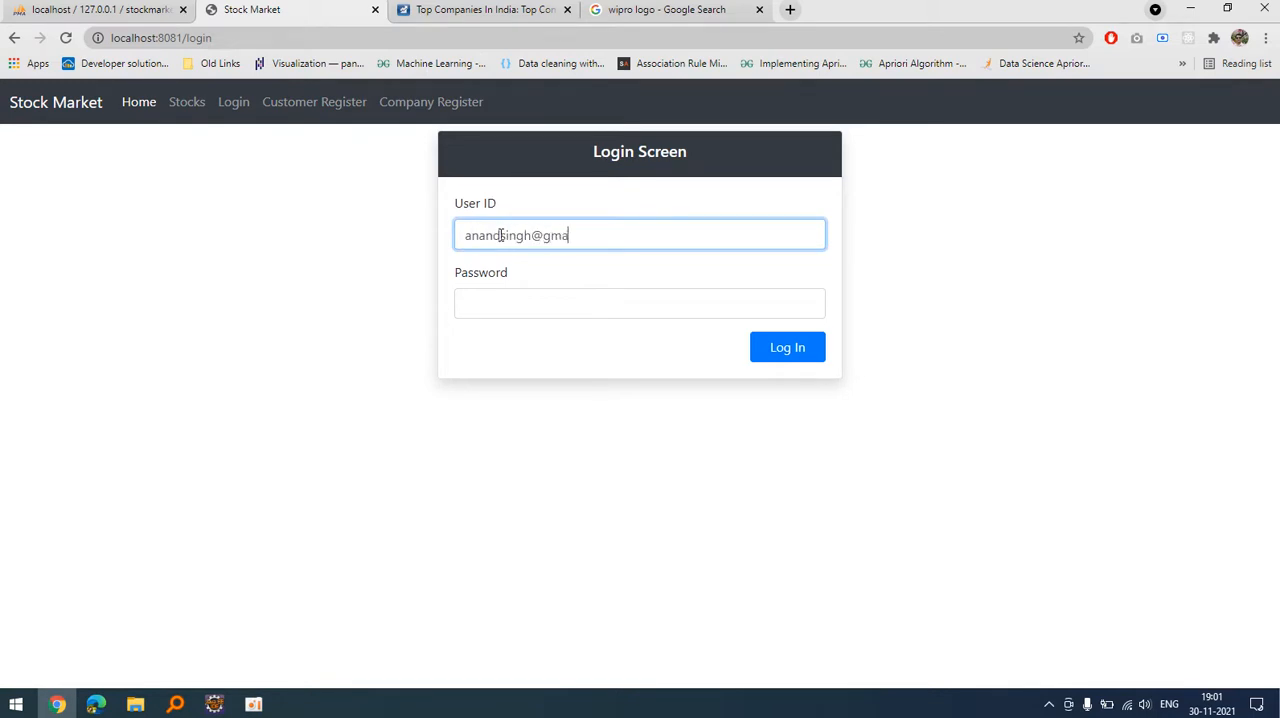
pyautogui.click(788, 348)
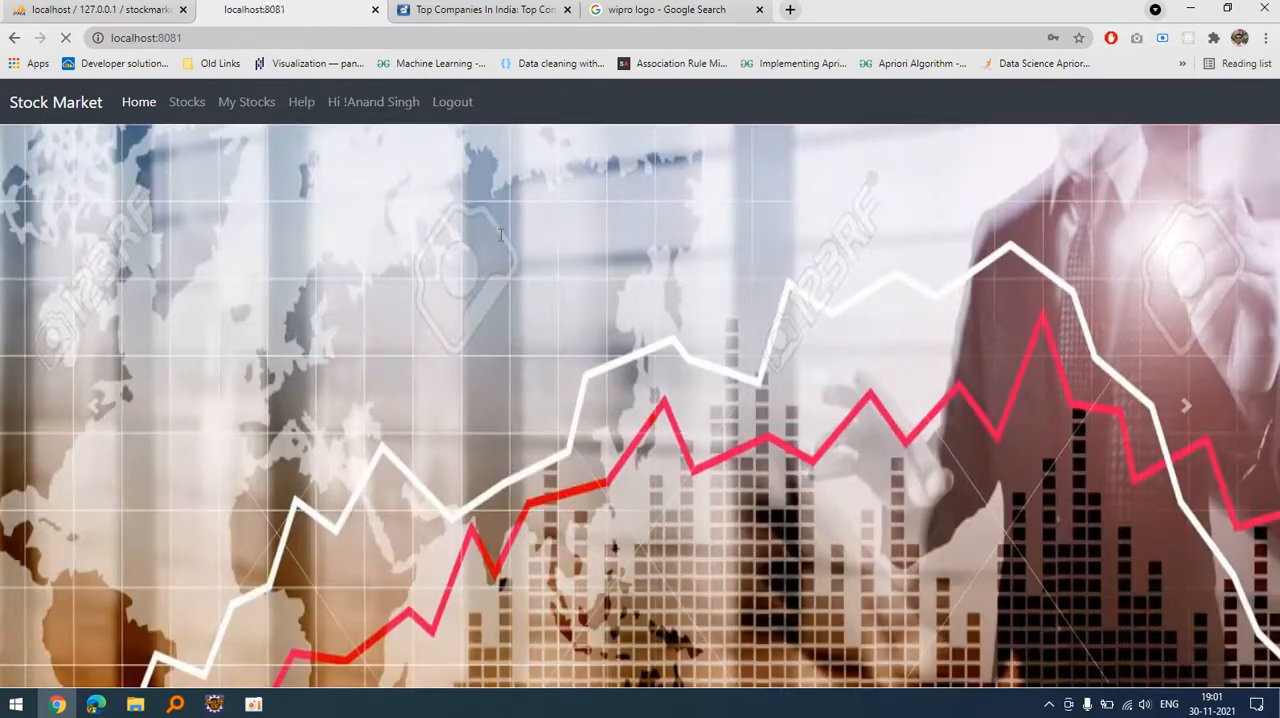
pyautogui.click(300, 102)
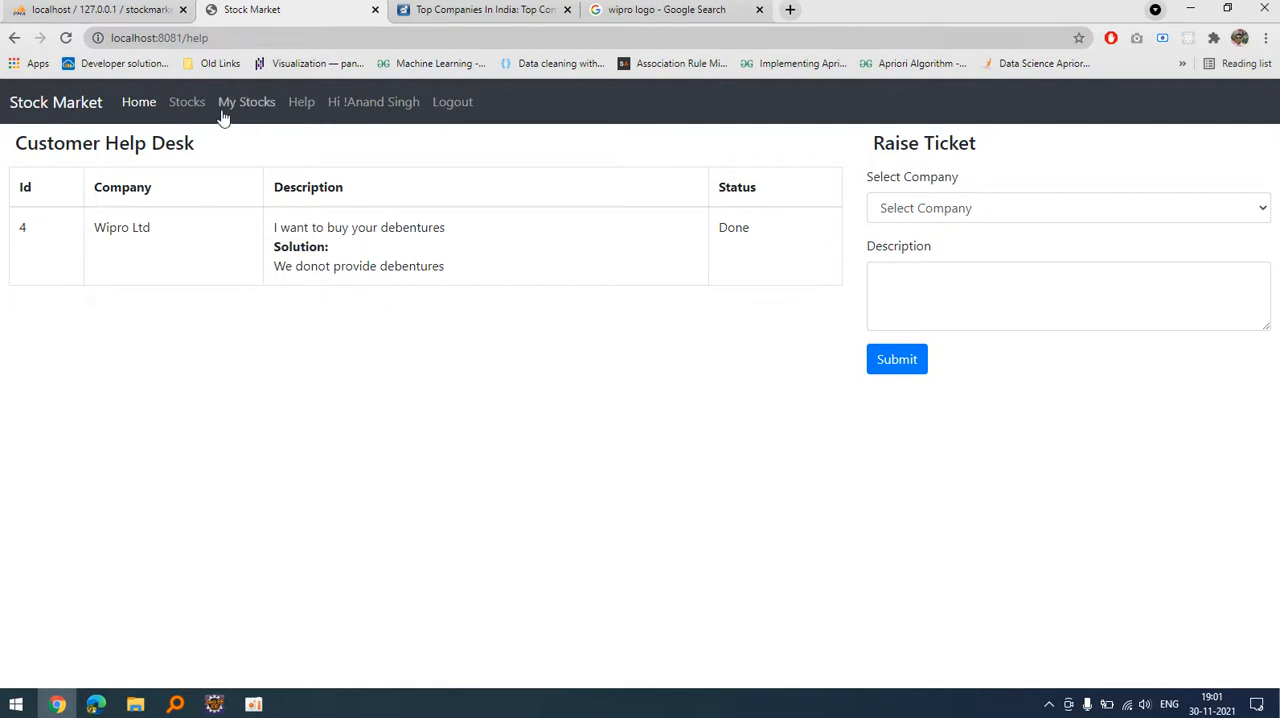
pyautogui.click(246, 102)
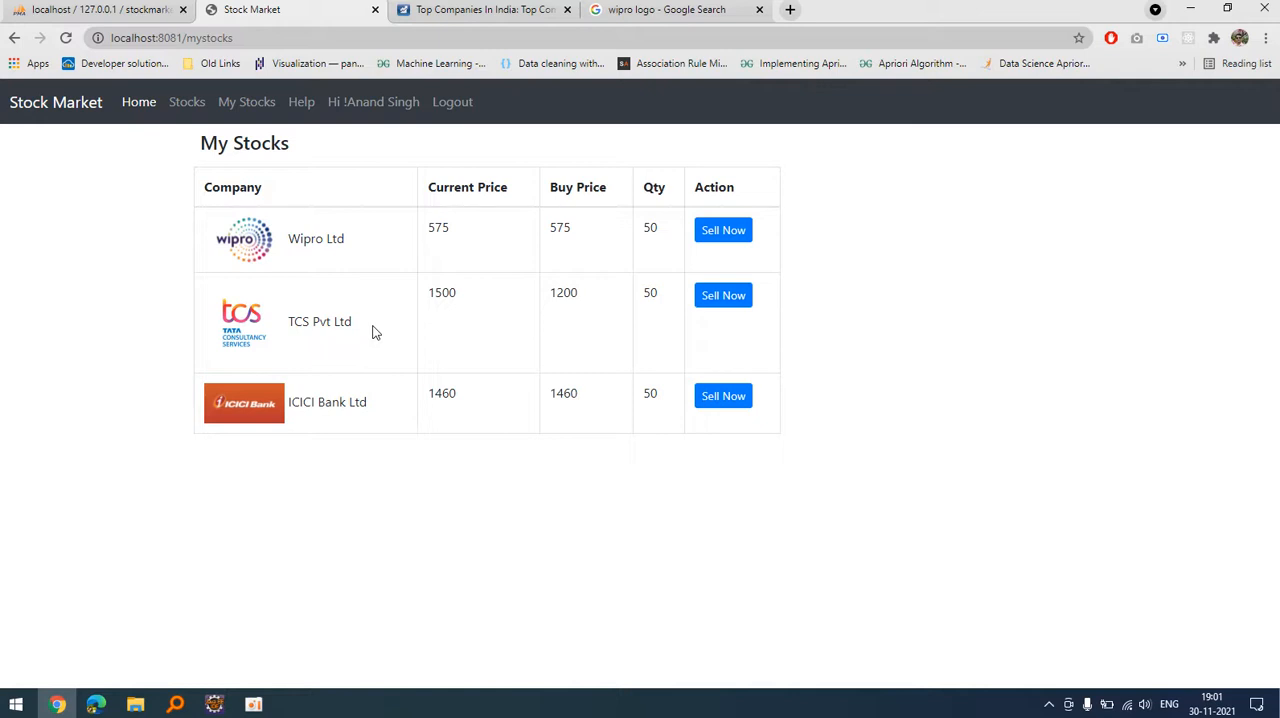
pyautogui.moveTo(264, 628)
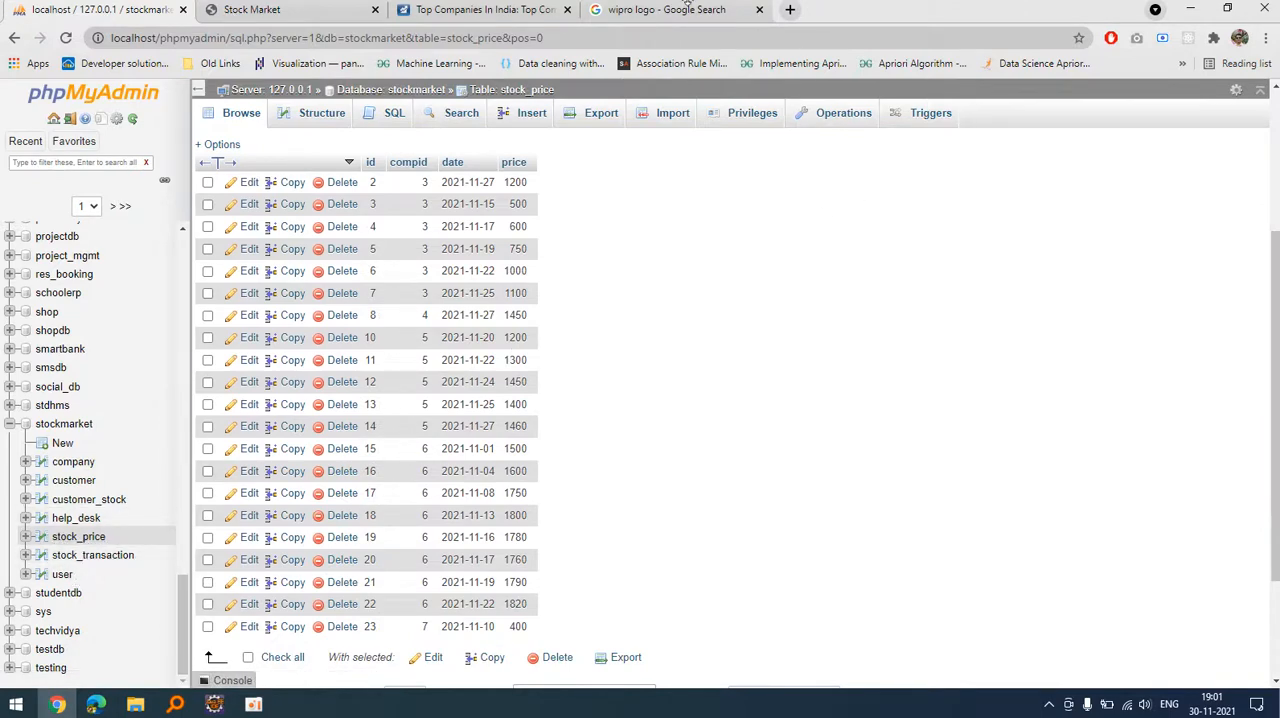
pyautogui.click(480, 10)
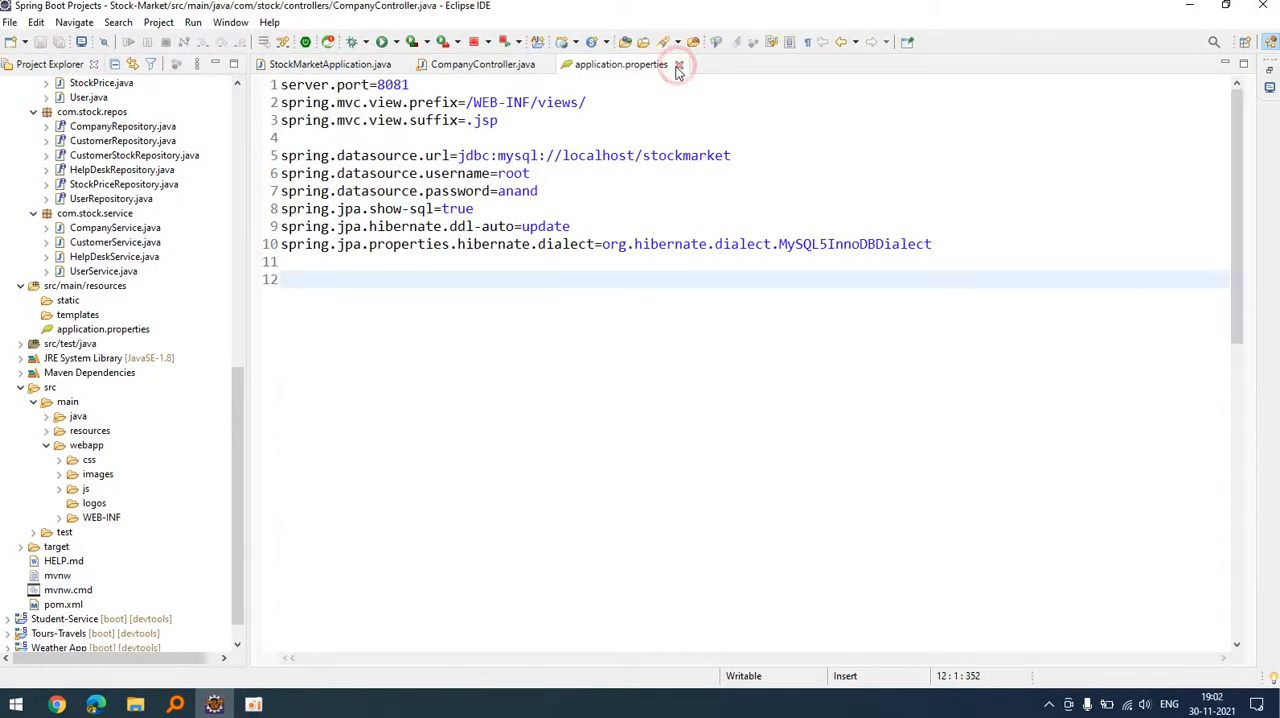
pyautogui.click(678, 64)
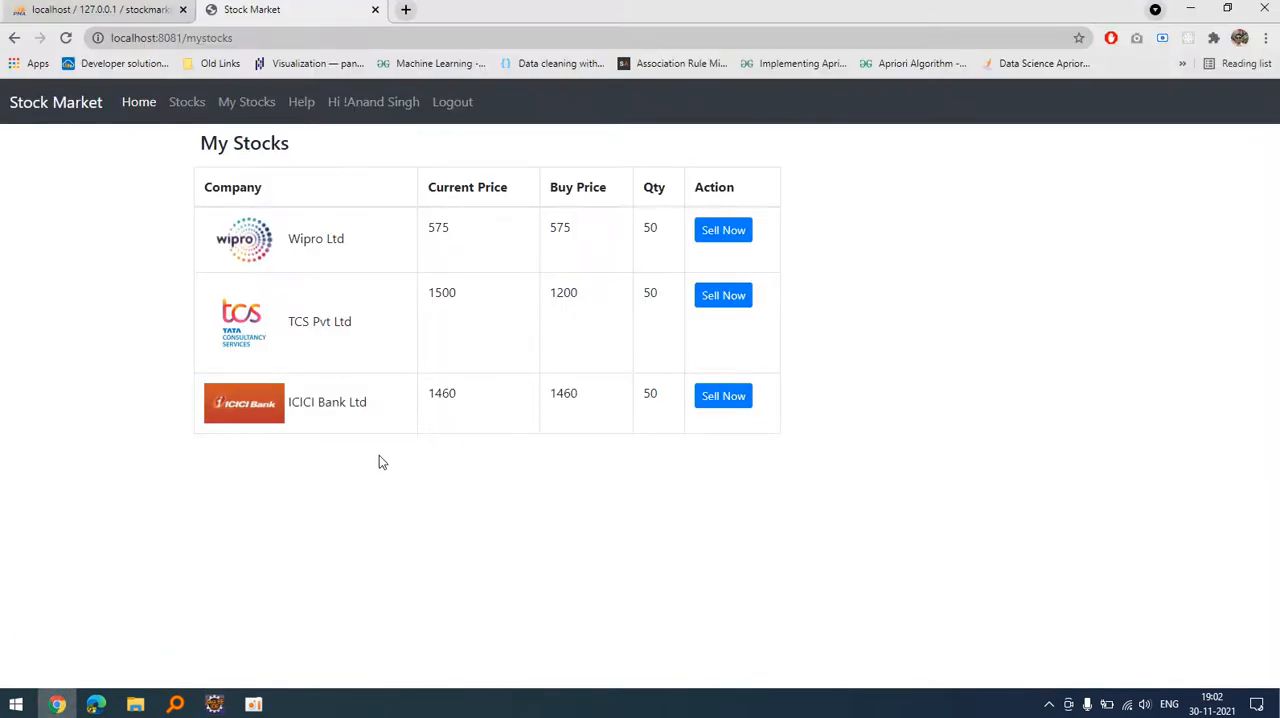
pyautogui.click(452, 102)
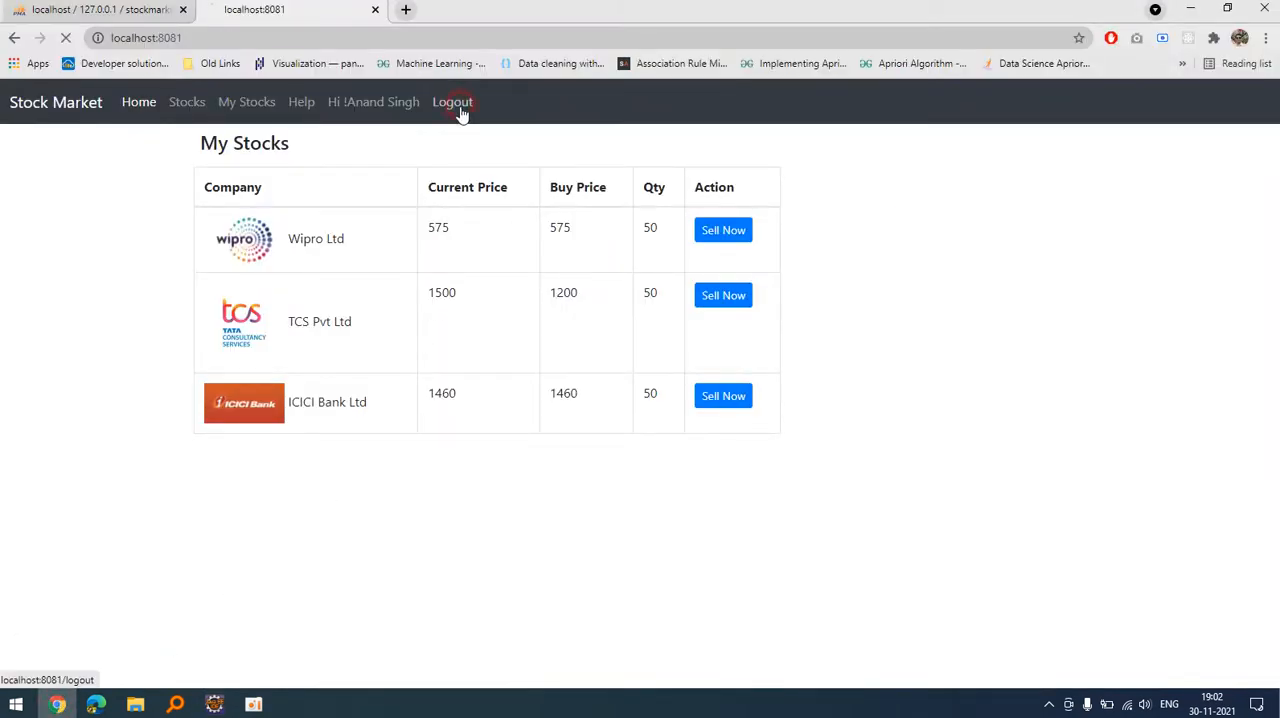
pyautogui.click(452, 102)
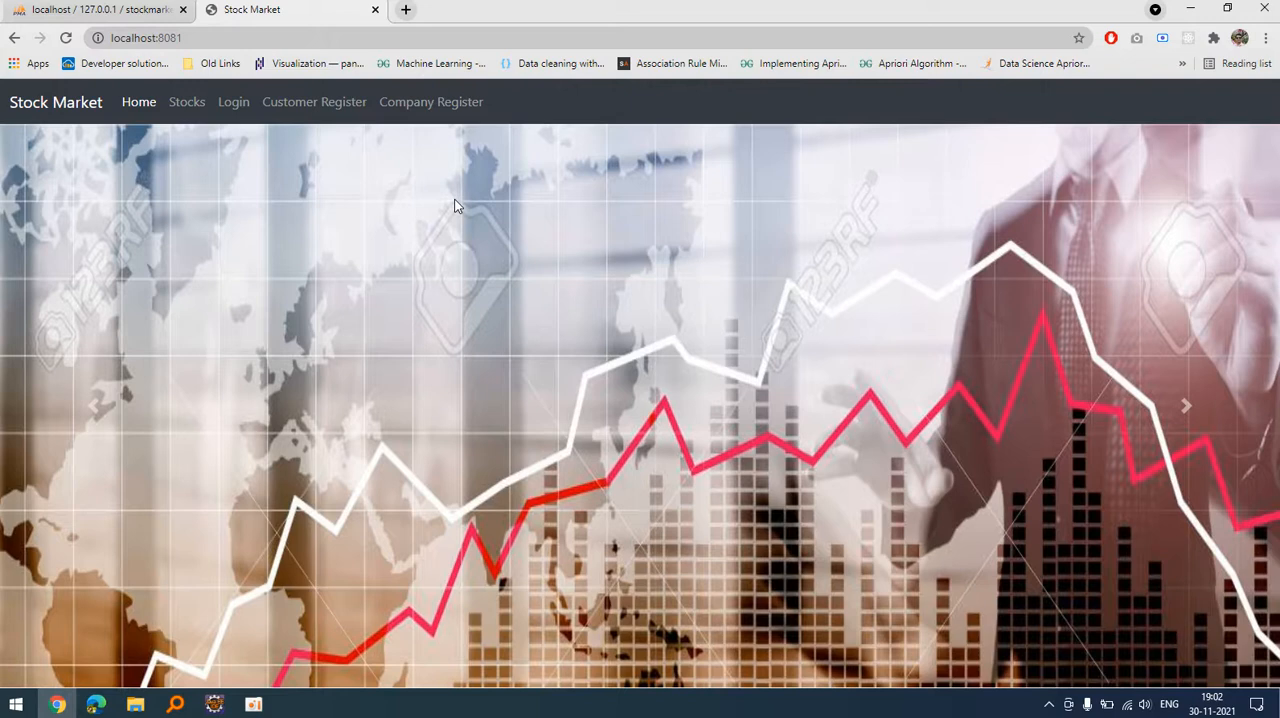
pyautogui.moveTo(212, 644)
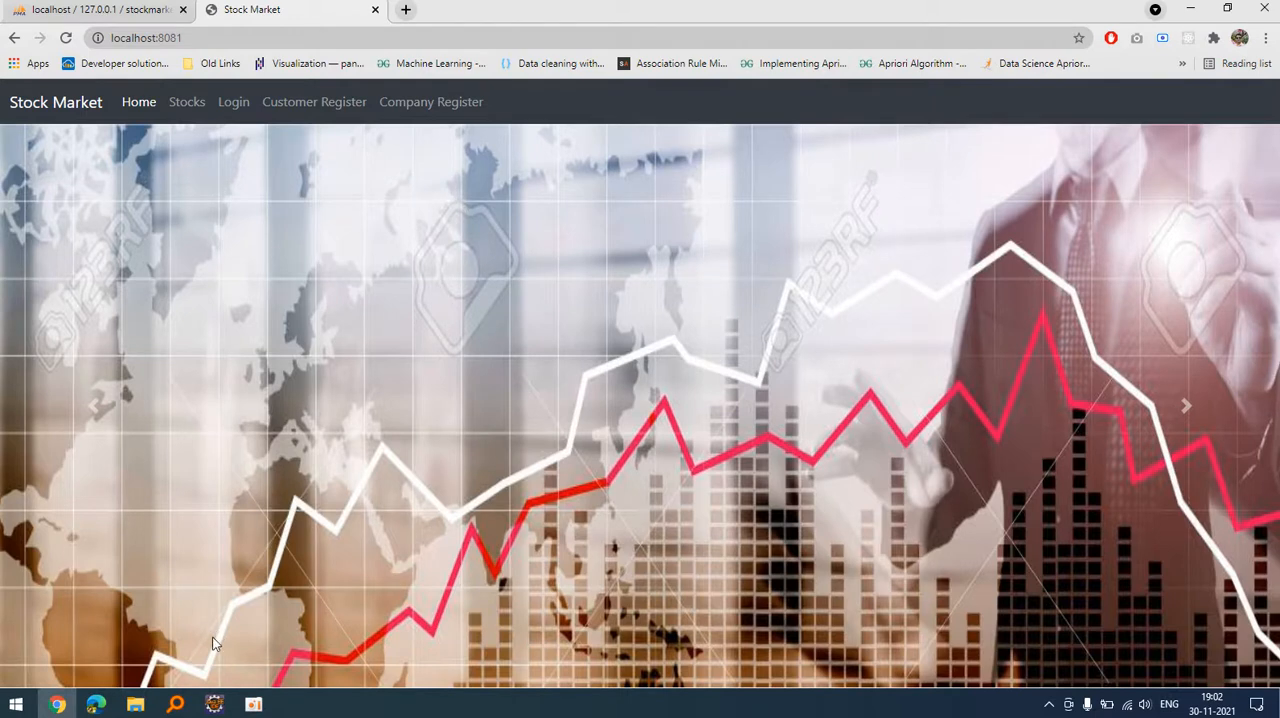